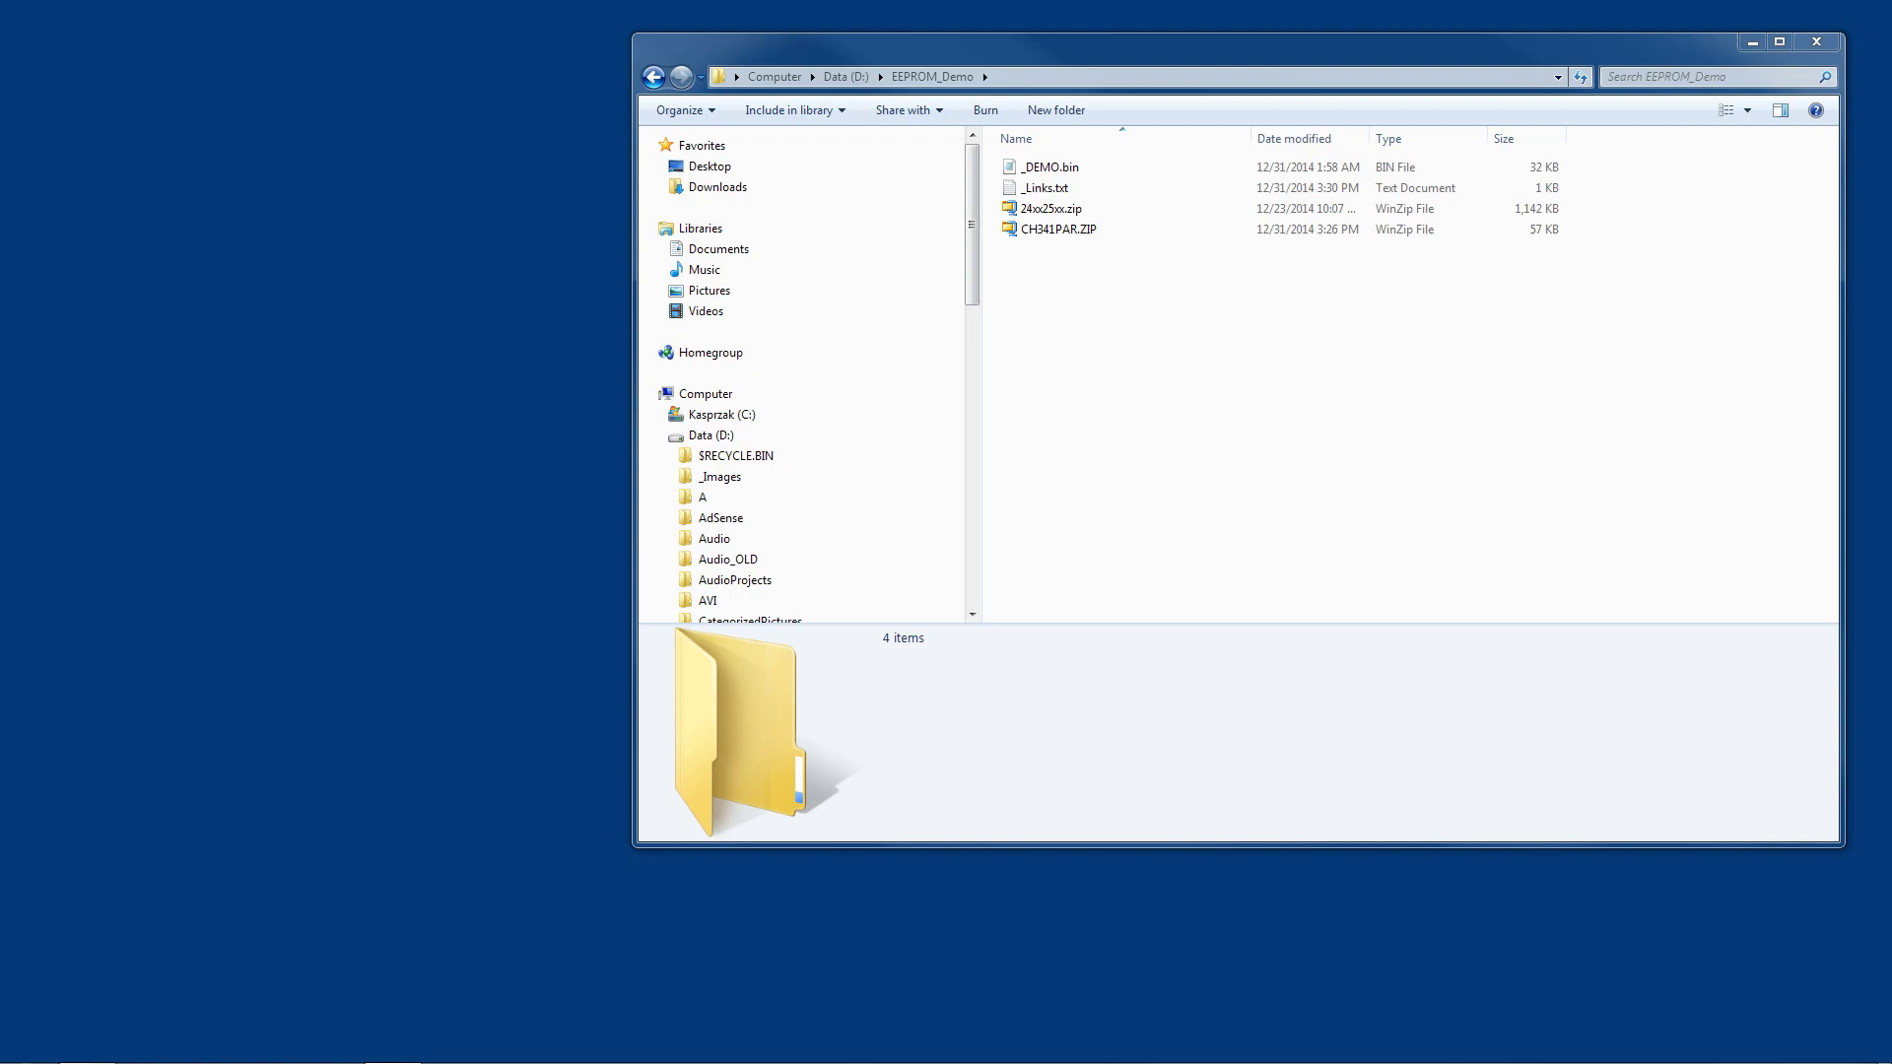
mouse_move(1599, 510)
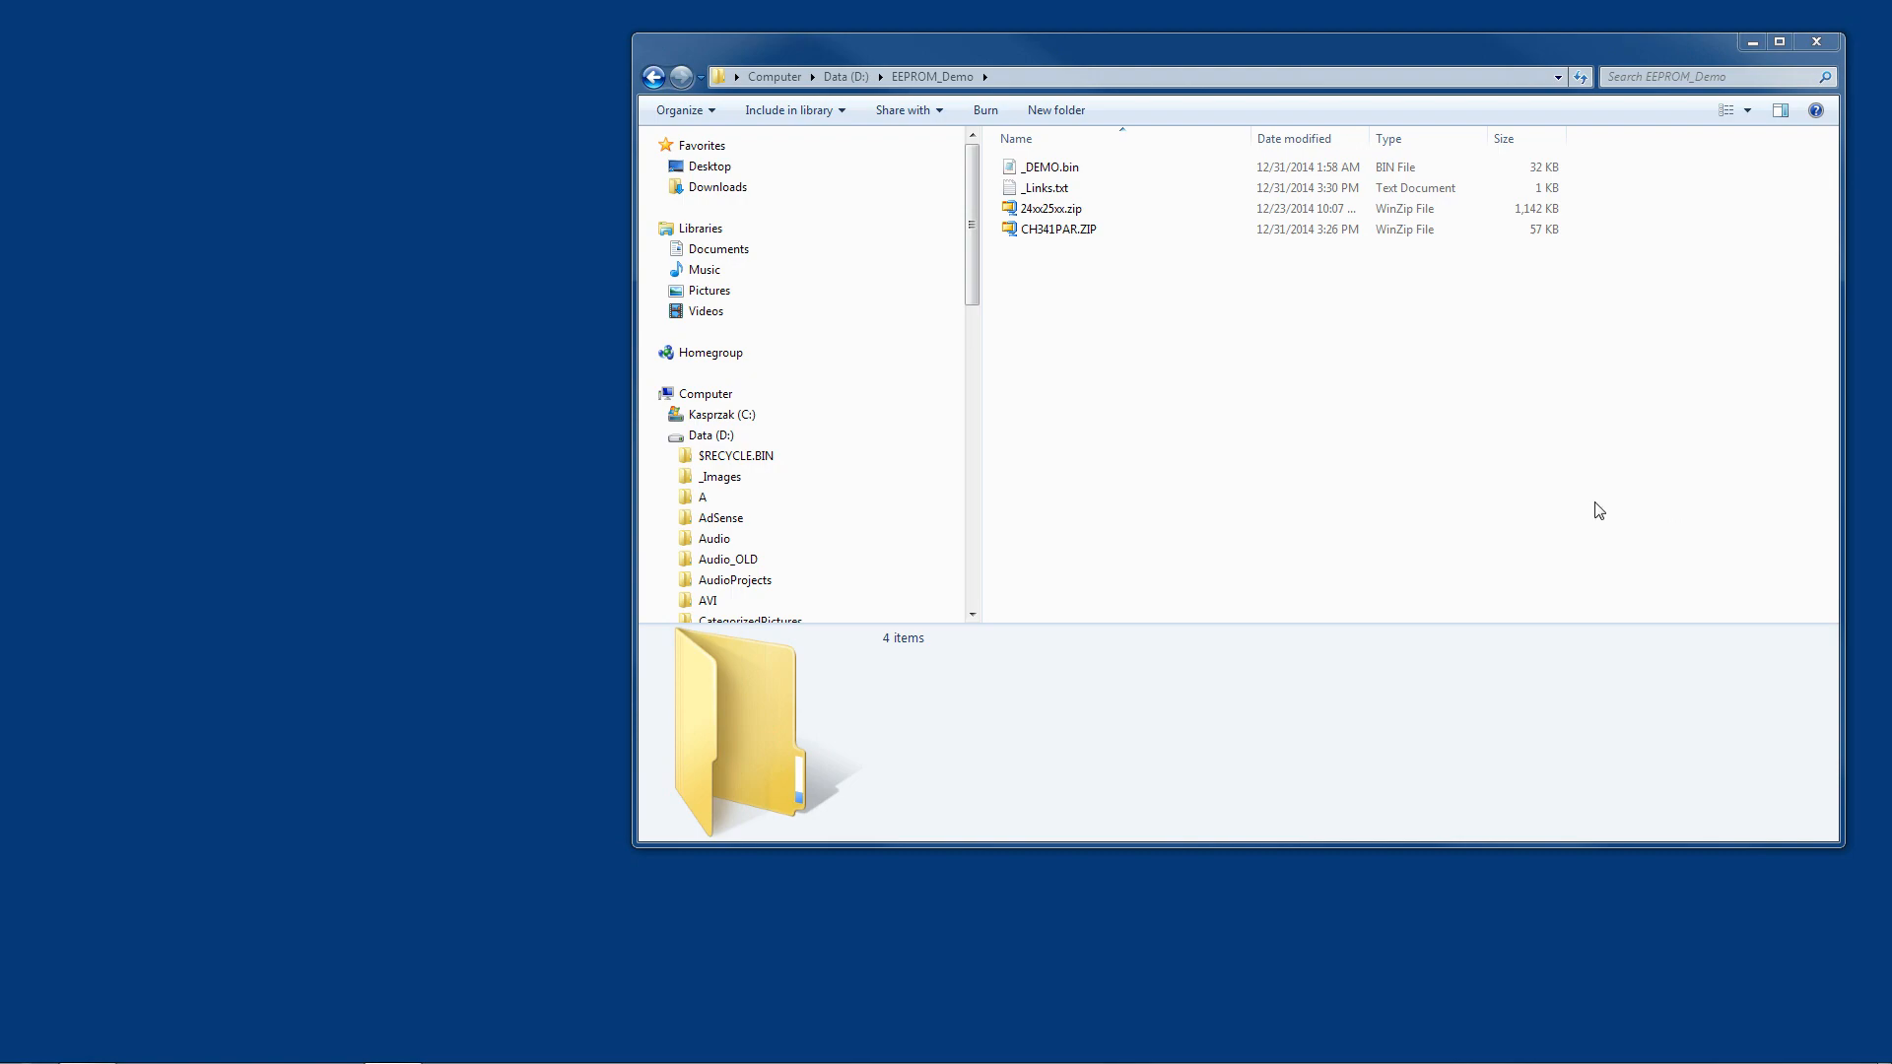
mouse_move(1593, 486)
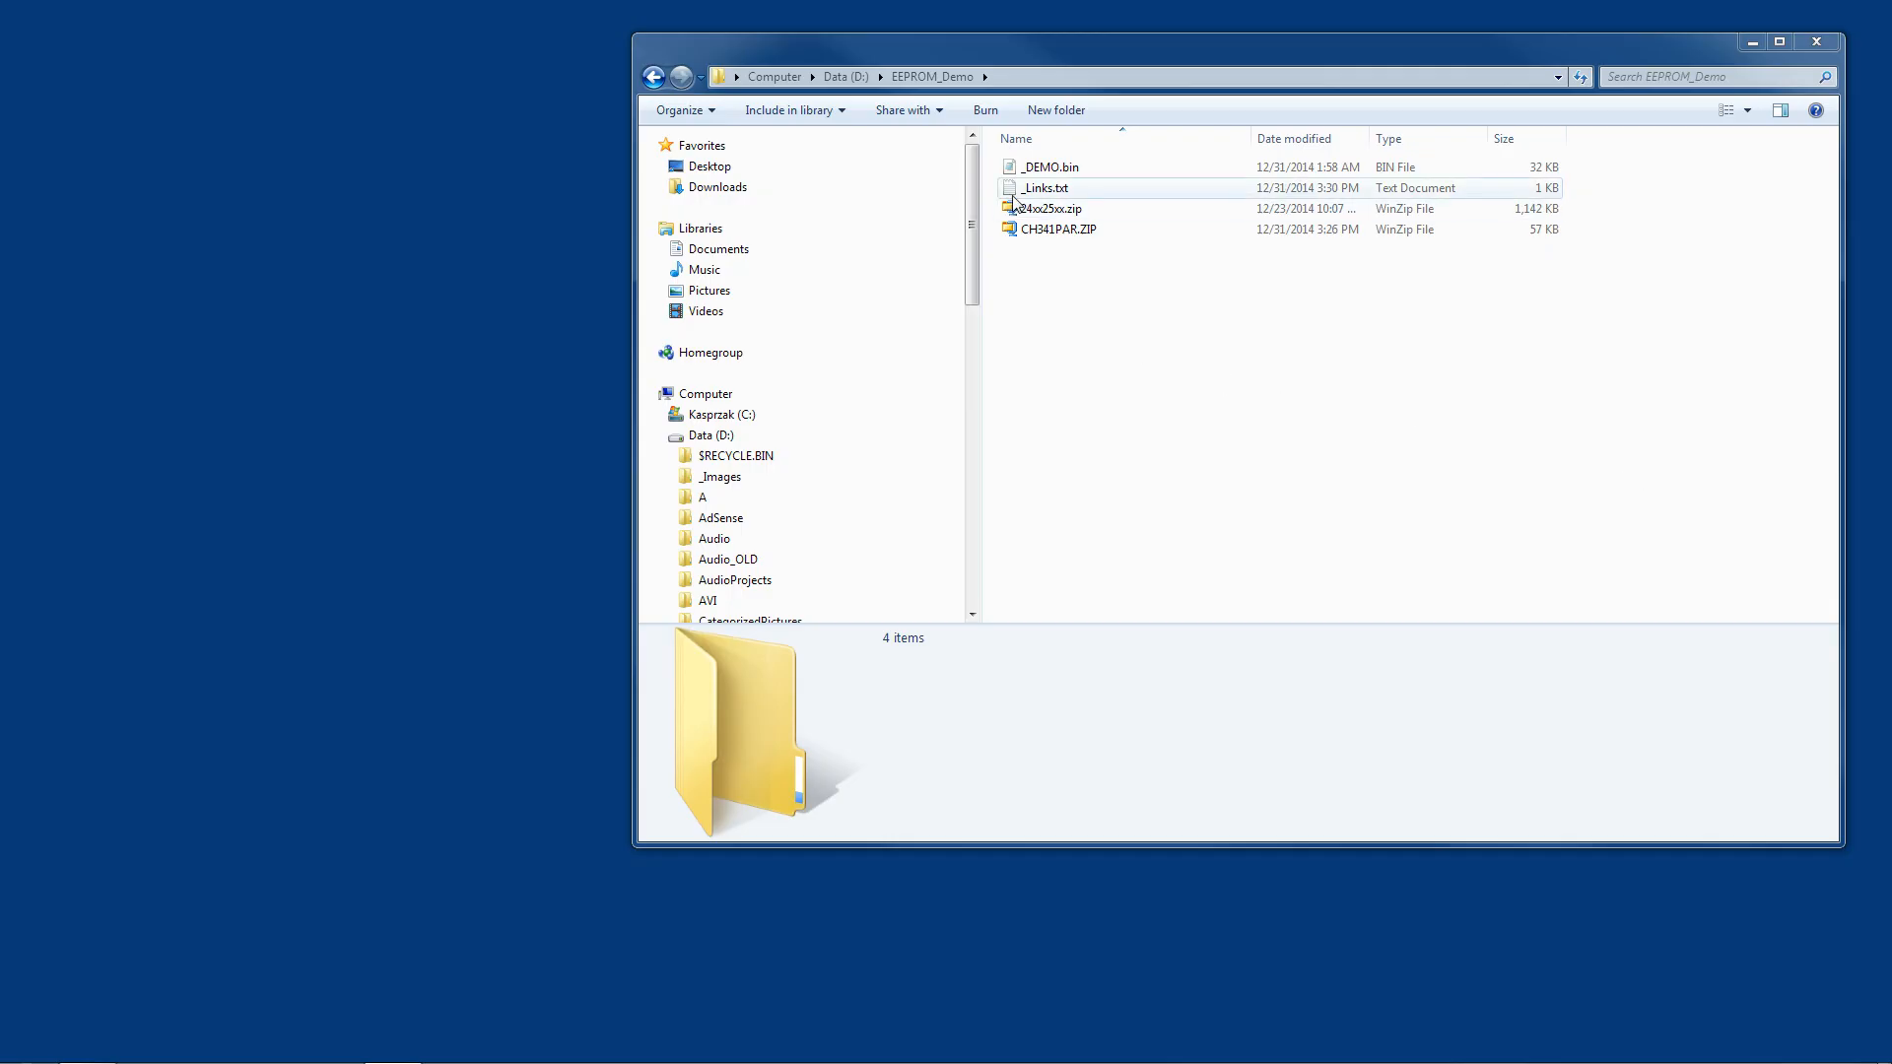
Step: Open _Links.txt in Notepad and read its URLs beside the 24xx25xx.zip and CH341PAR.ZIP archives
double_click(1045, 187)
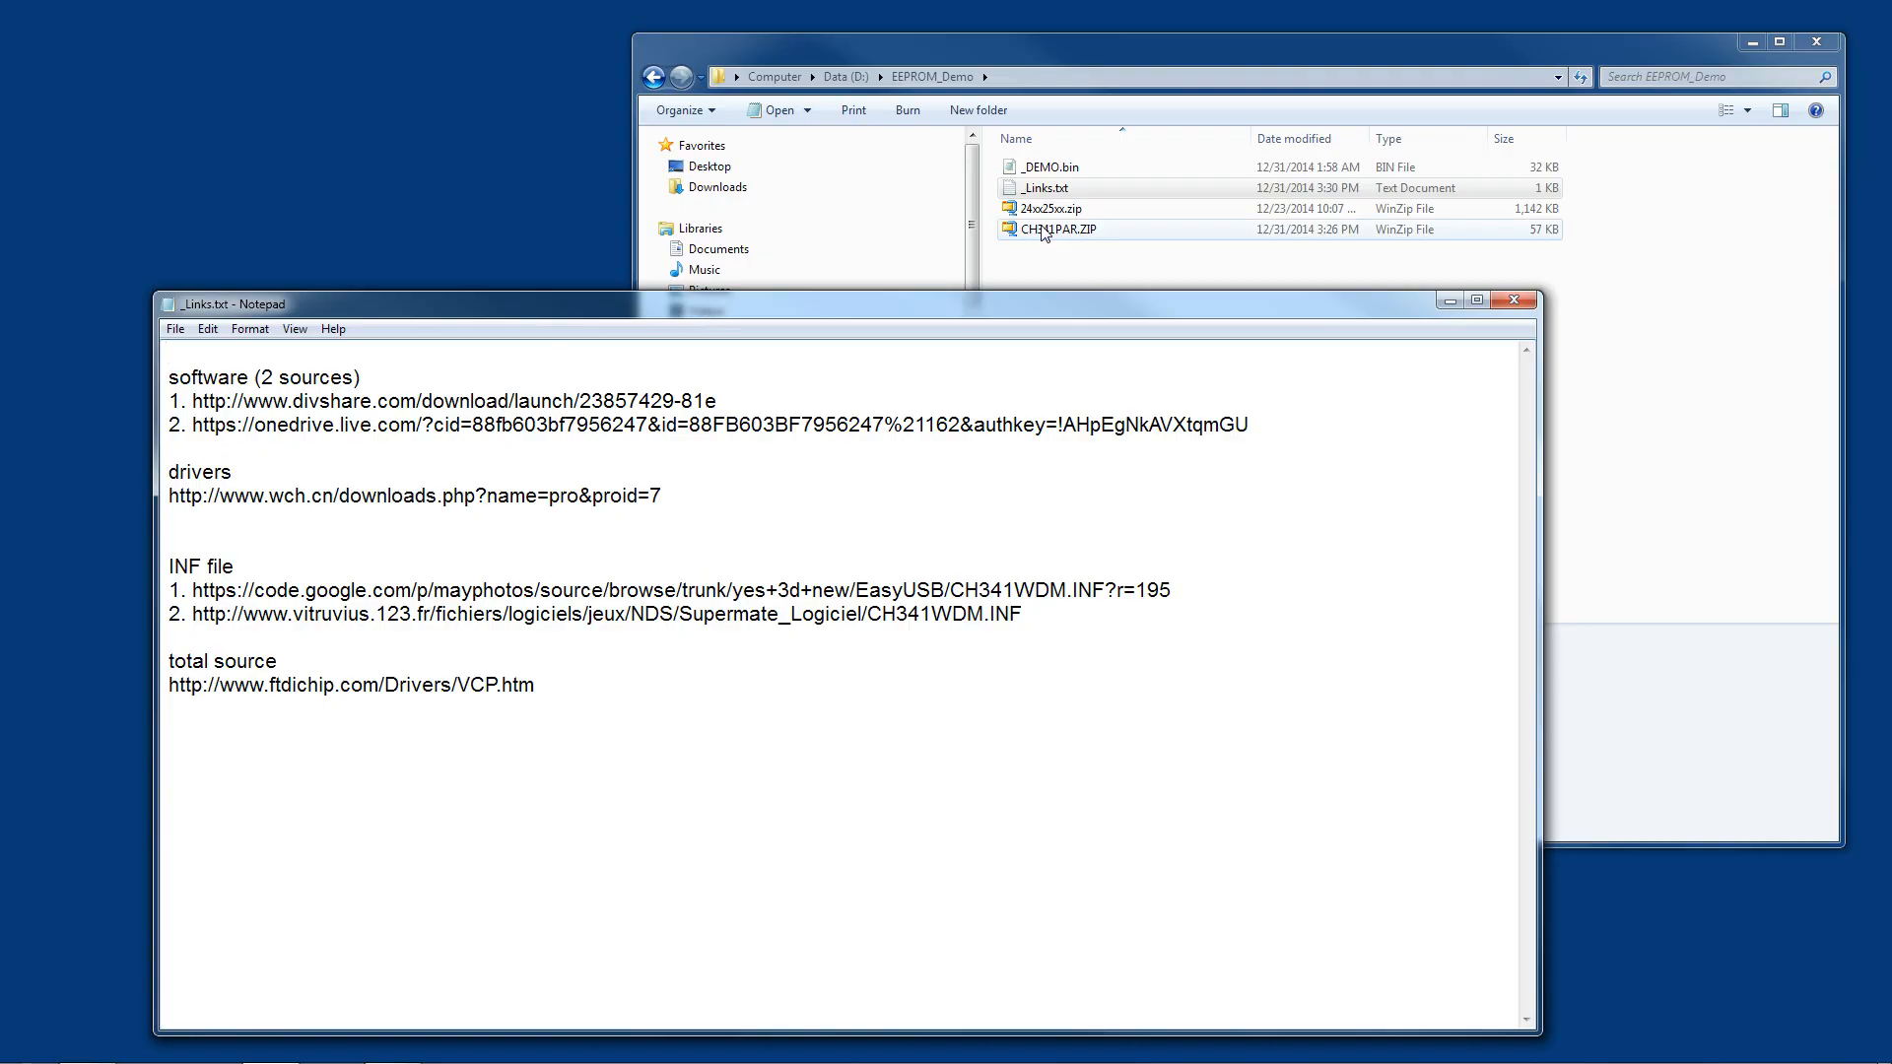
left_click(1051, 208)
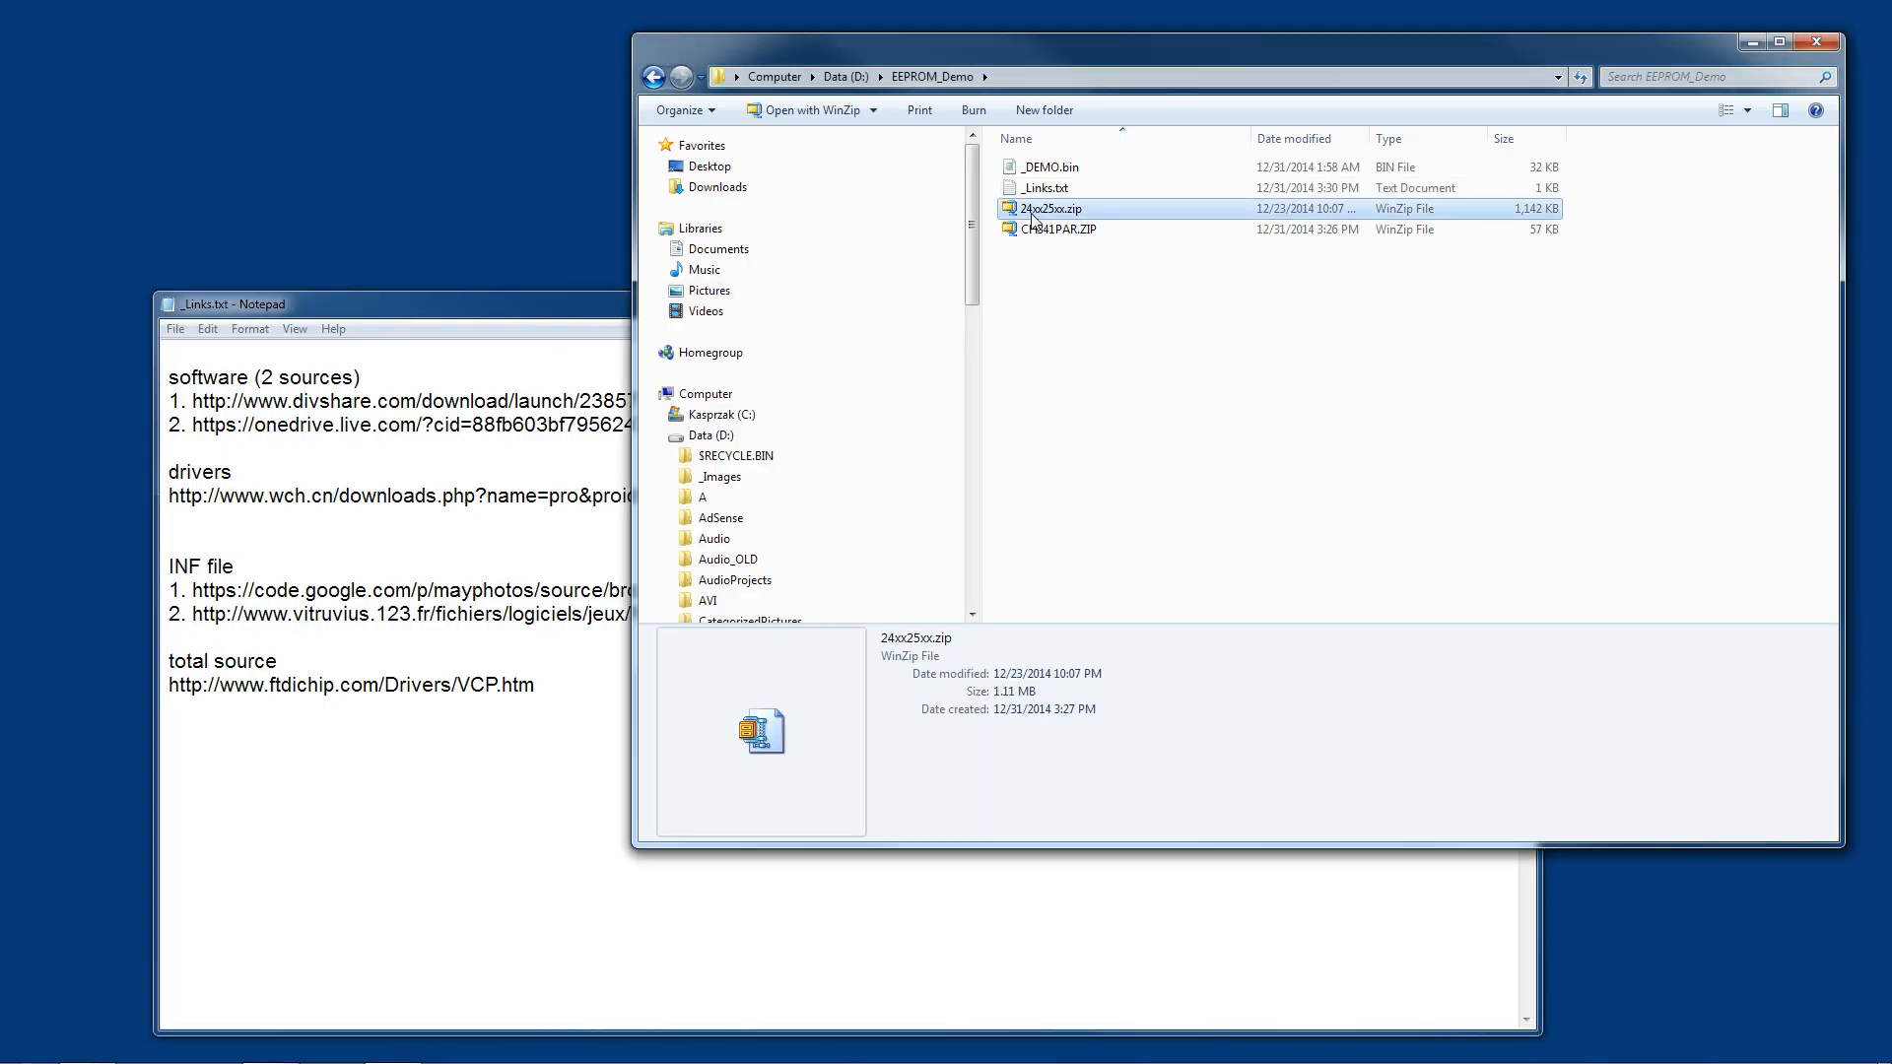
mouse_move(1058, 216)
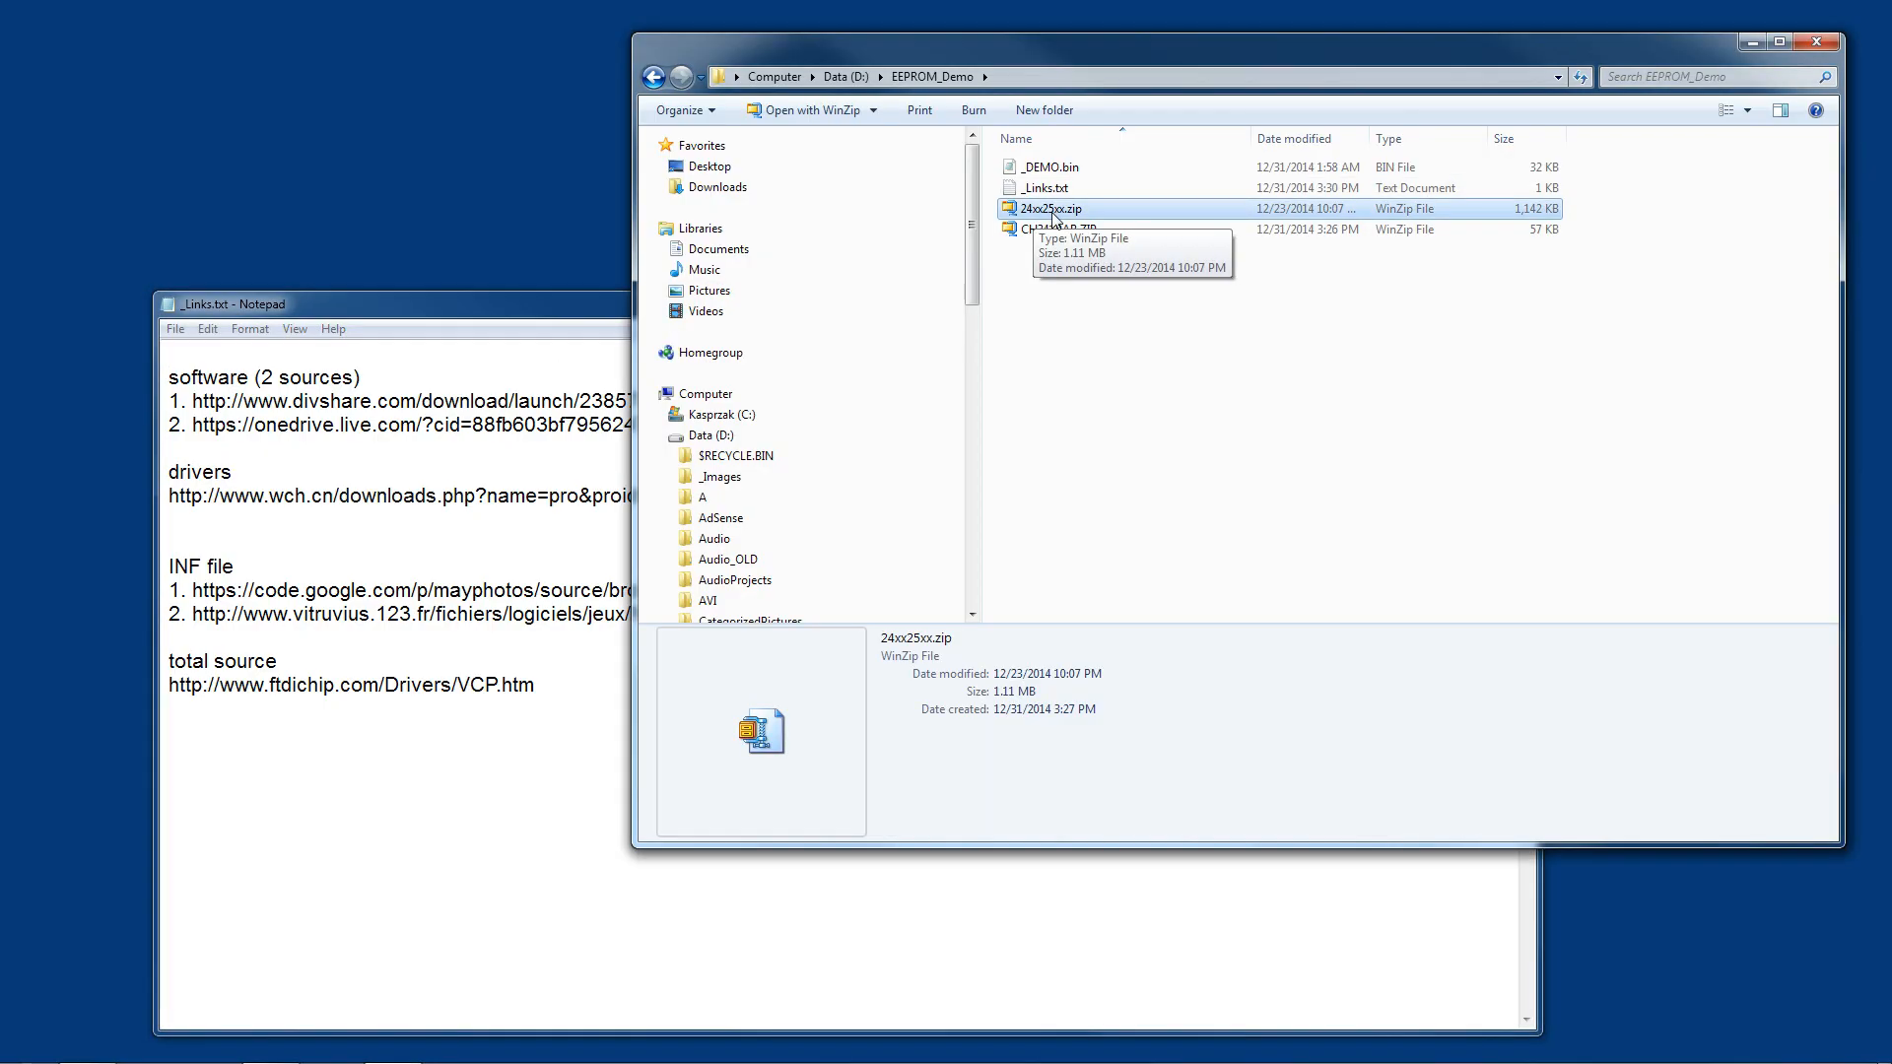
left_click(362, 305)
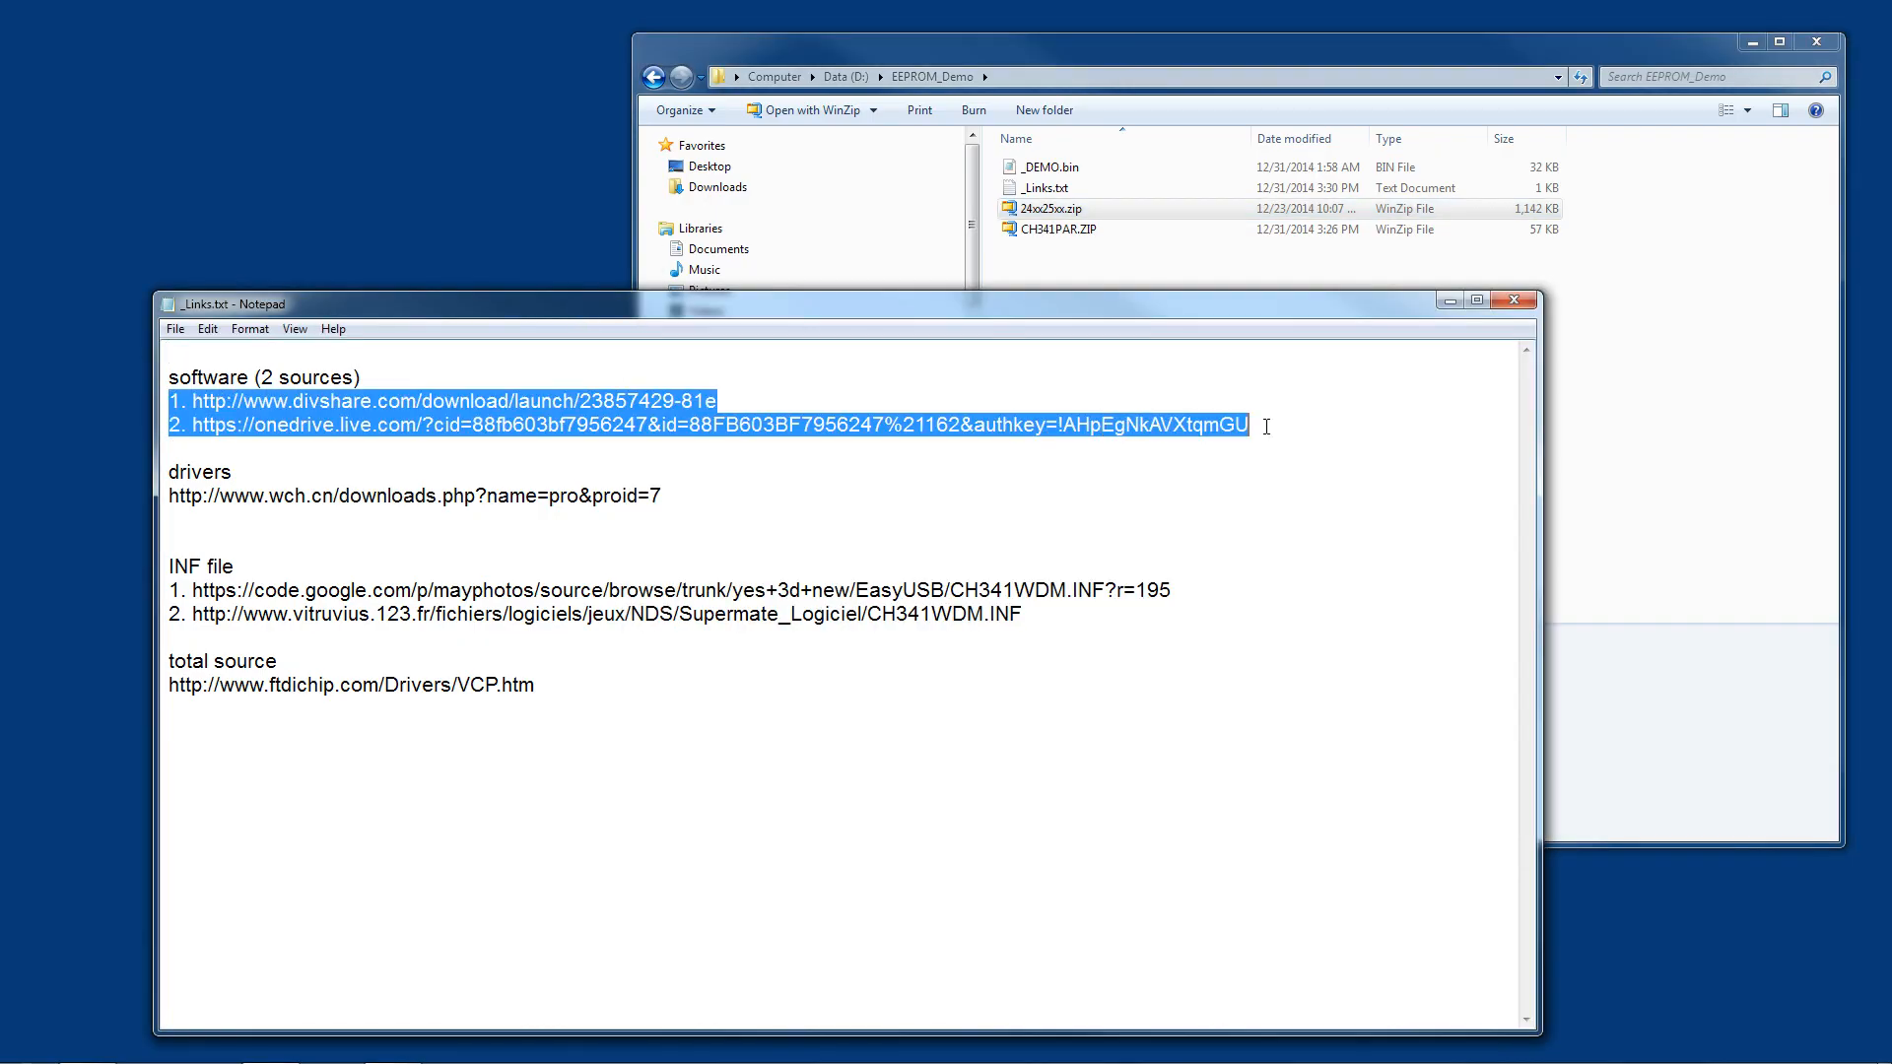
mouse_move(442, 462)
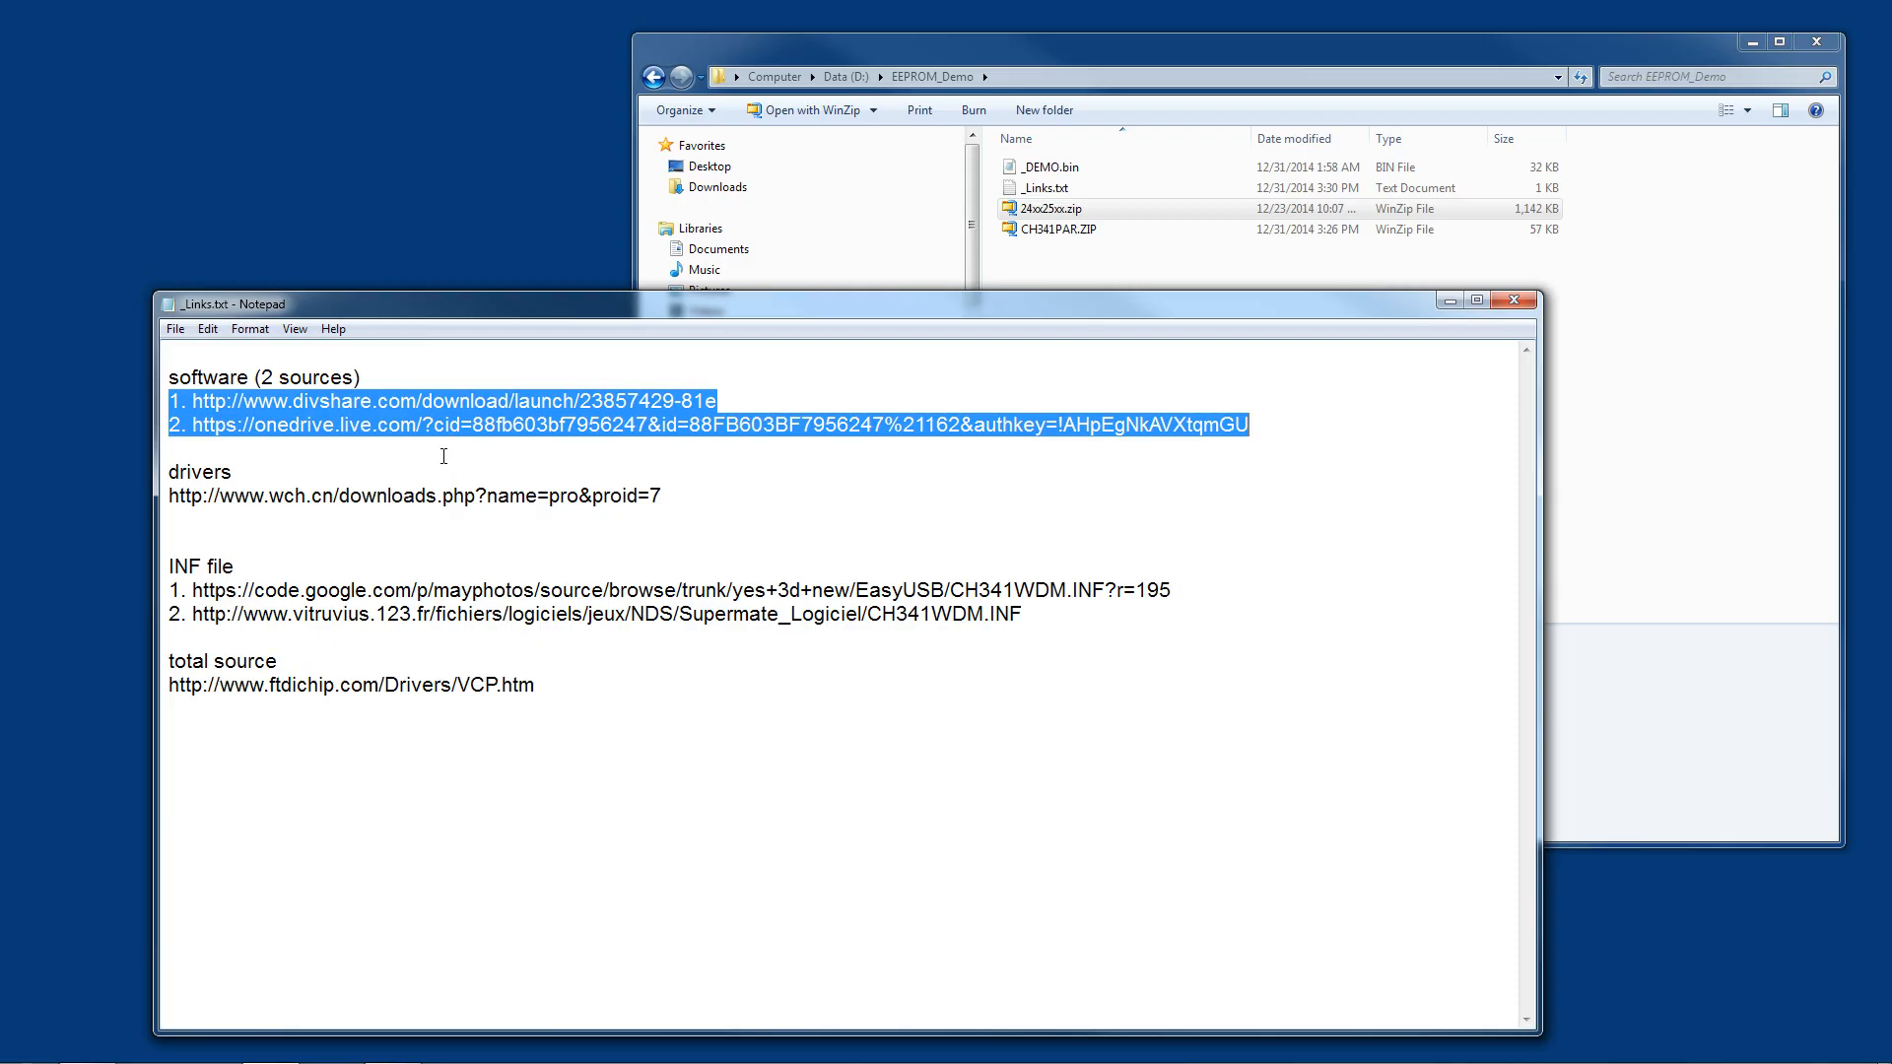
mouse_move(407, 462)
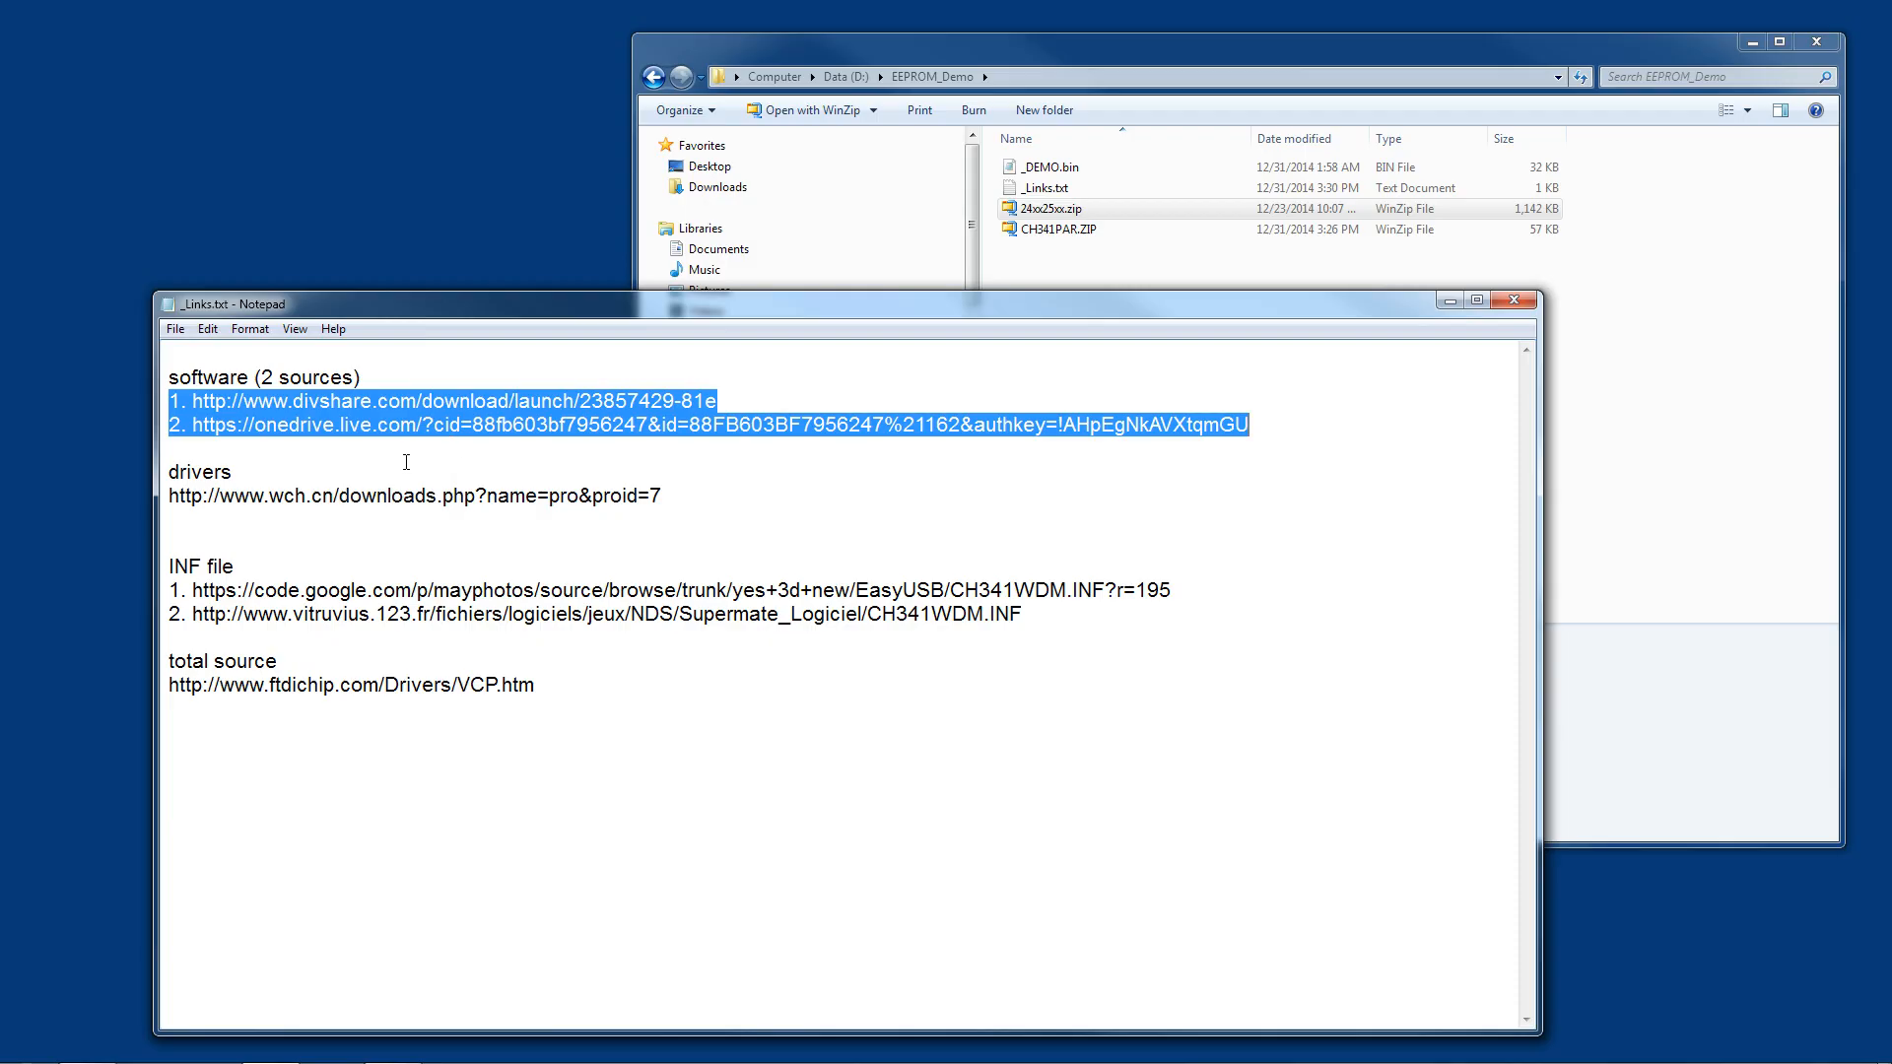
mouse_move(312, 479)
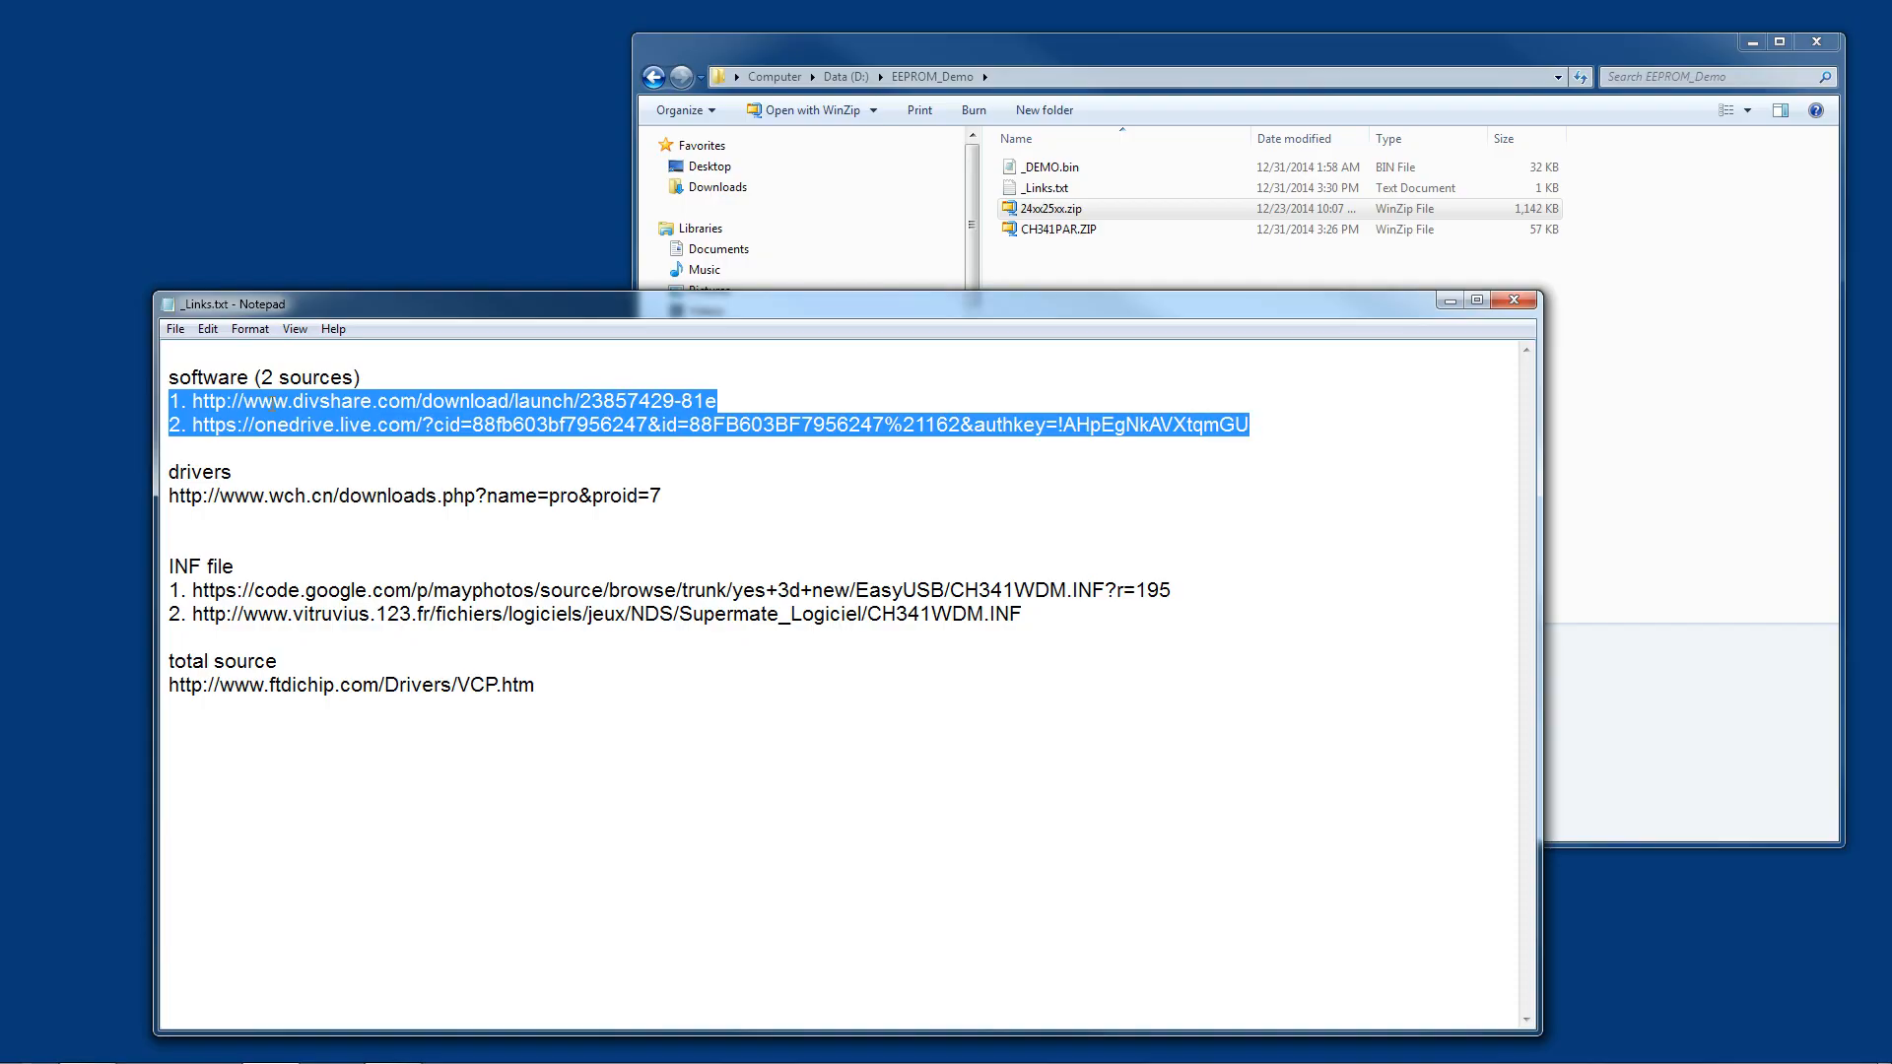
left_click(1059, 227)
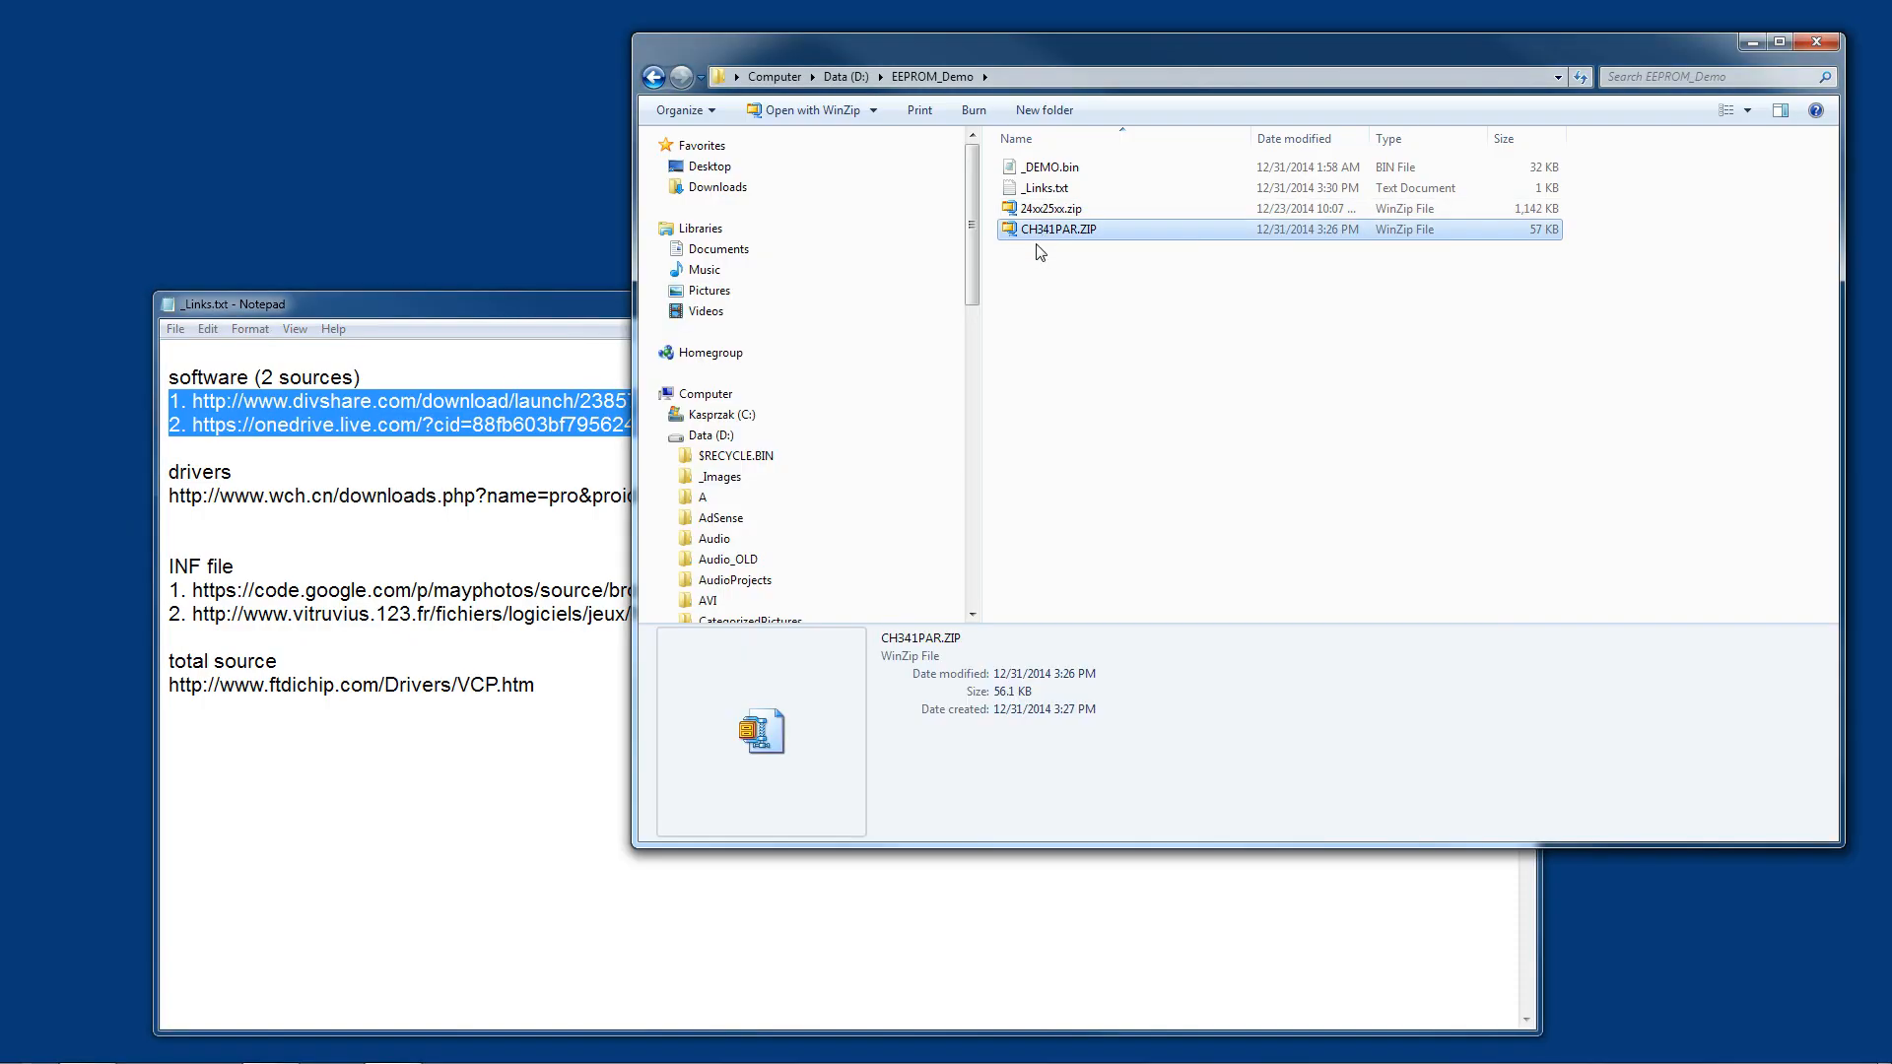
mouse_move(1058, 235)
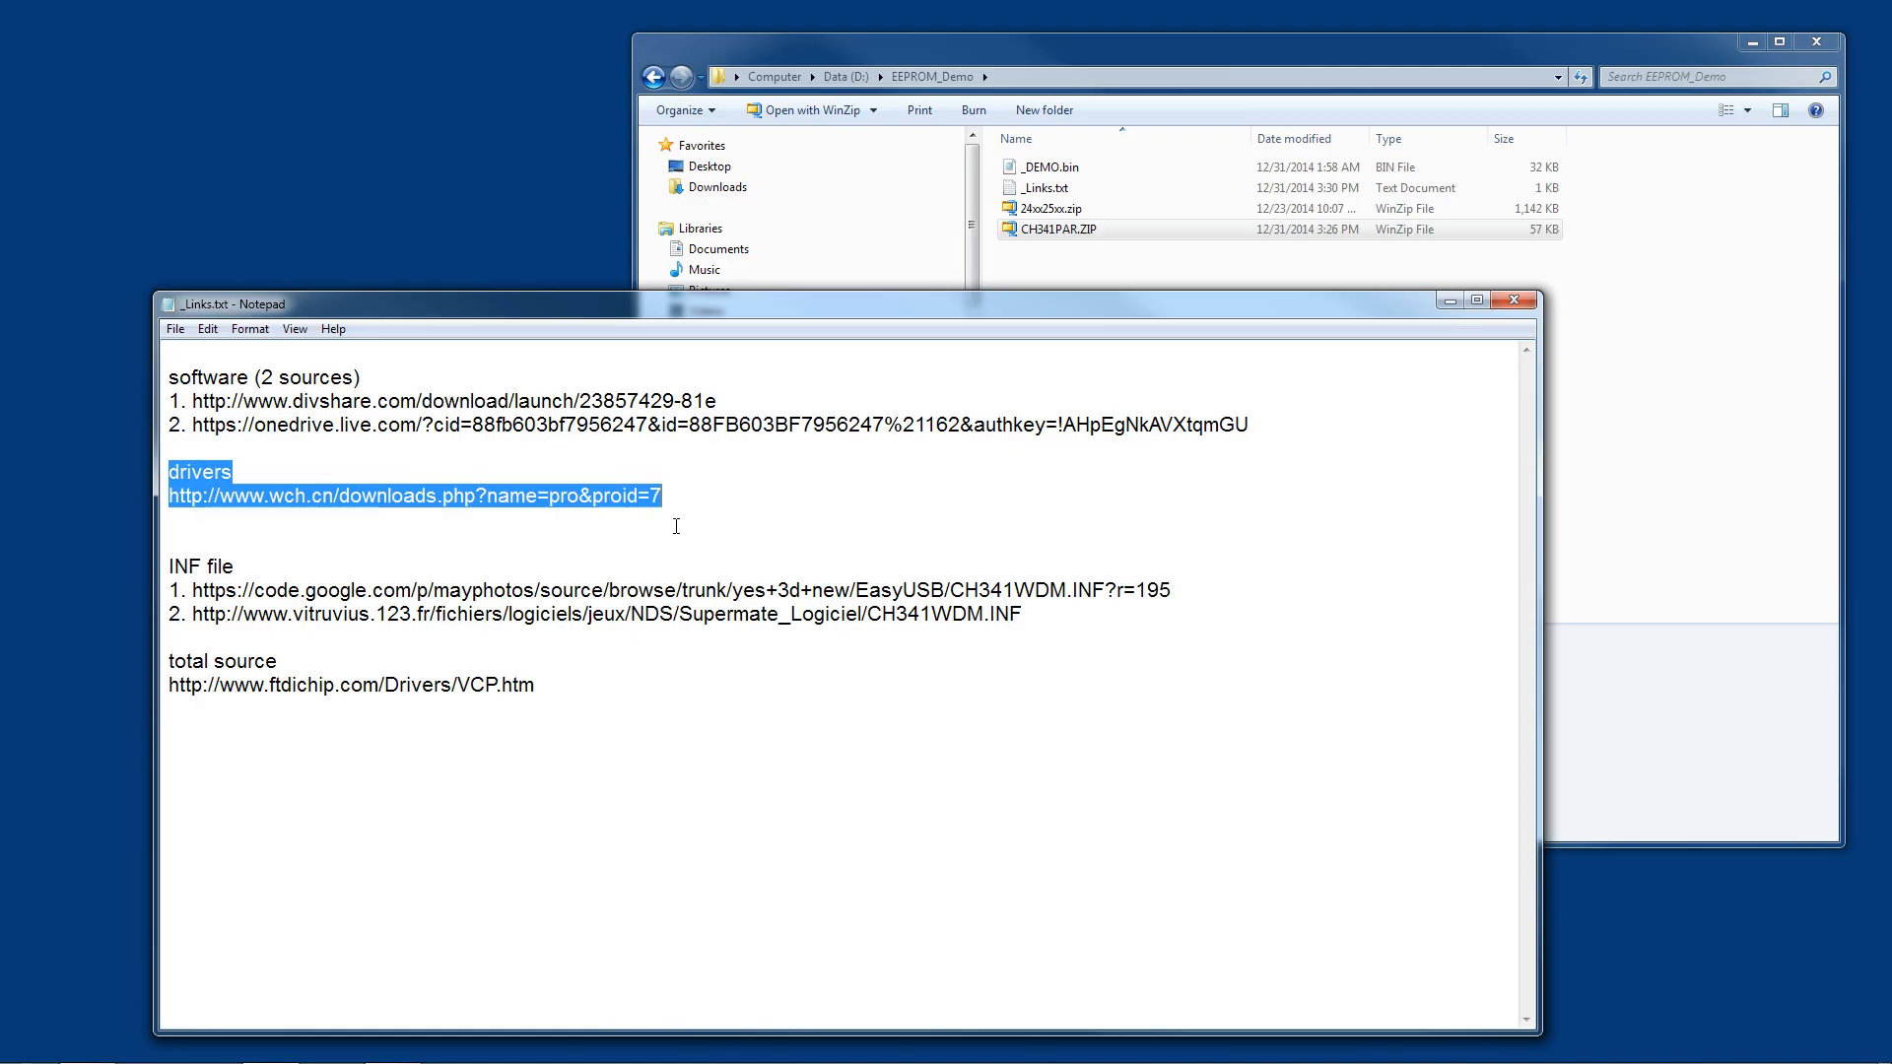
mouse_move(542, 679)
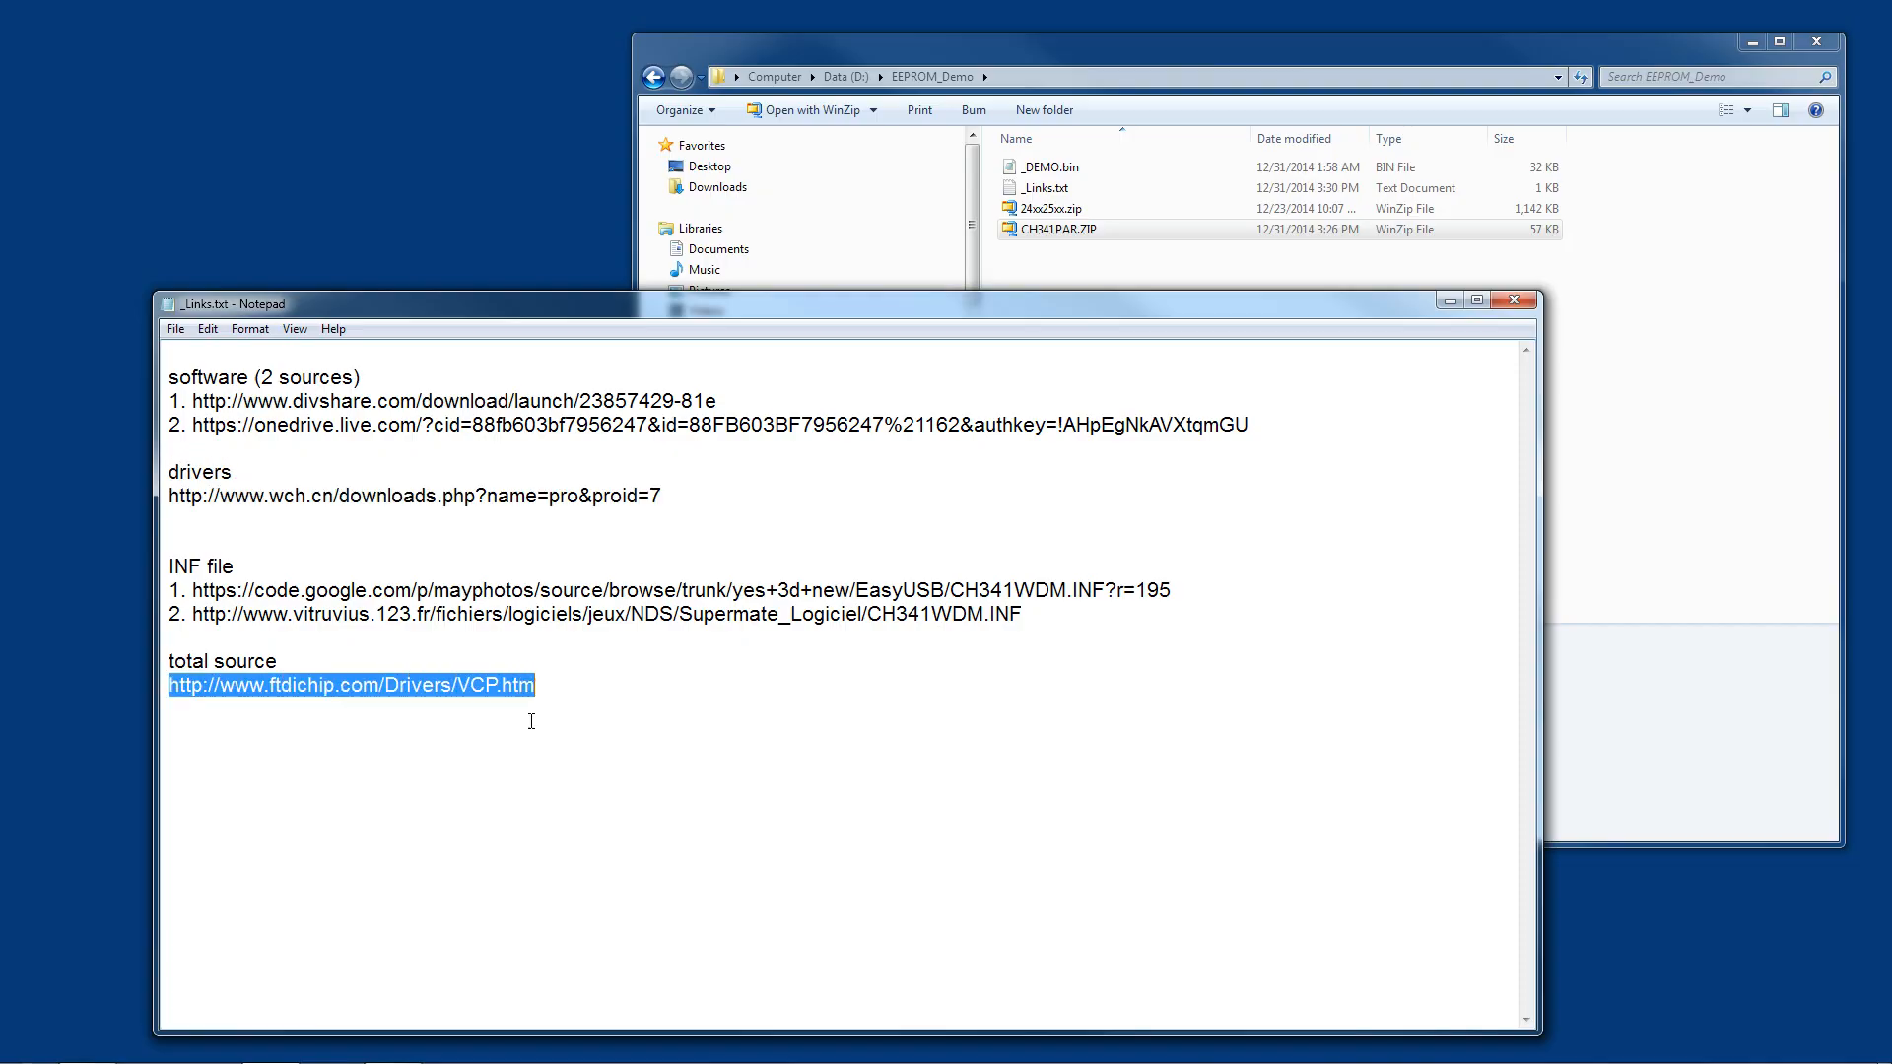
mouse_move(398, 757)
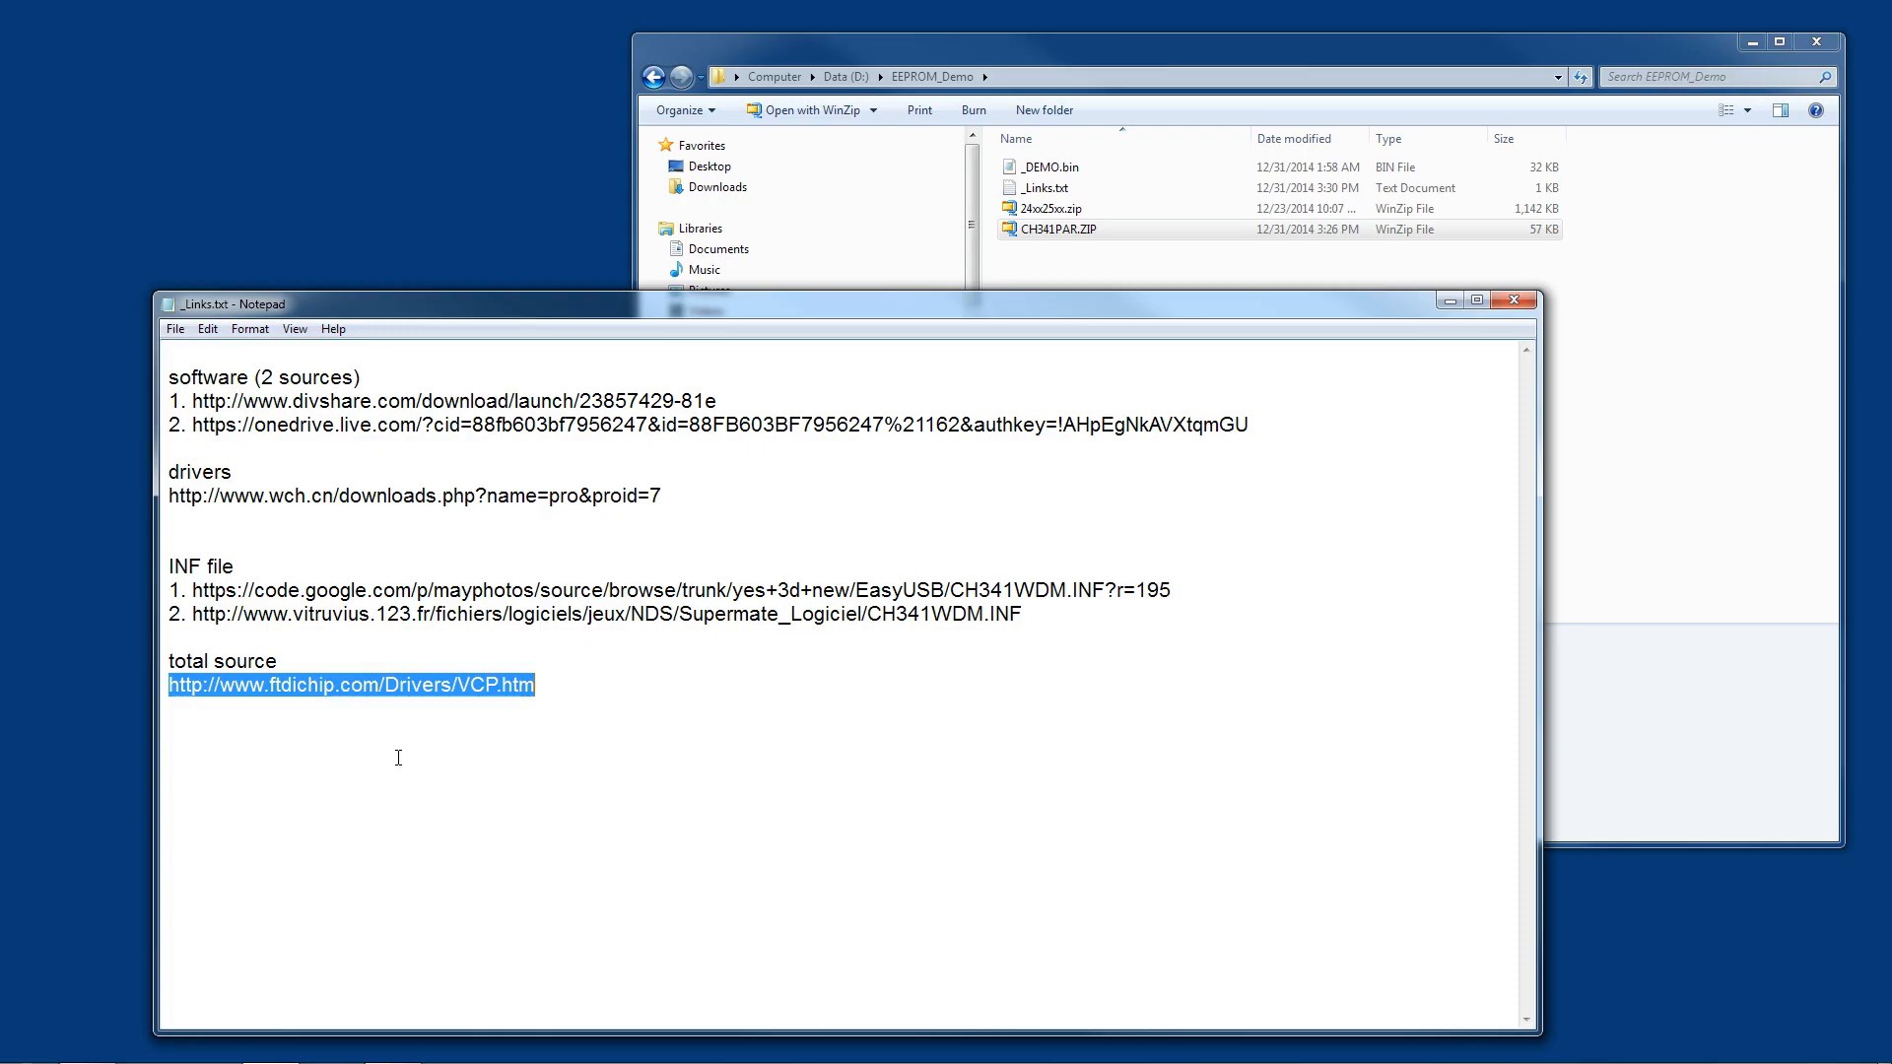
mouse_move(440, 741)
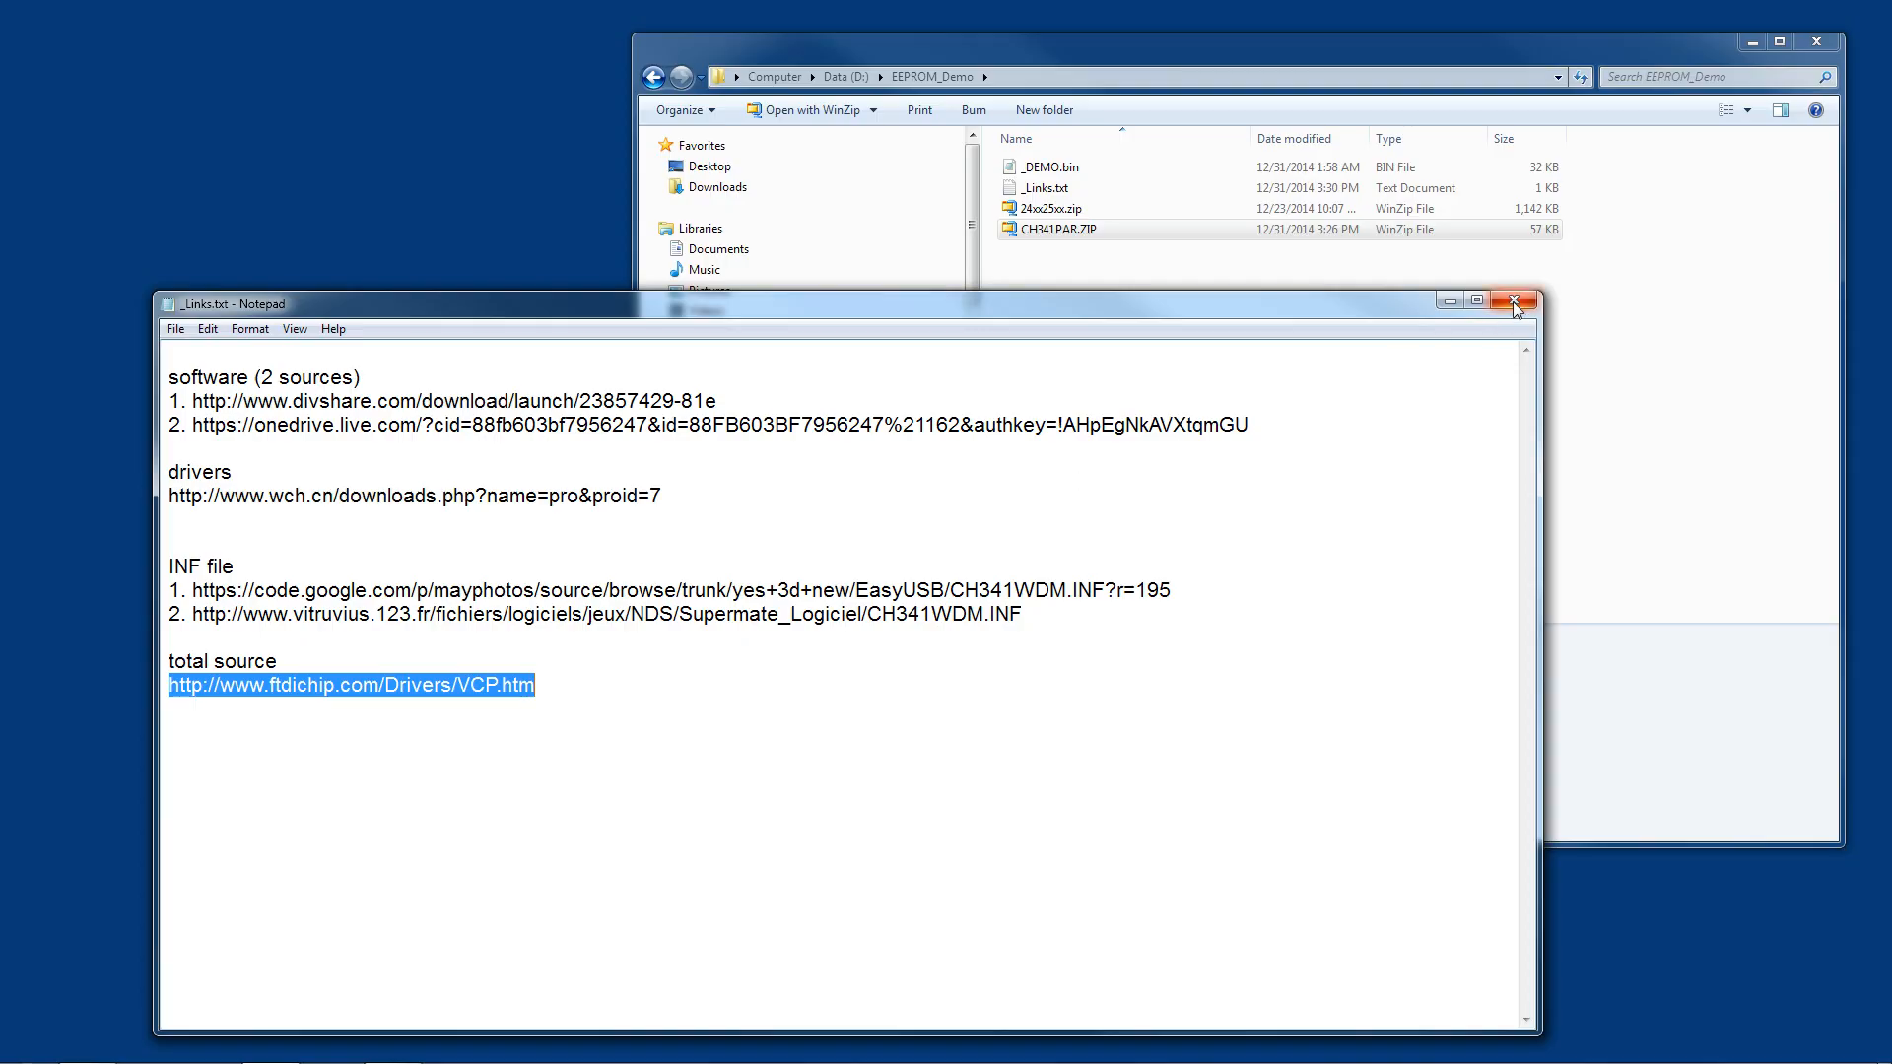
Step: Close the links notes and extract every file from 24xx25xx.zip, including CH341A.exe
left_click(1516, 302)
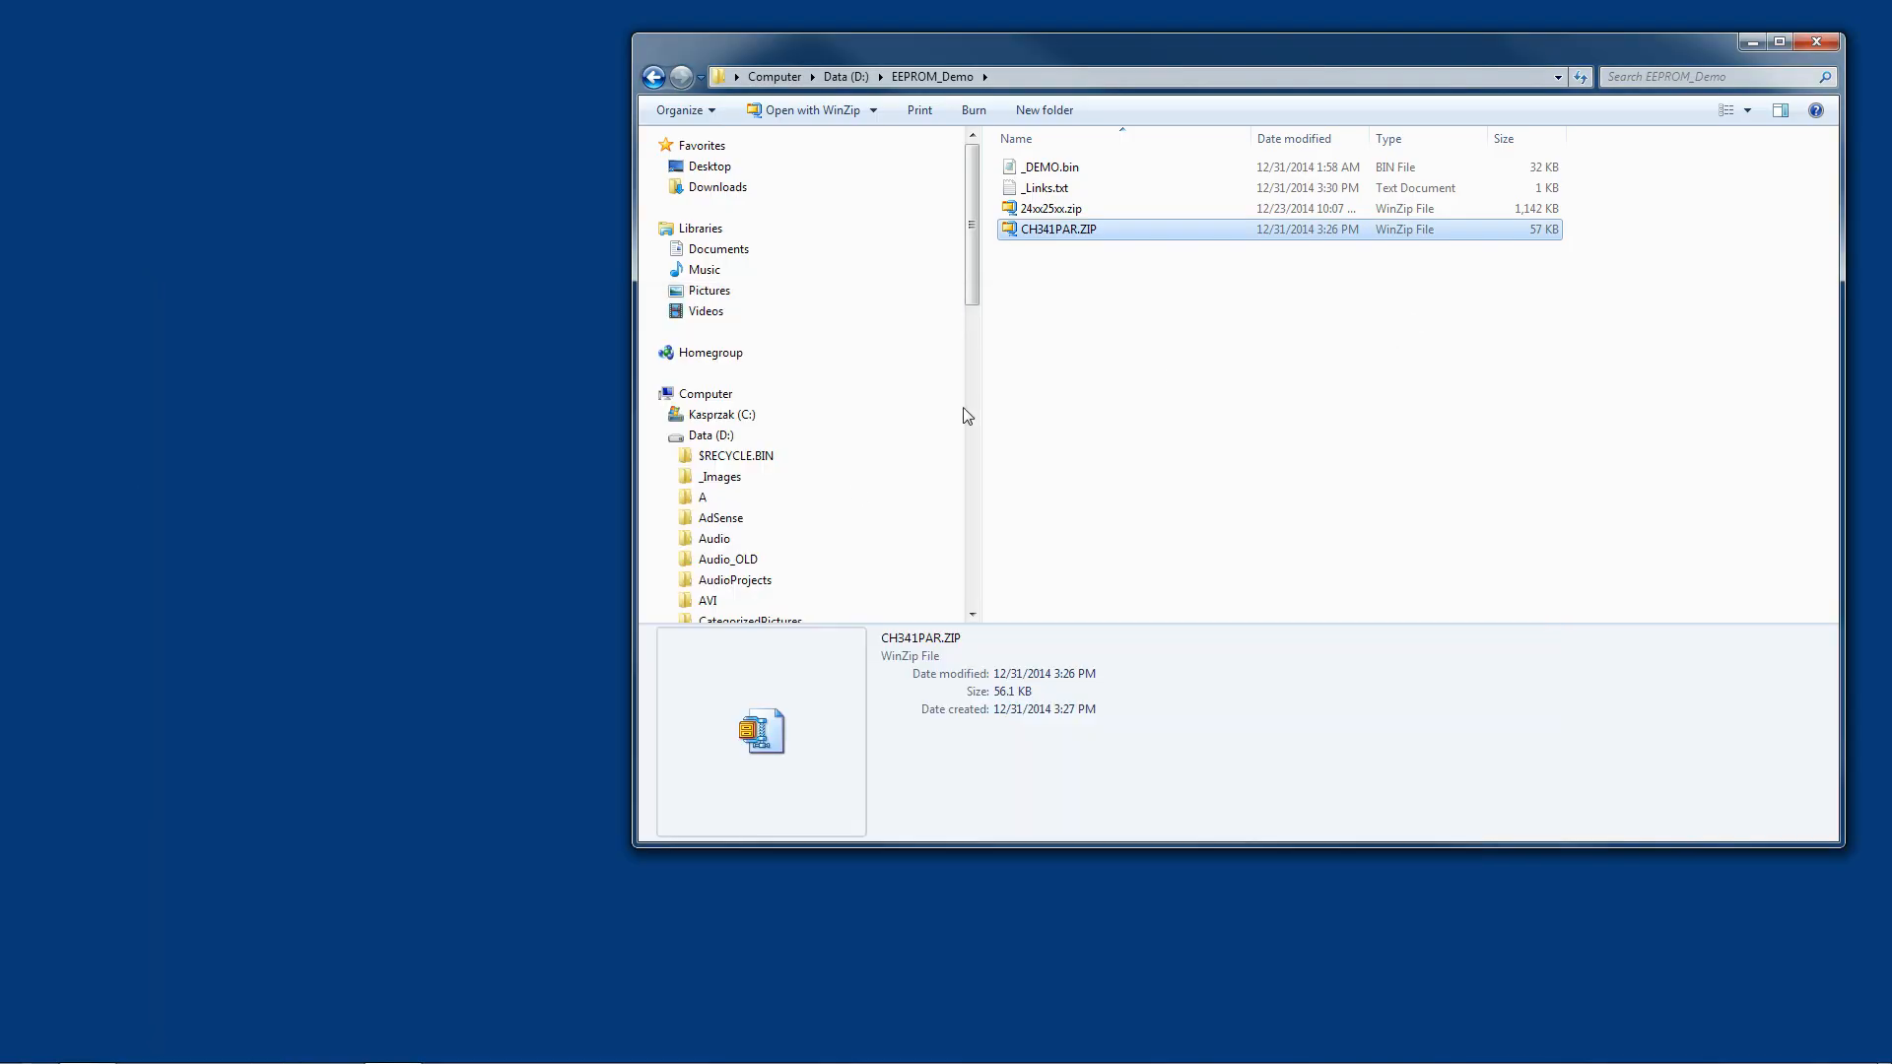
scroll("down", 3)
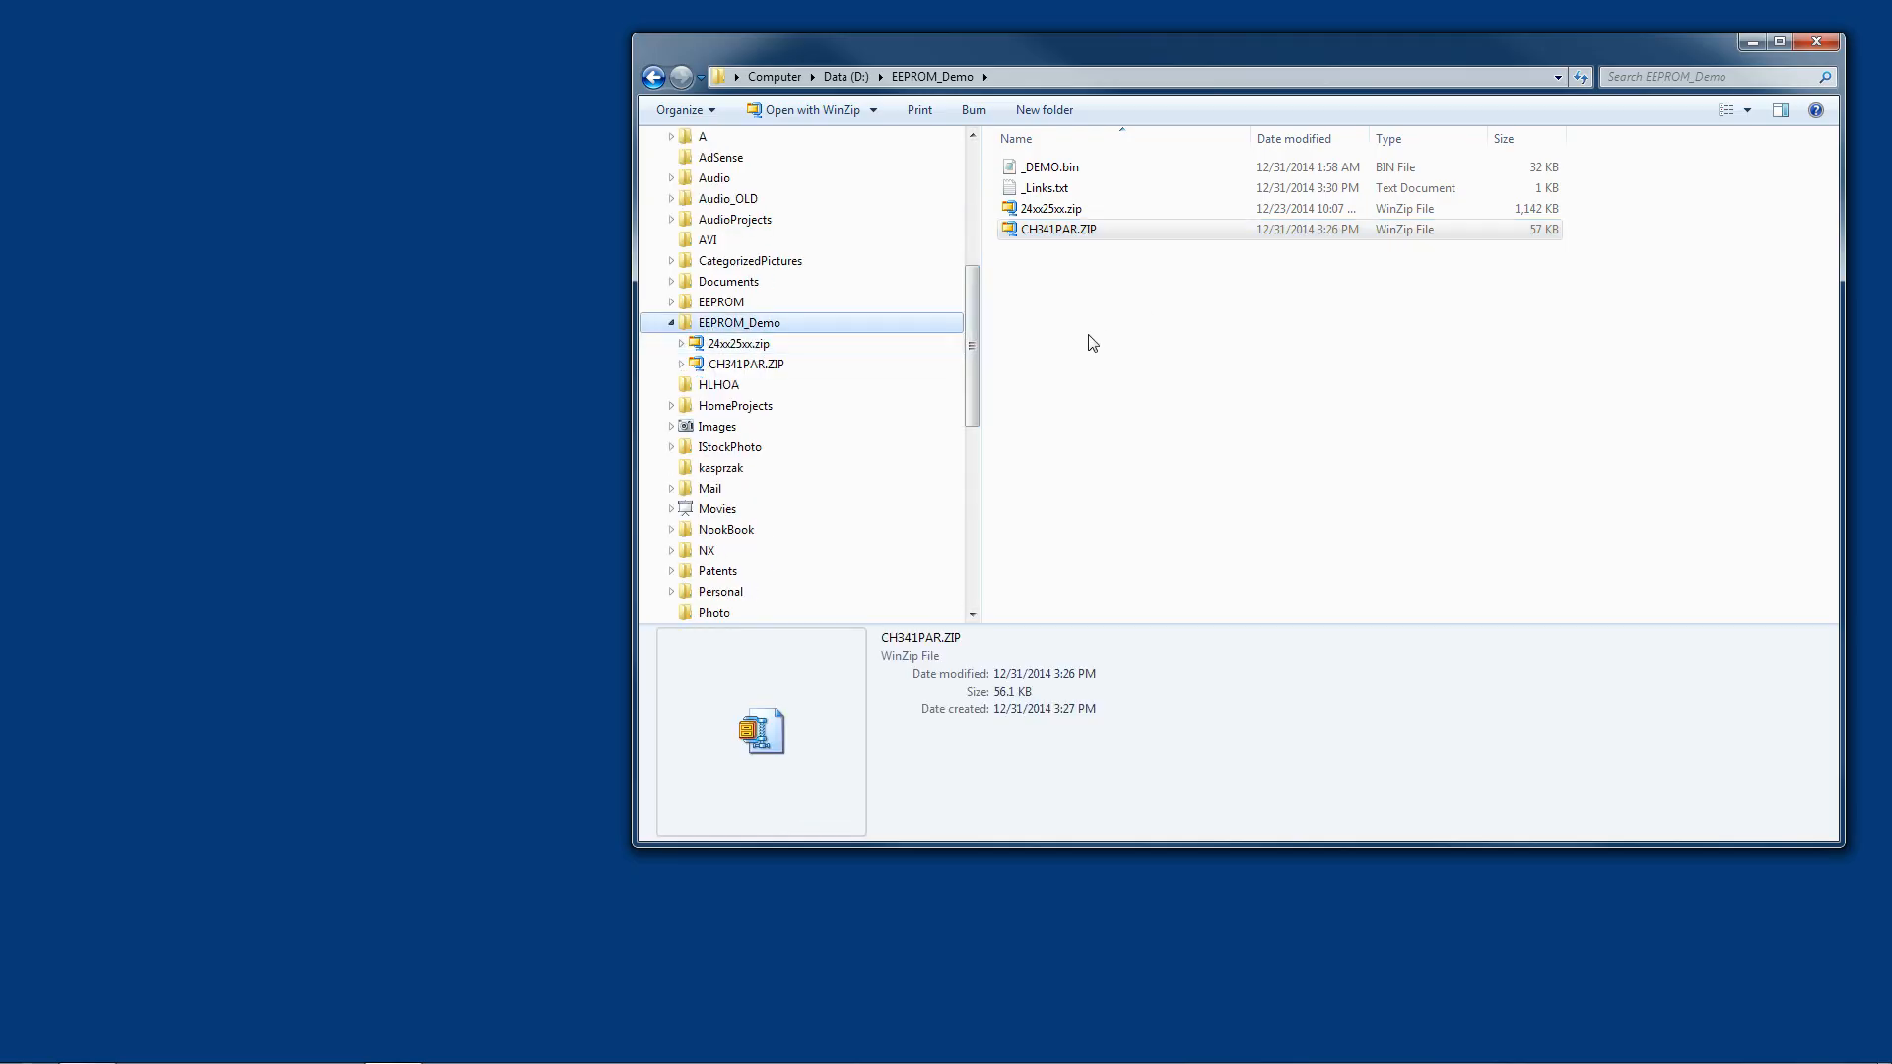
mouse_move(1081, 326)
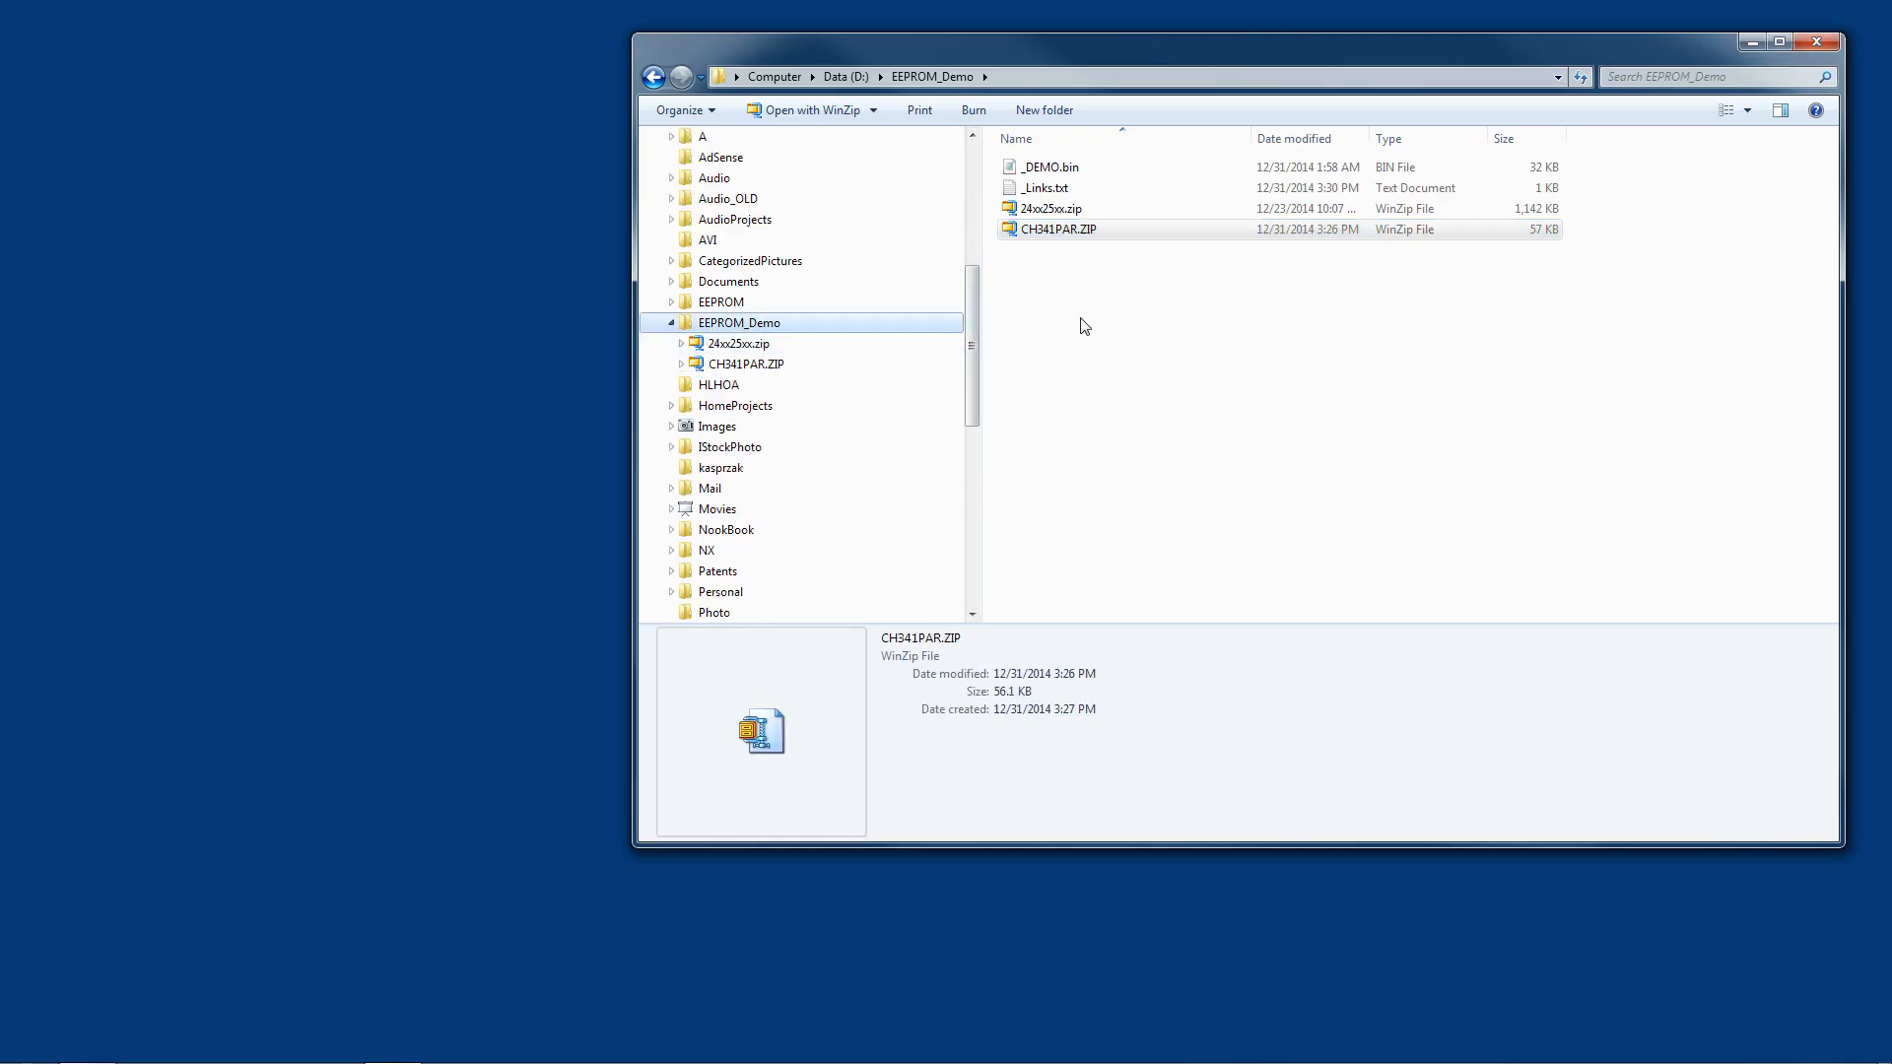
mouse_move(1050, 208)
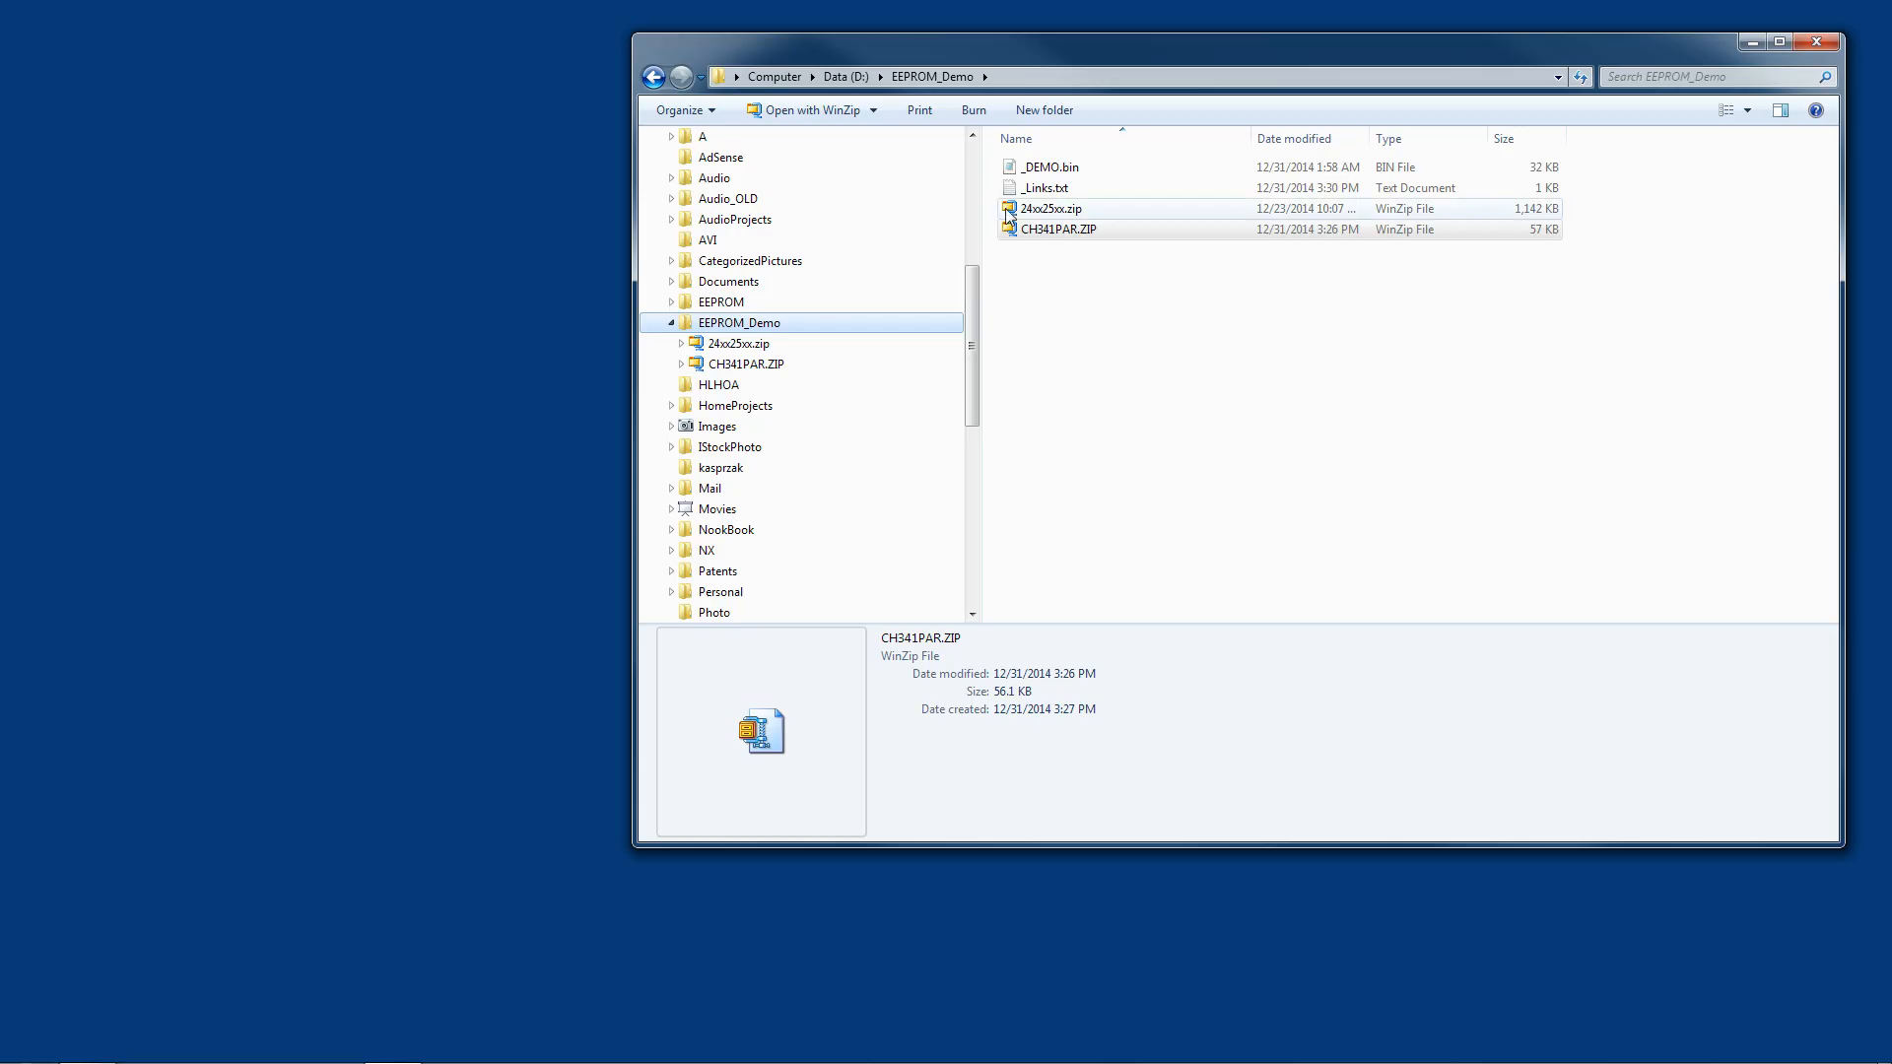
double_click(1050, 208)
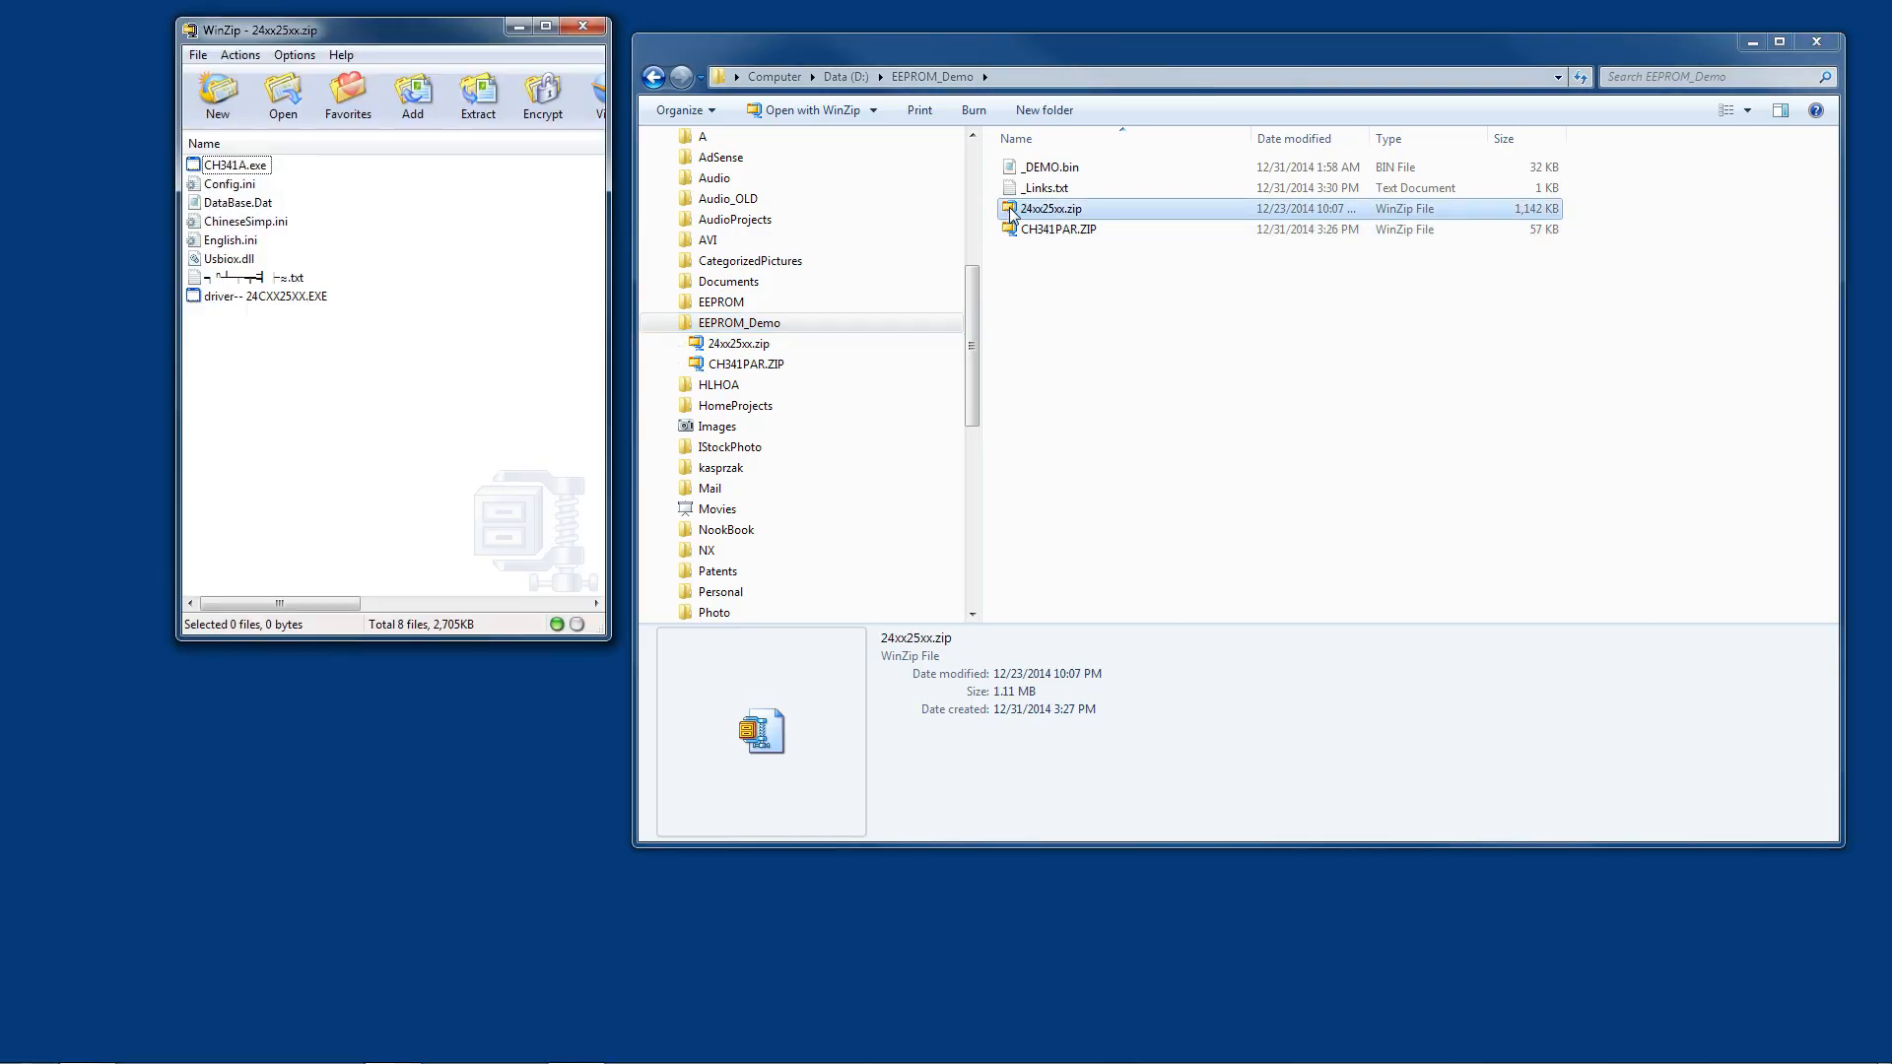
left_click(236, 166)
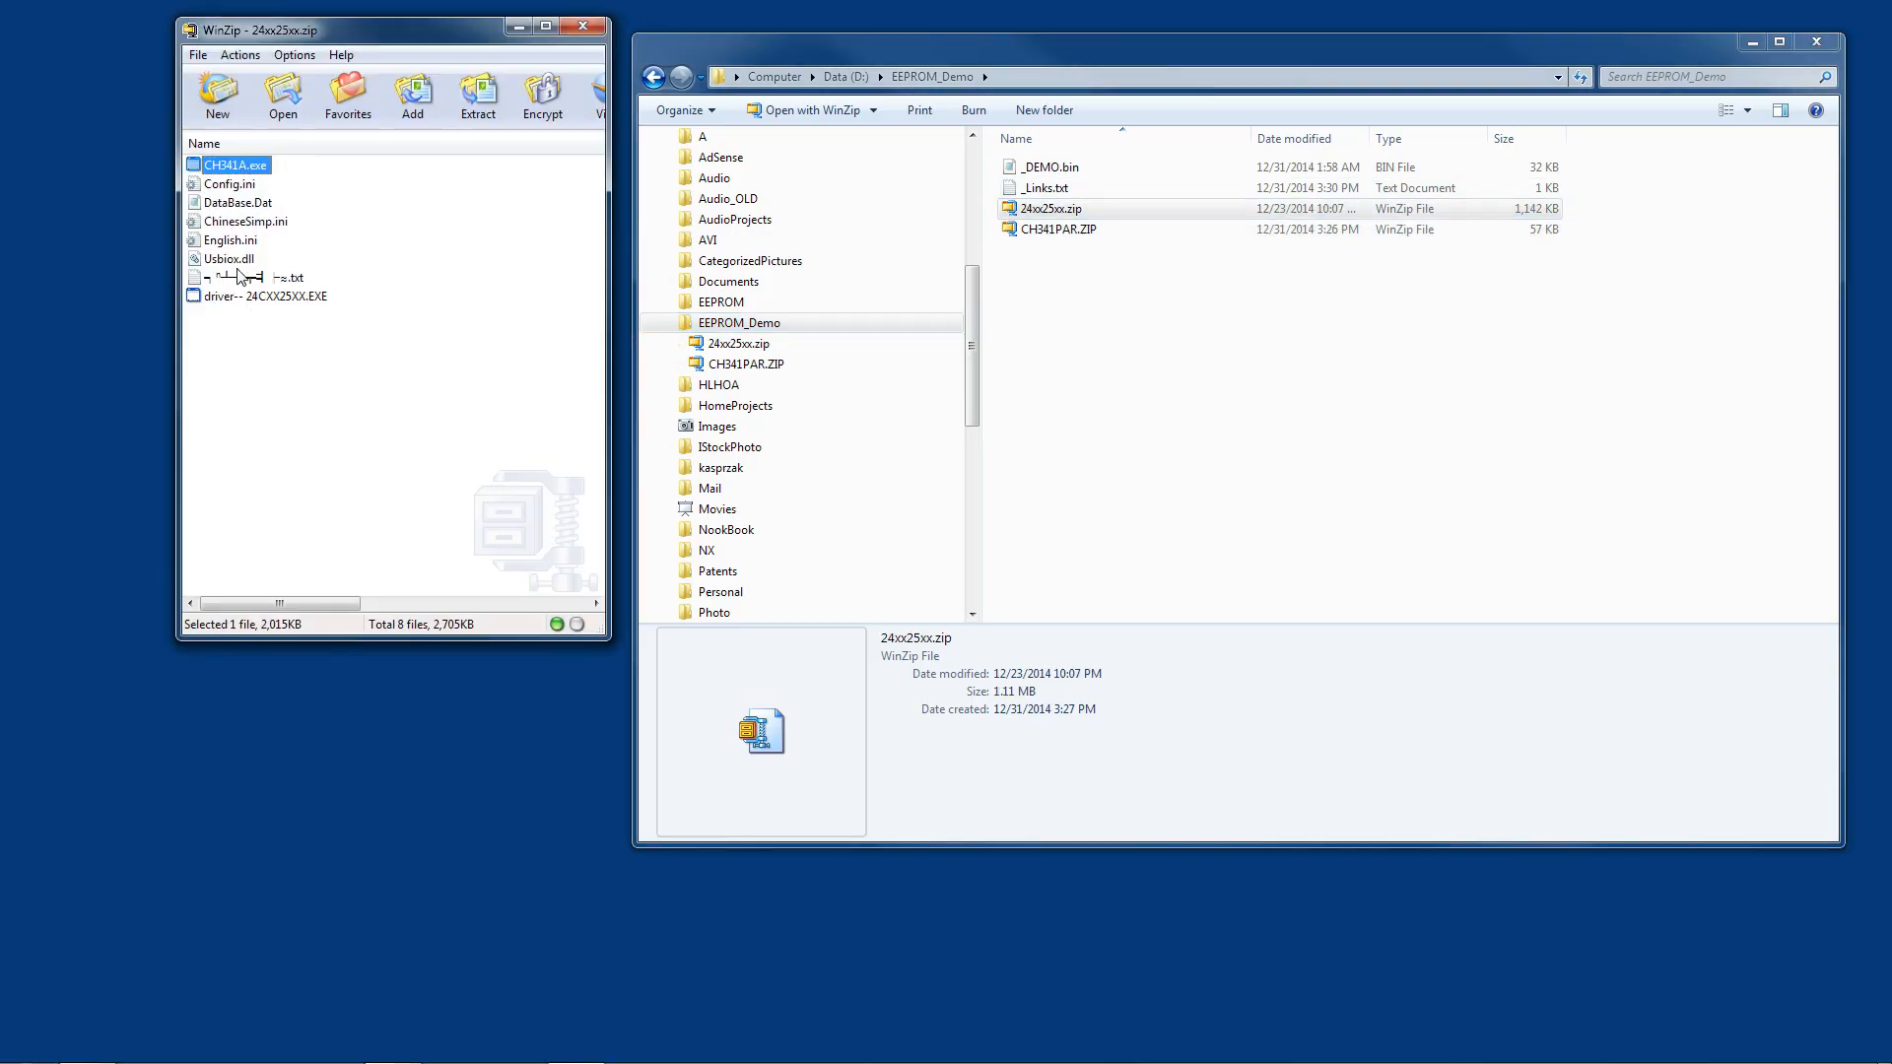
key("ctrl+a")
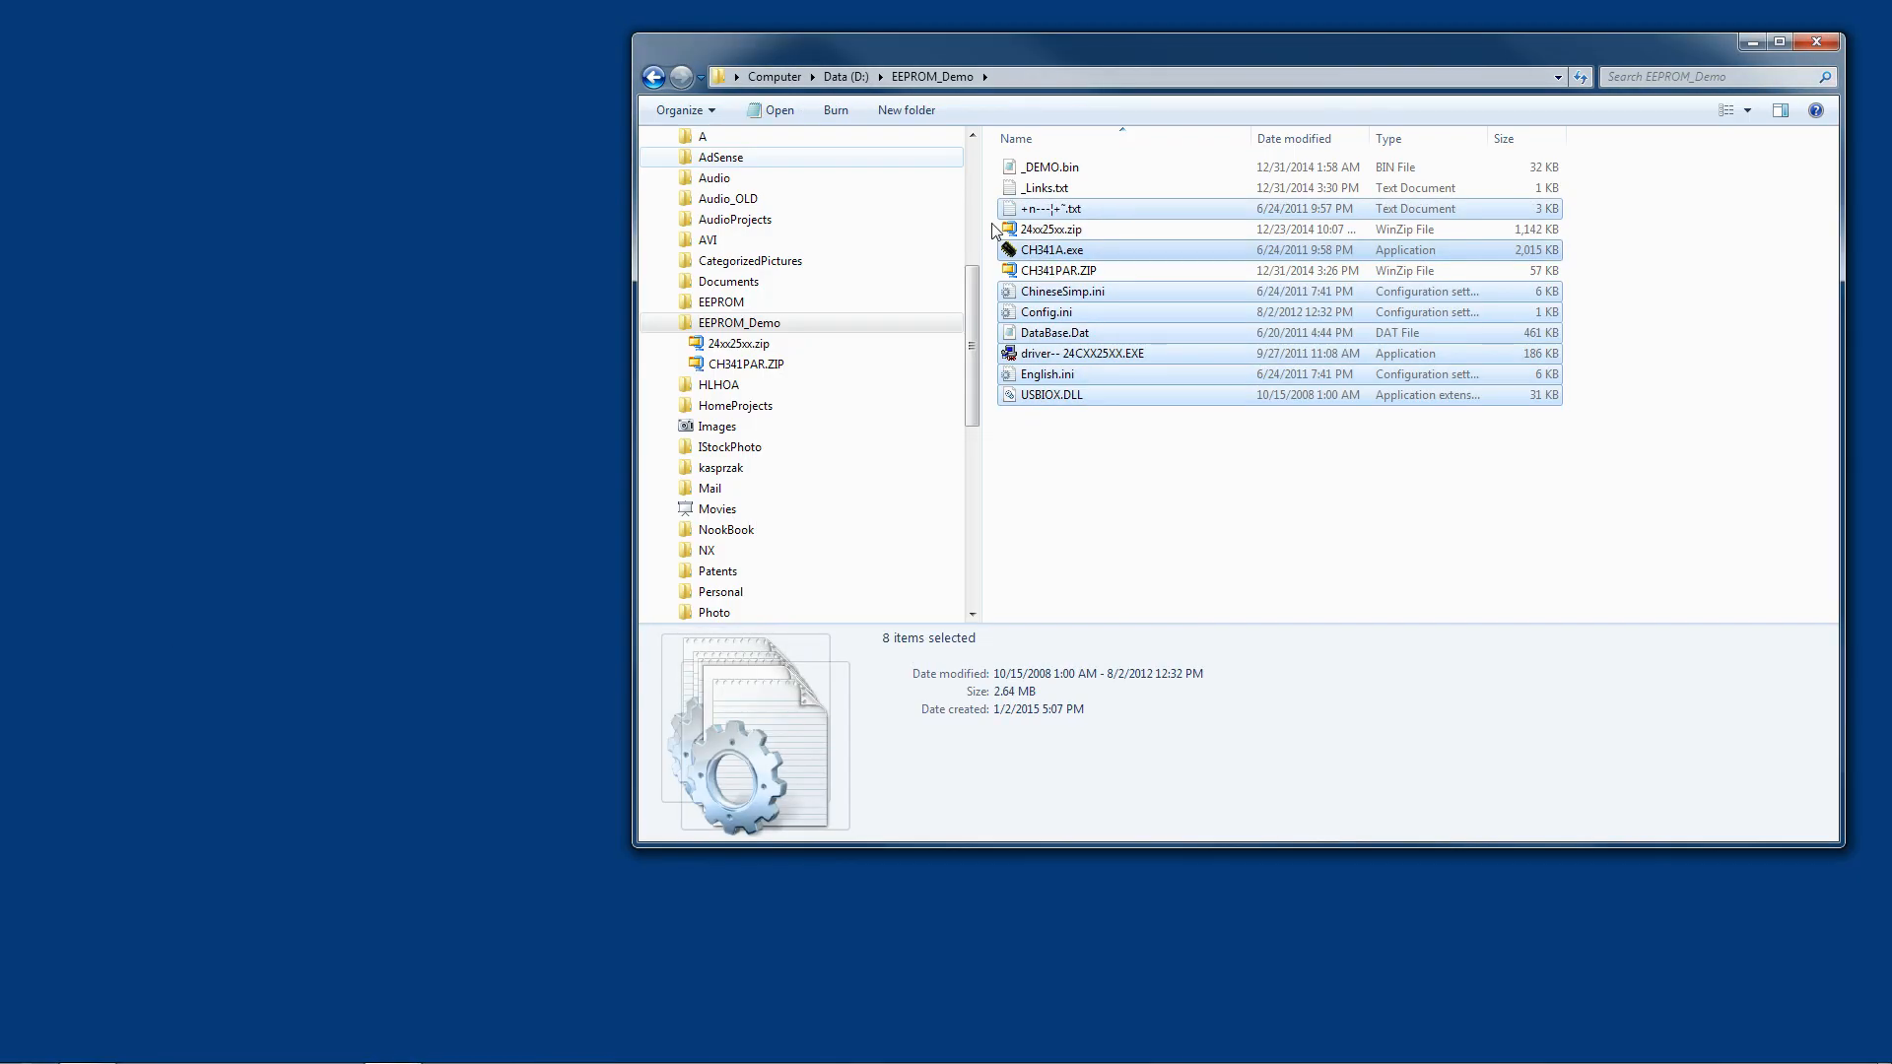
Step: Extract the CH341PAR.ZIP driver files, then close the archive
left_click(1059, 270)
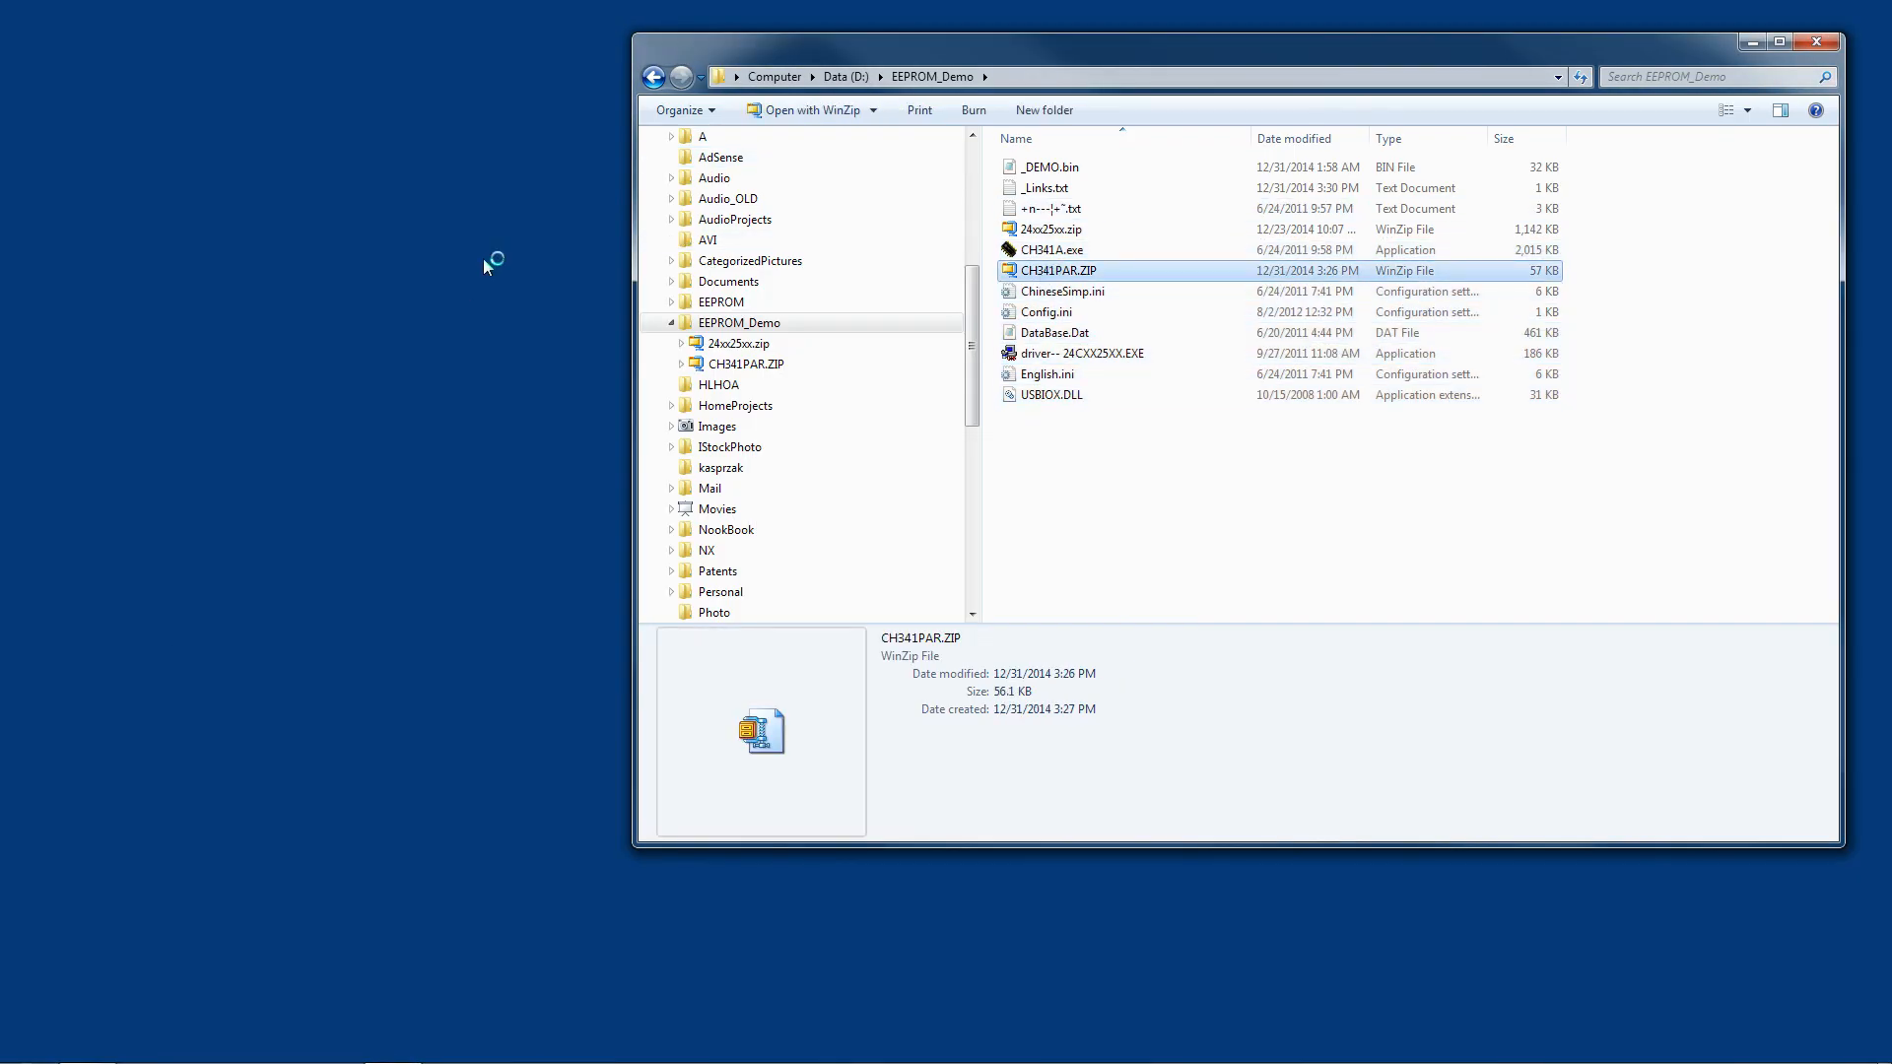
double_click(1057, 270)
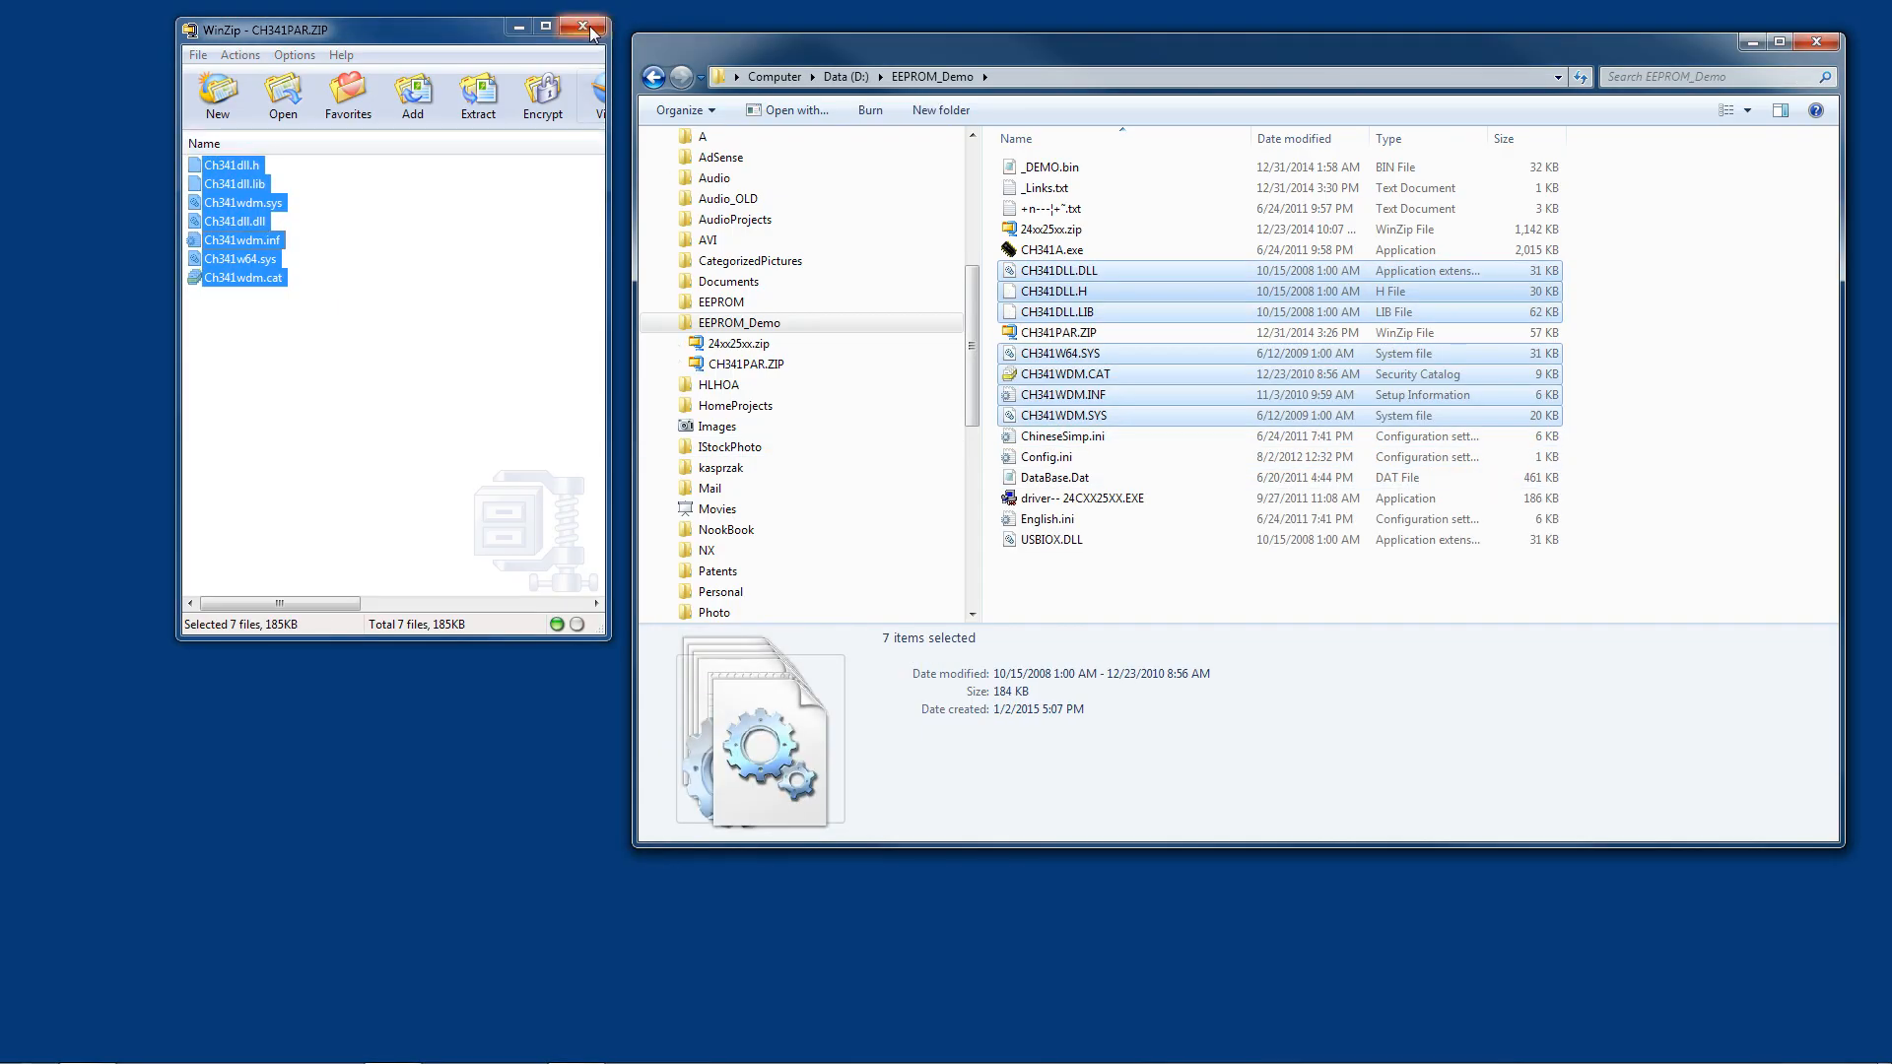
left_click(583, 28)
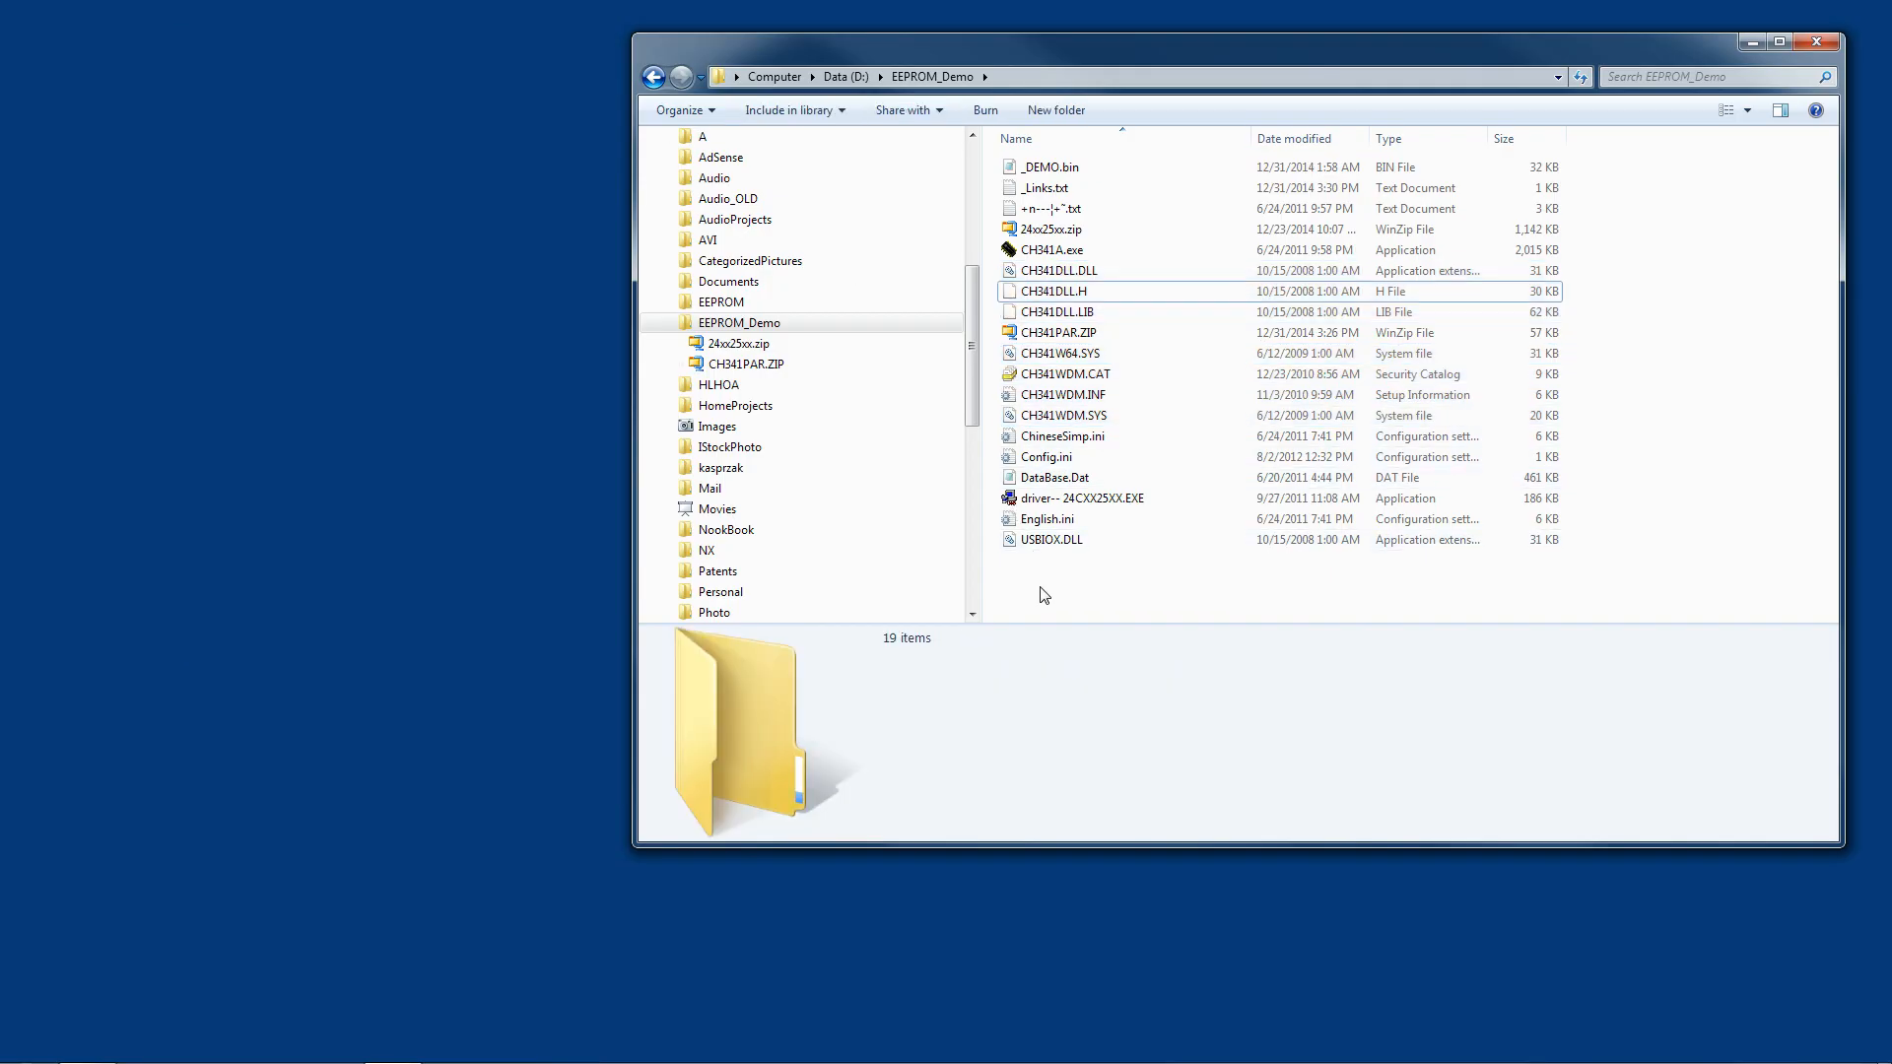
mouse_move(1107, 349)
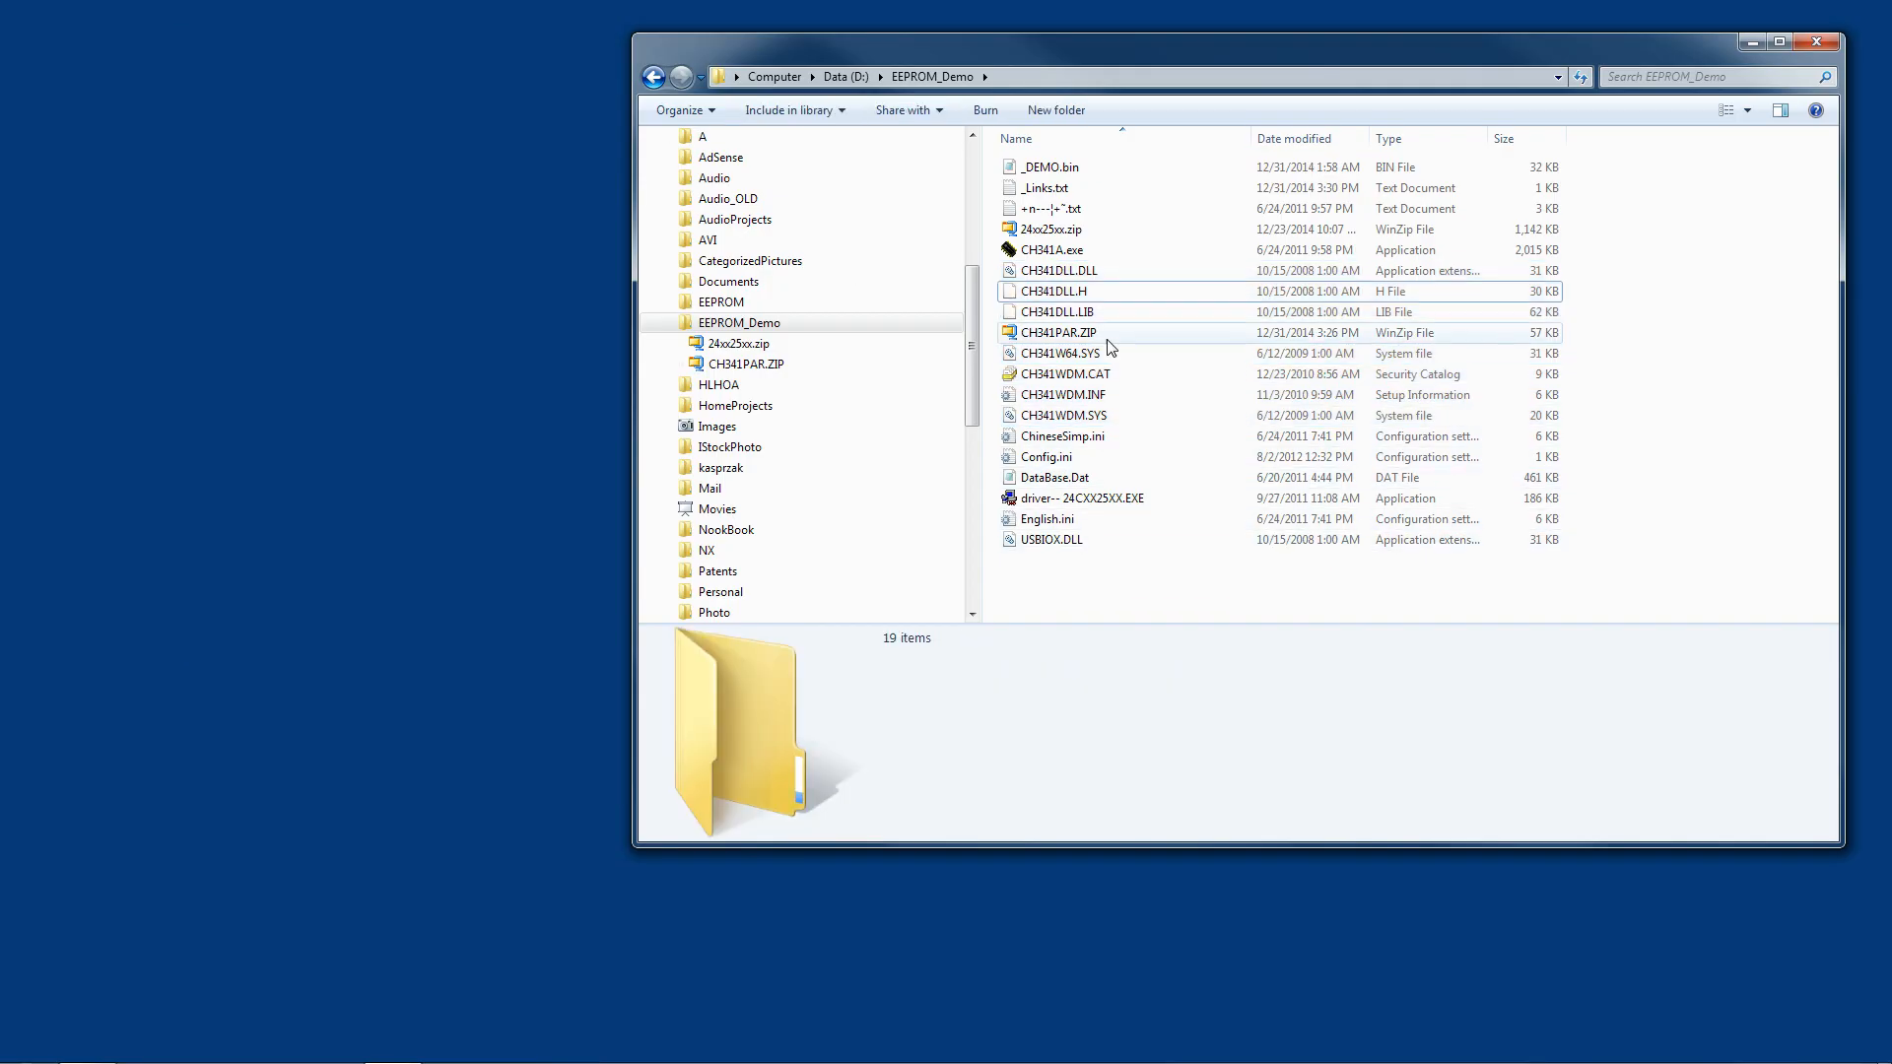
mouse_move(1107, 415)
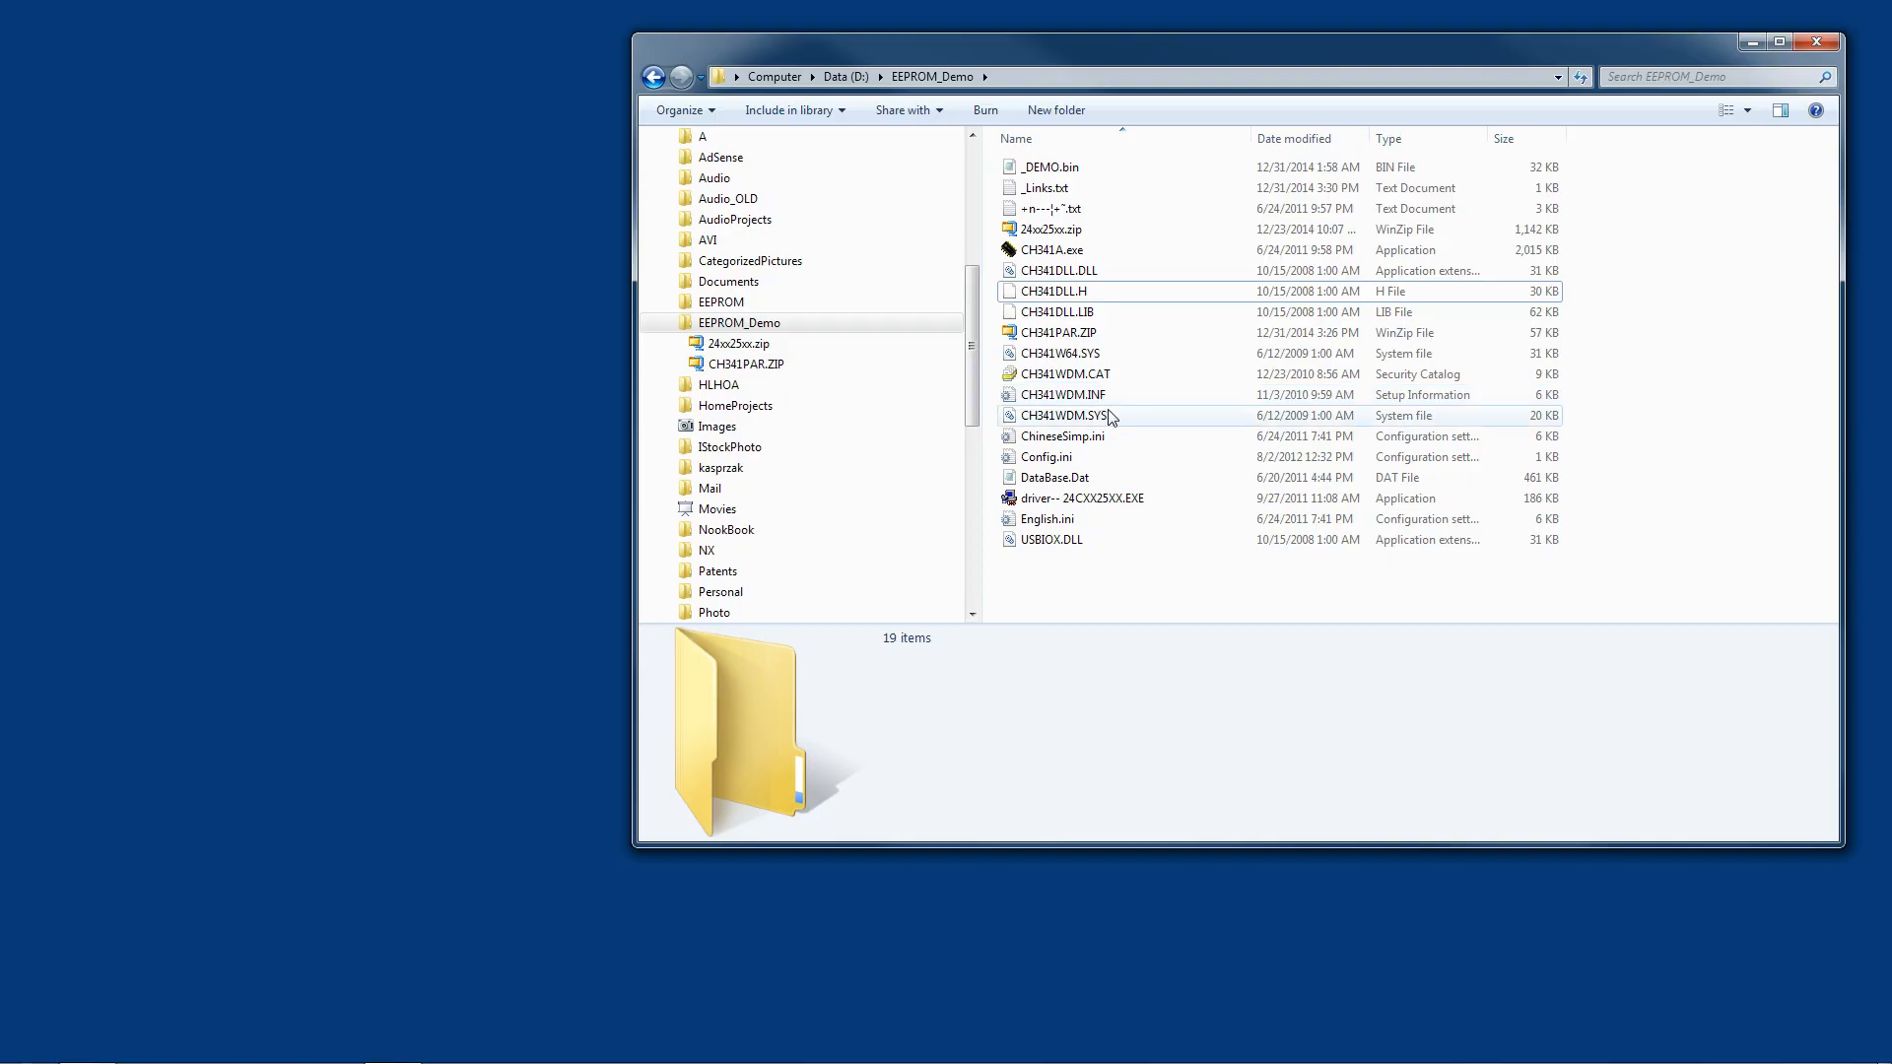
mouse_move(1065, 519)
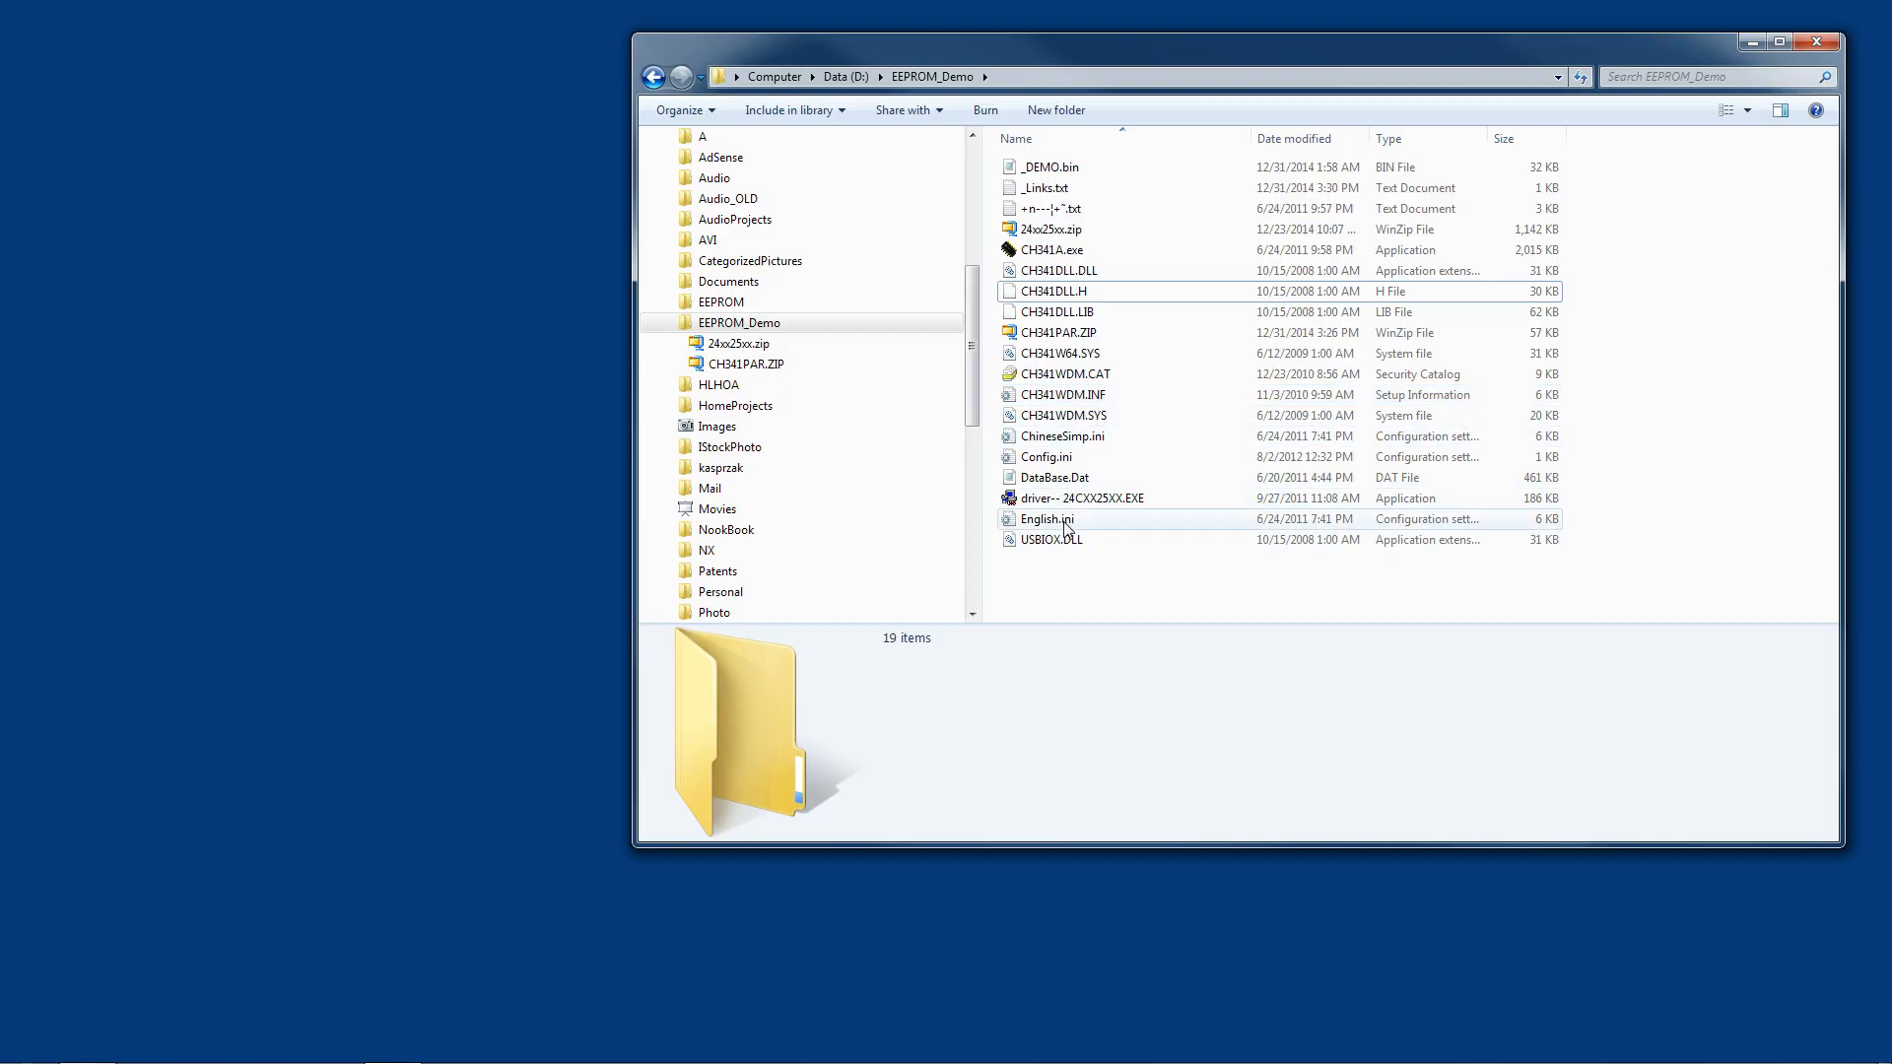
mouse_move(1081, 499)
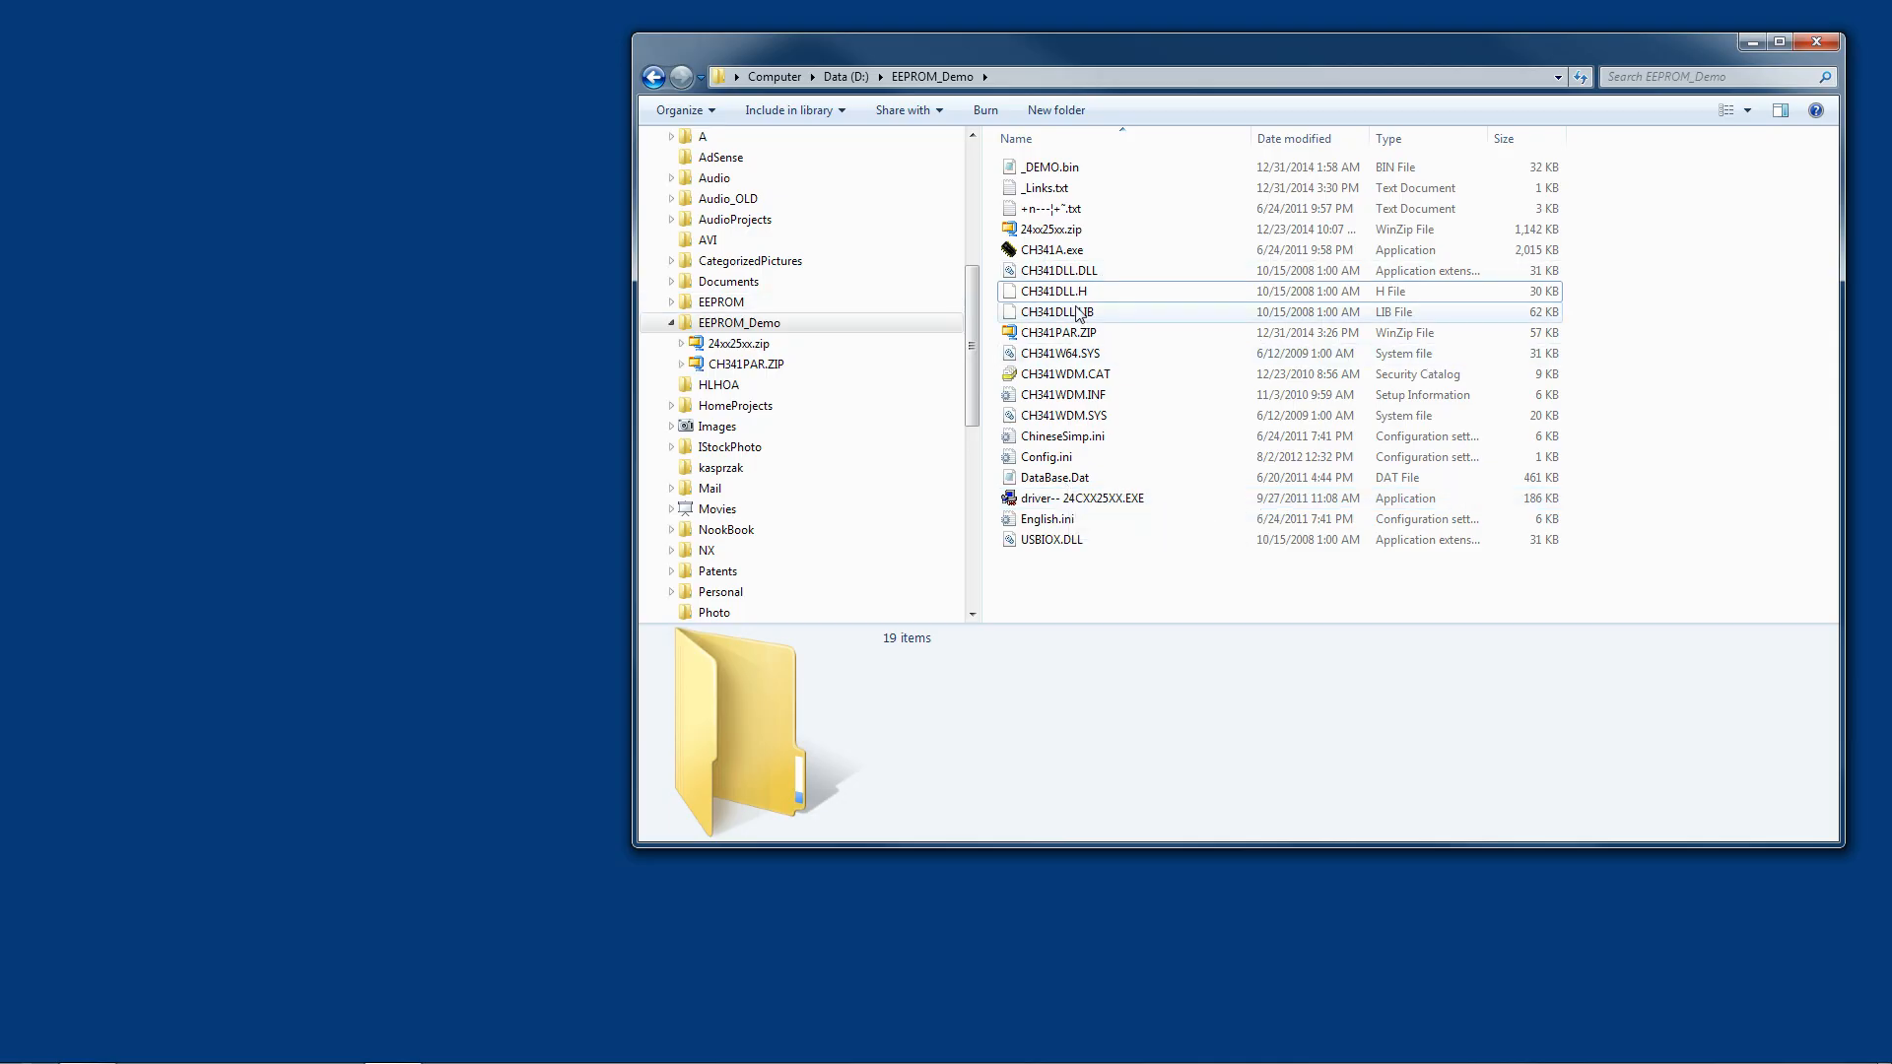
mouse_move(1049, 250)
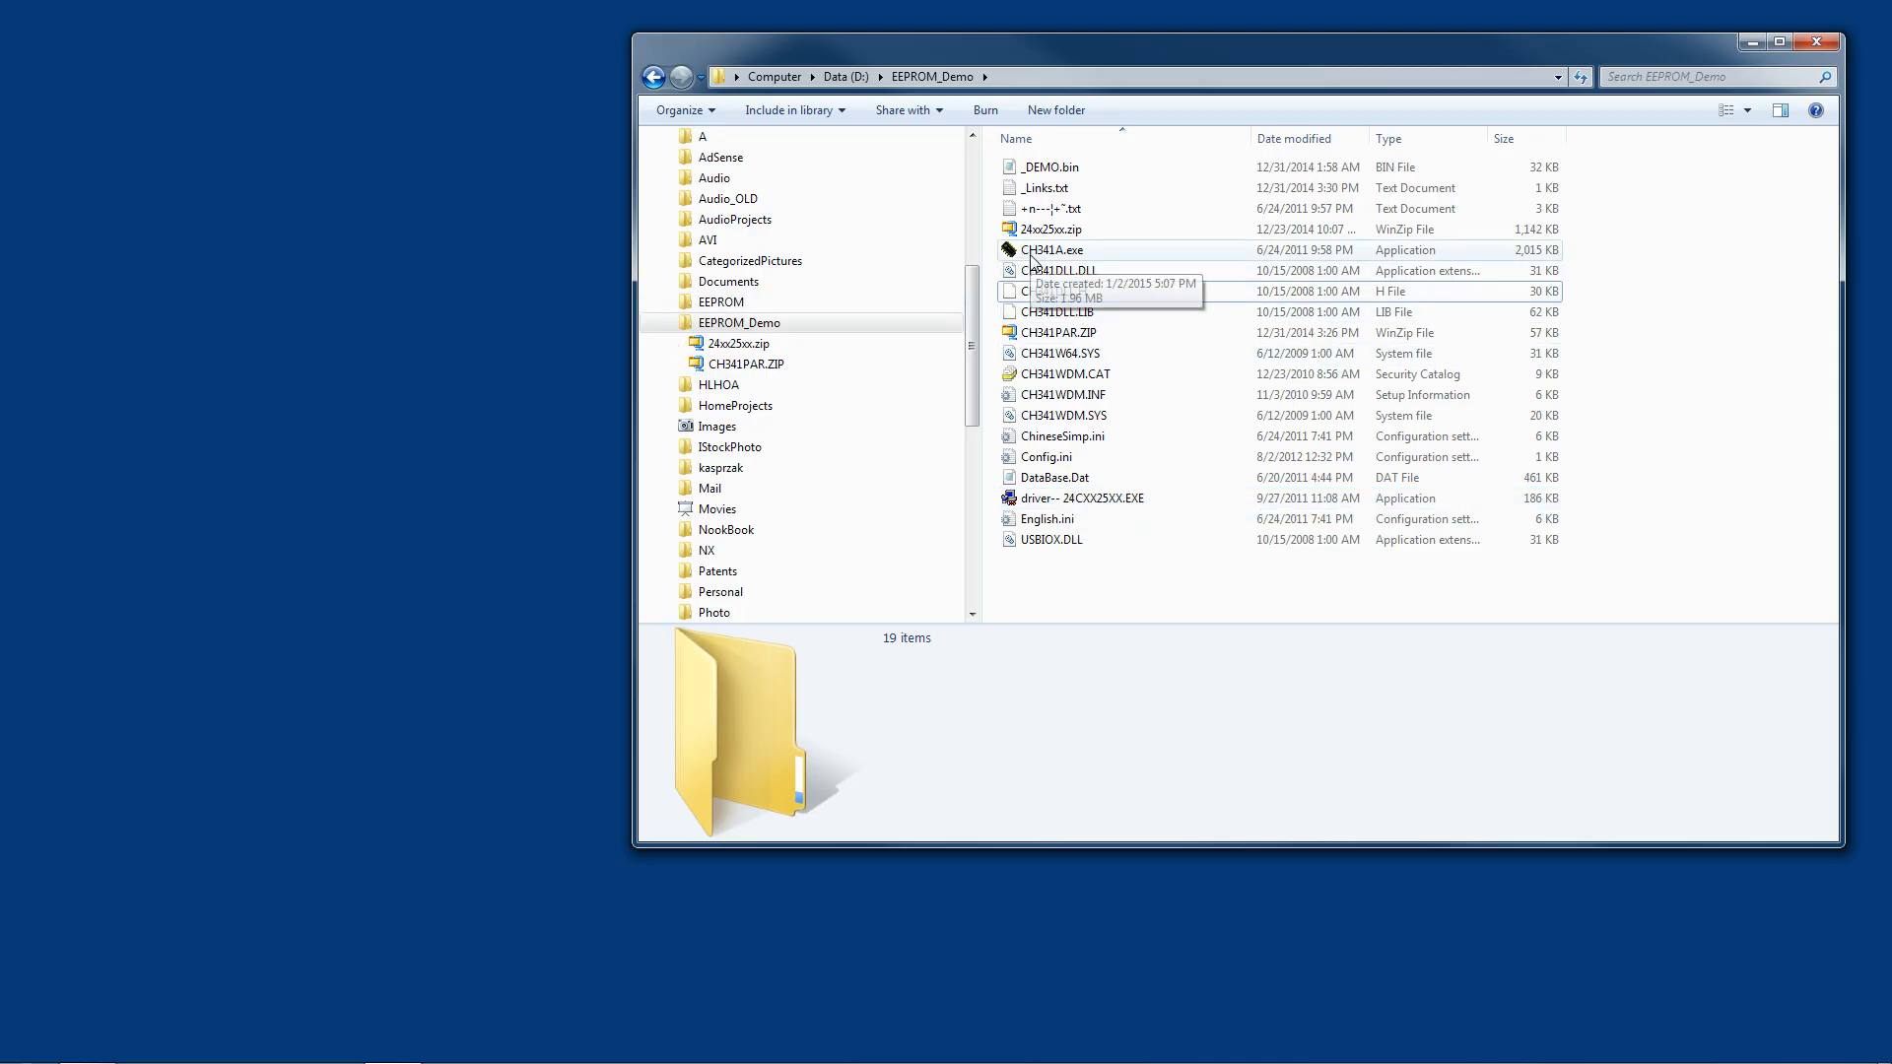
Step: Launch the 1.96 MB CH341A.exe application from the EEPROM_Demo folder
left_click(1052, 249)
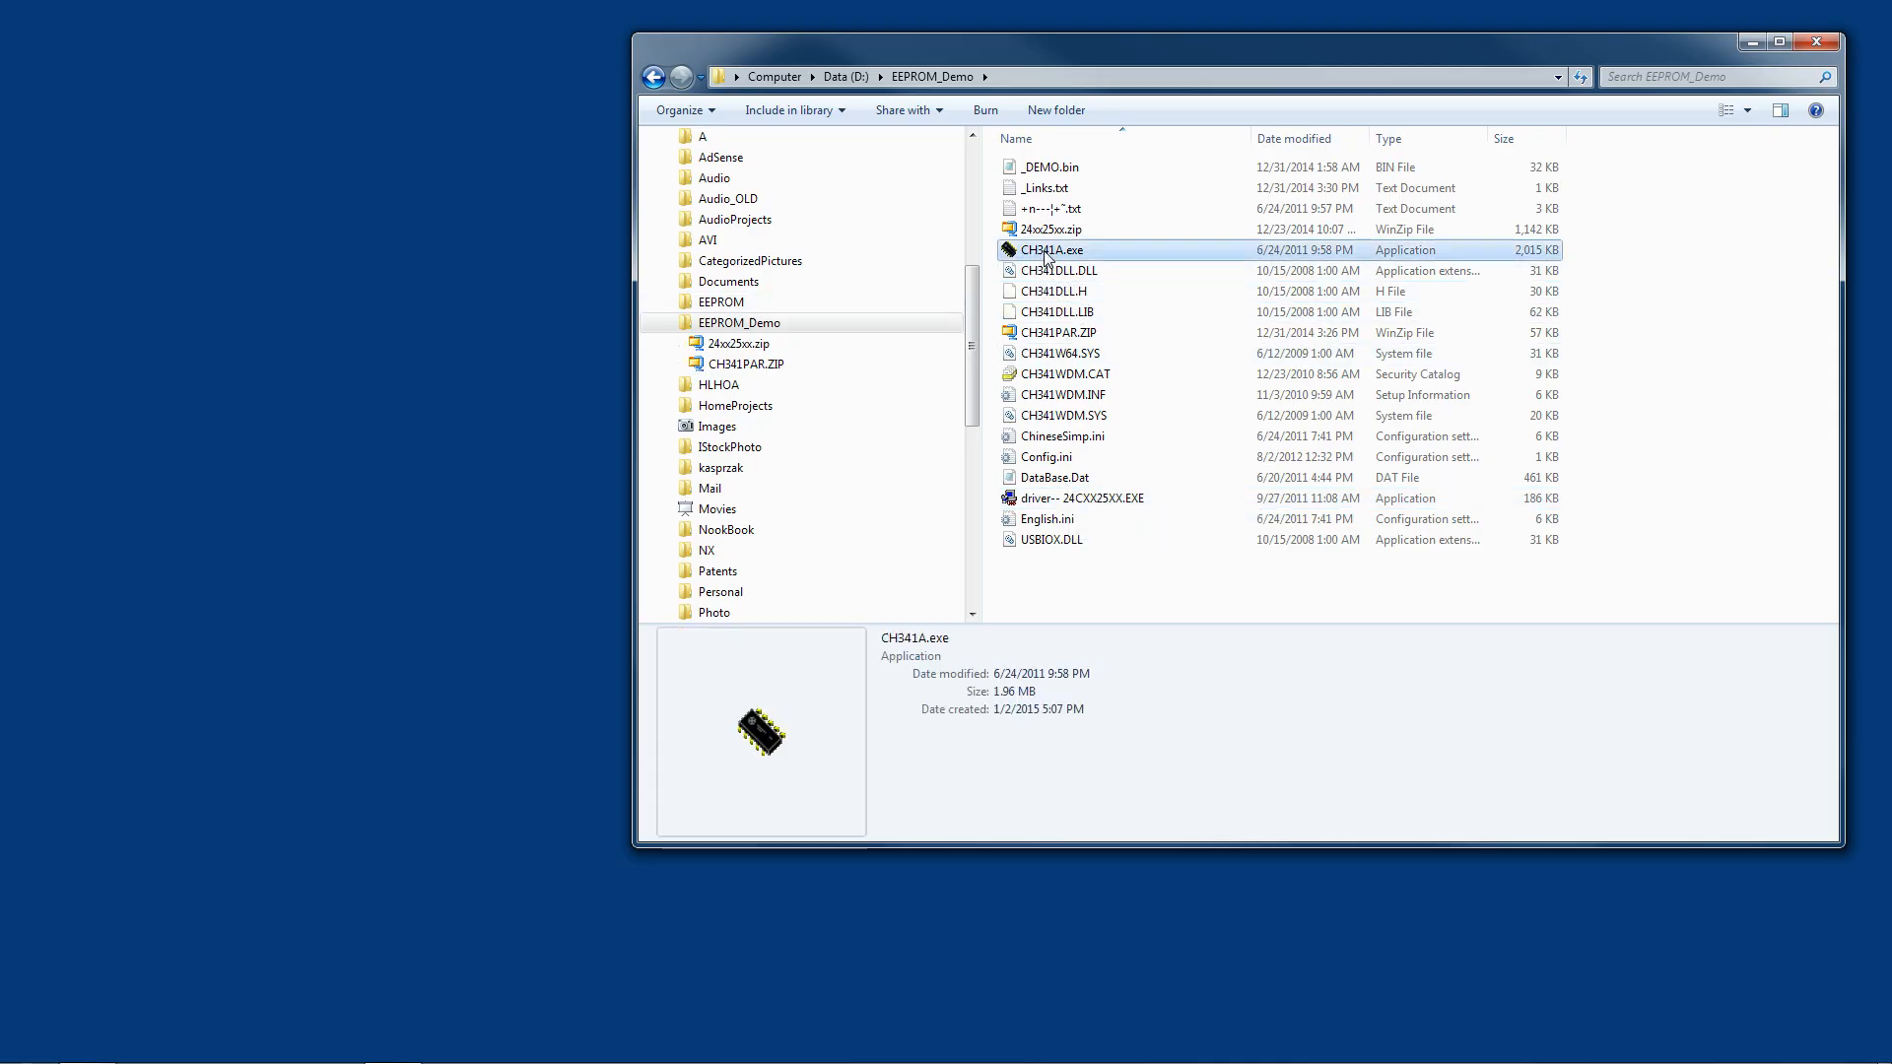
double_click(1049, 249)
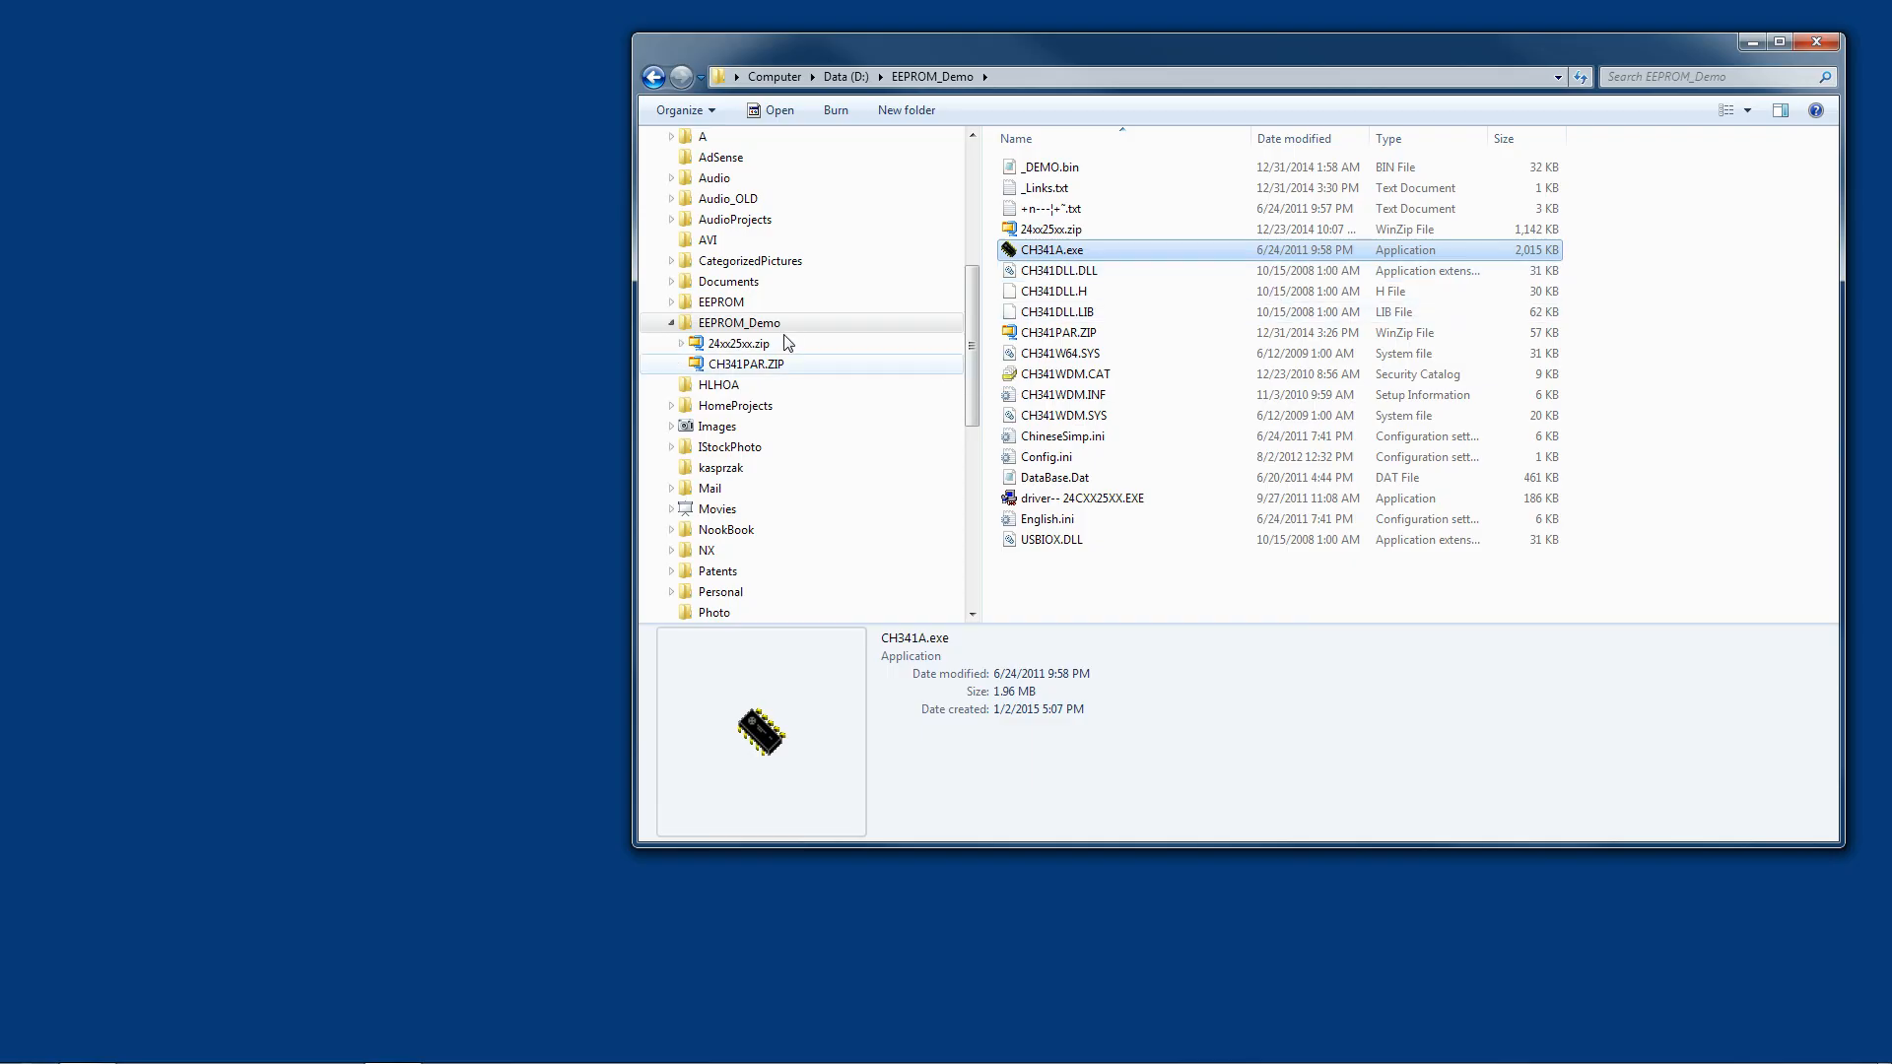
Step: Reload EEPROM_Demo to reveal the Languages folder and updated Config.ini, then select CH341A.exe
left_click(738, 322)
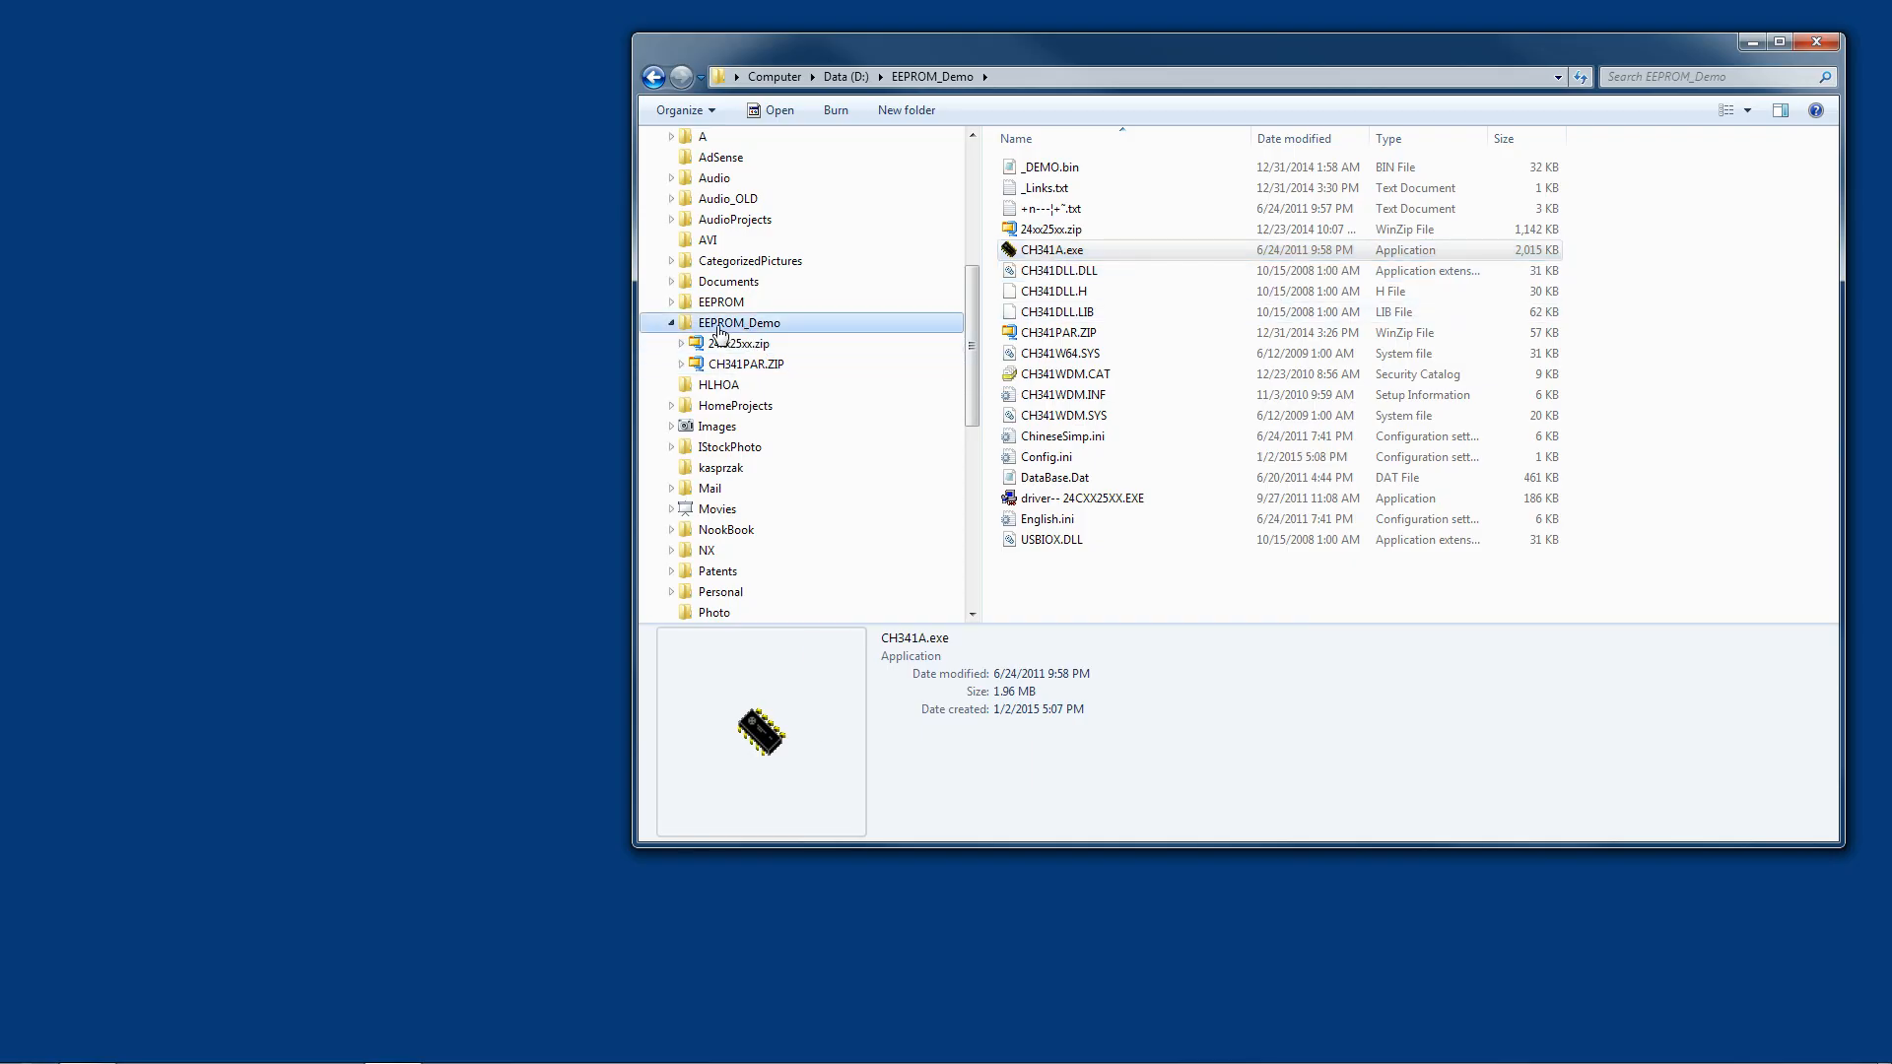
left_click(1130, 109)
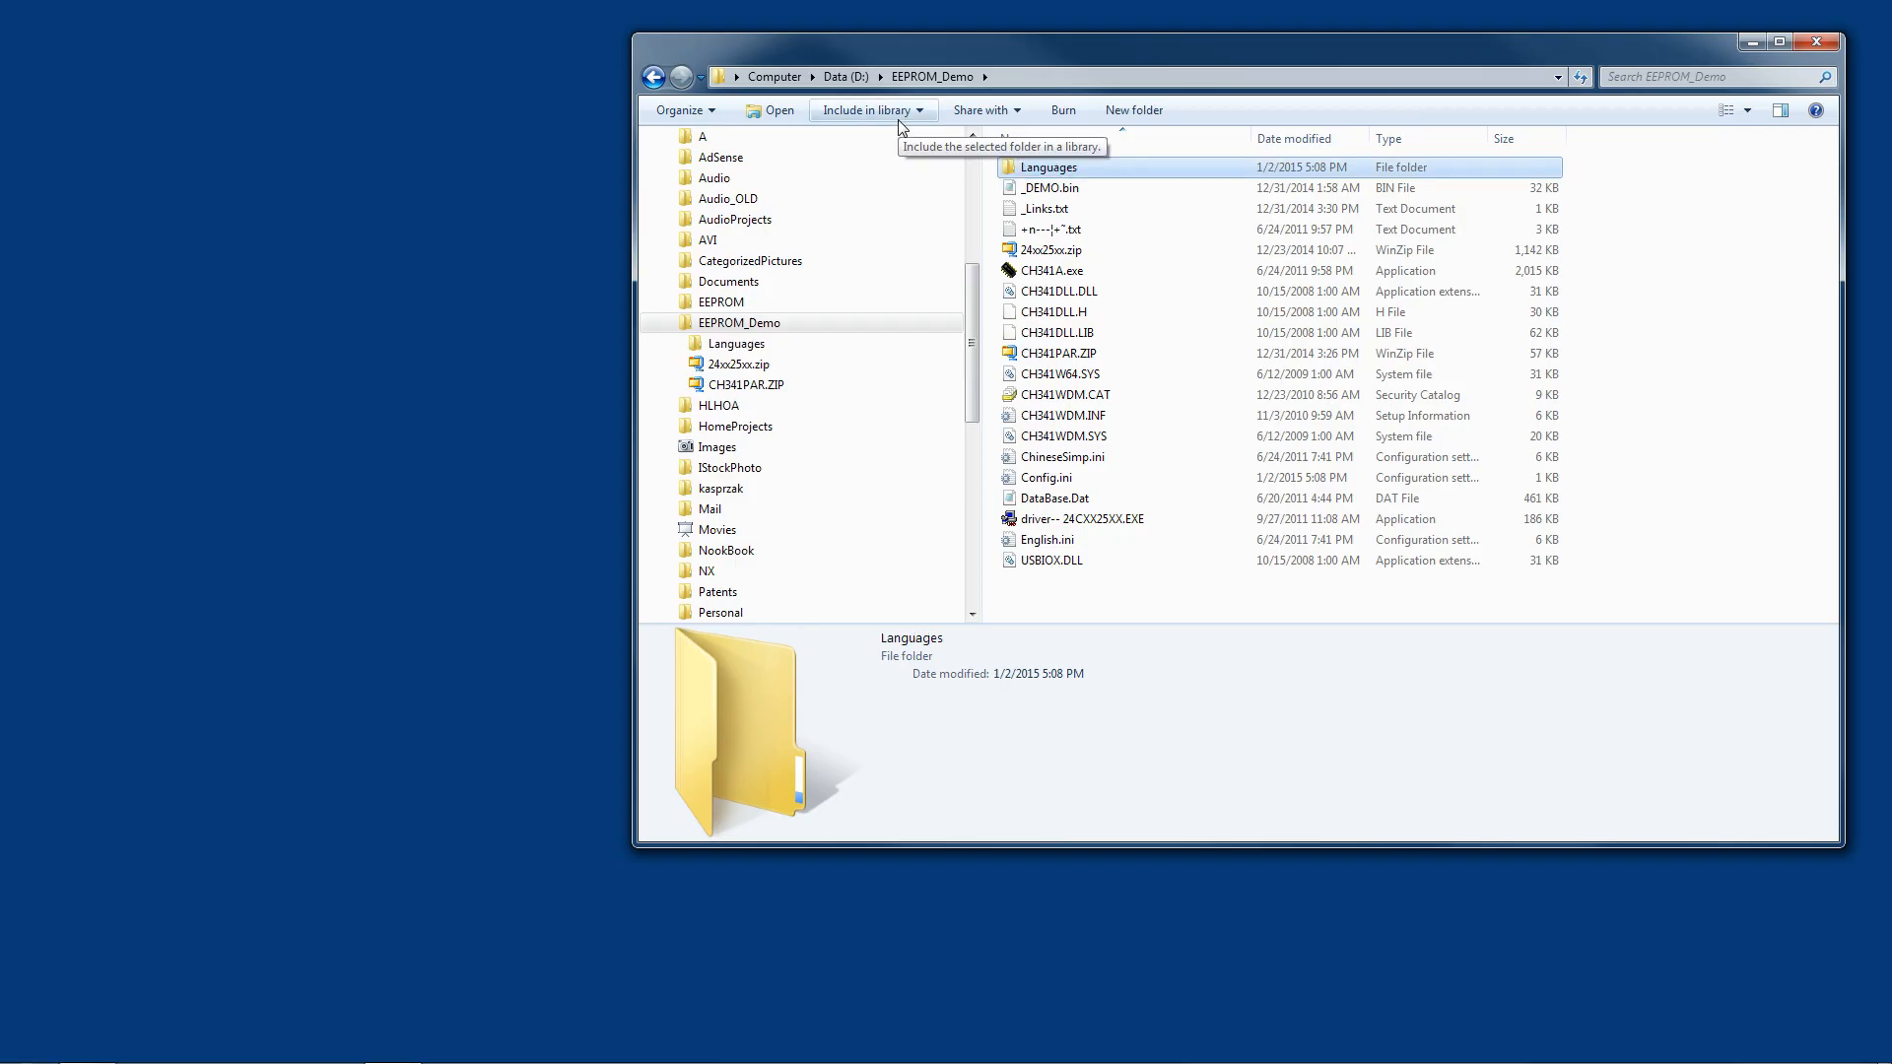
left_click(1047, 539)
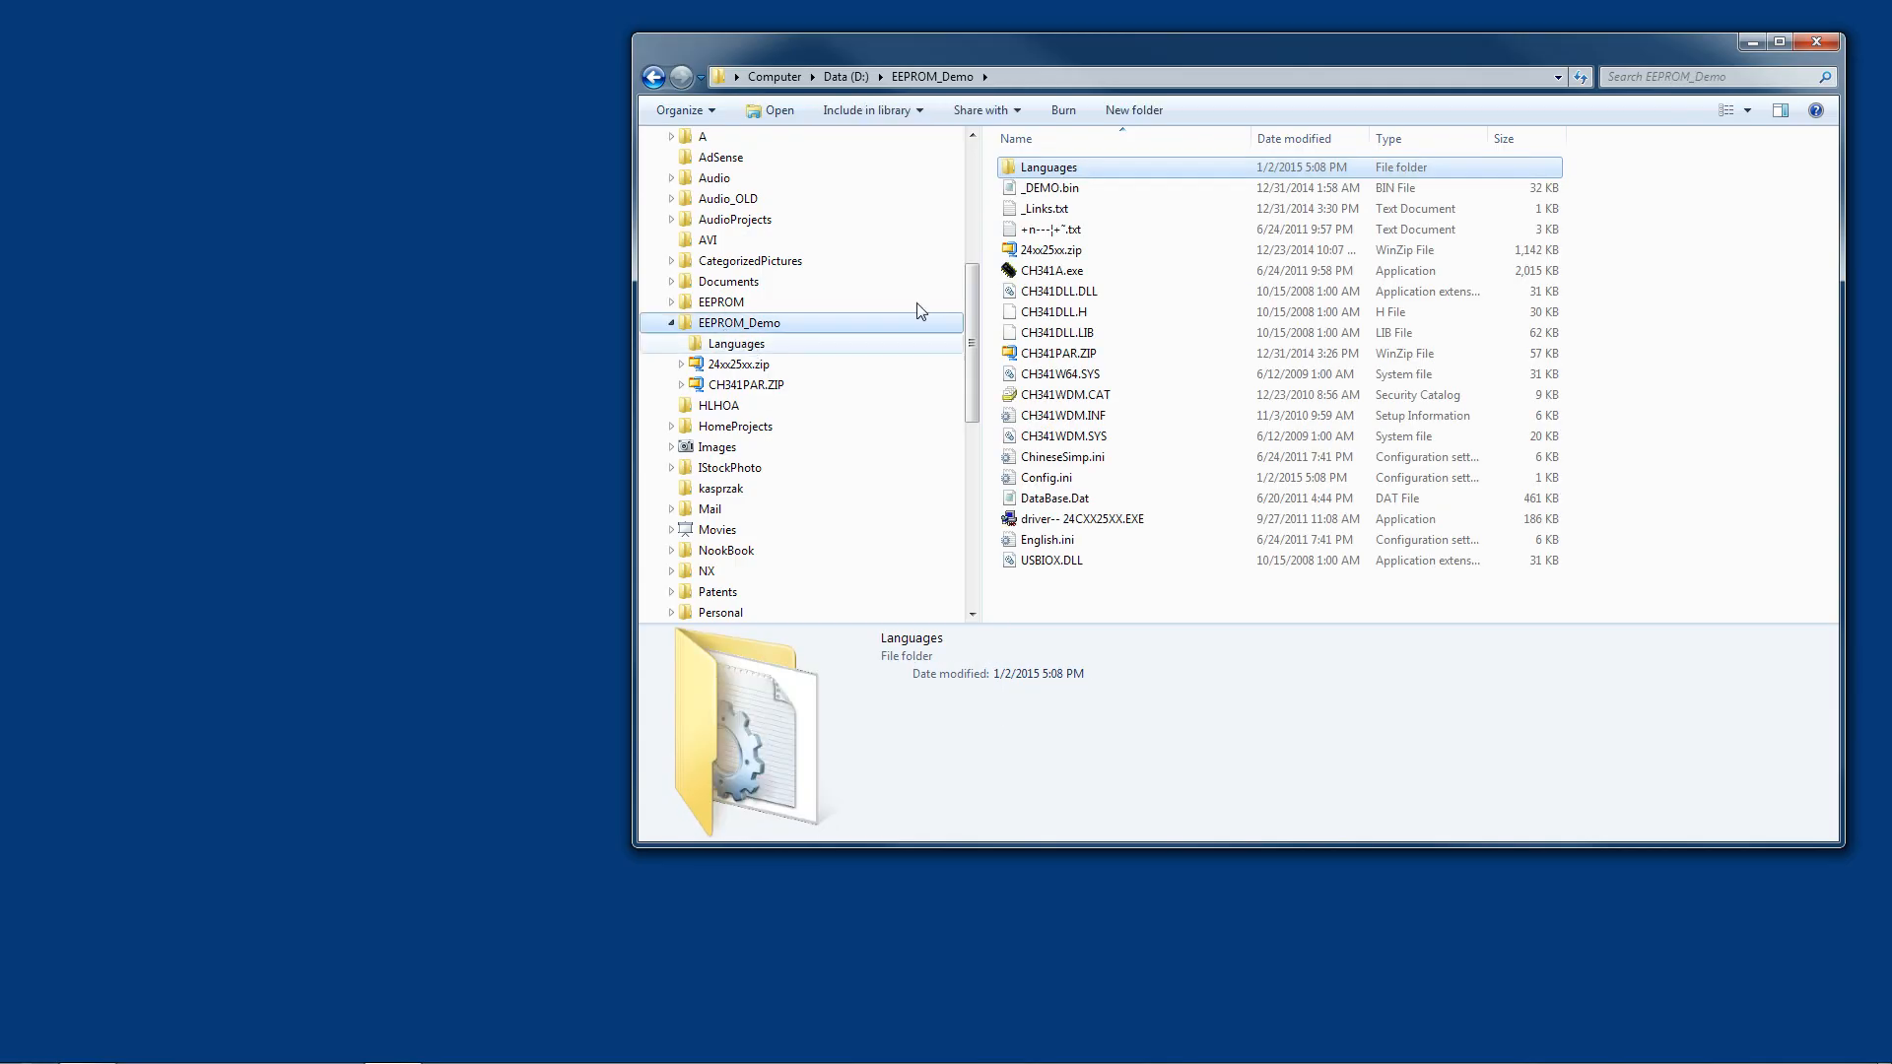
mouse_move(1012, 291)
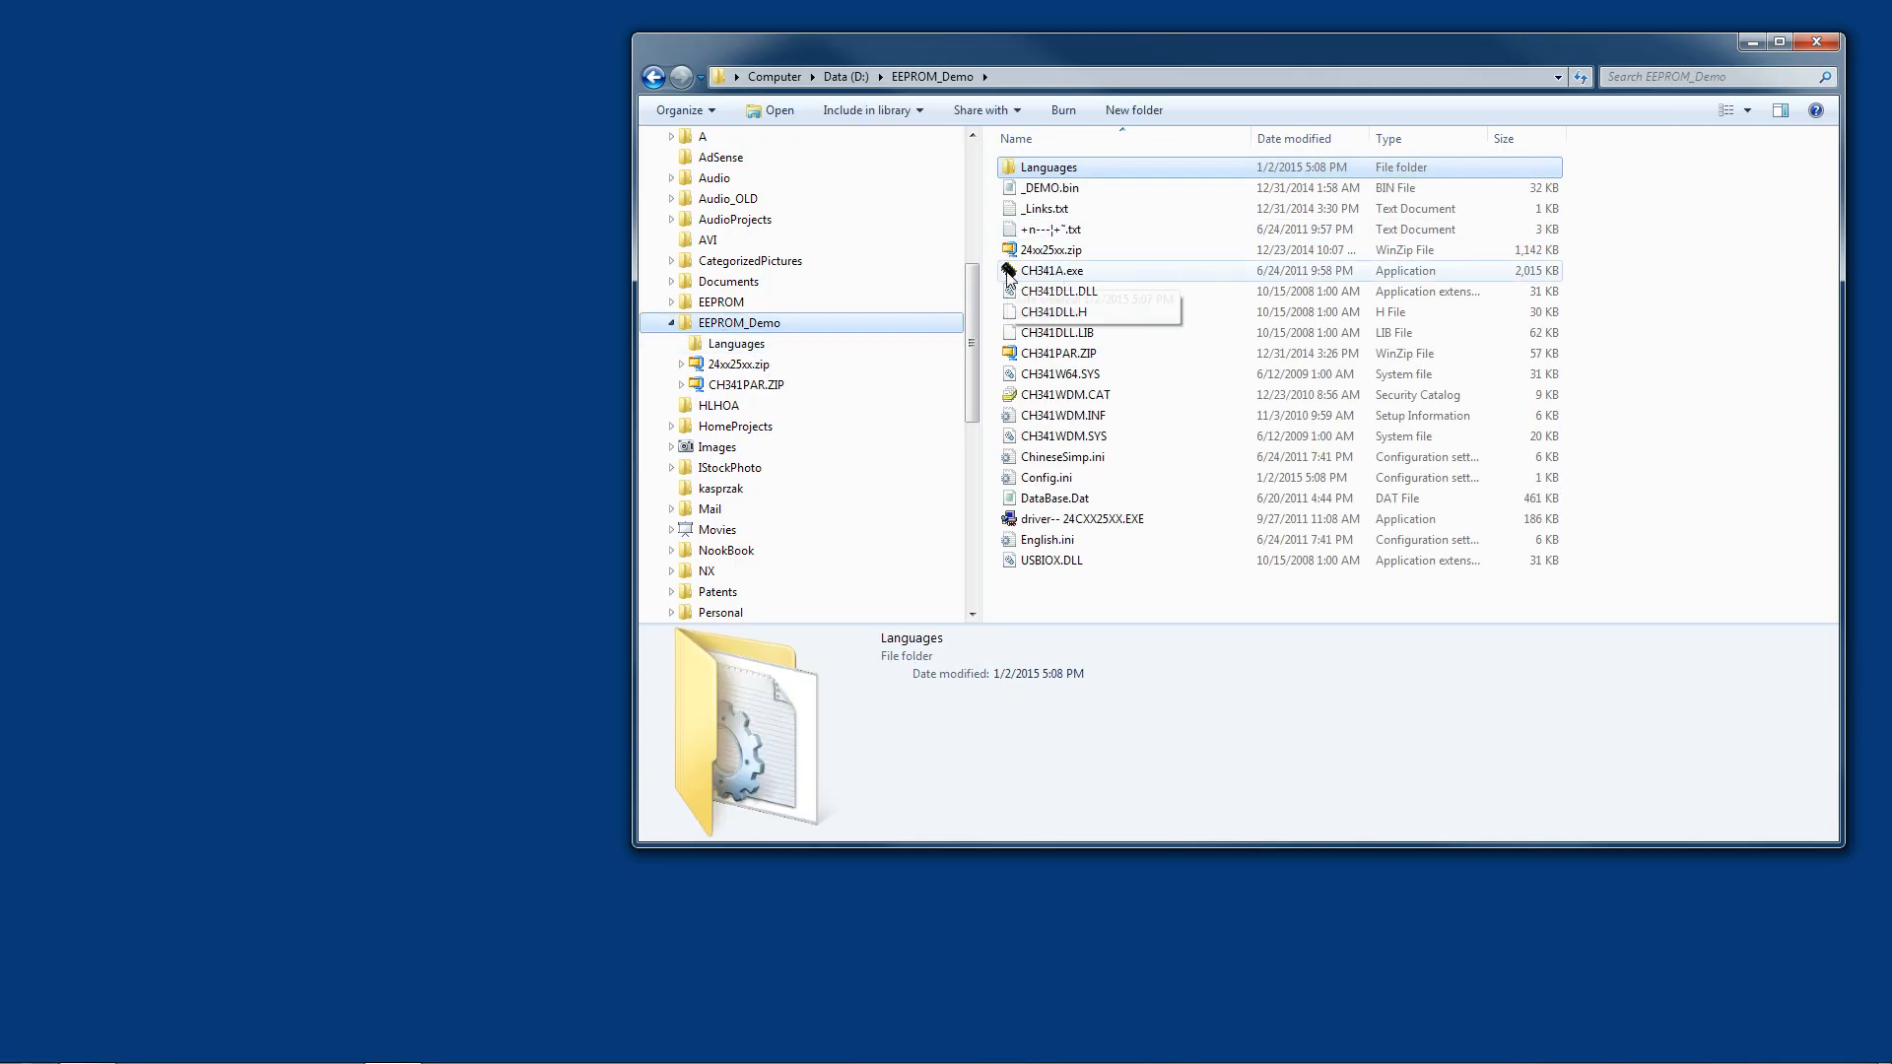
left_click(1052, 270)
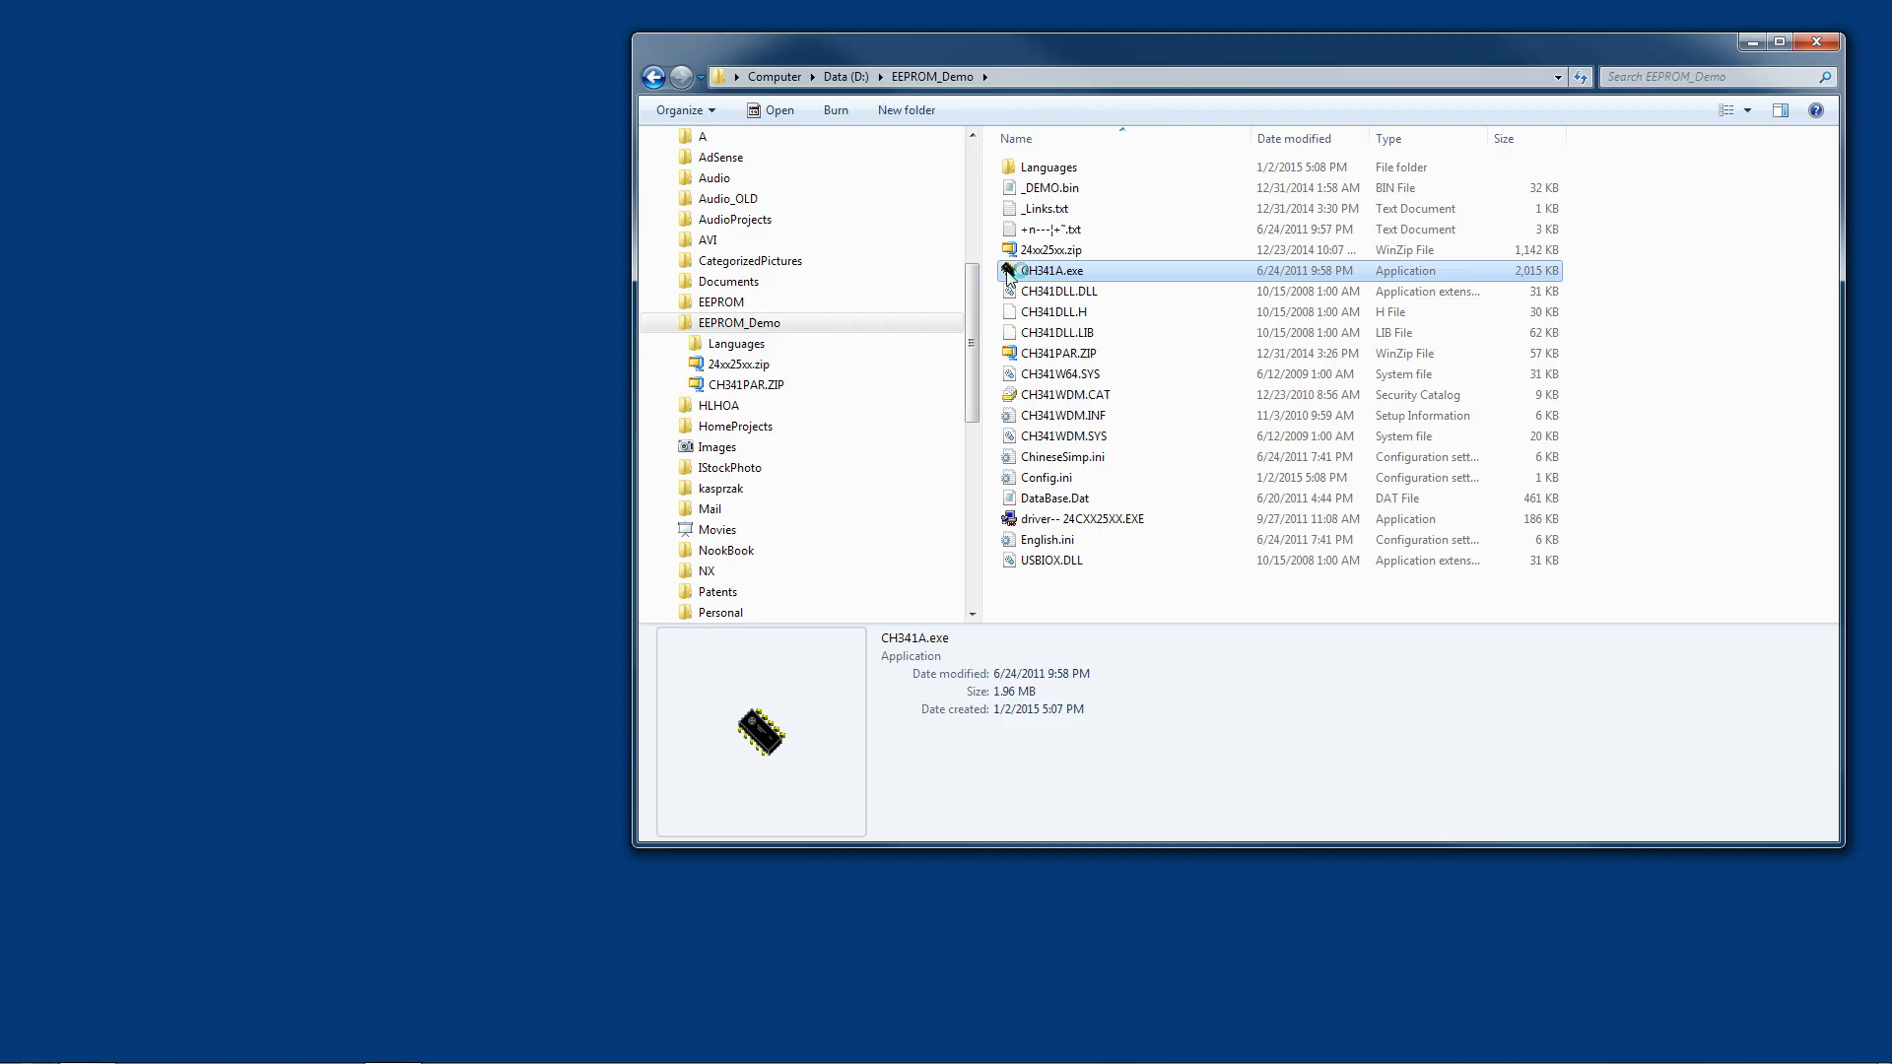
Step: Relaunch CH341A Programmer and set chip type 24 EEPROM (ATMEL AT24C02B, 256B)
double_click(1049, 270)
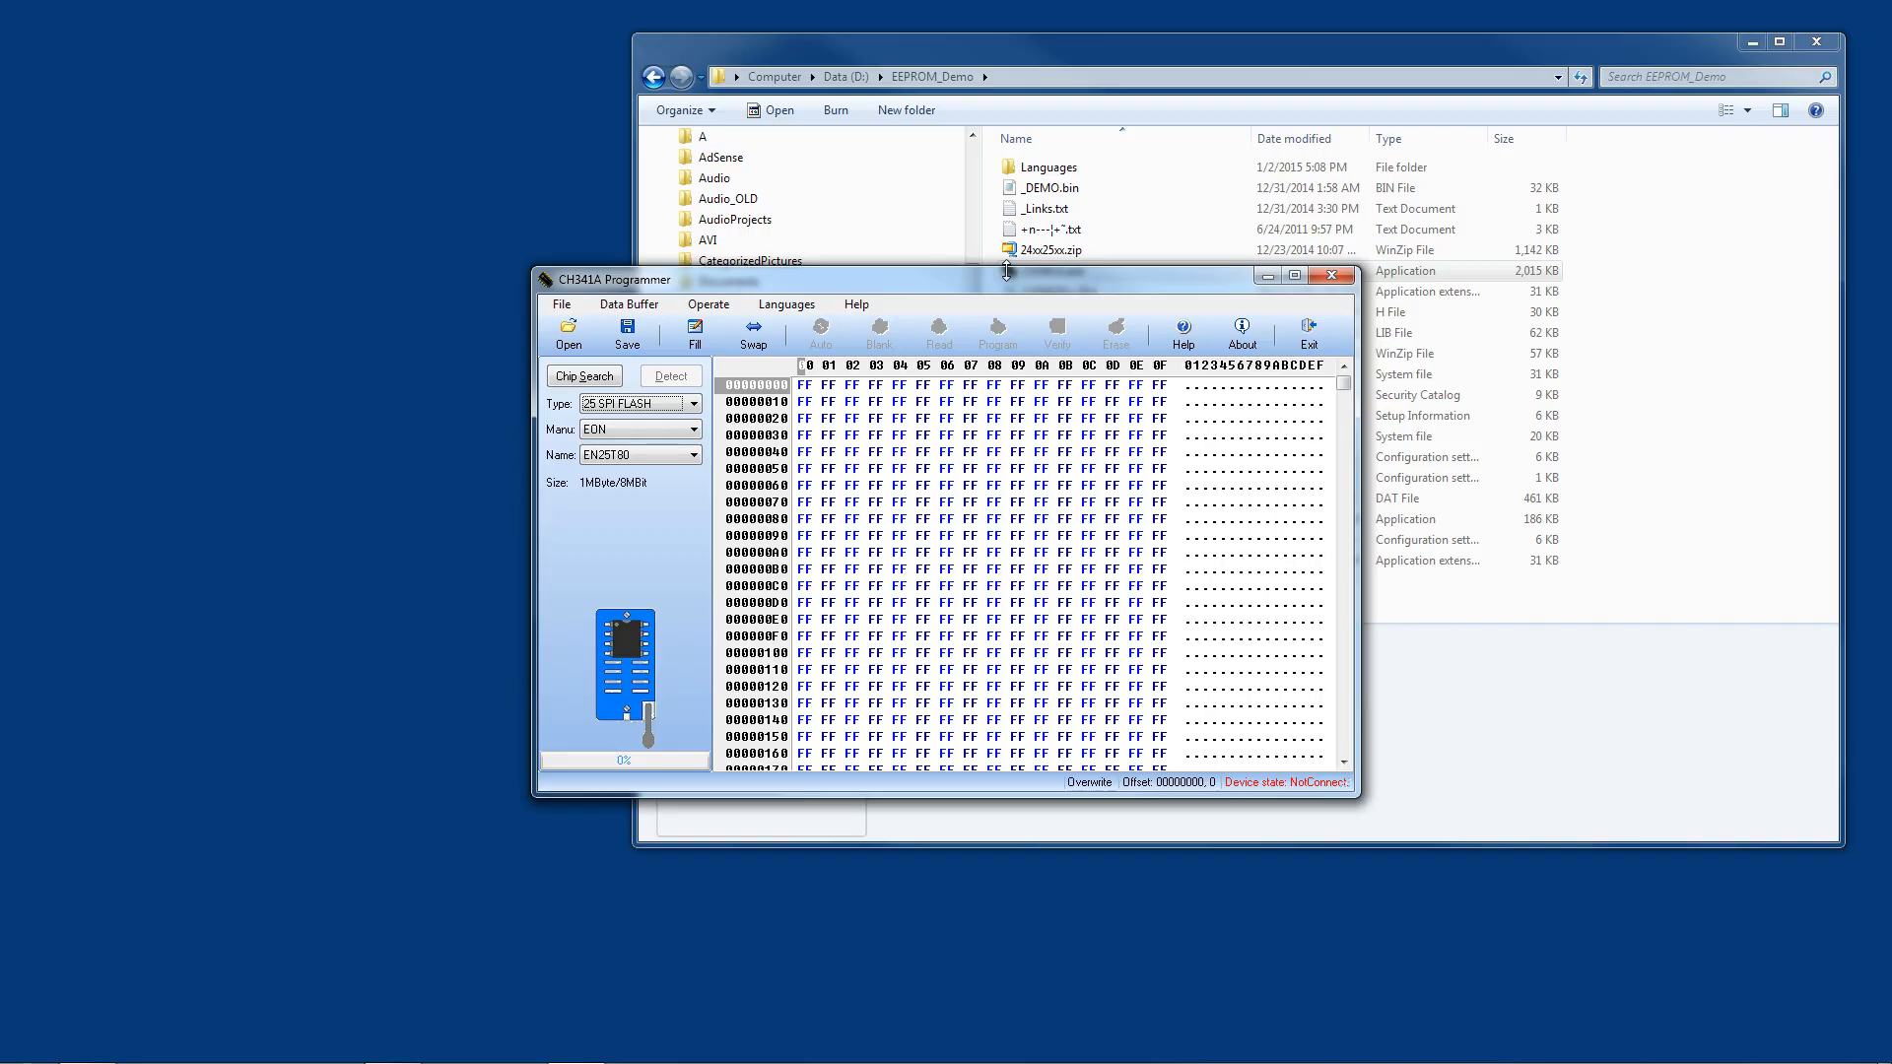
mouse_move(1252, 793)
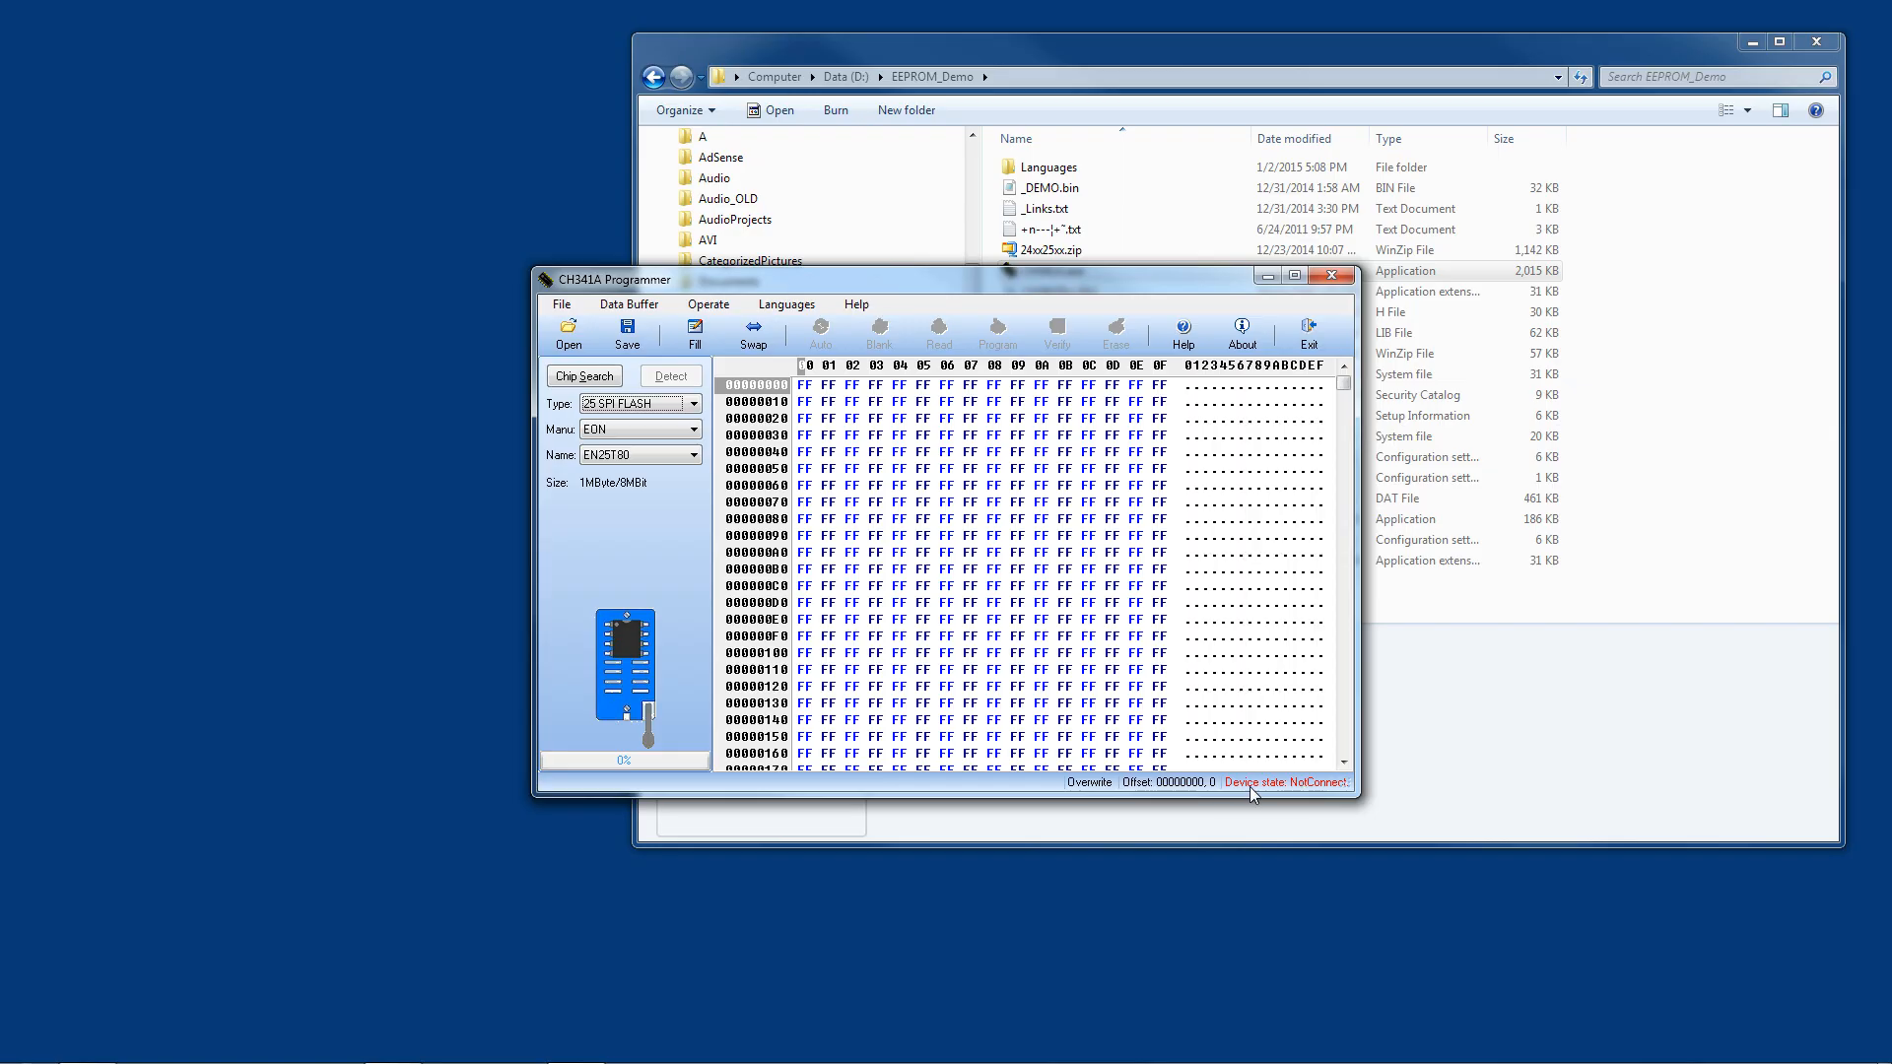
mouse_move(1297, 791)
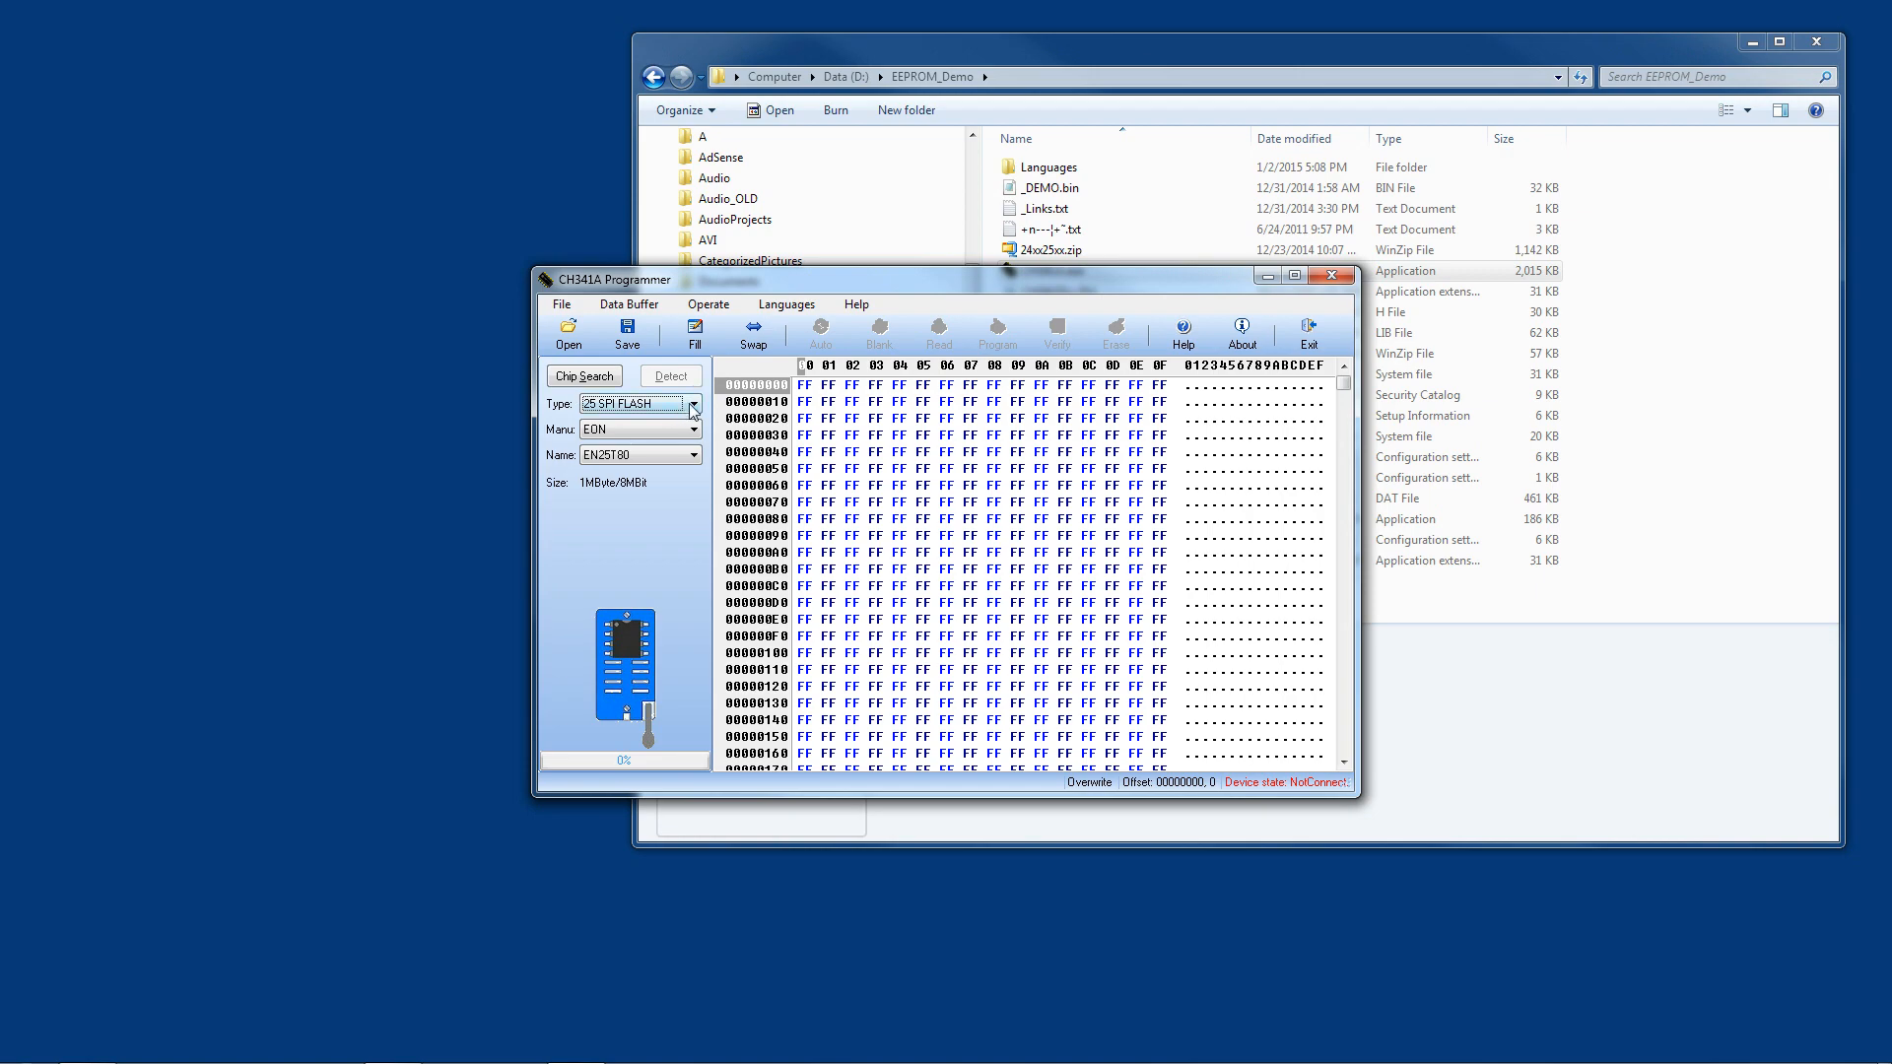
left_click(693, 403)
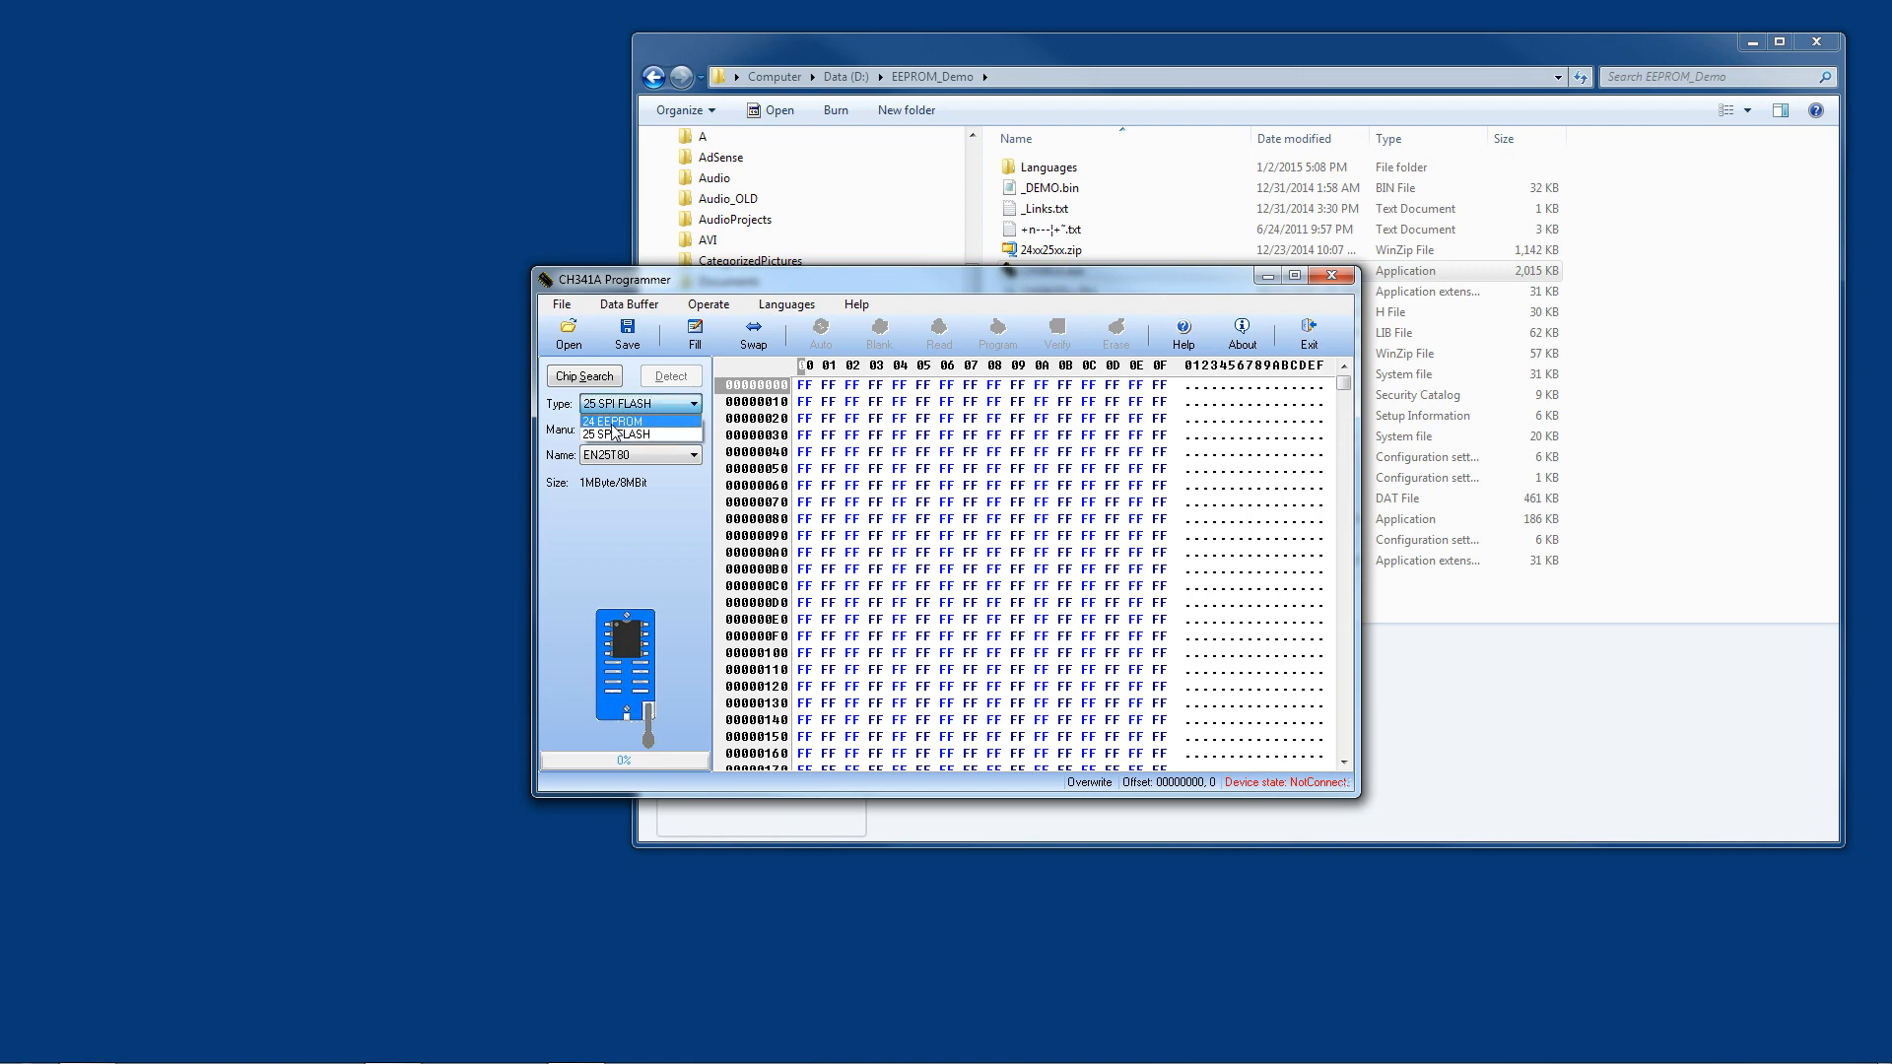
left_click(609, 420)
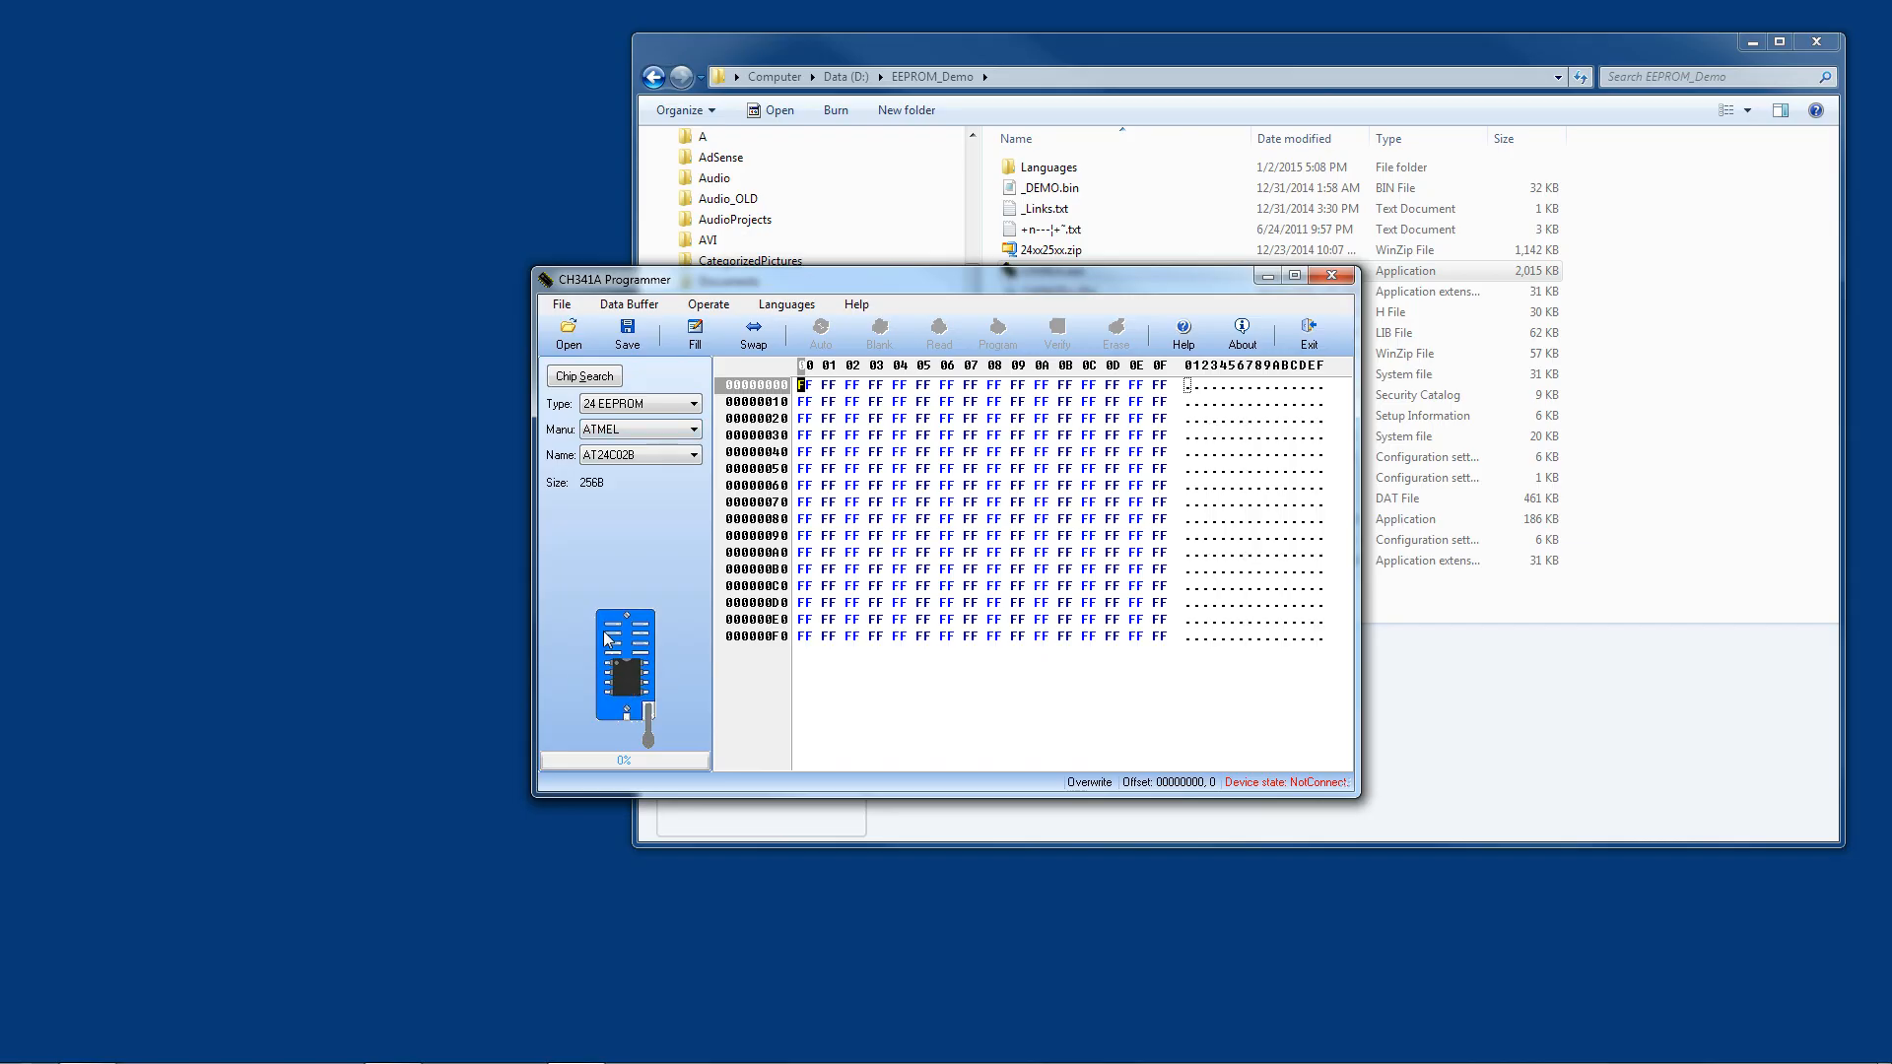
mouse_move(652, 656)
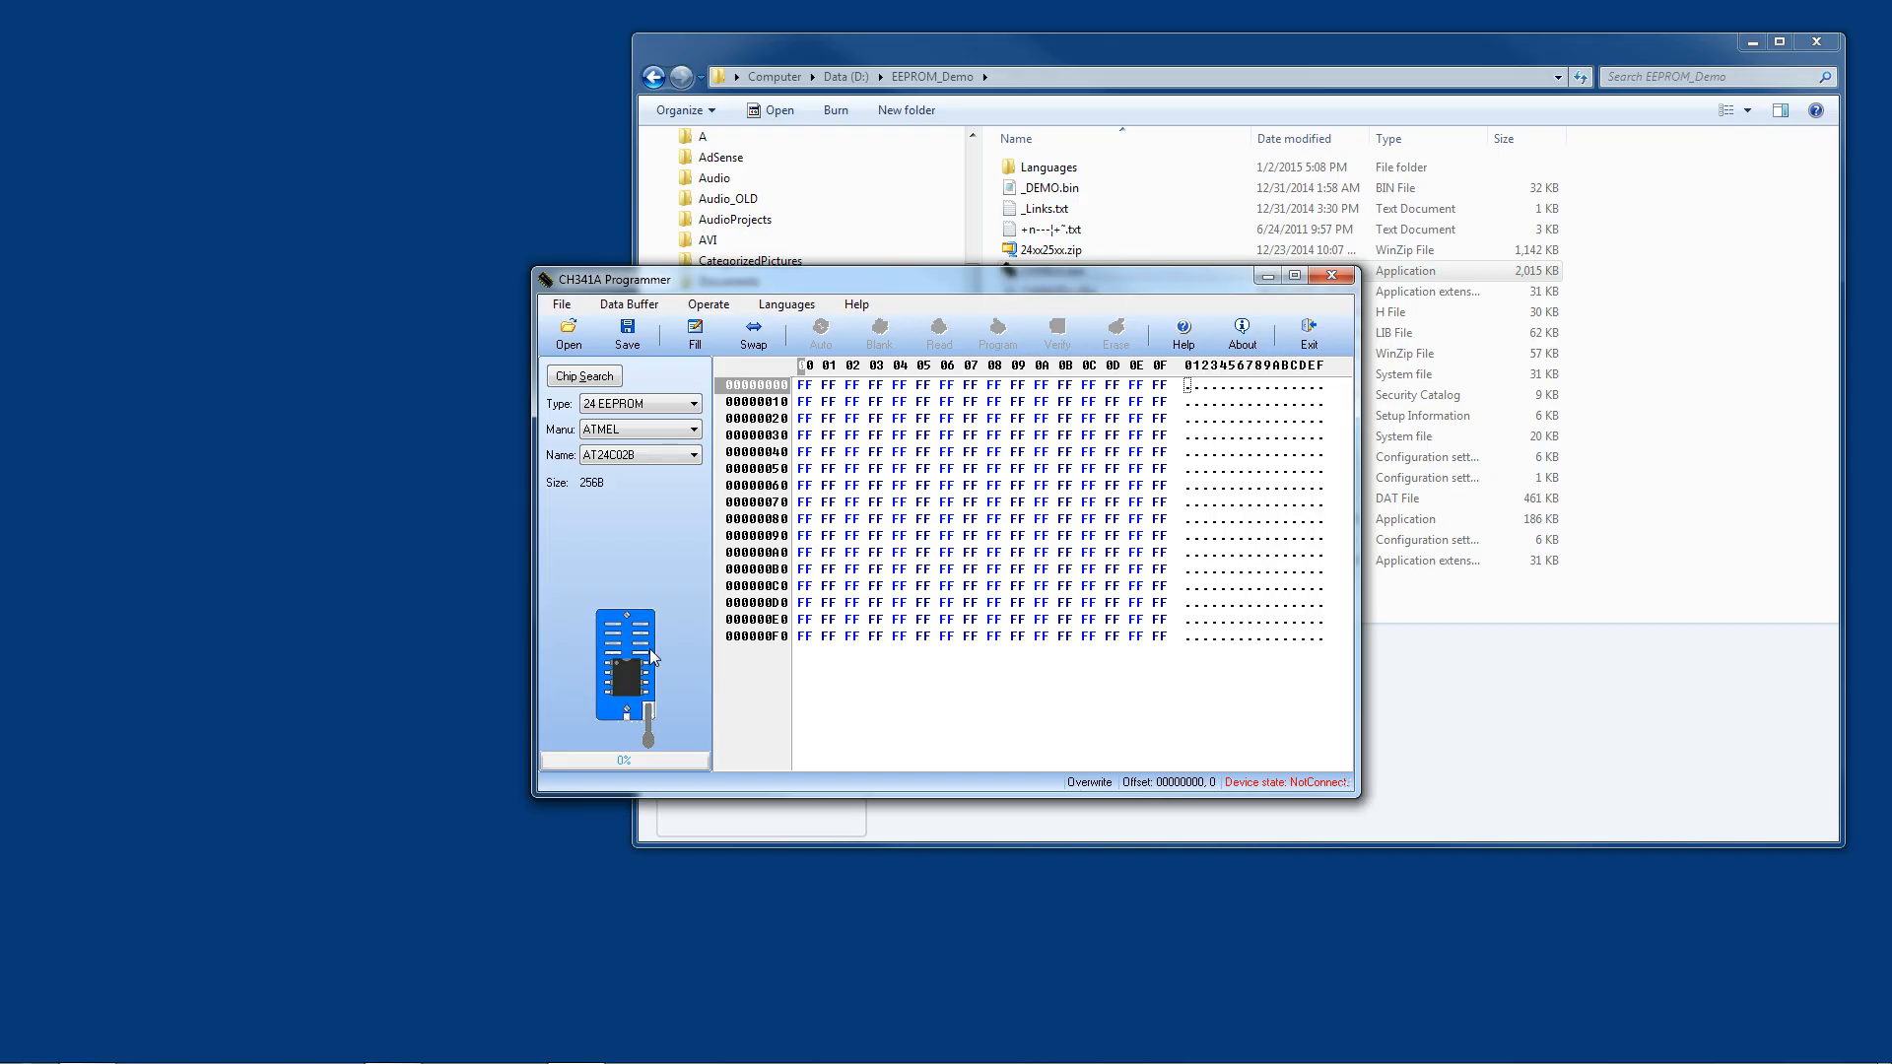
mouse_move(748, 667)
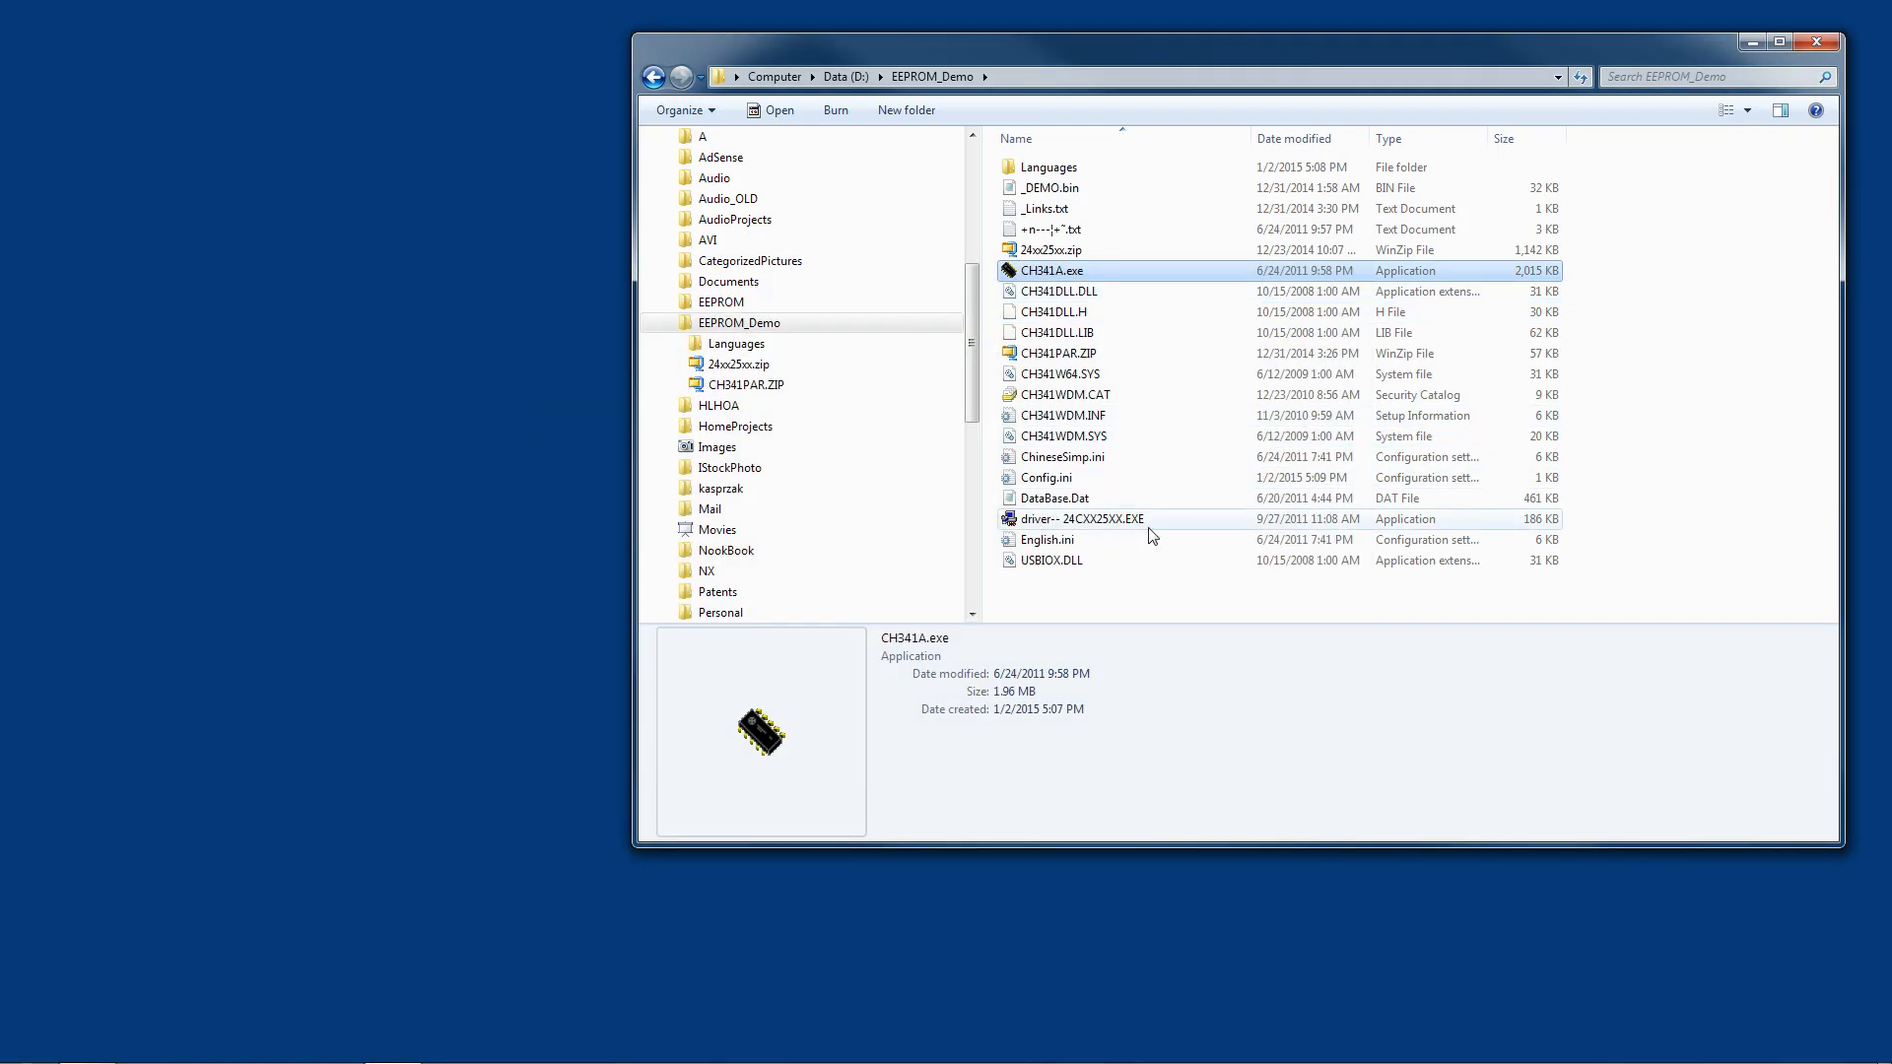
left_click(1081, 519)
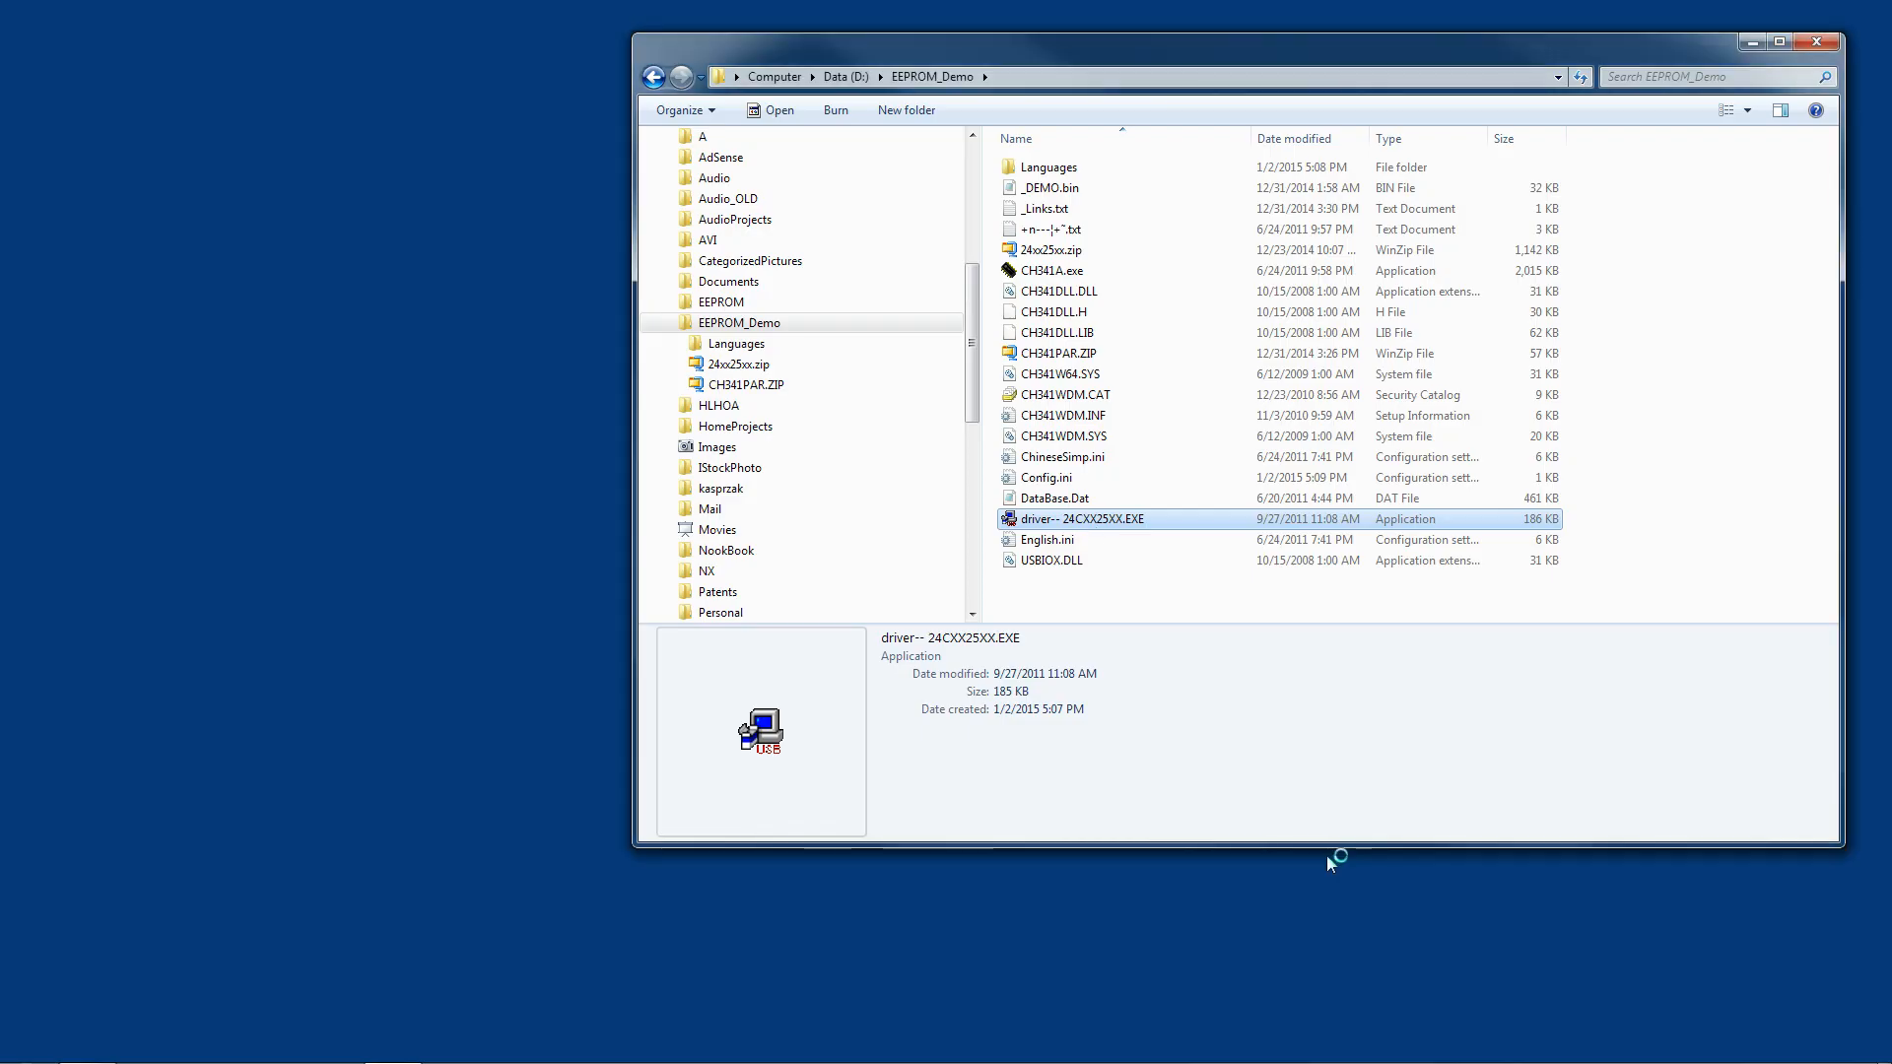
double_click(1083, 517)
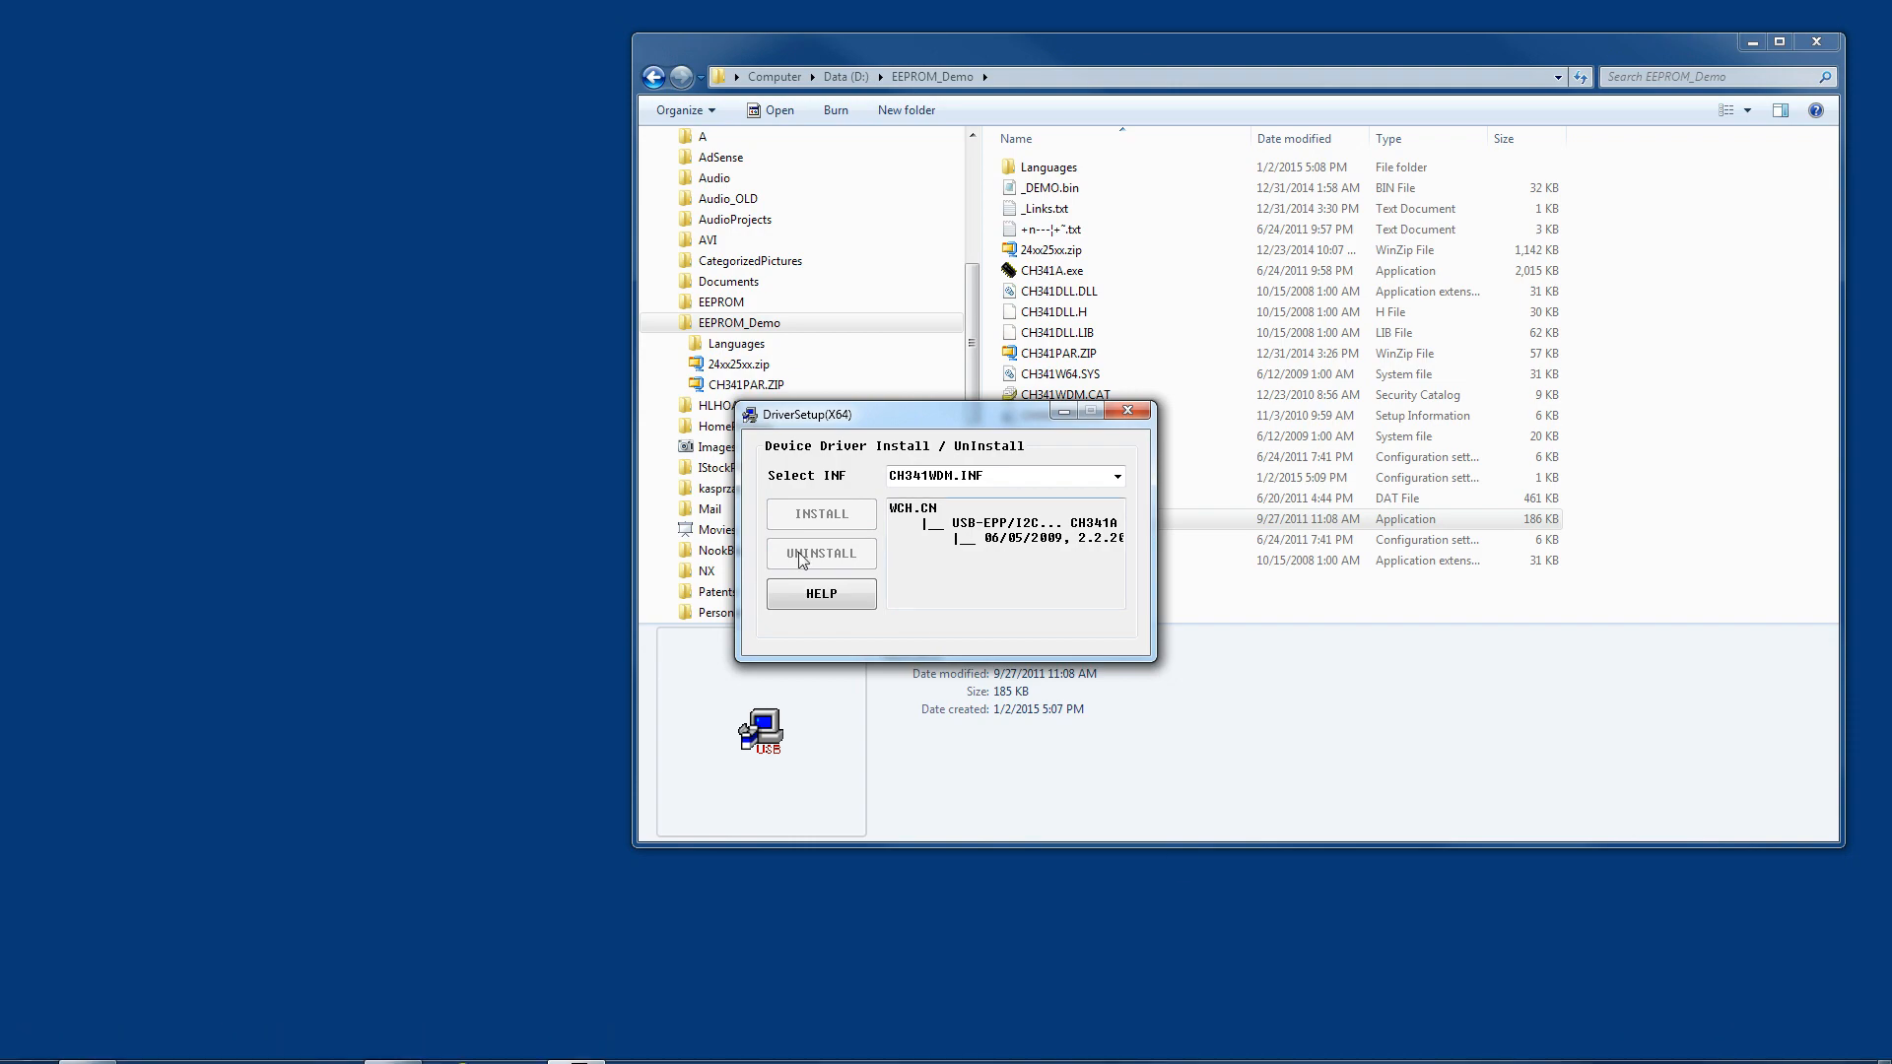
left_click(821, 514)
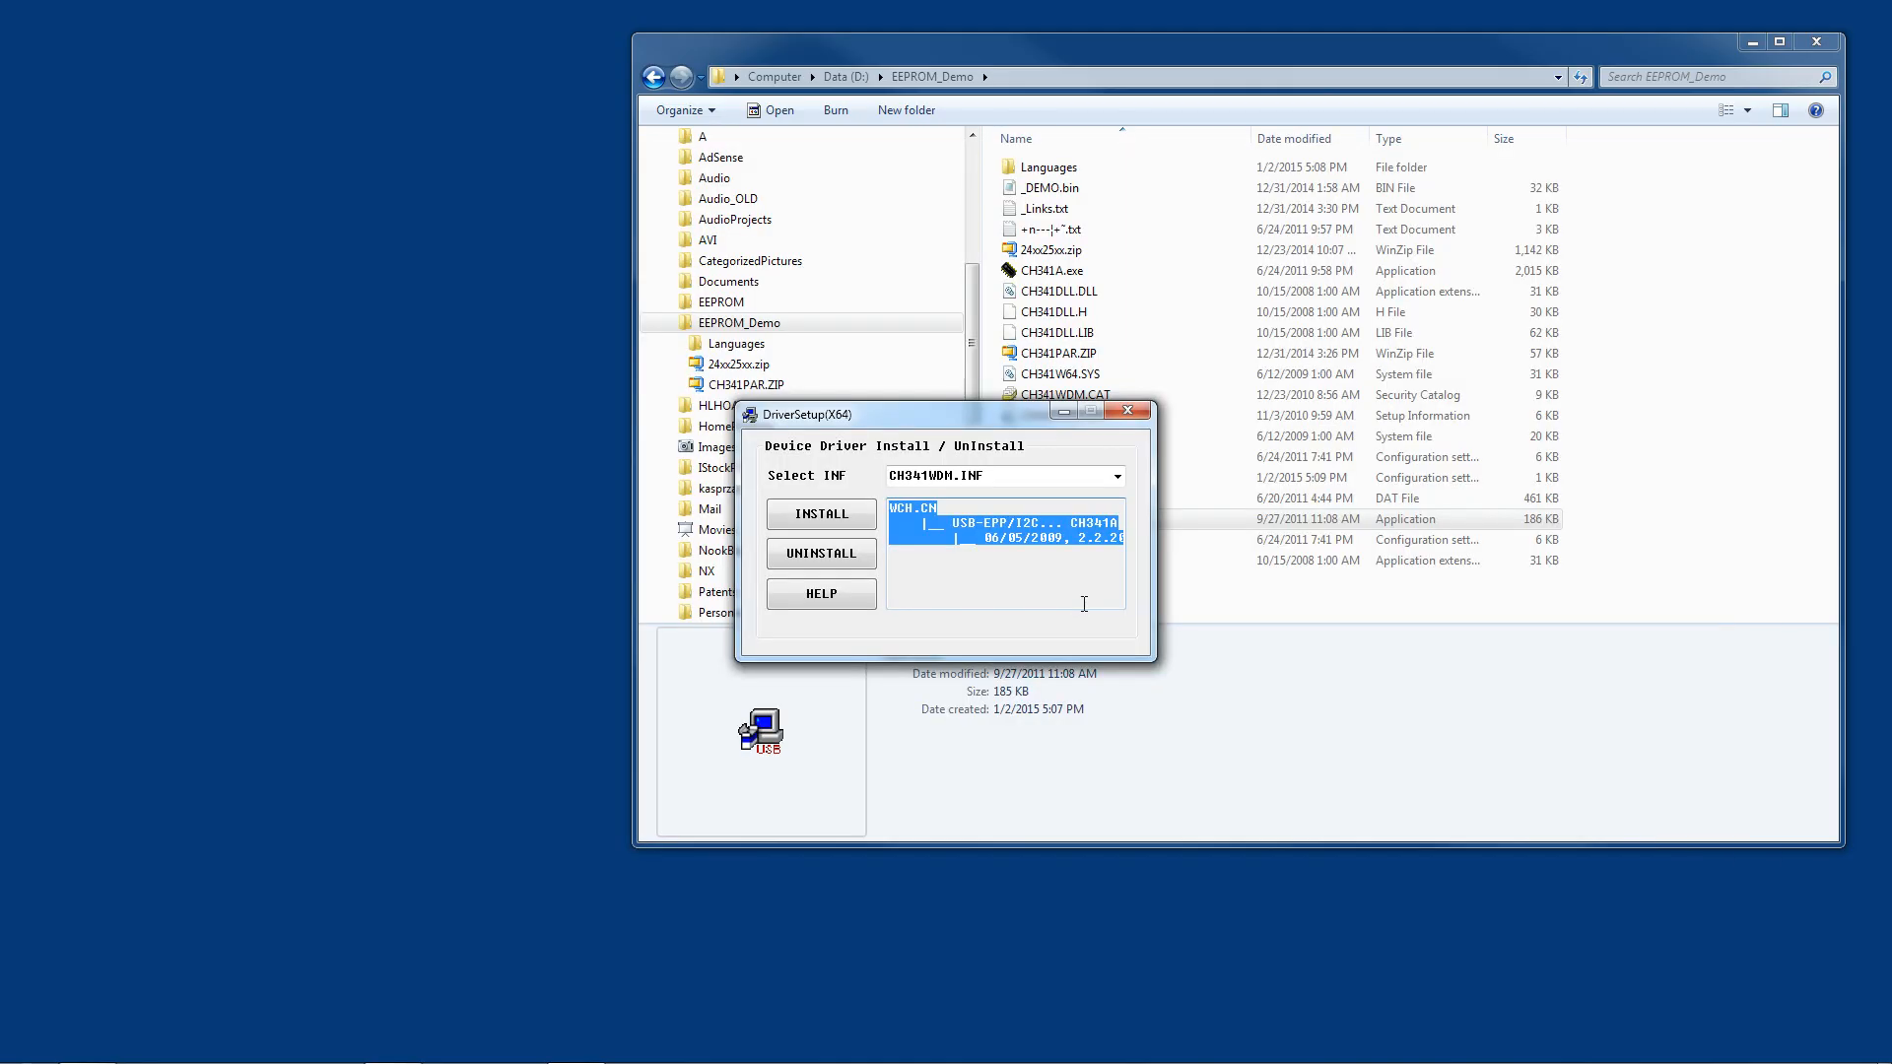
left_click(821, 512)
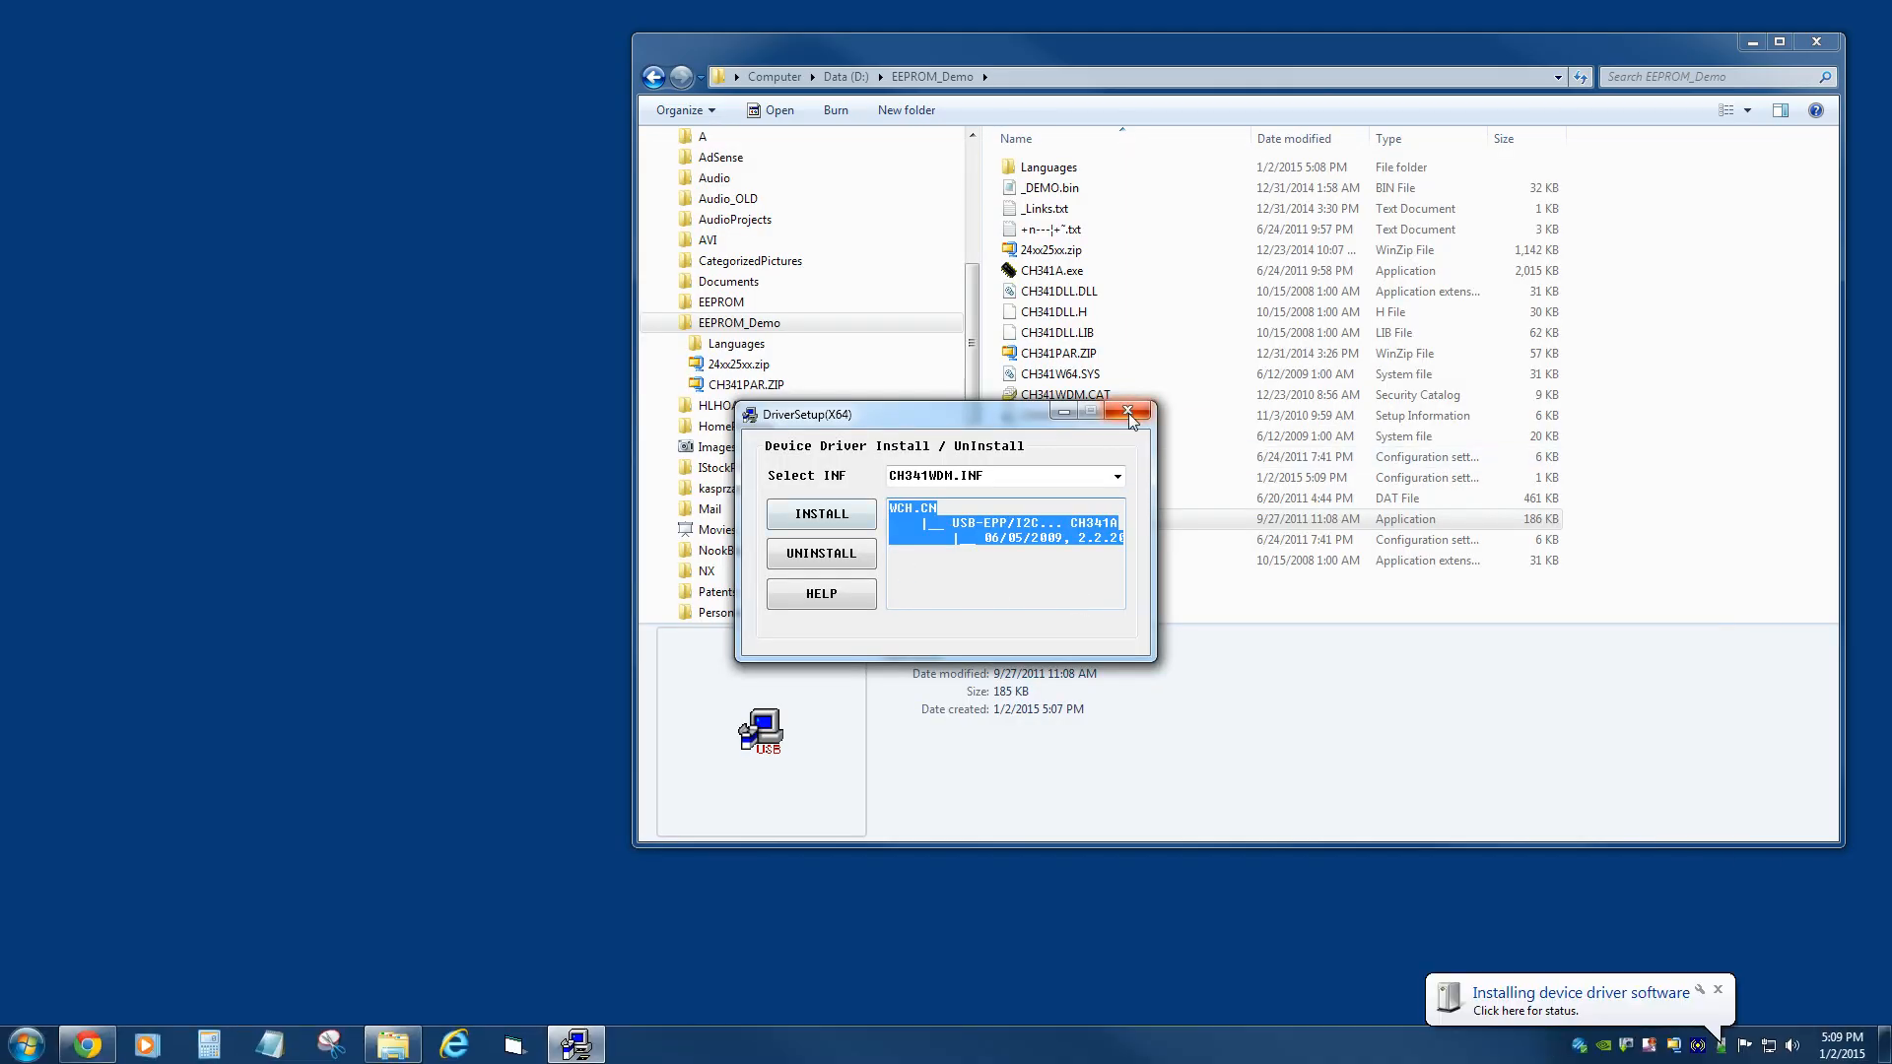
left_click(1128, 413)
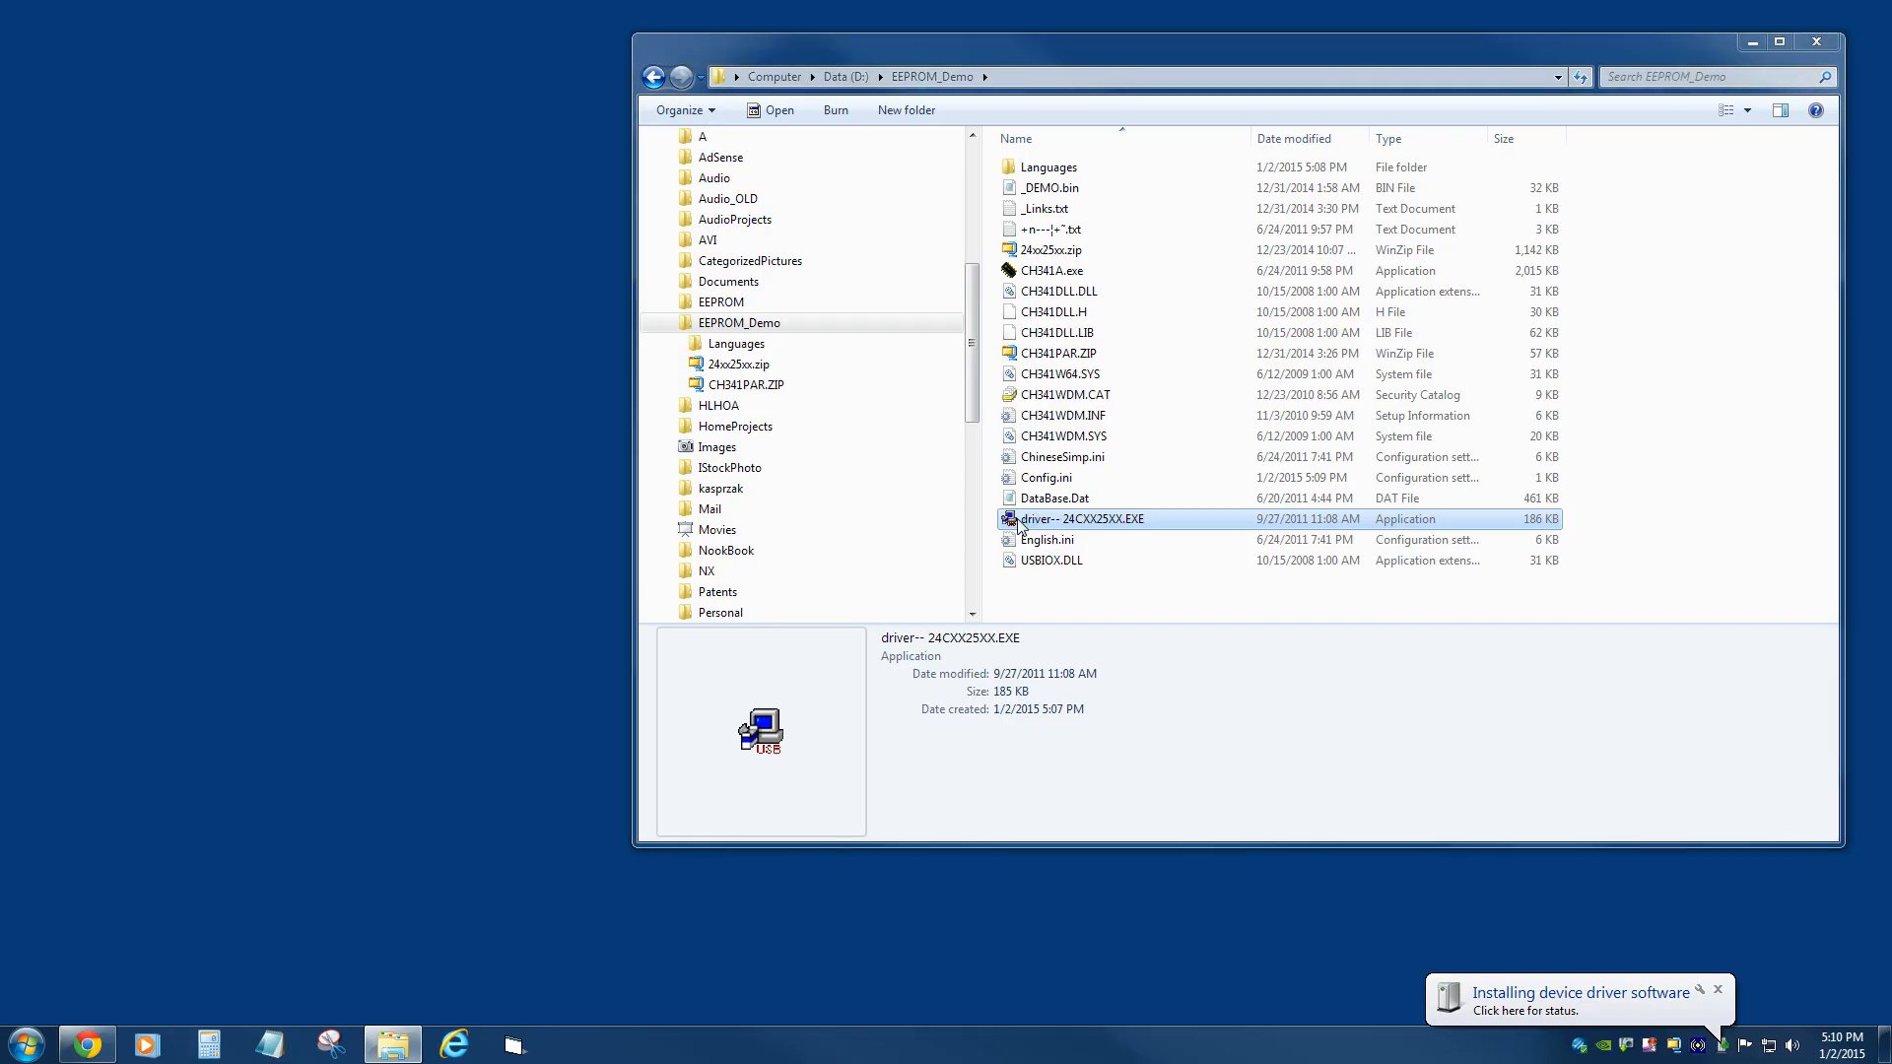
Step: Install the CH341A USB driver via DriverSetup, skipping Windows Update, until it succeeds
double_click(1081, 520)
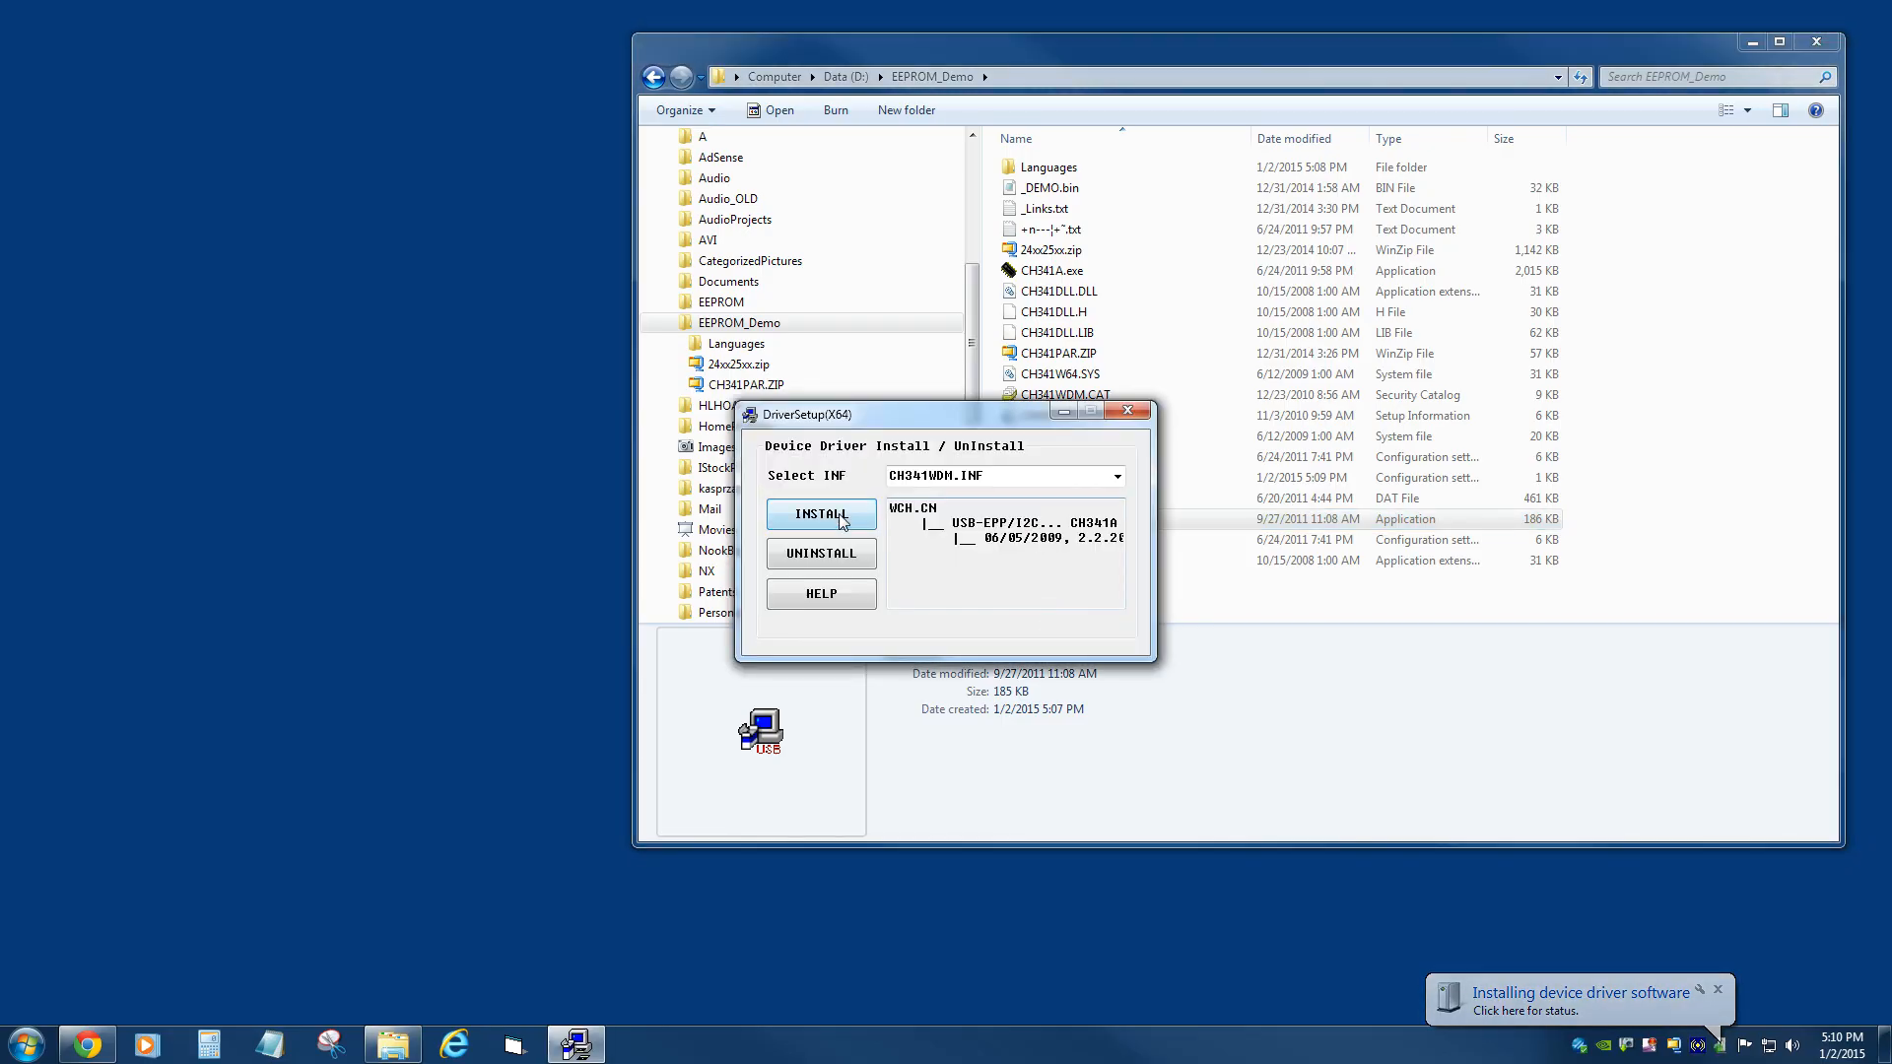
left_click(819, 515)
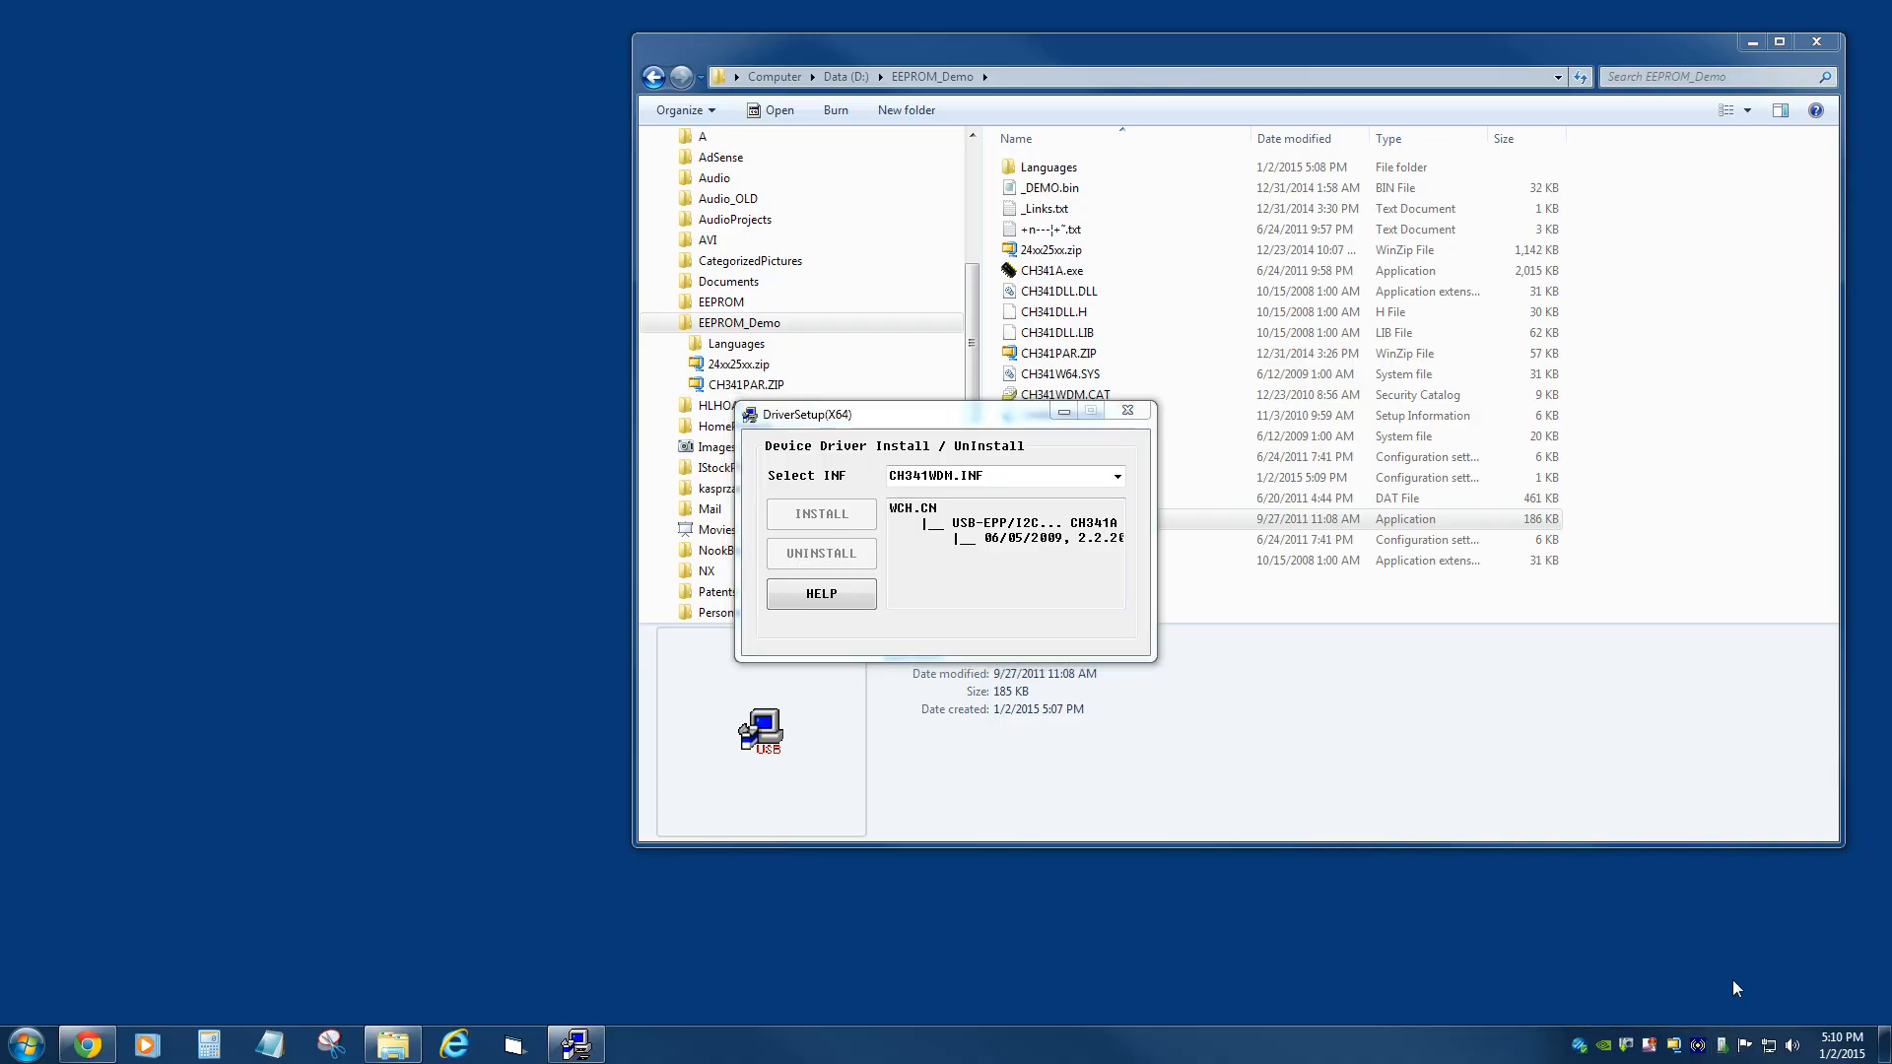
left_click(821, 513)
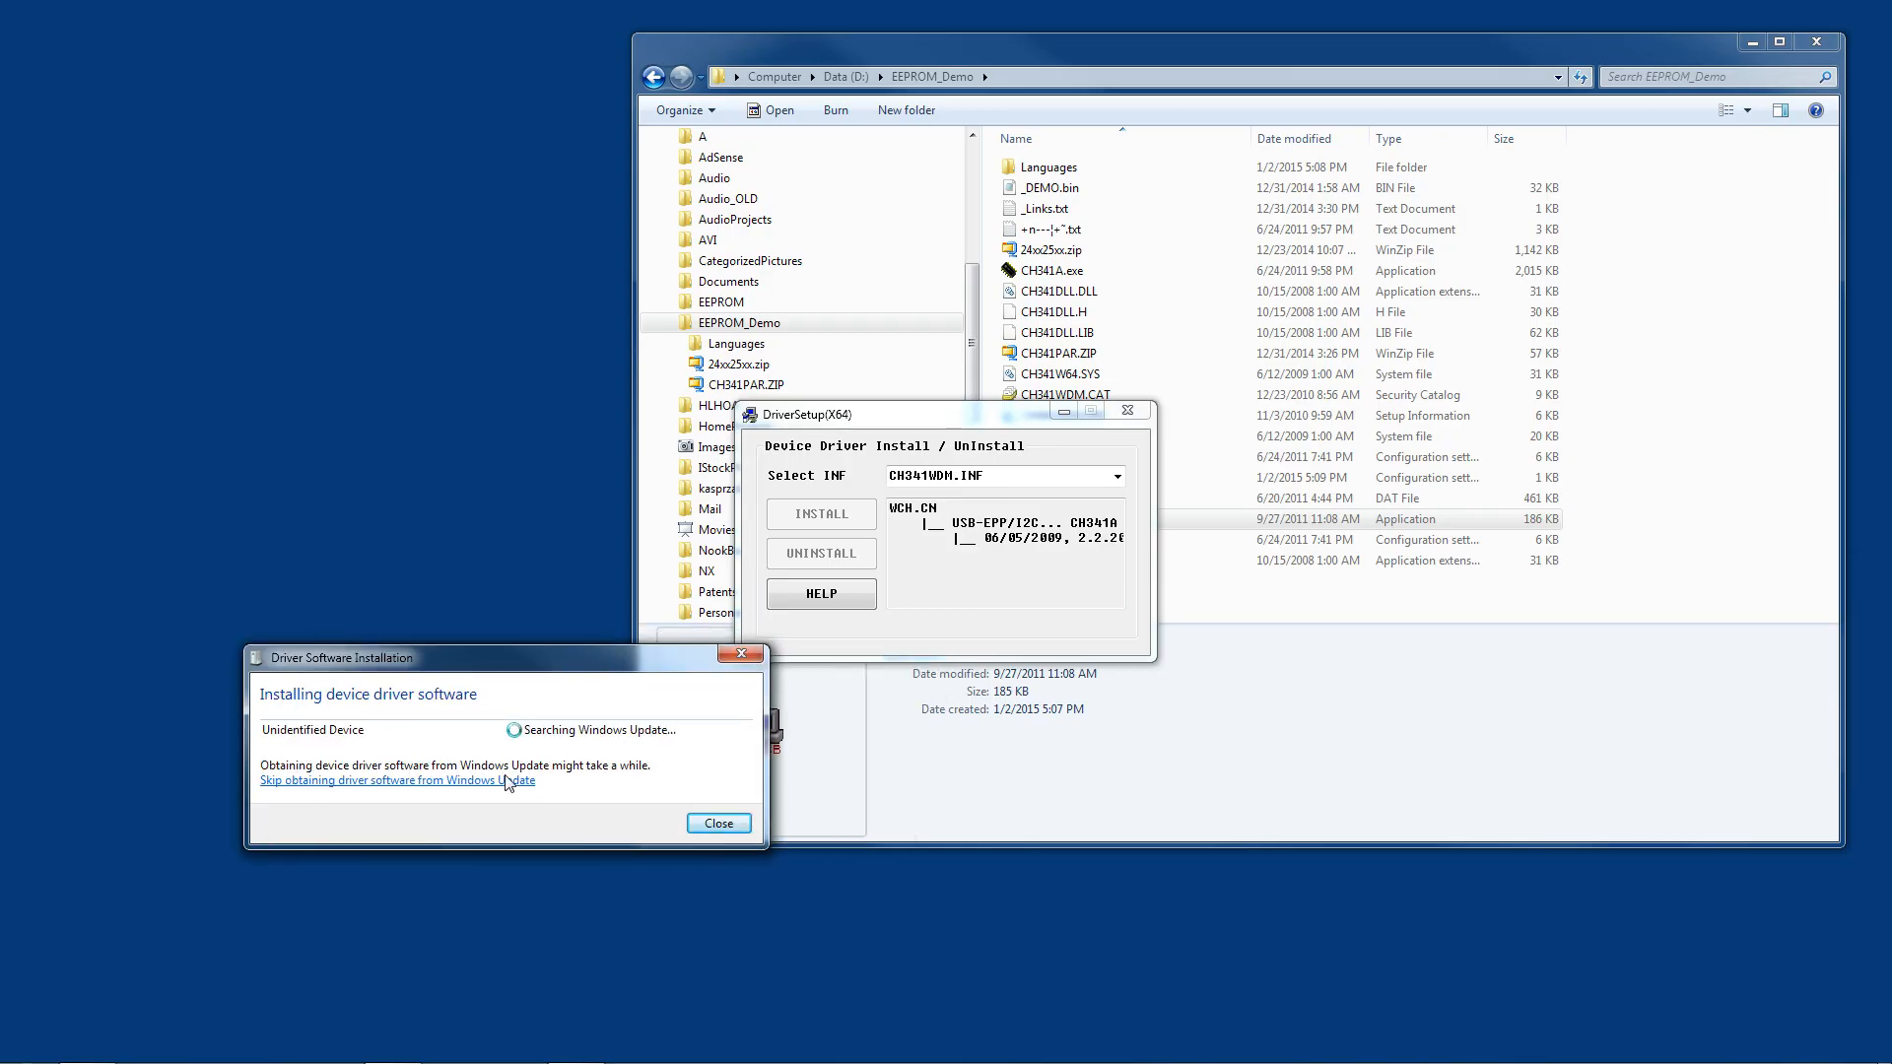
left_click(396, 779)
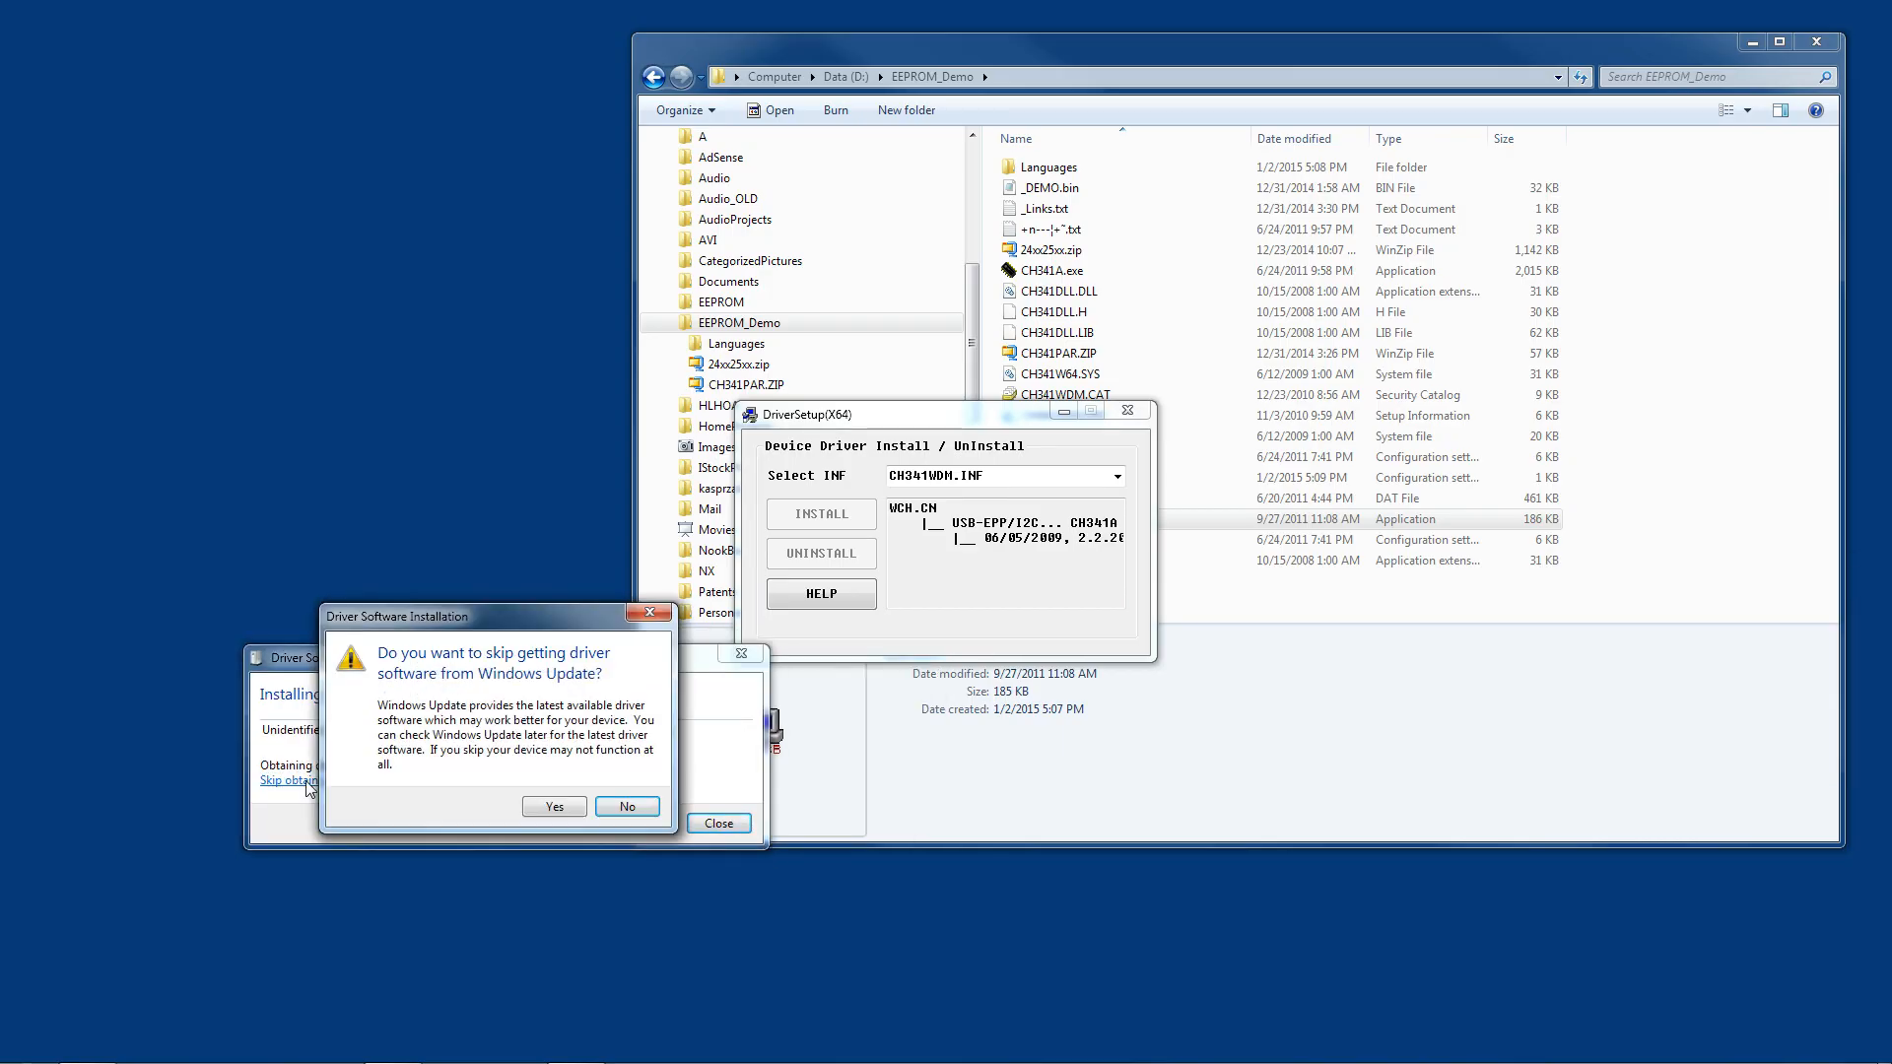
left_click(553, 806)
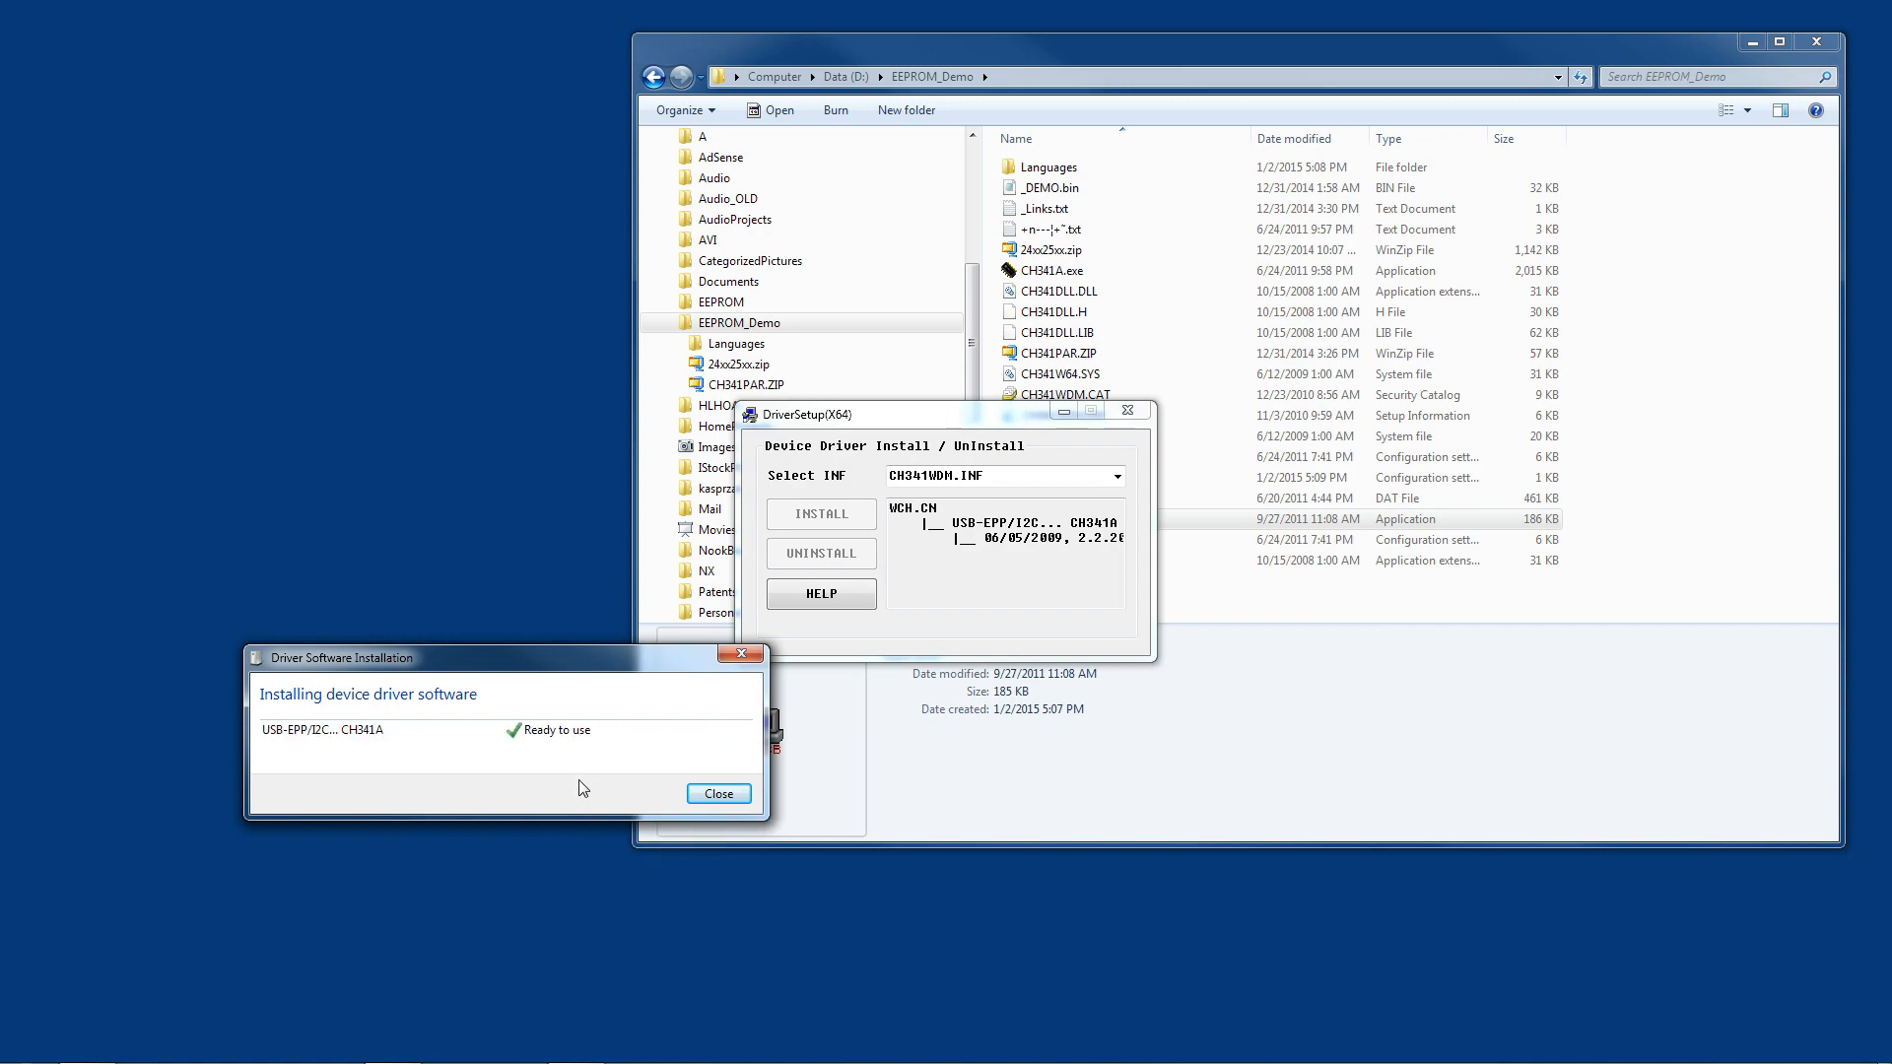
left_click(821, 512)
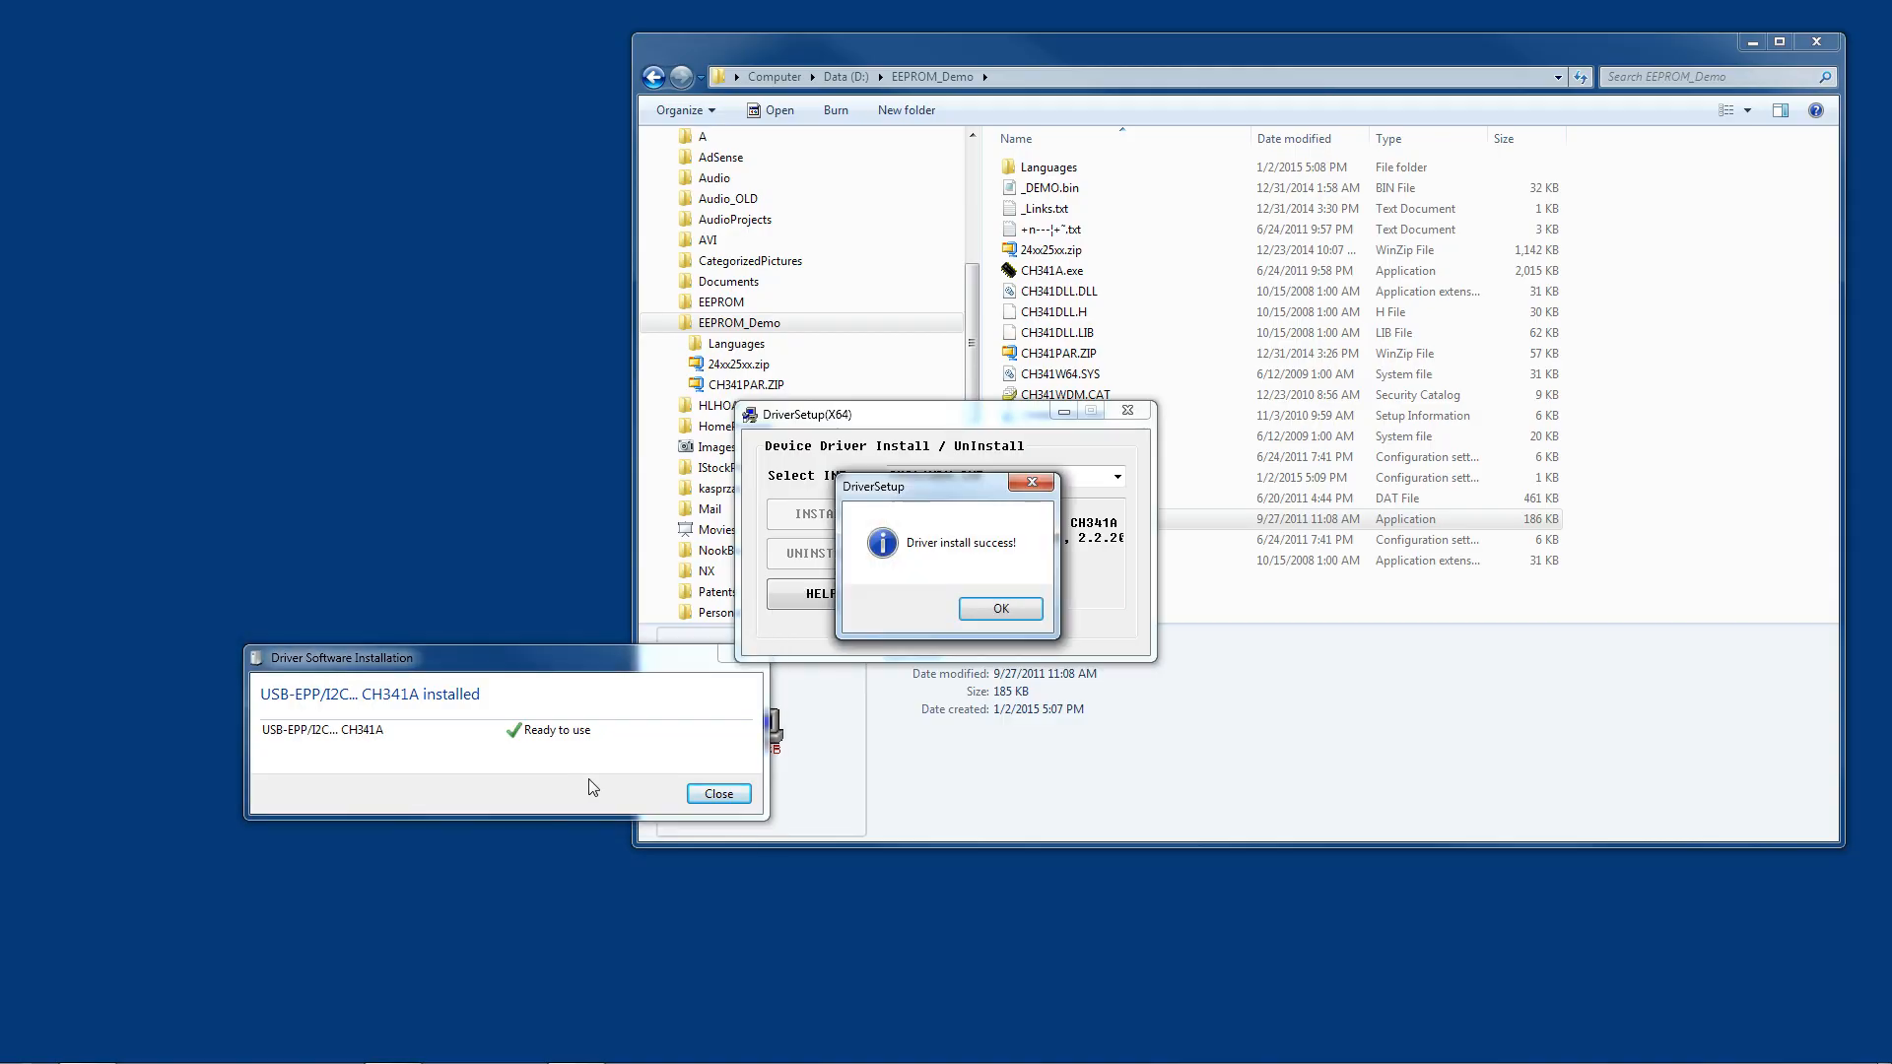
left_click(718, 792)
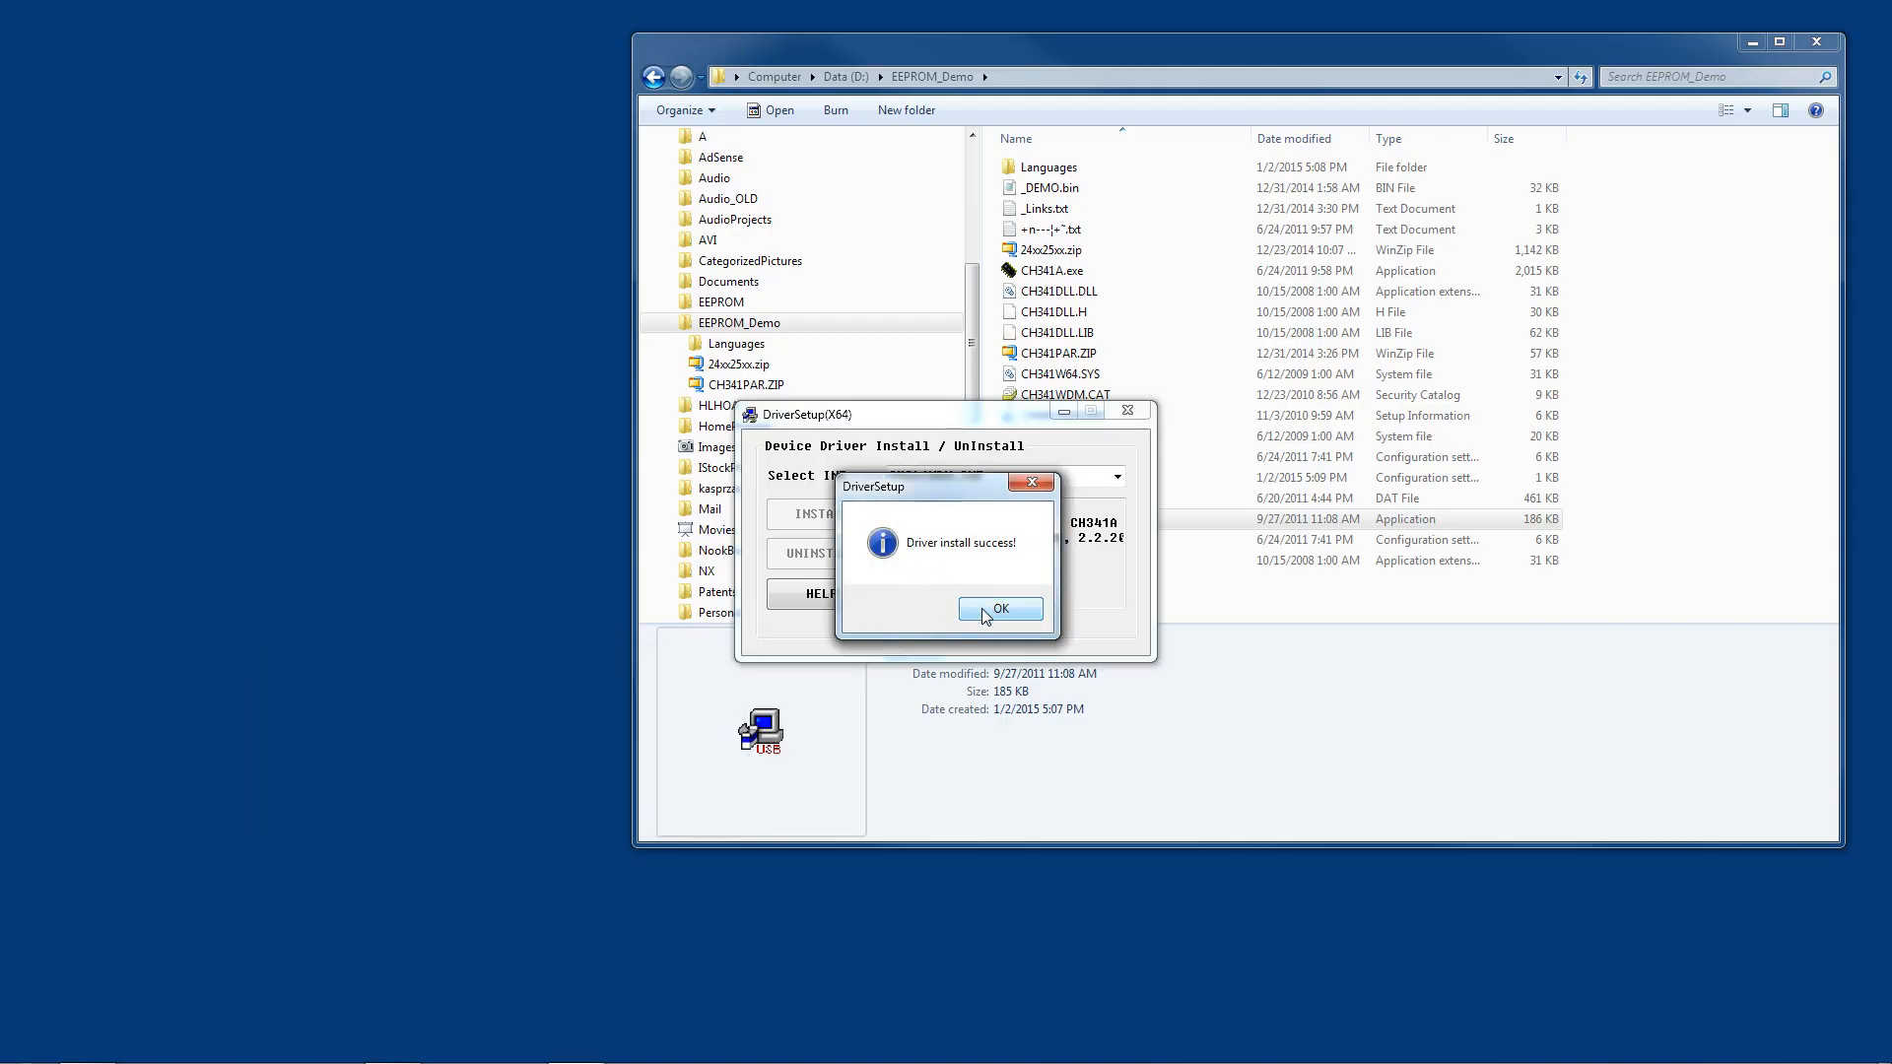
left_click(999, 608)
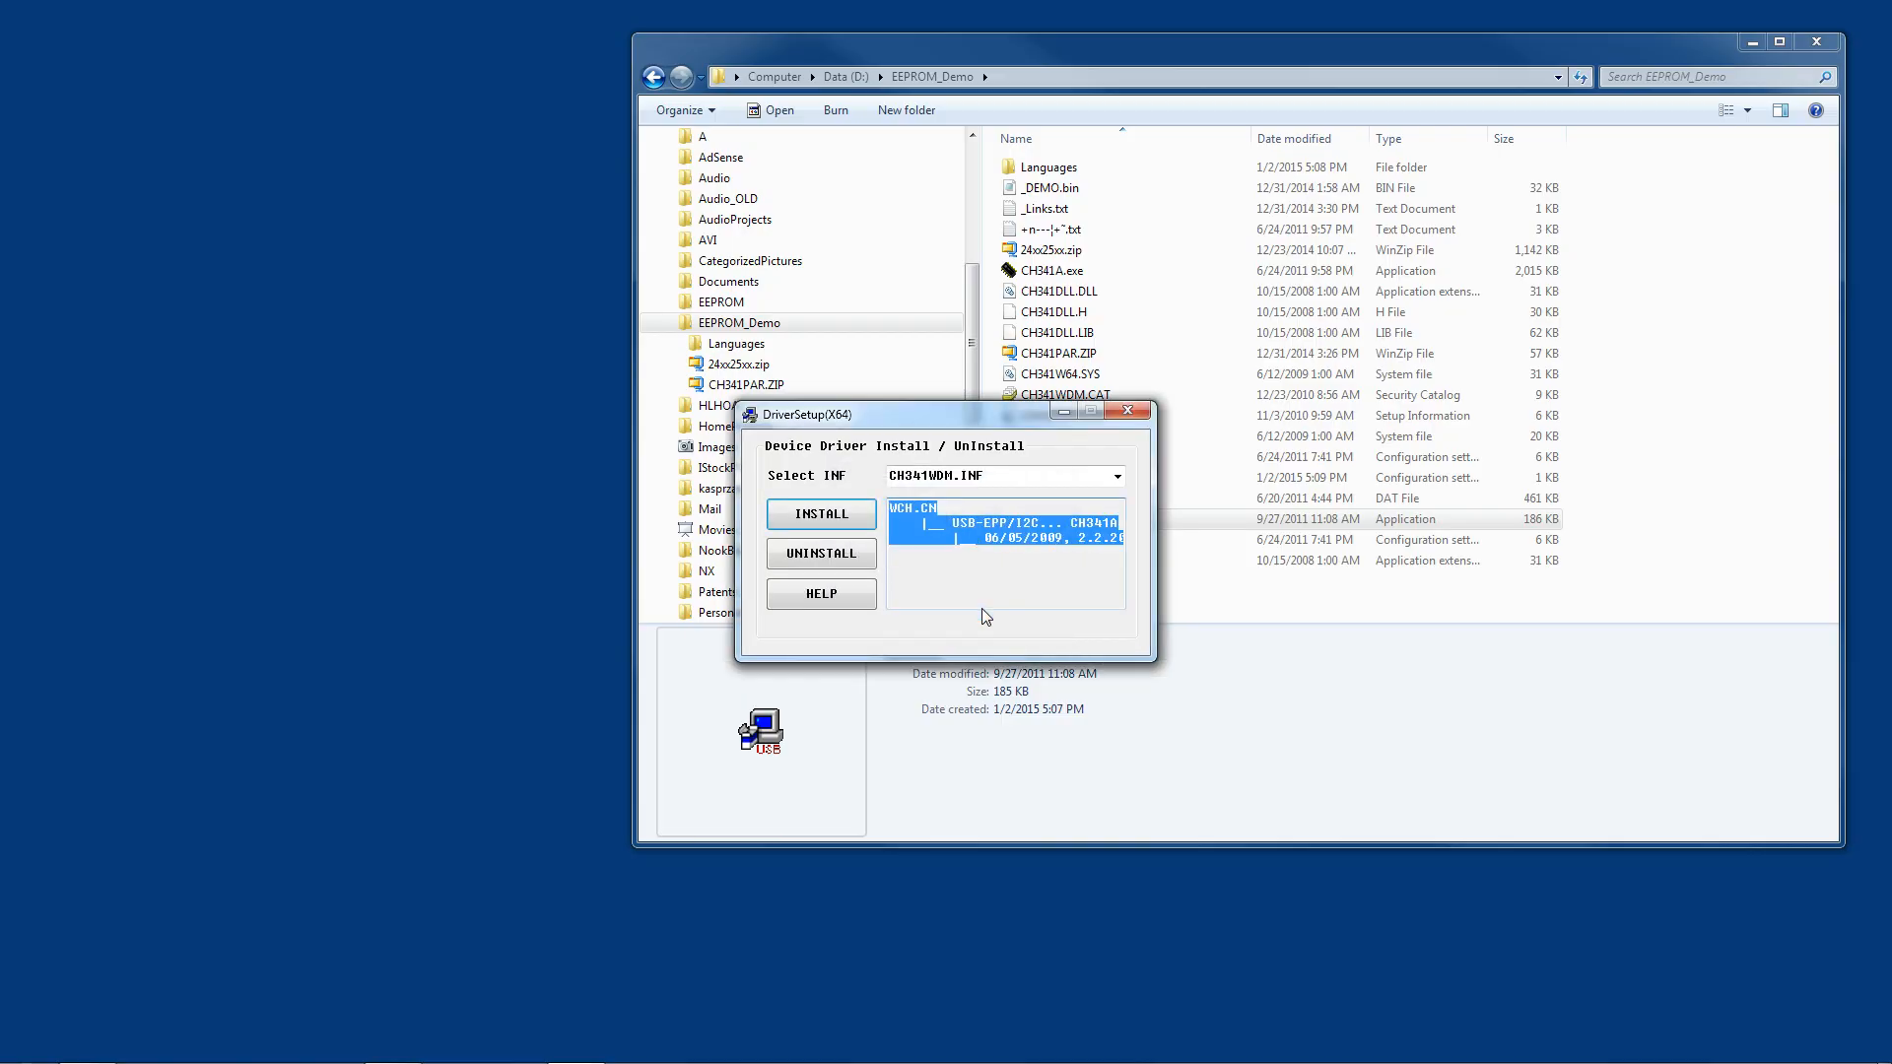
mouse_move(957, 622)
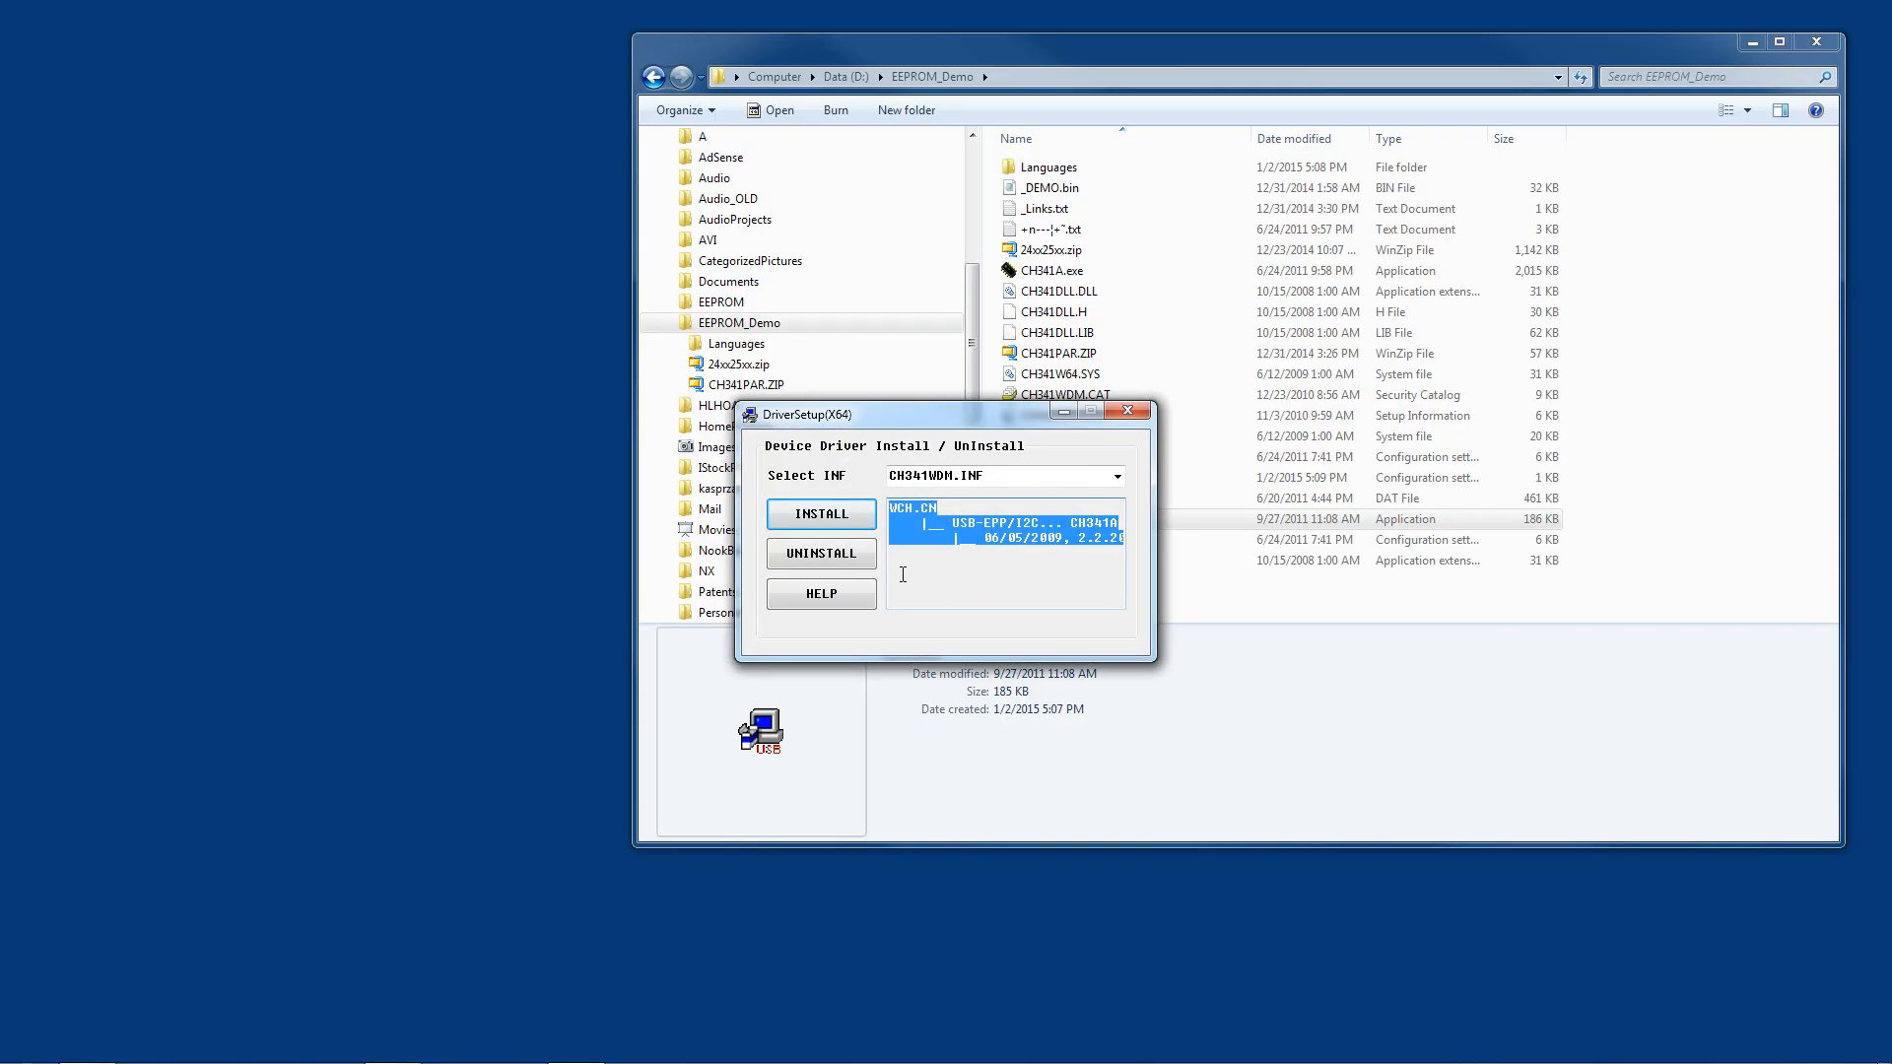
mouse_move(966, 631)
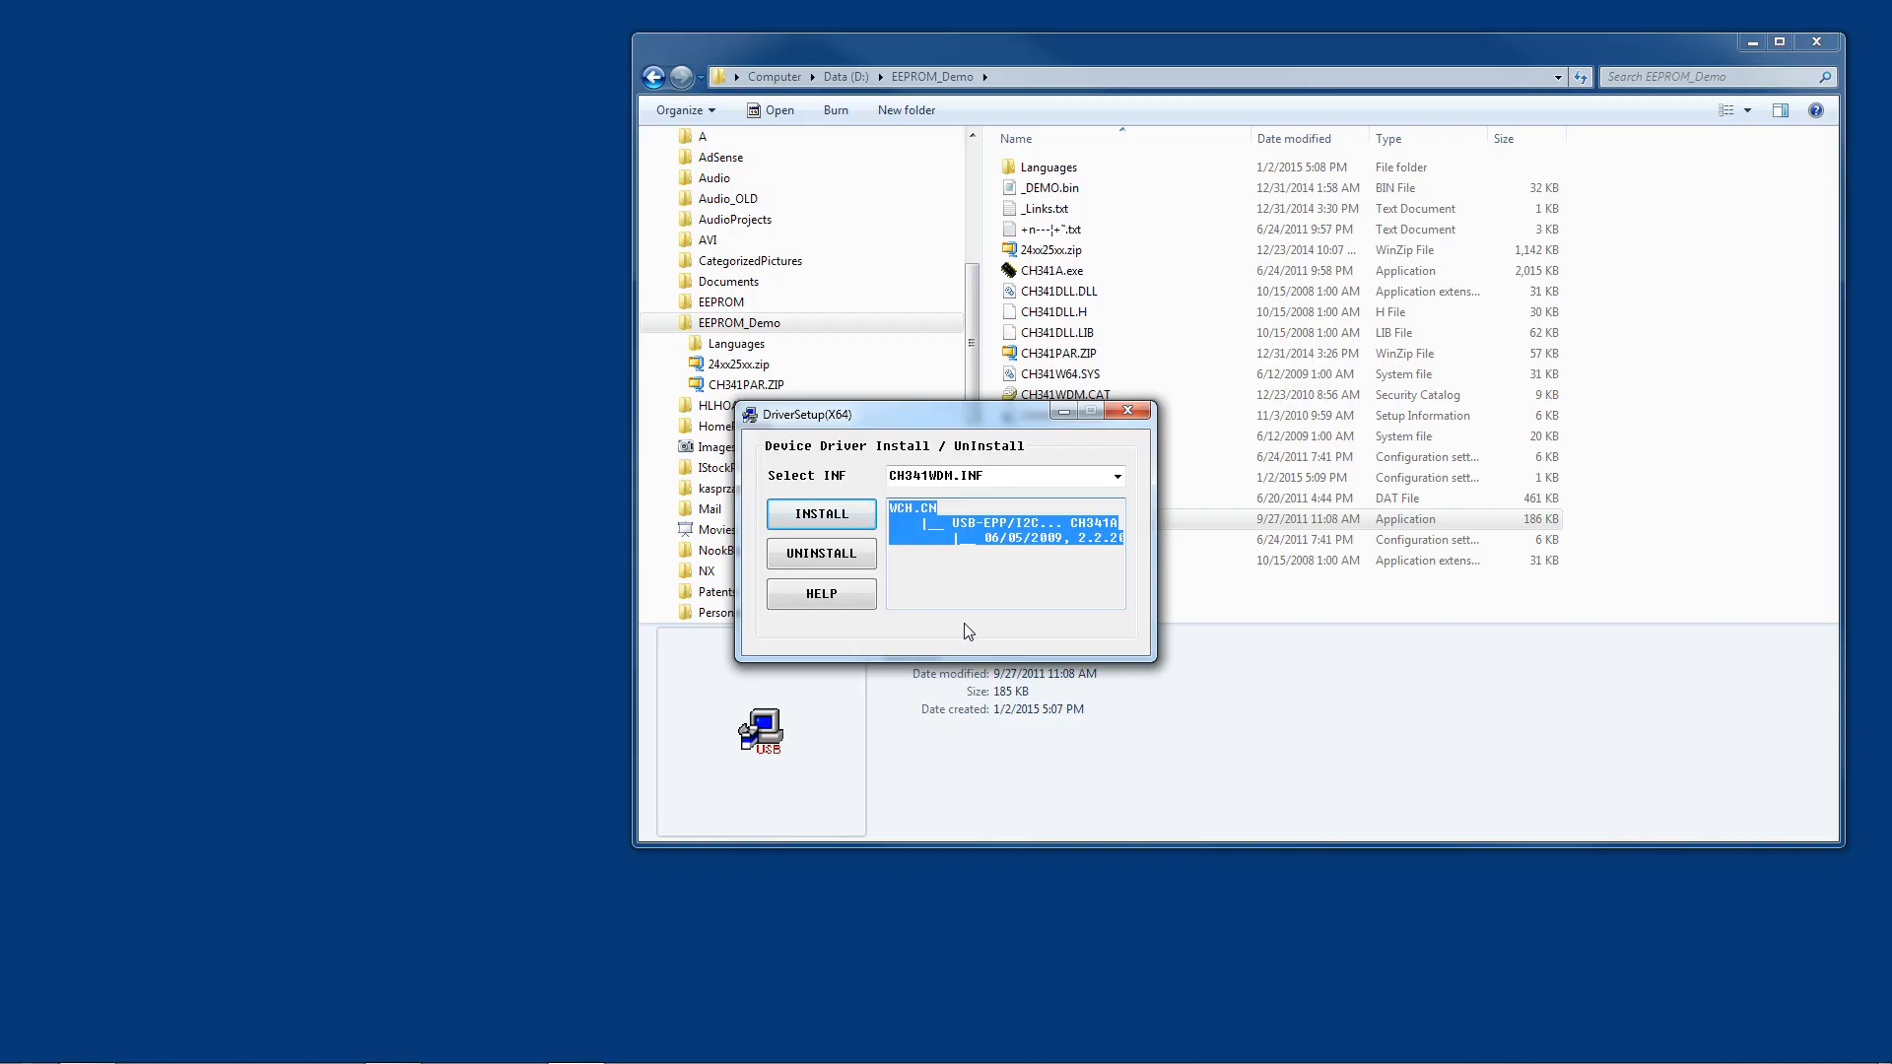
mouse_move(972, 640)
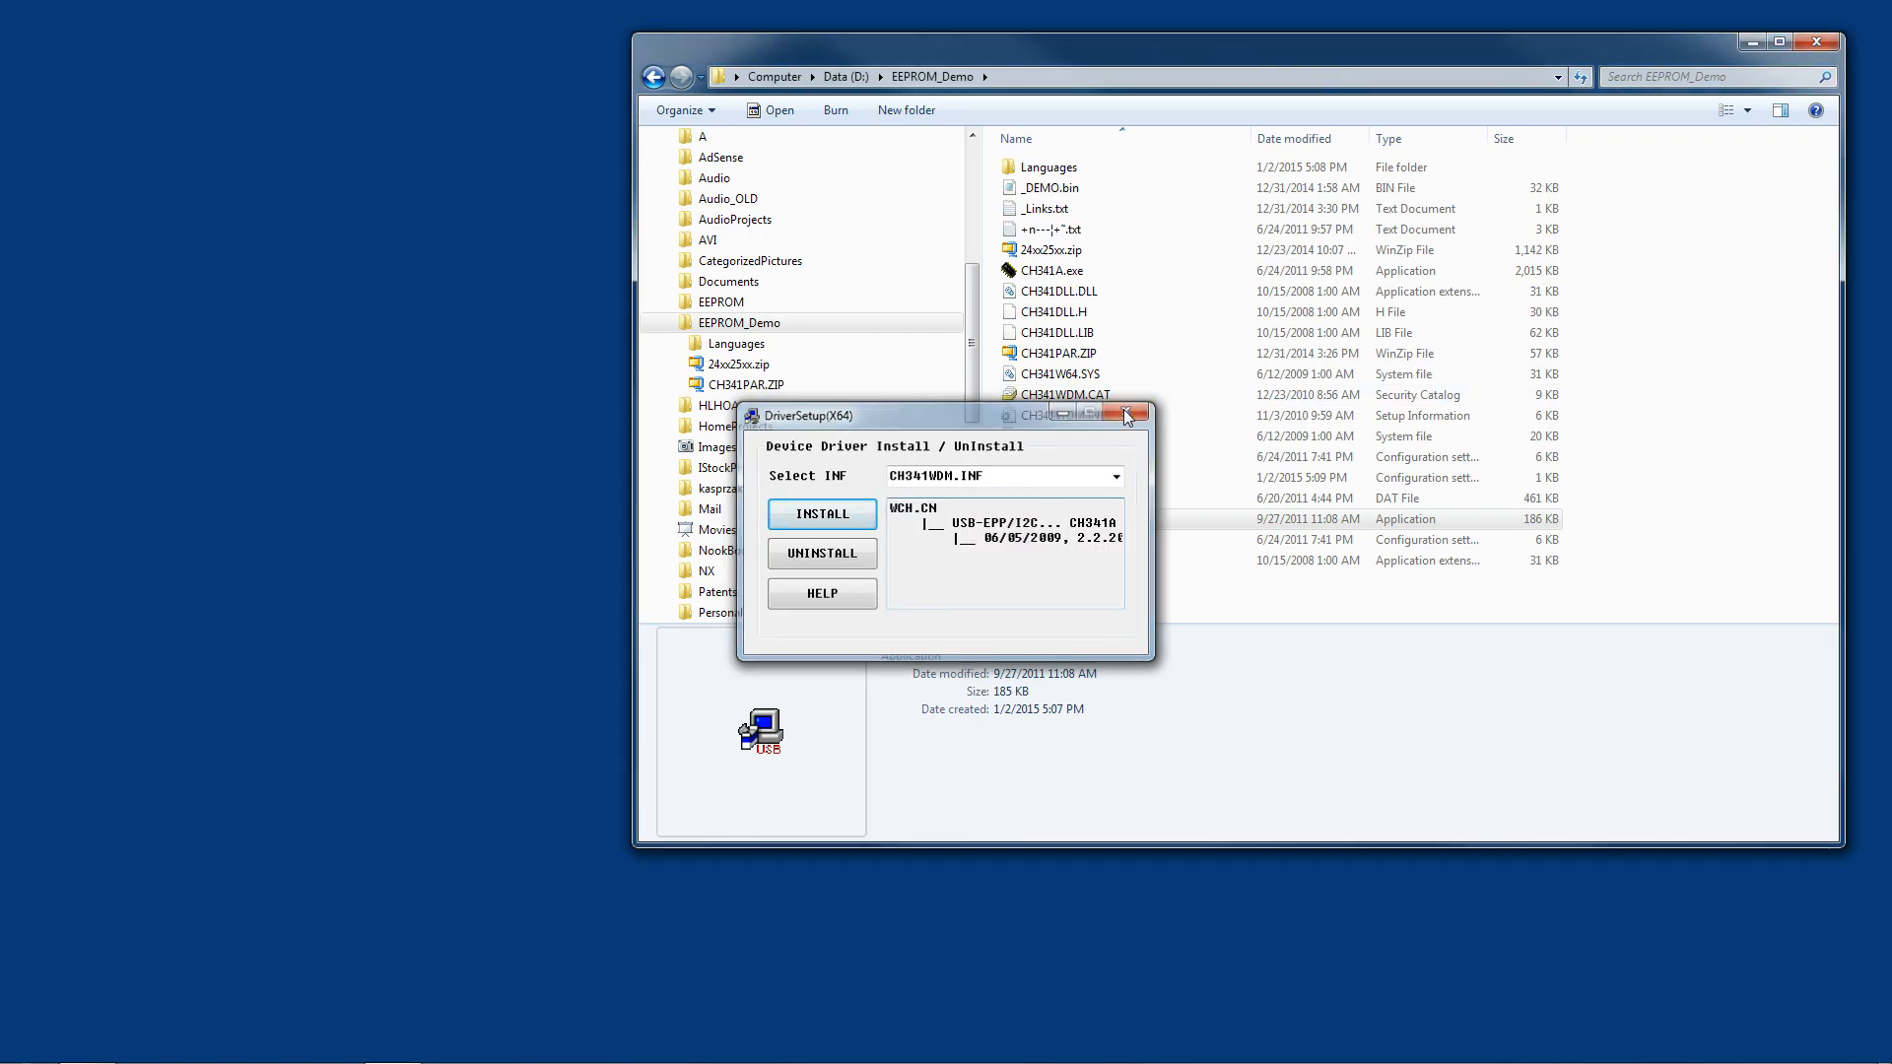
Step: Close the DriverSetup(X64) installer window
left_click(1133, 415)
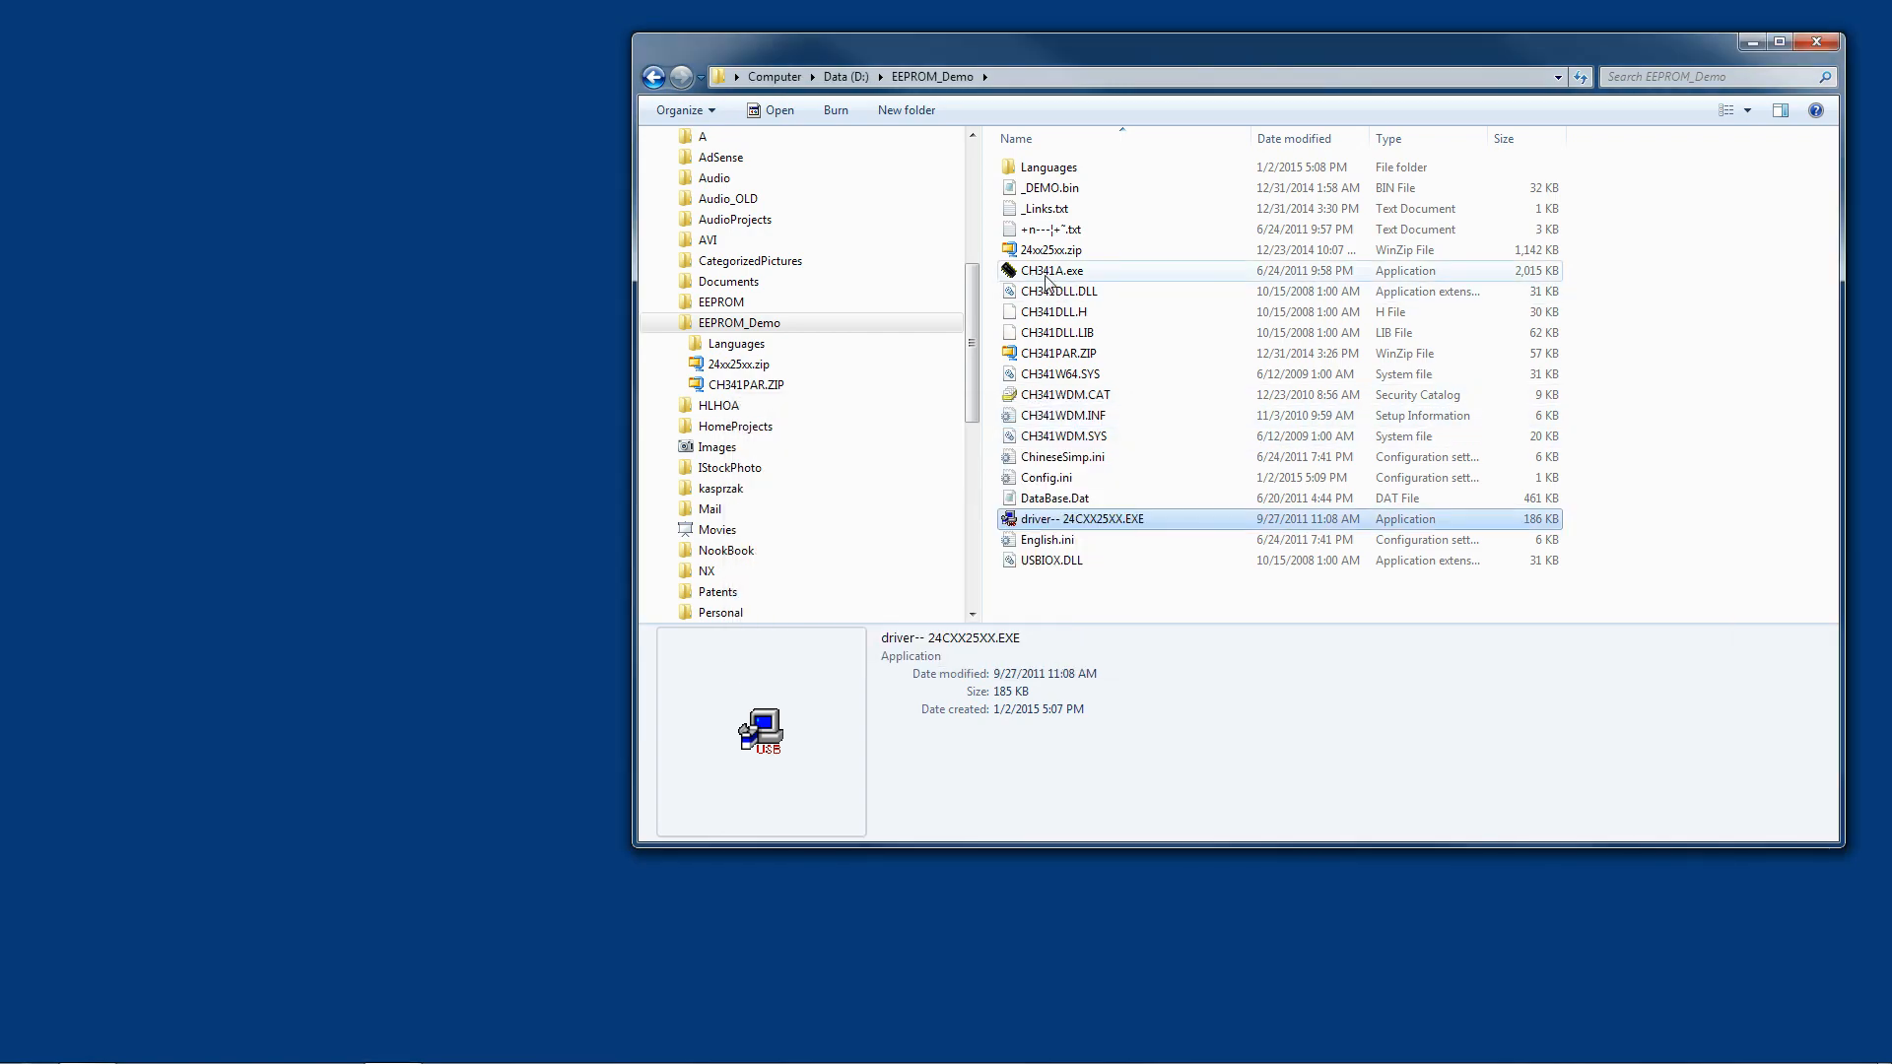
Step: Launch CH341A.exe and target the MICROCHIP MIC24LC256 EEPROM with a 32K buffer
double_click(1081, 519)
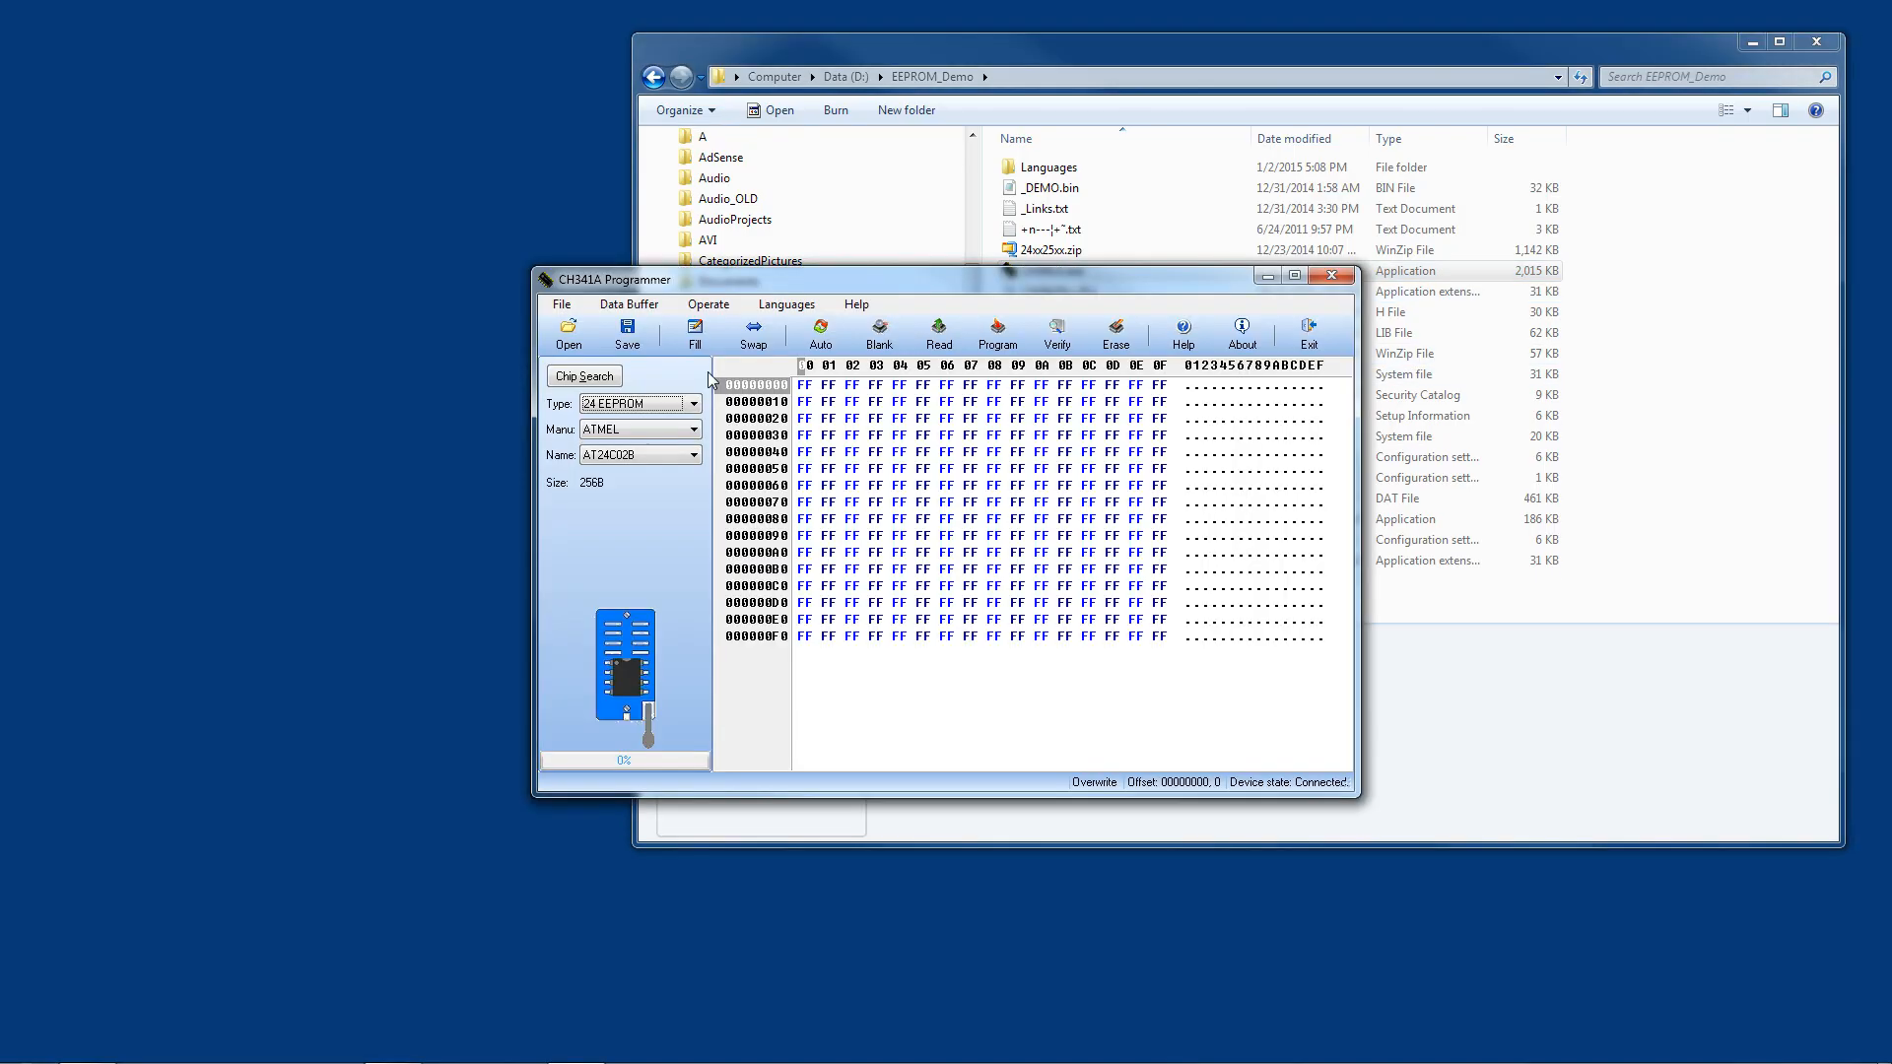
mouse_move(1240, 782)
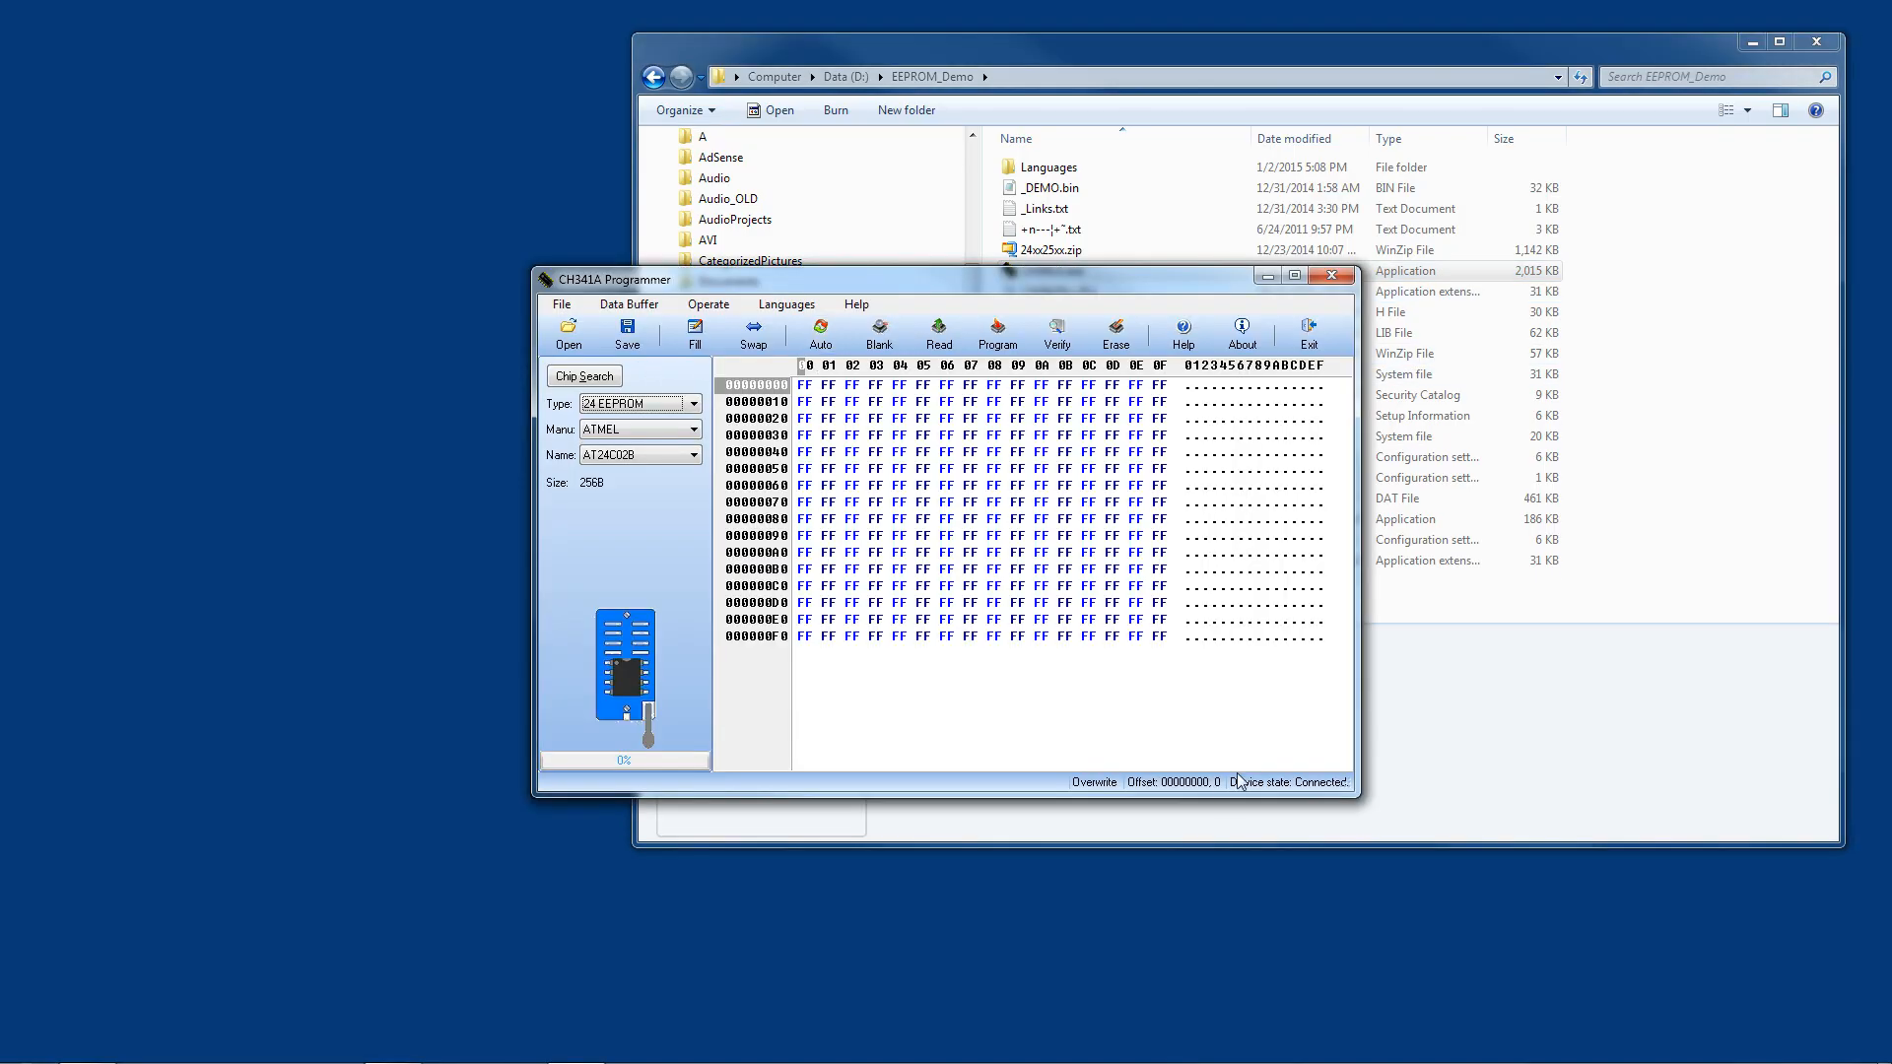
mouse_move(1337, 794)
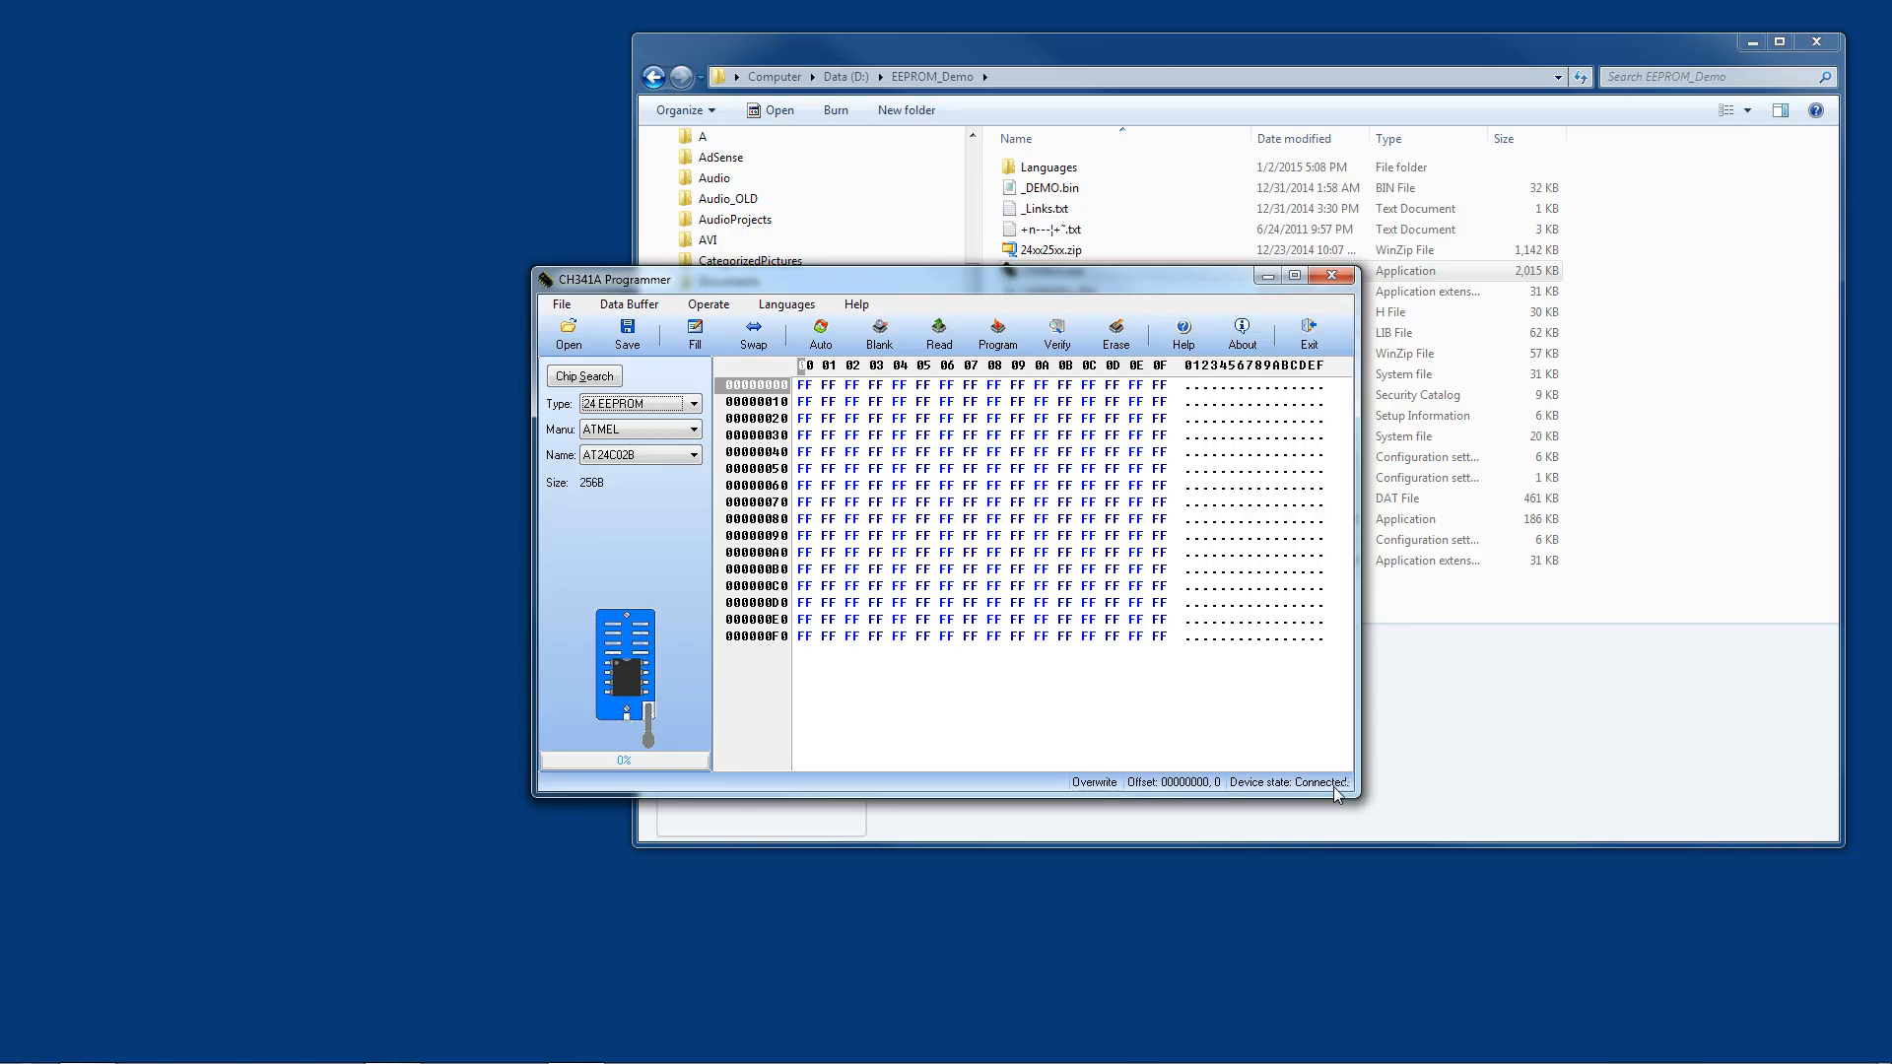
mouse_move(618, 528)
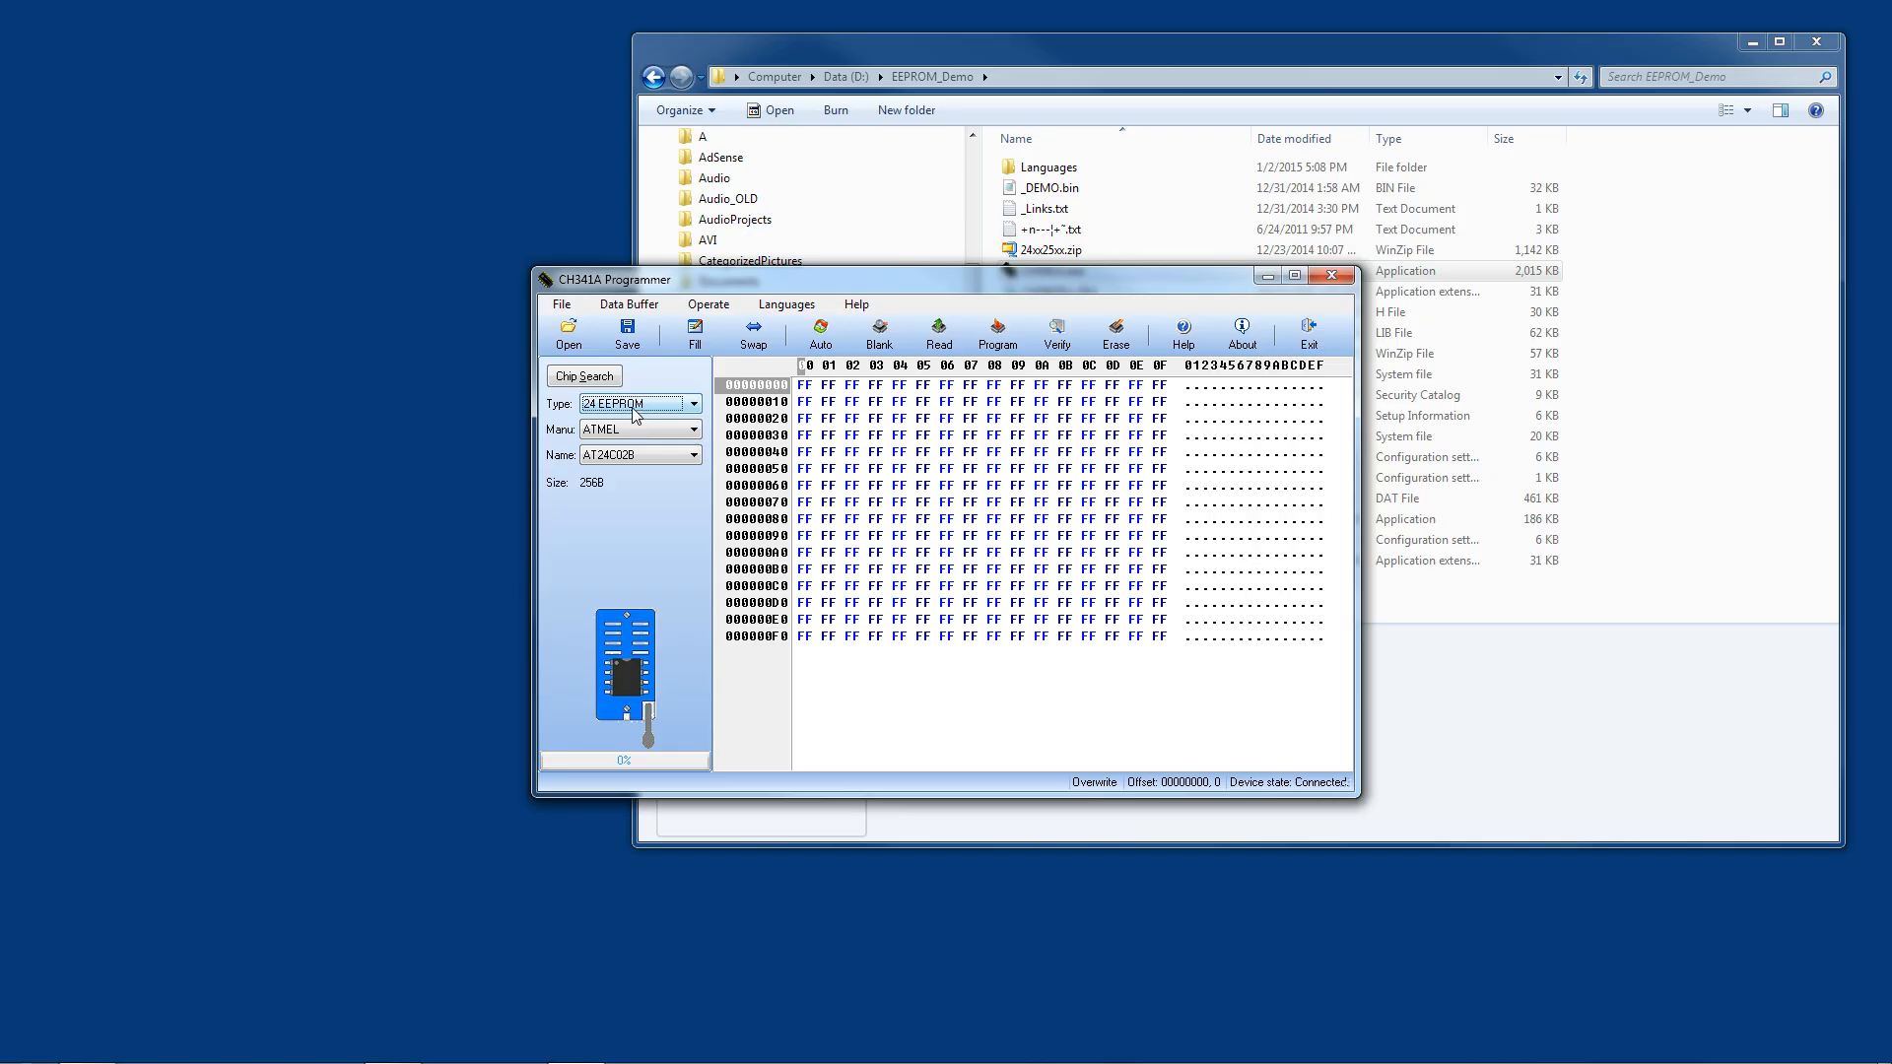
left_click(694, 430)
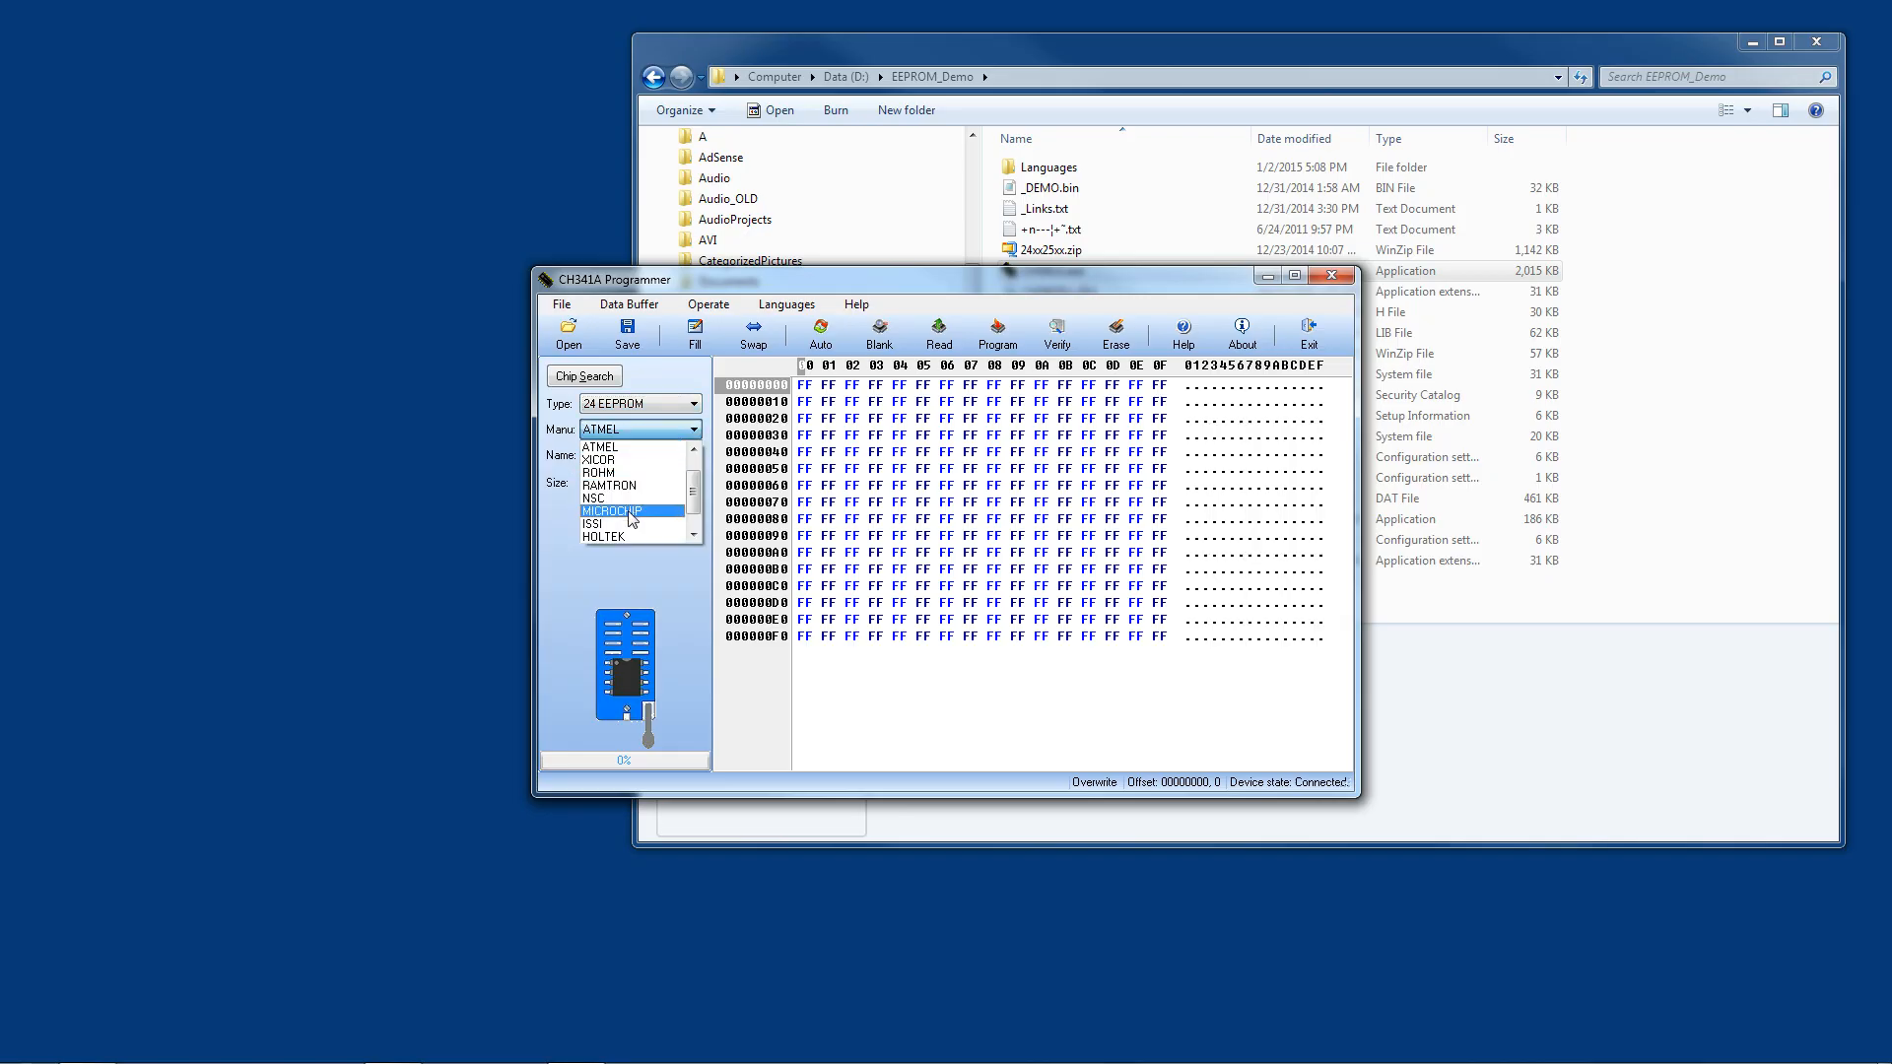
left_click(613, 510)
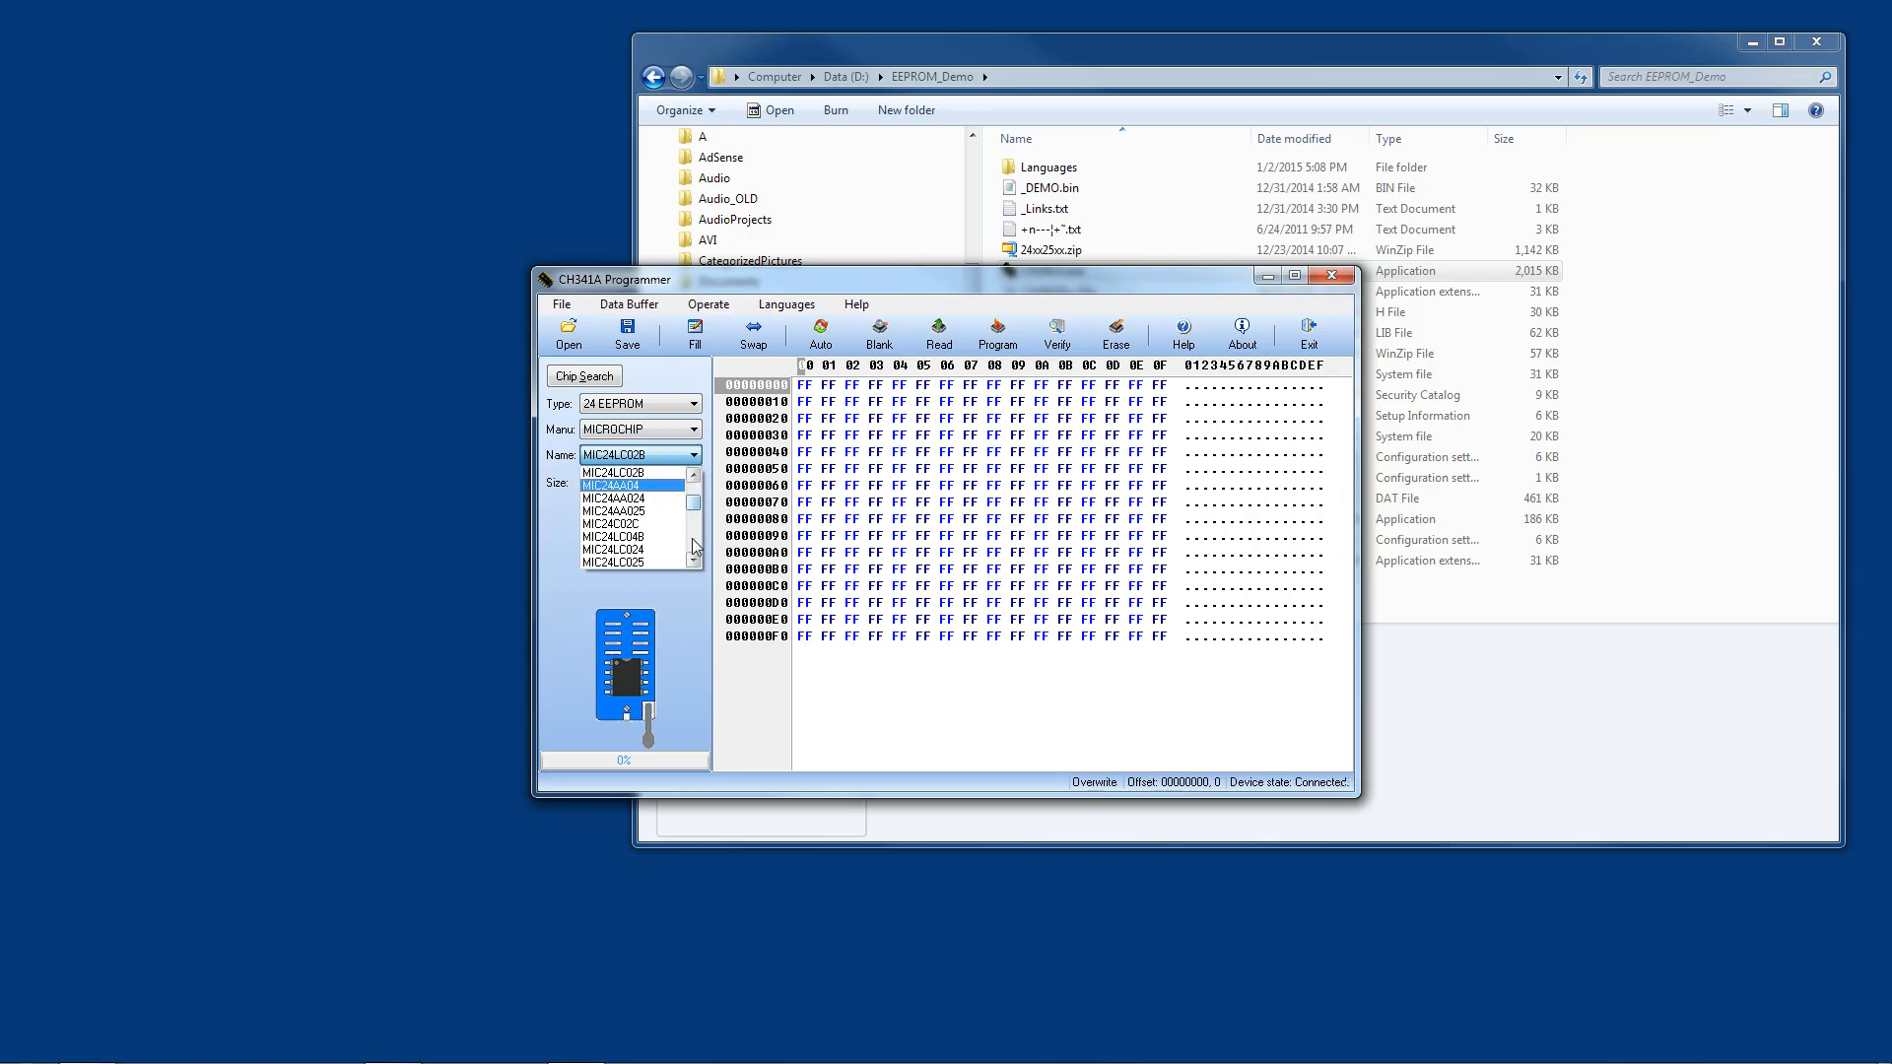
scroll("down", 3)
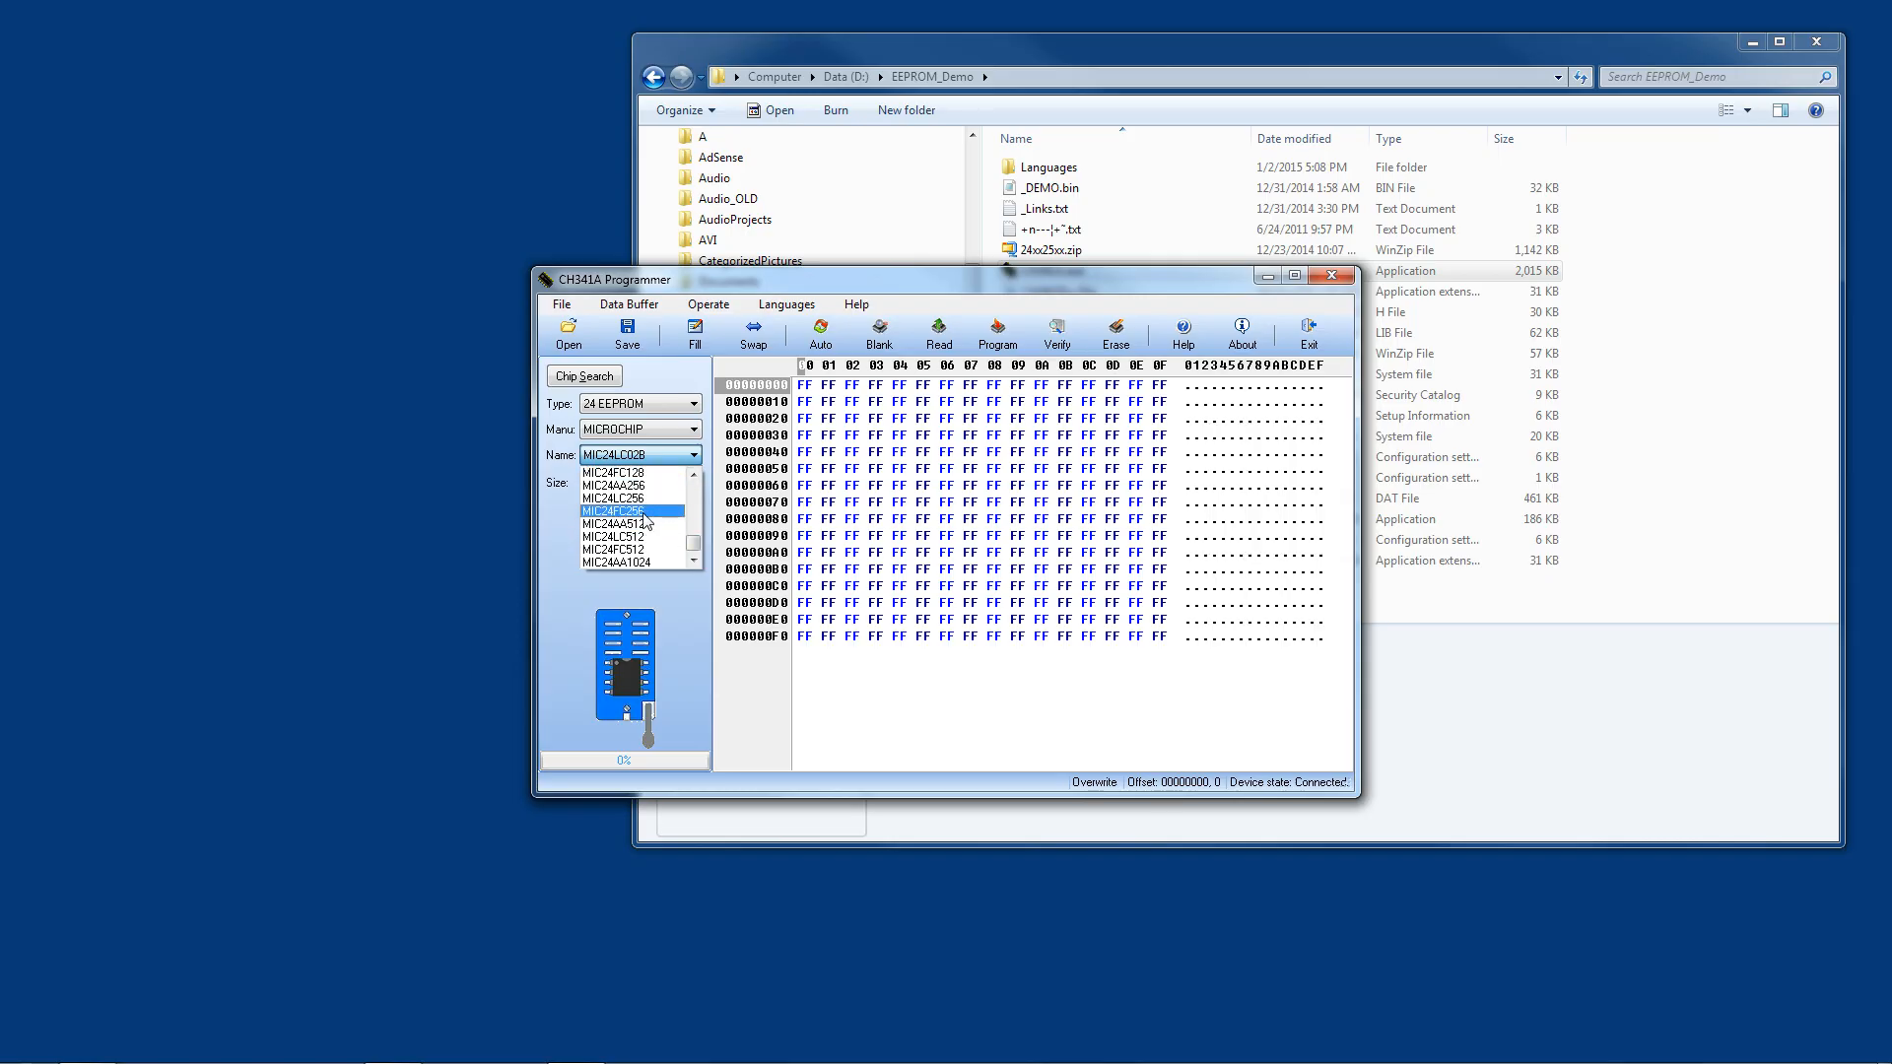
left_click(612, 498)
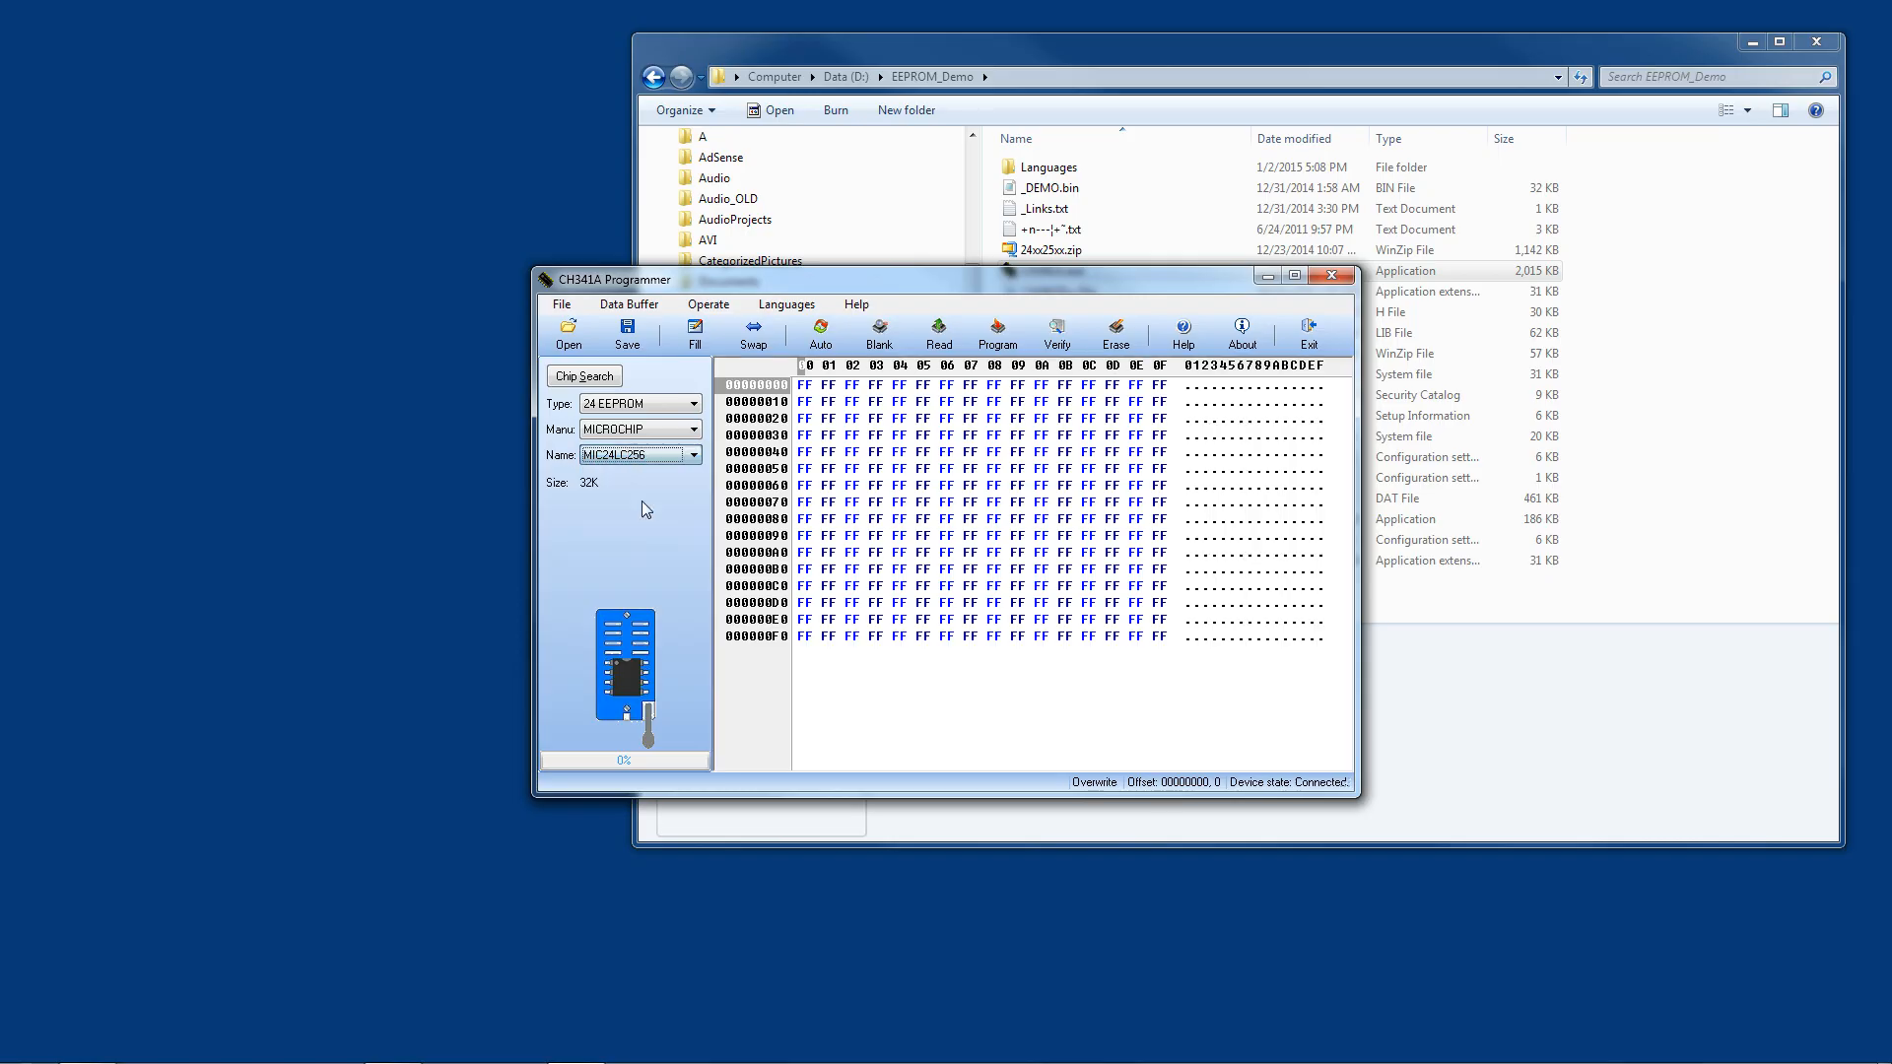
scroll("down", 3)
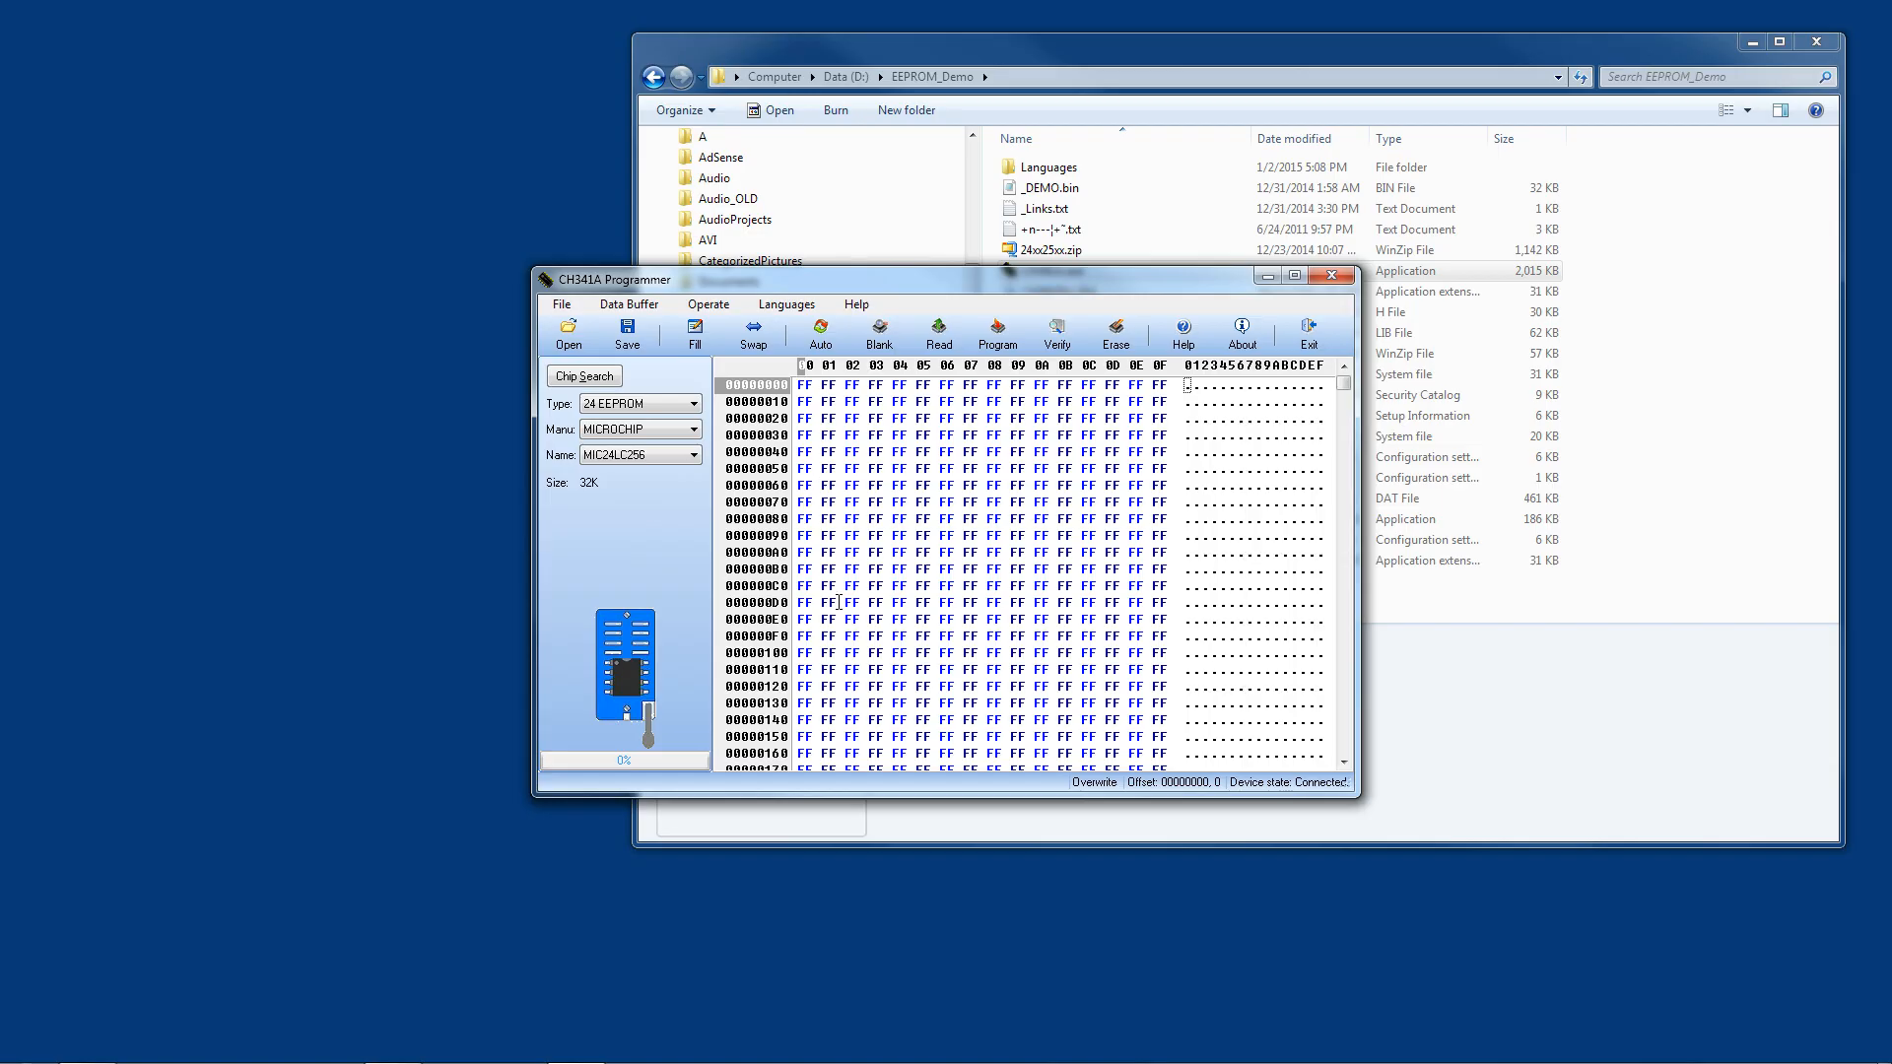
mouse_move(882, 603)
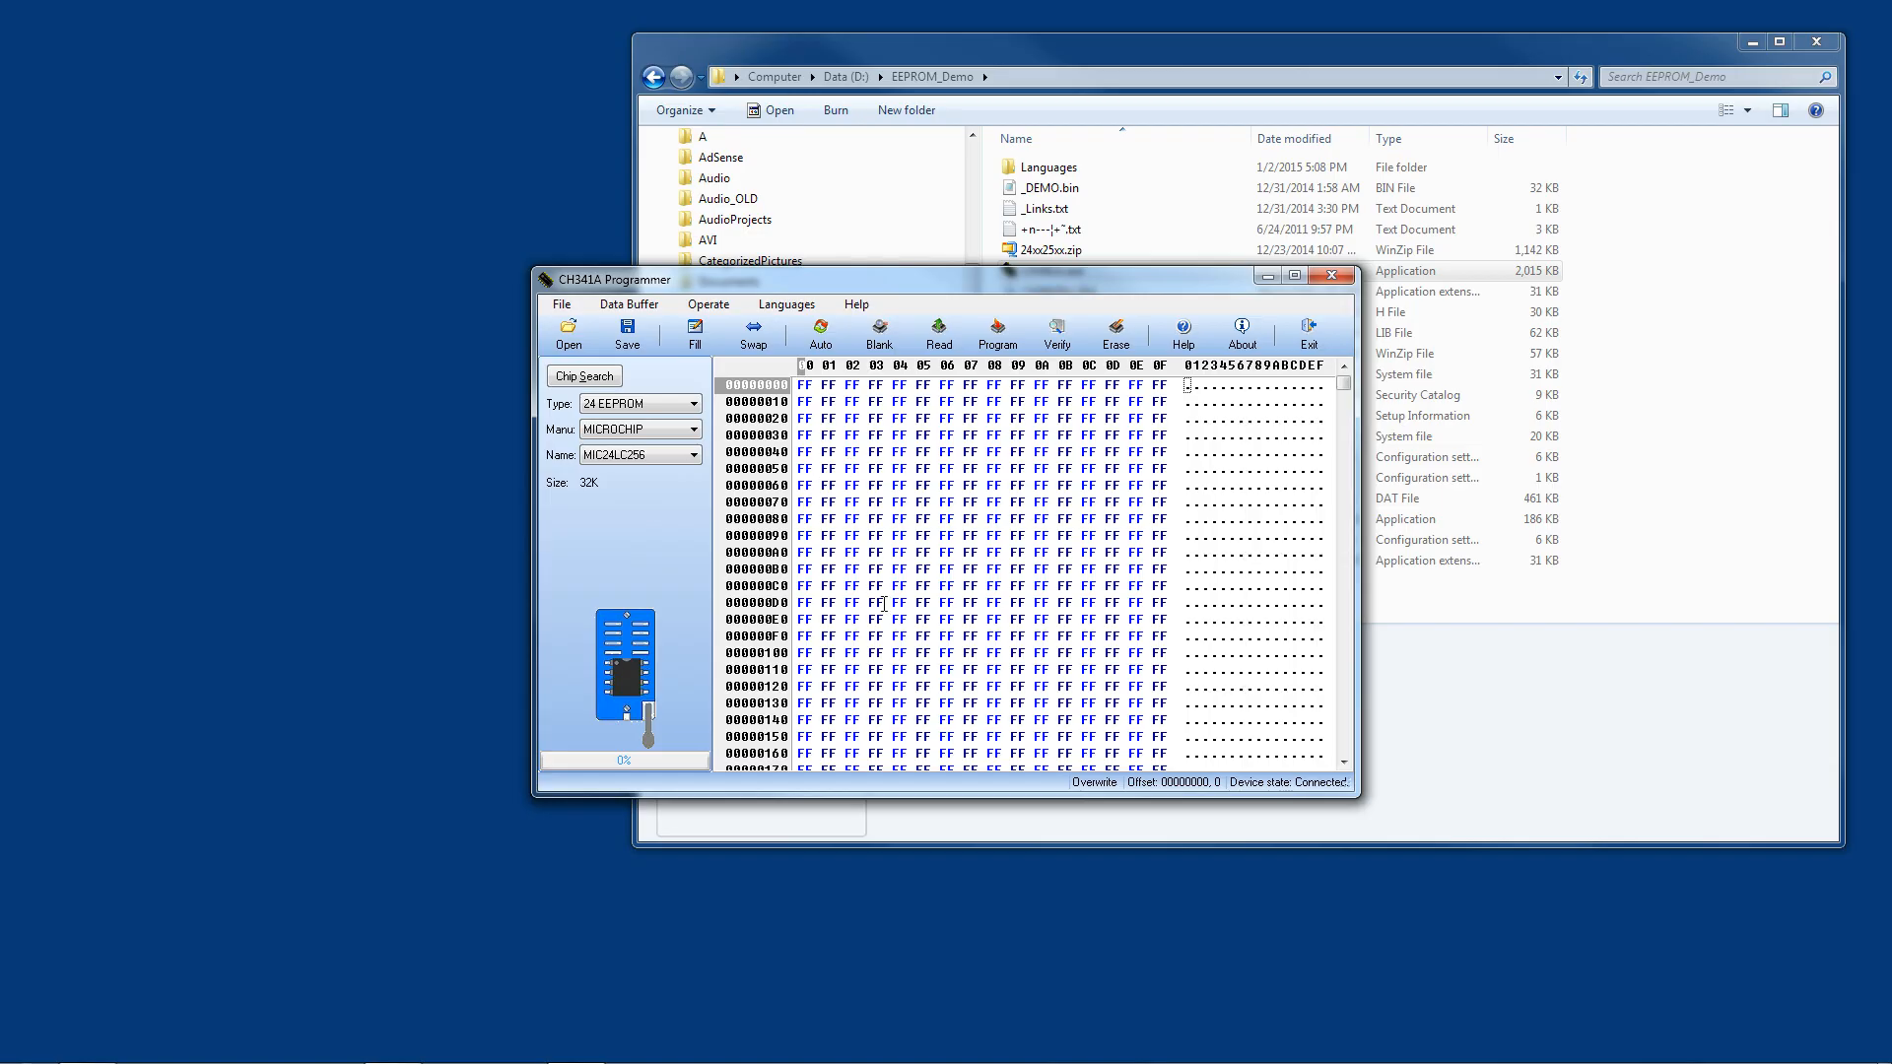
mouse_move(682, 645)
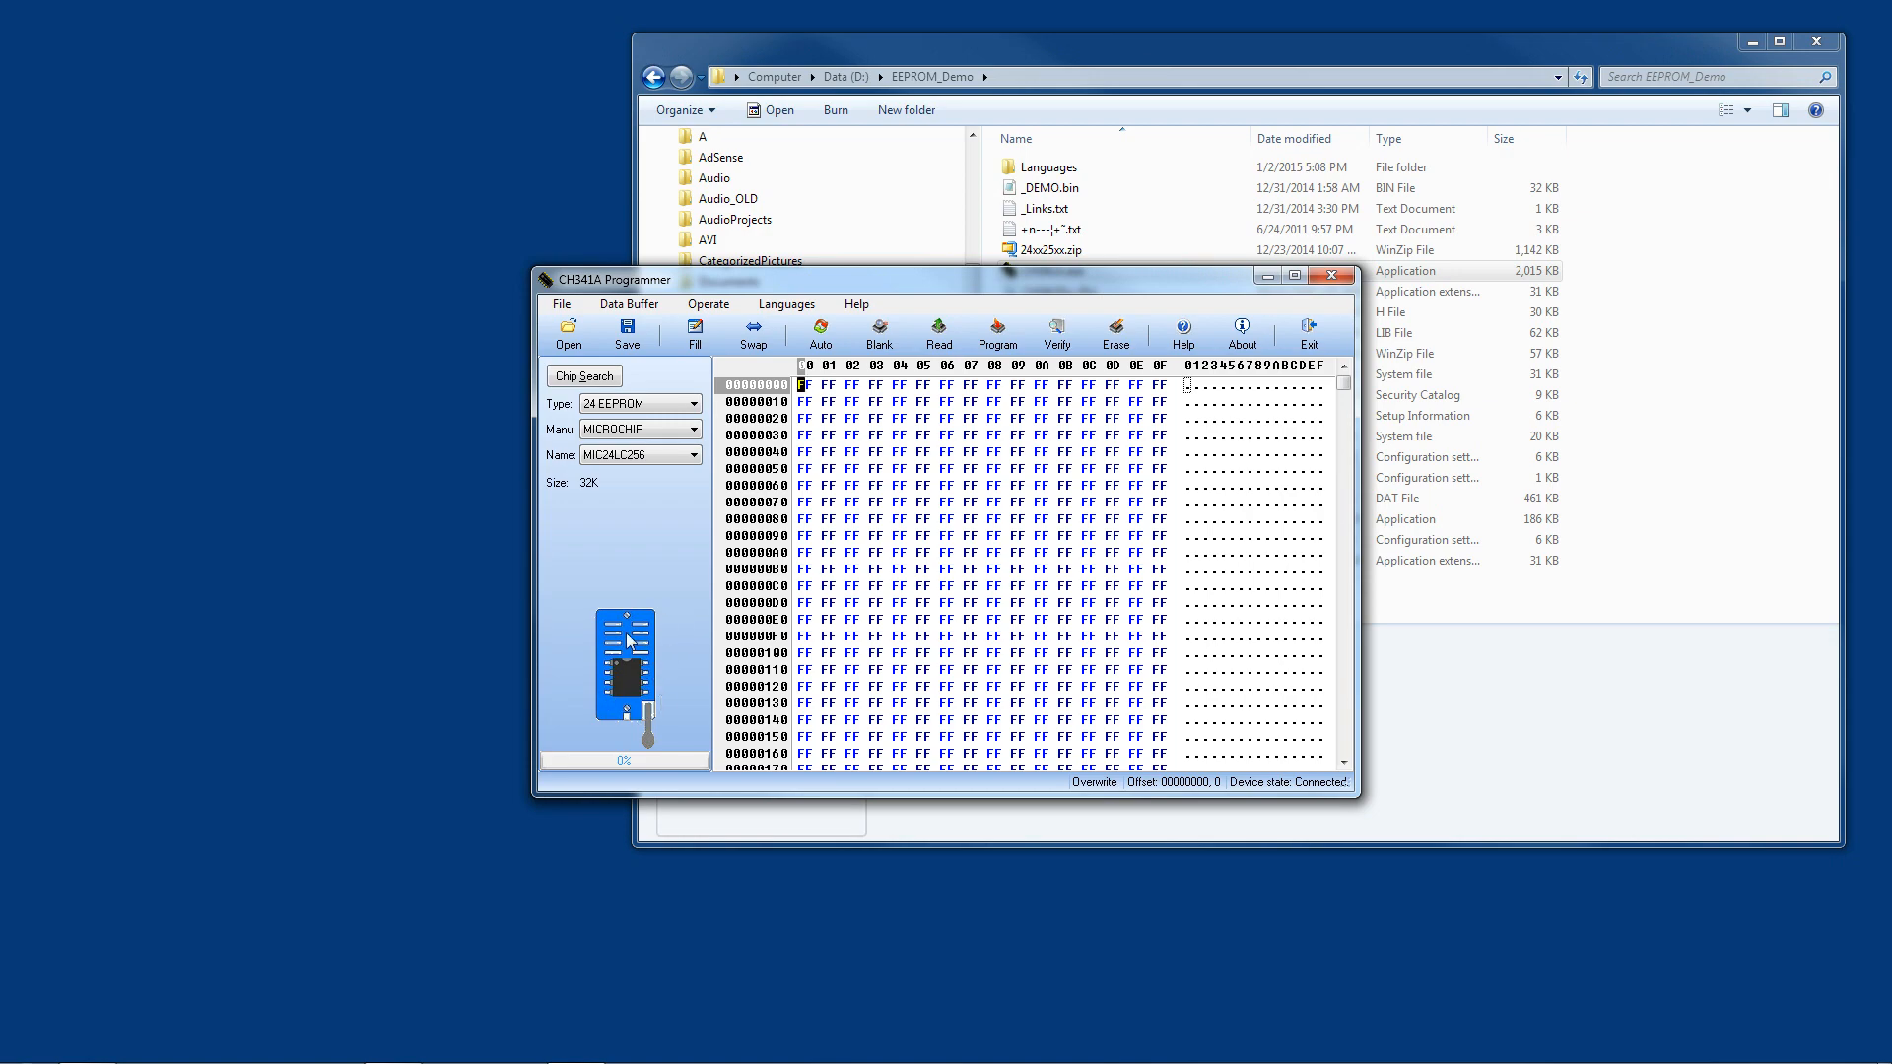
mouse_move(627, 715)
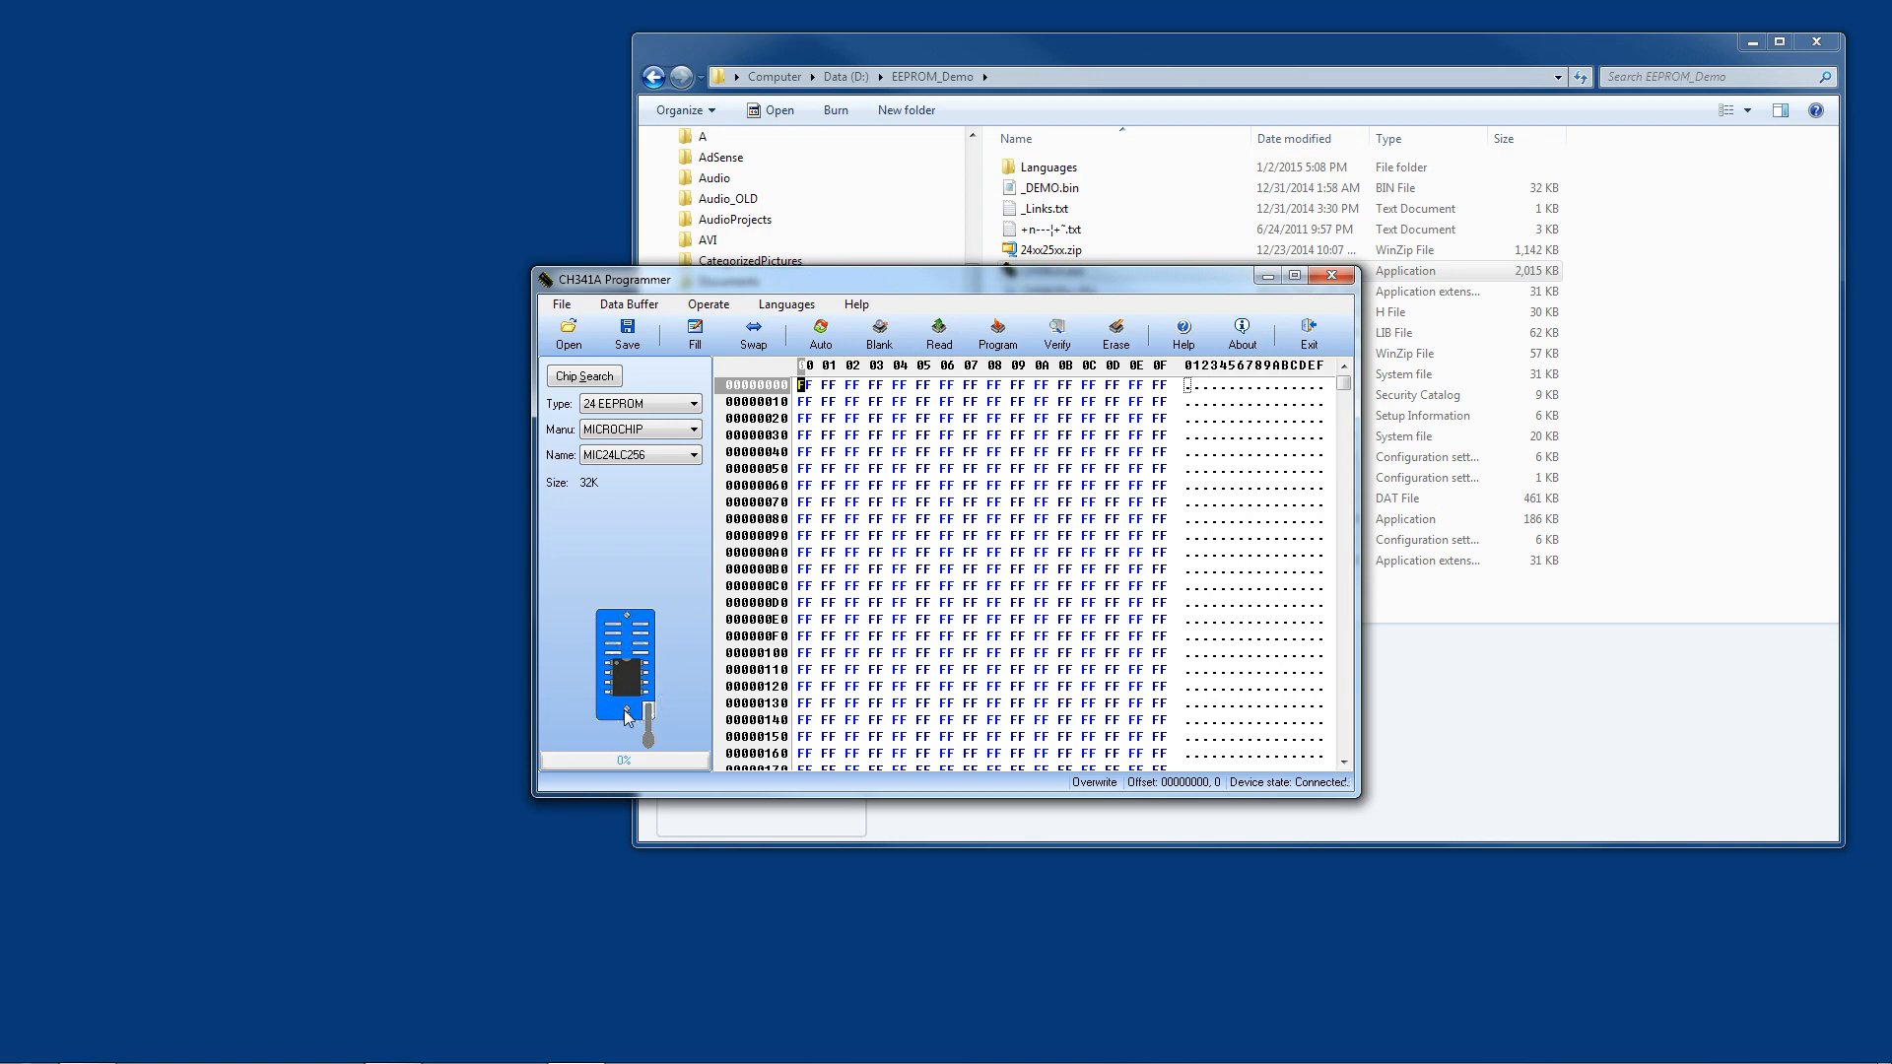
mouse_move(615, 664)
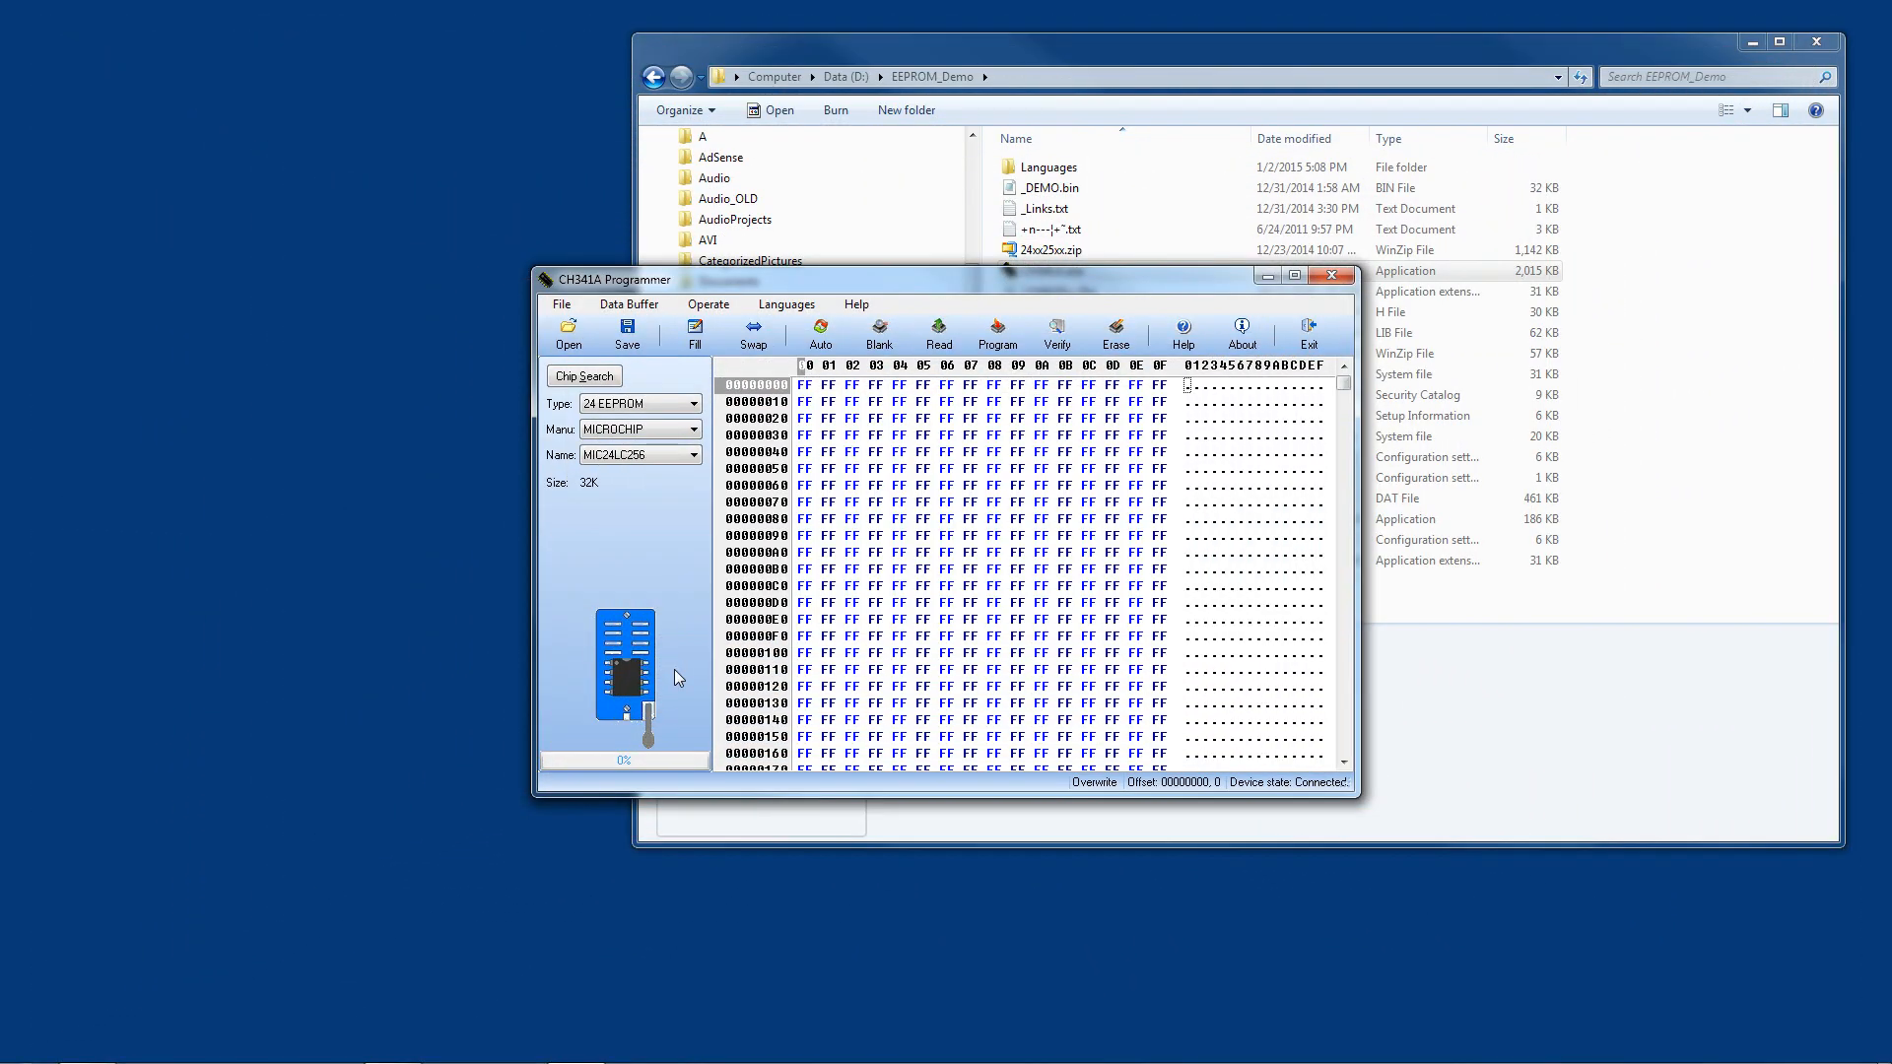
left_click(806, 383)
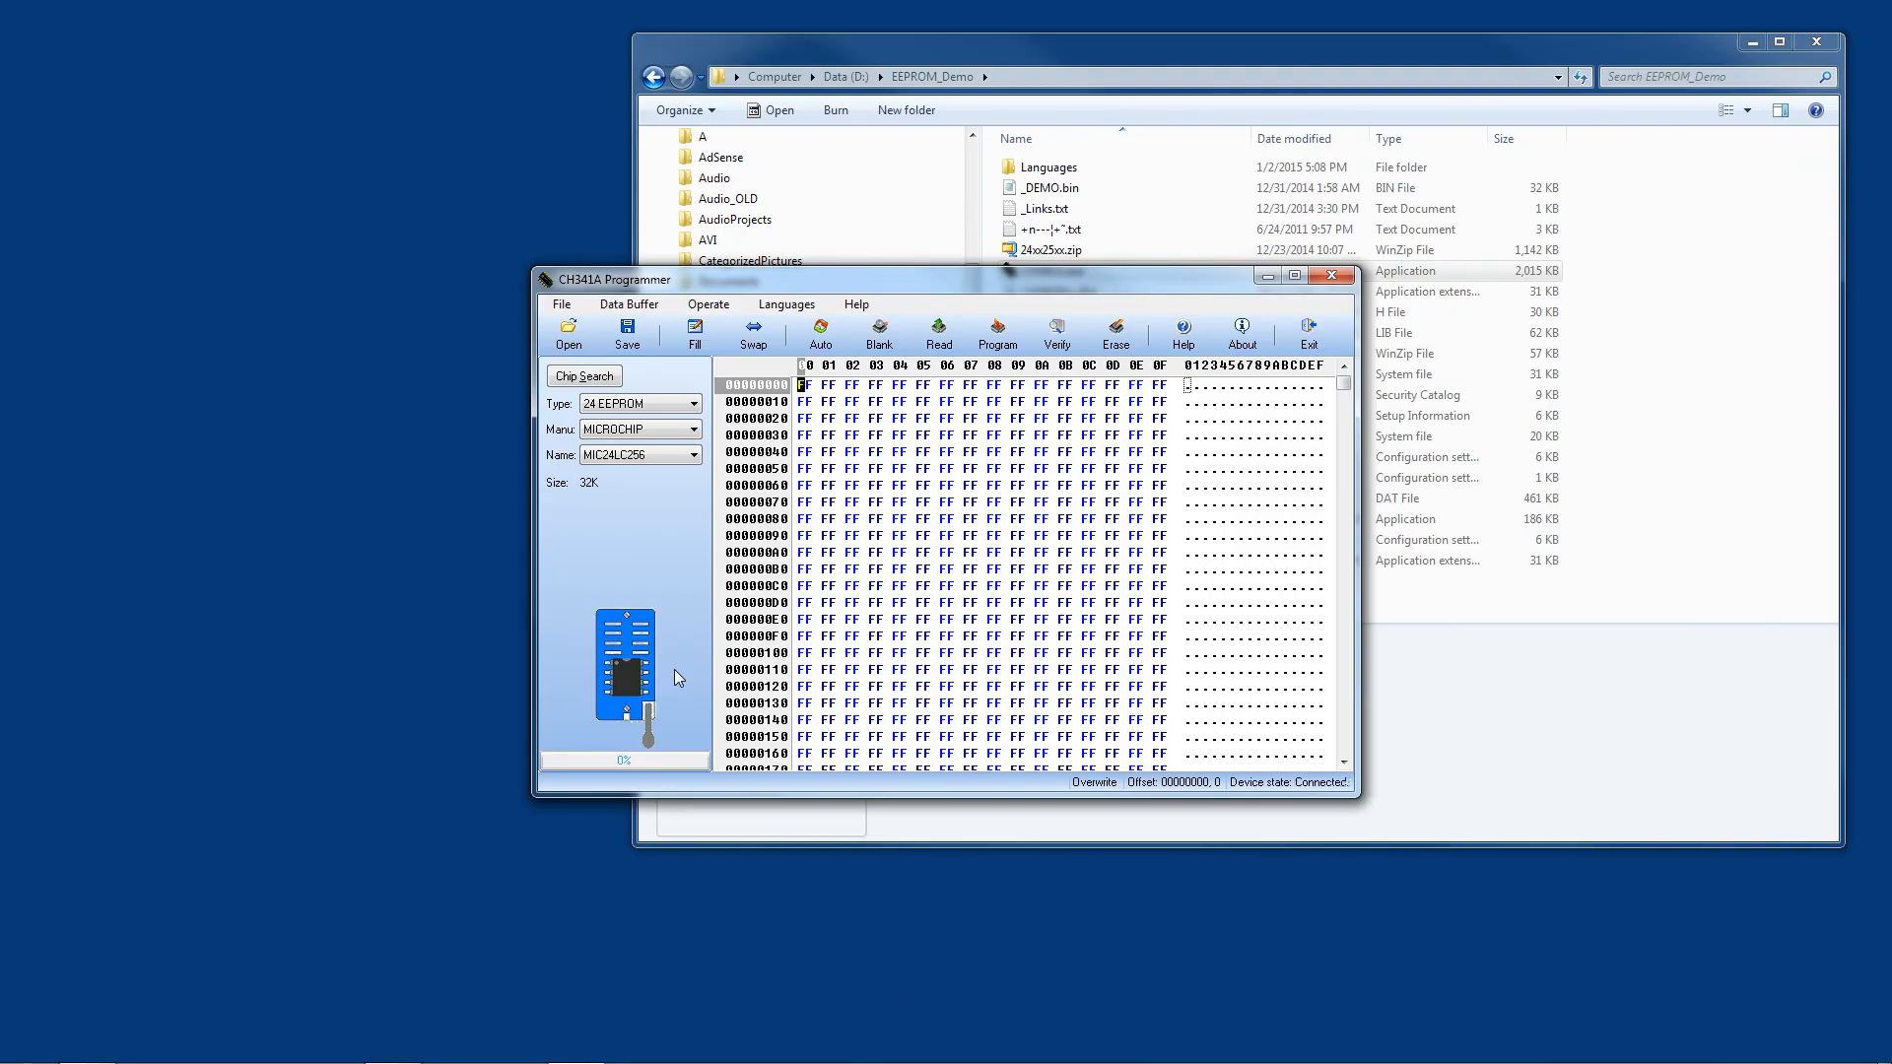
mouse_move(704, 667)
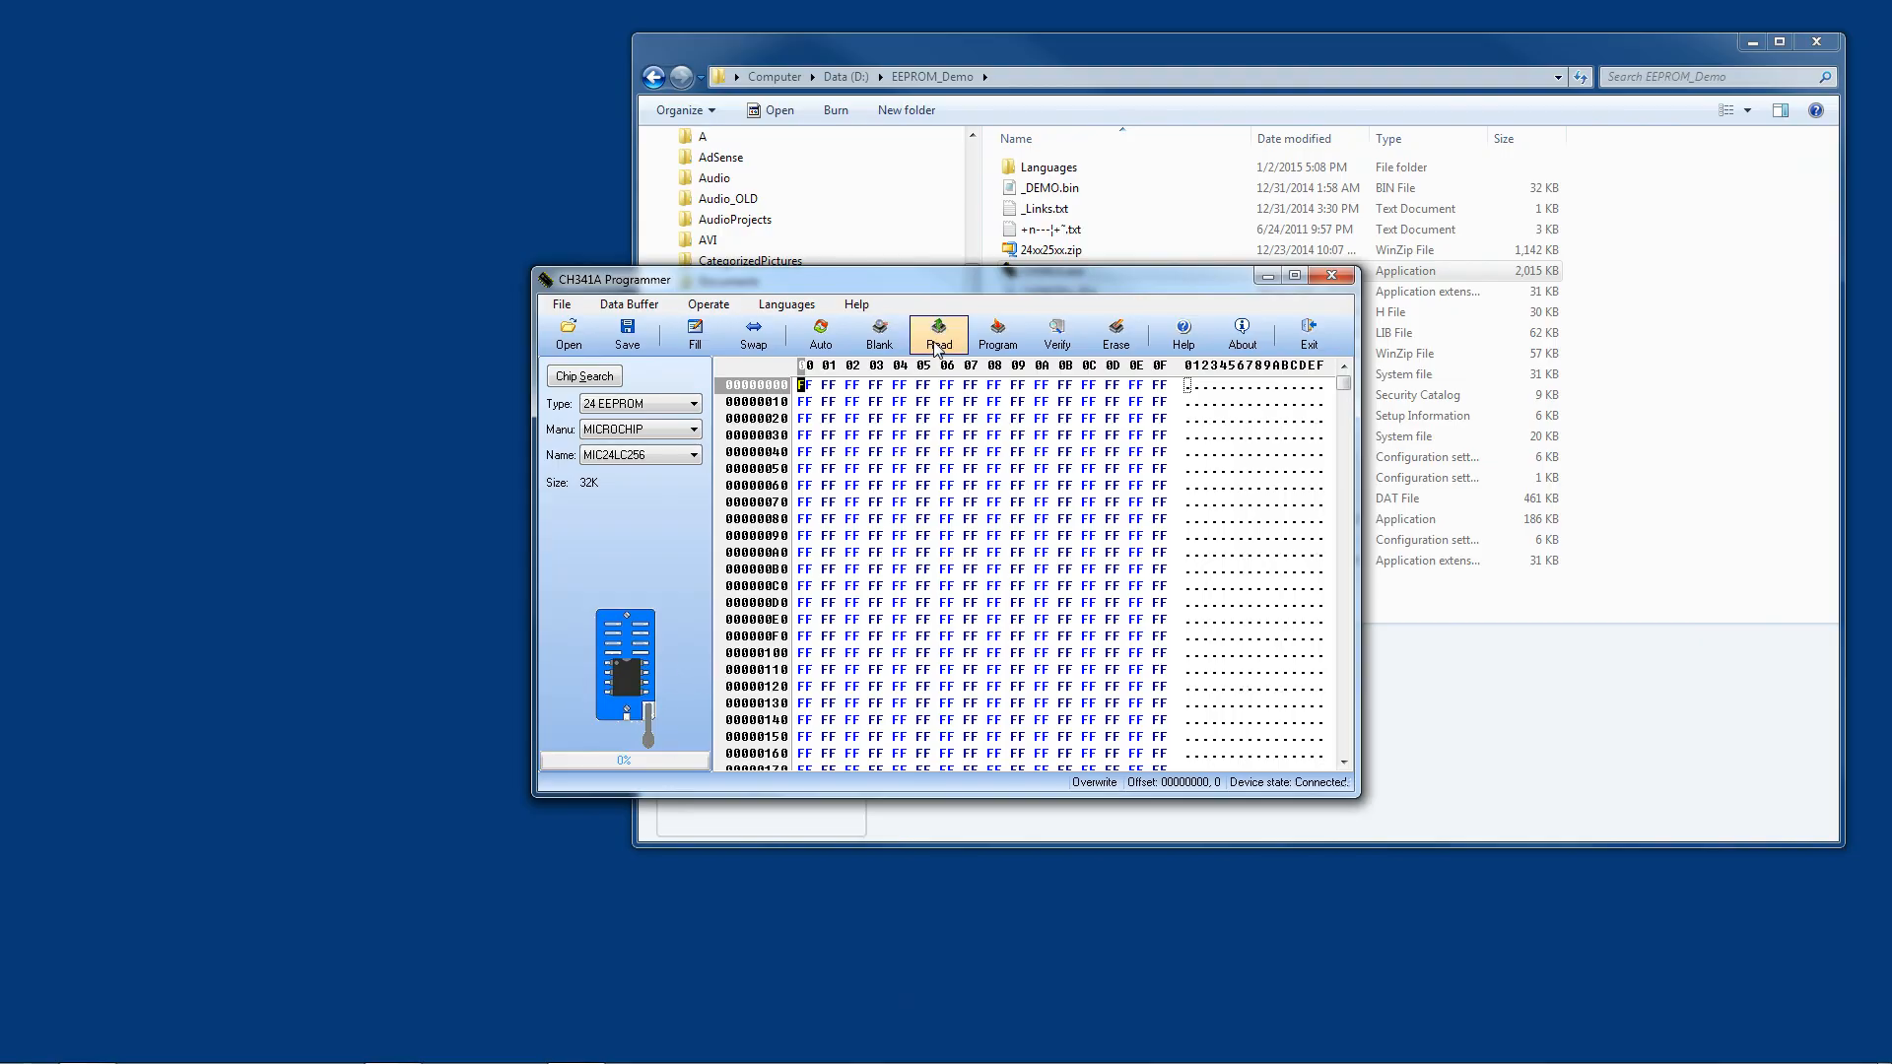
mouse_move(997, 334)
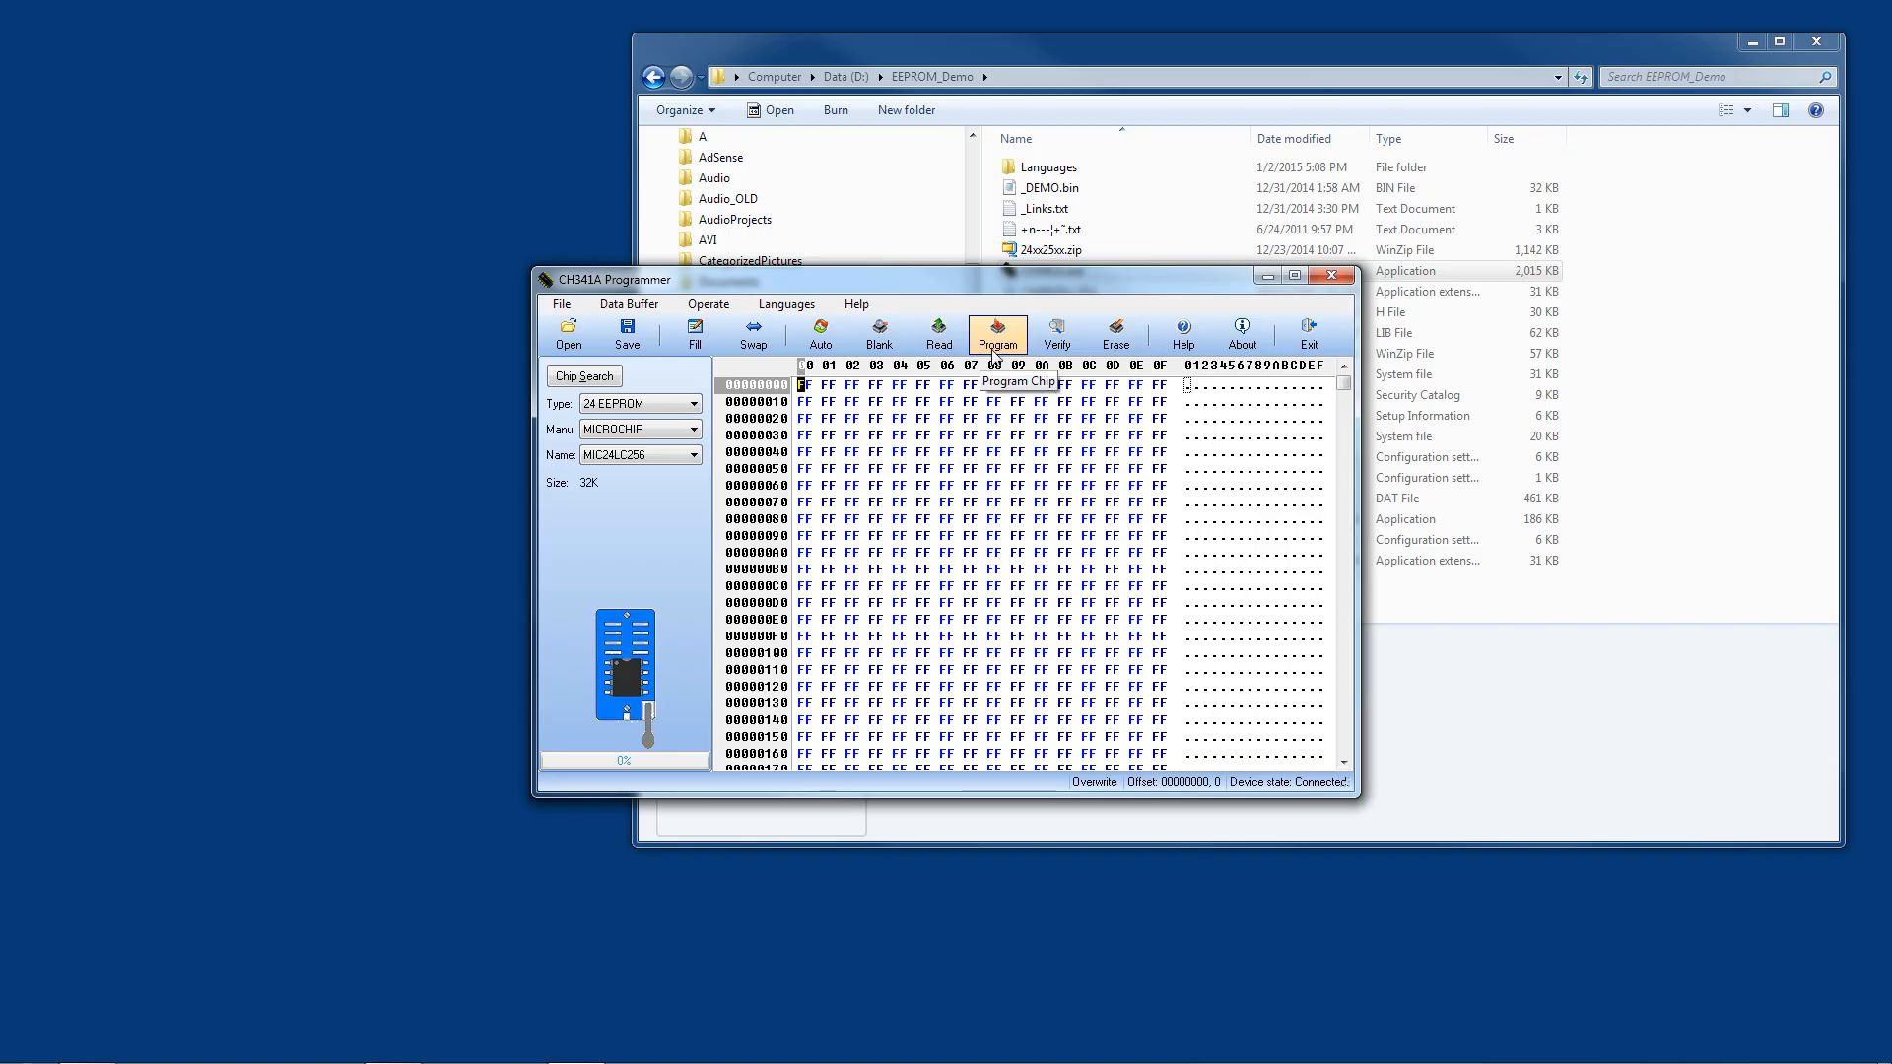
mouse_move(787, 337)
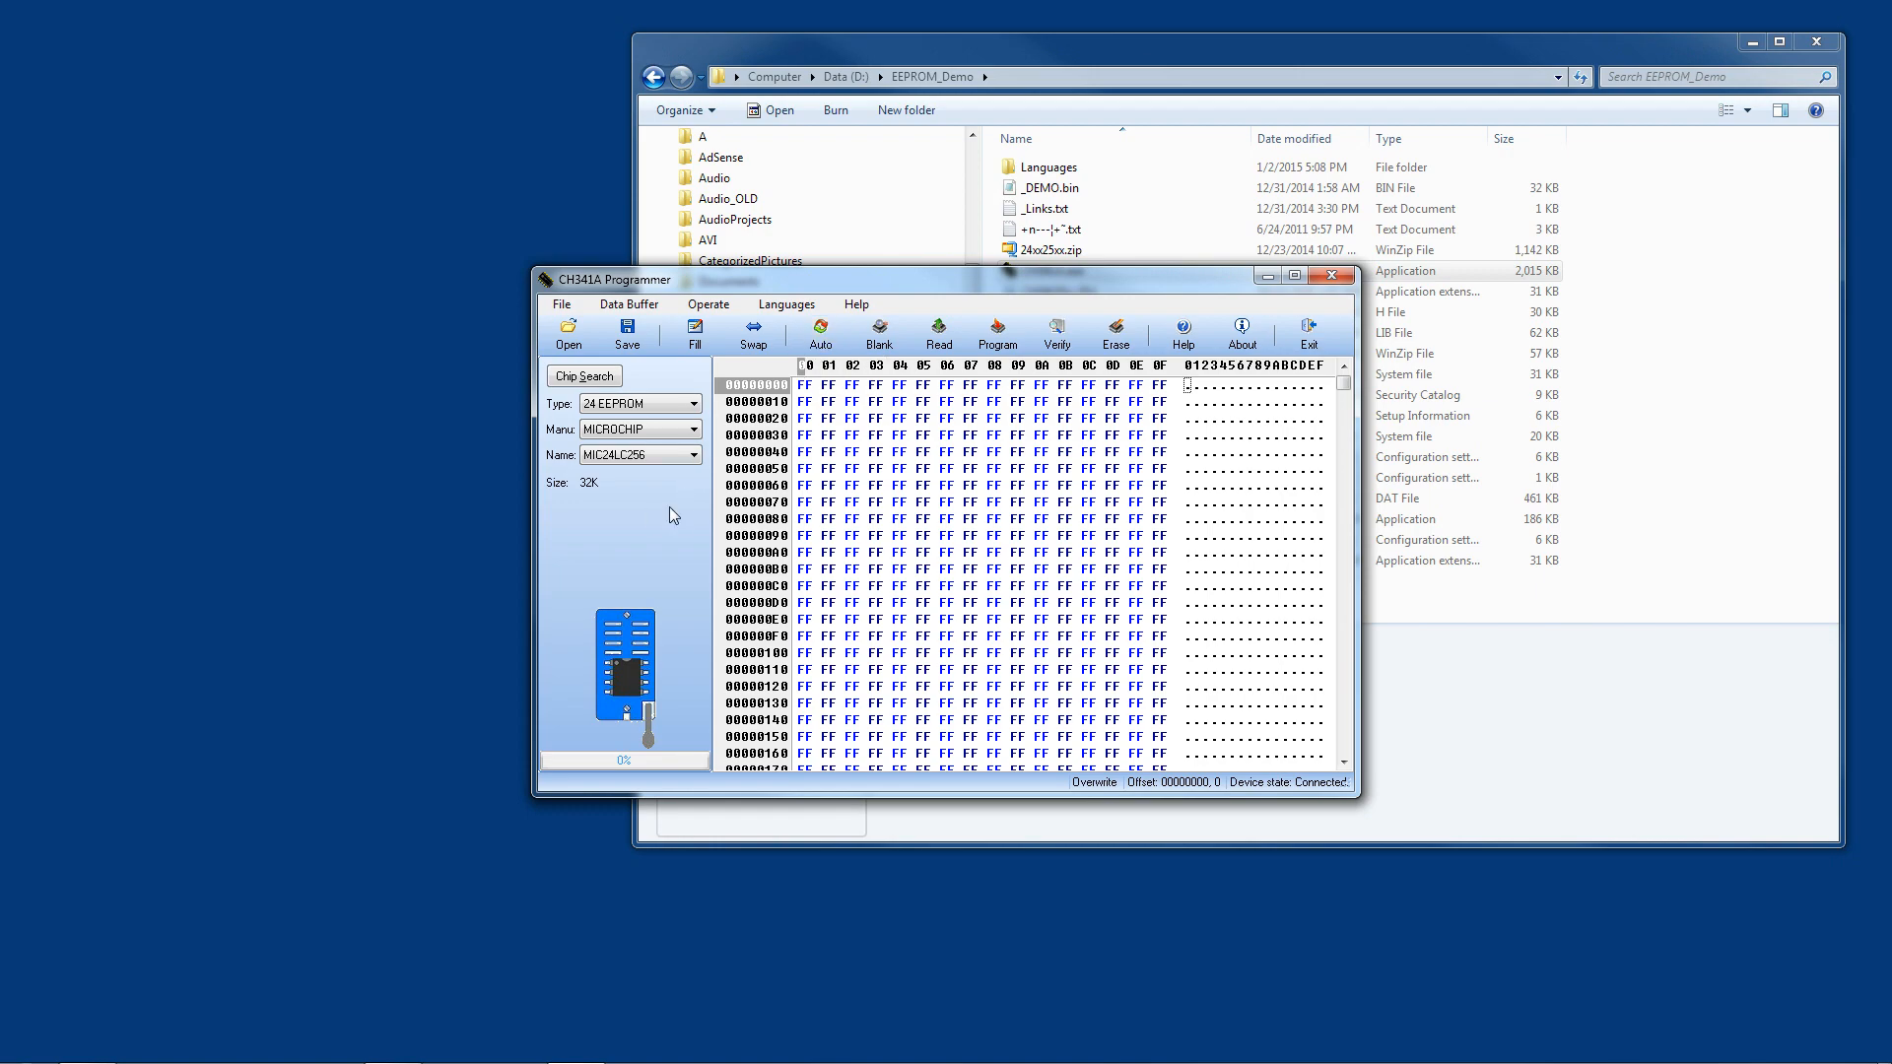
mouse_move(661, 542)
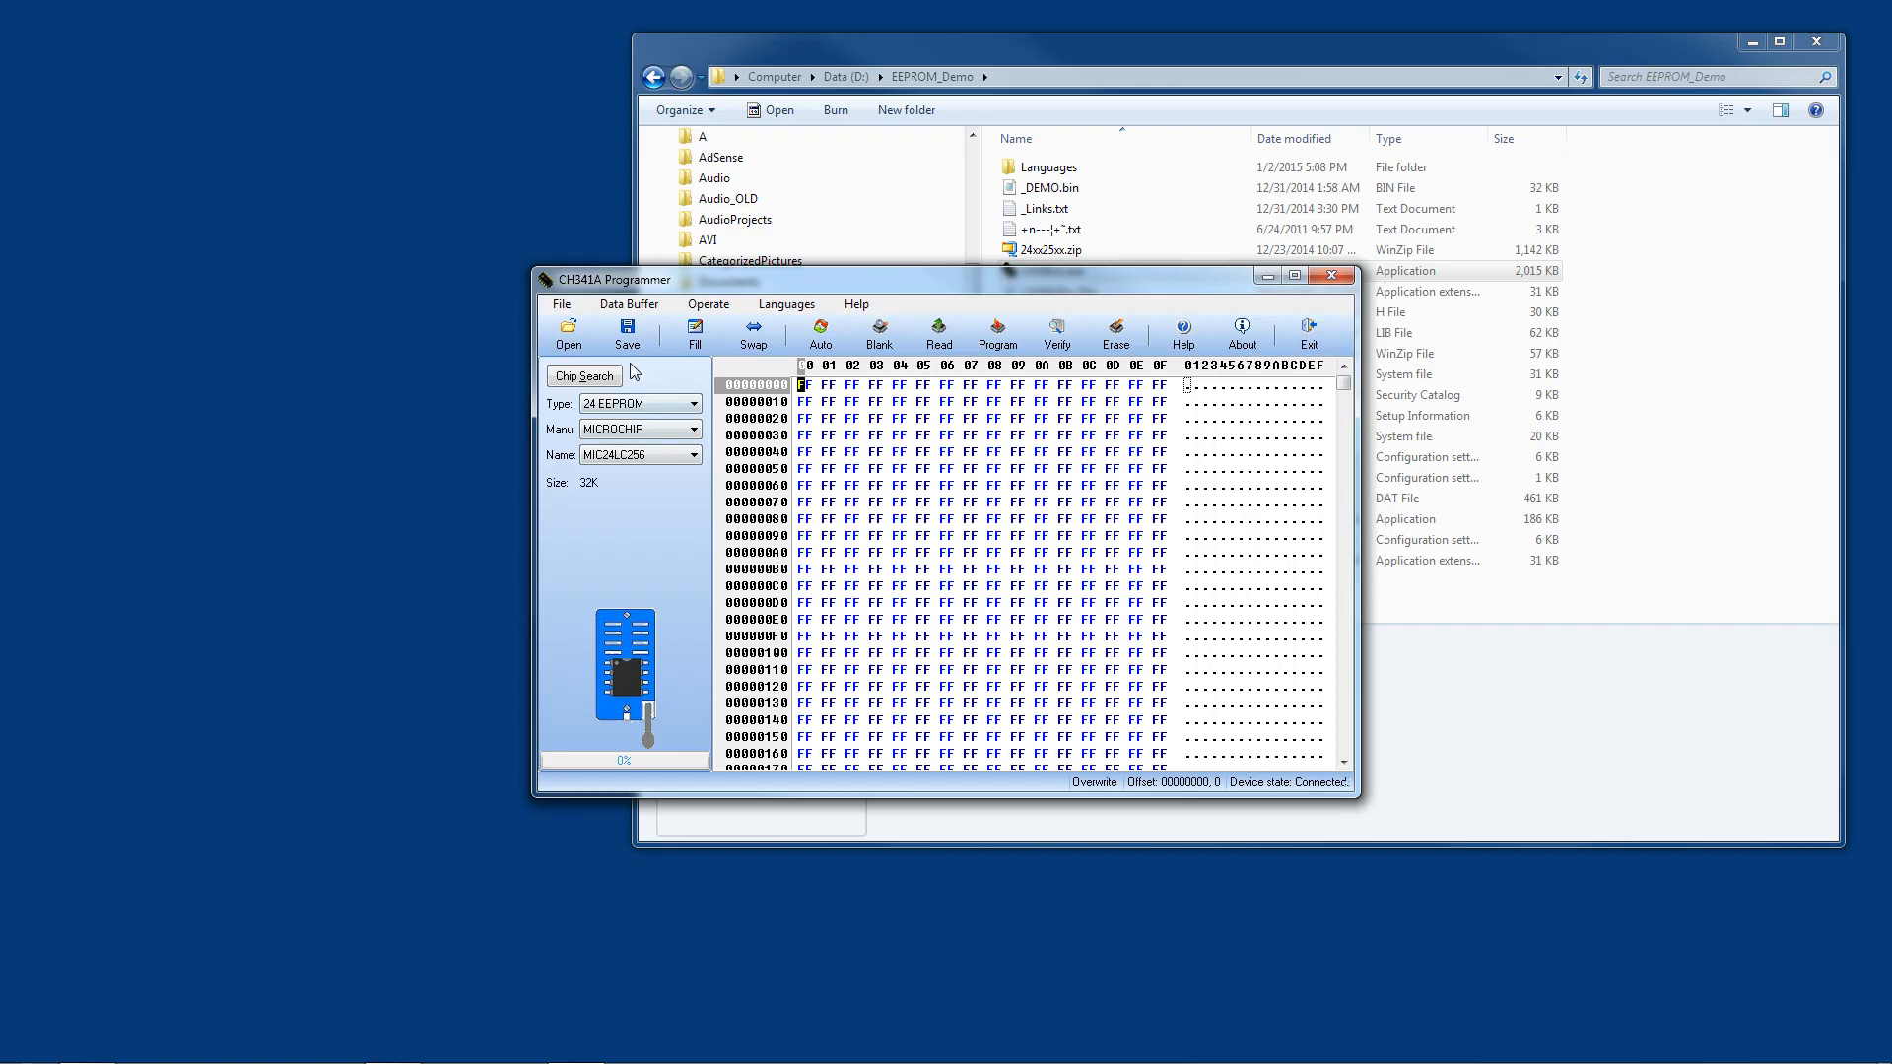
mouse_move(627, 589)
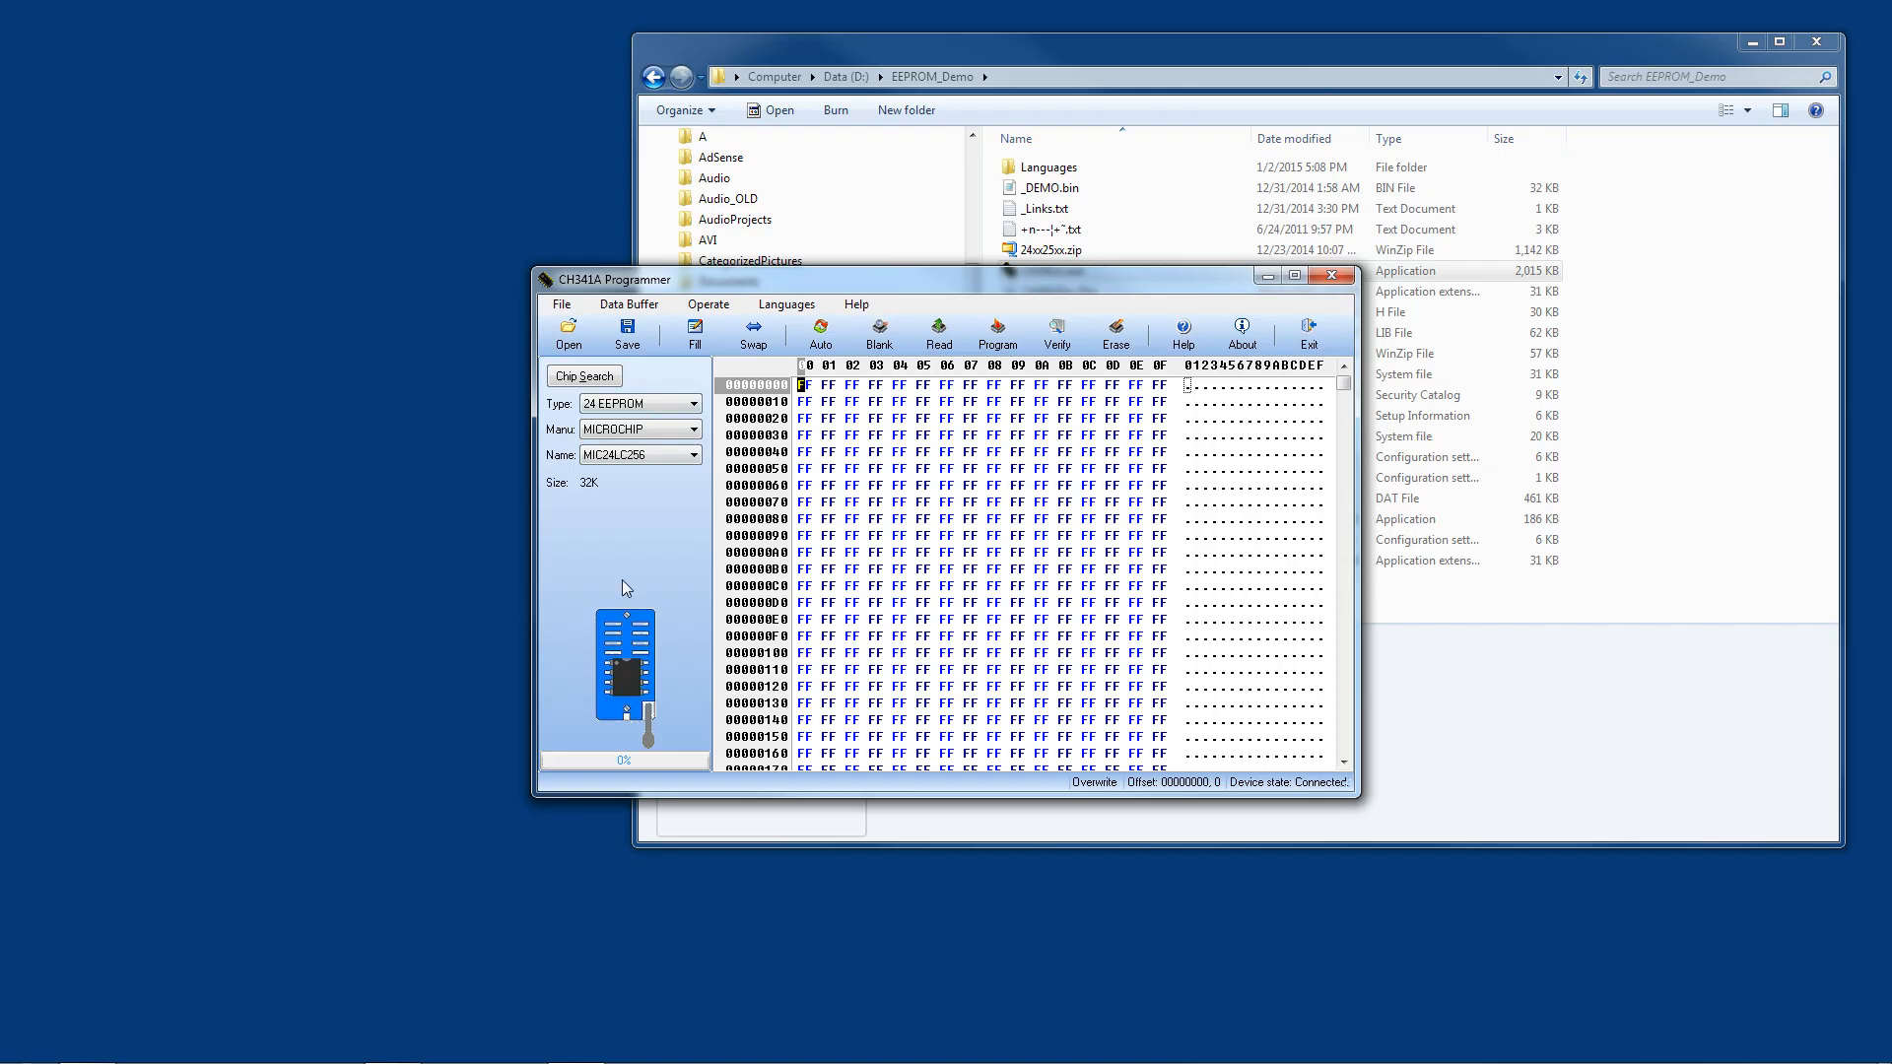
mouse_move(636, 606)
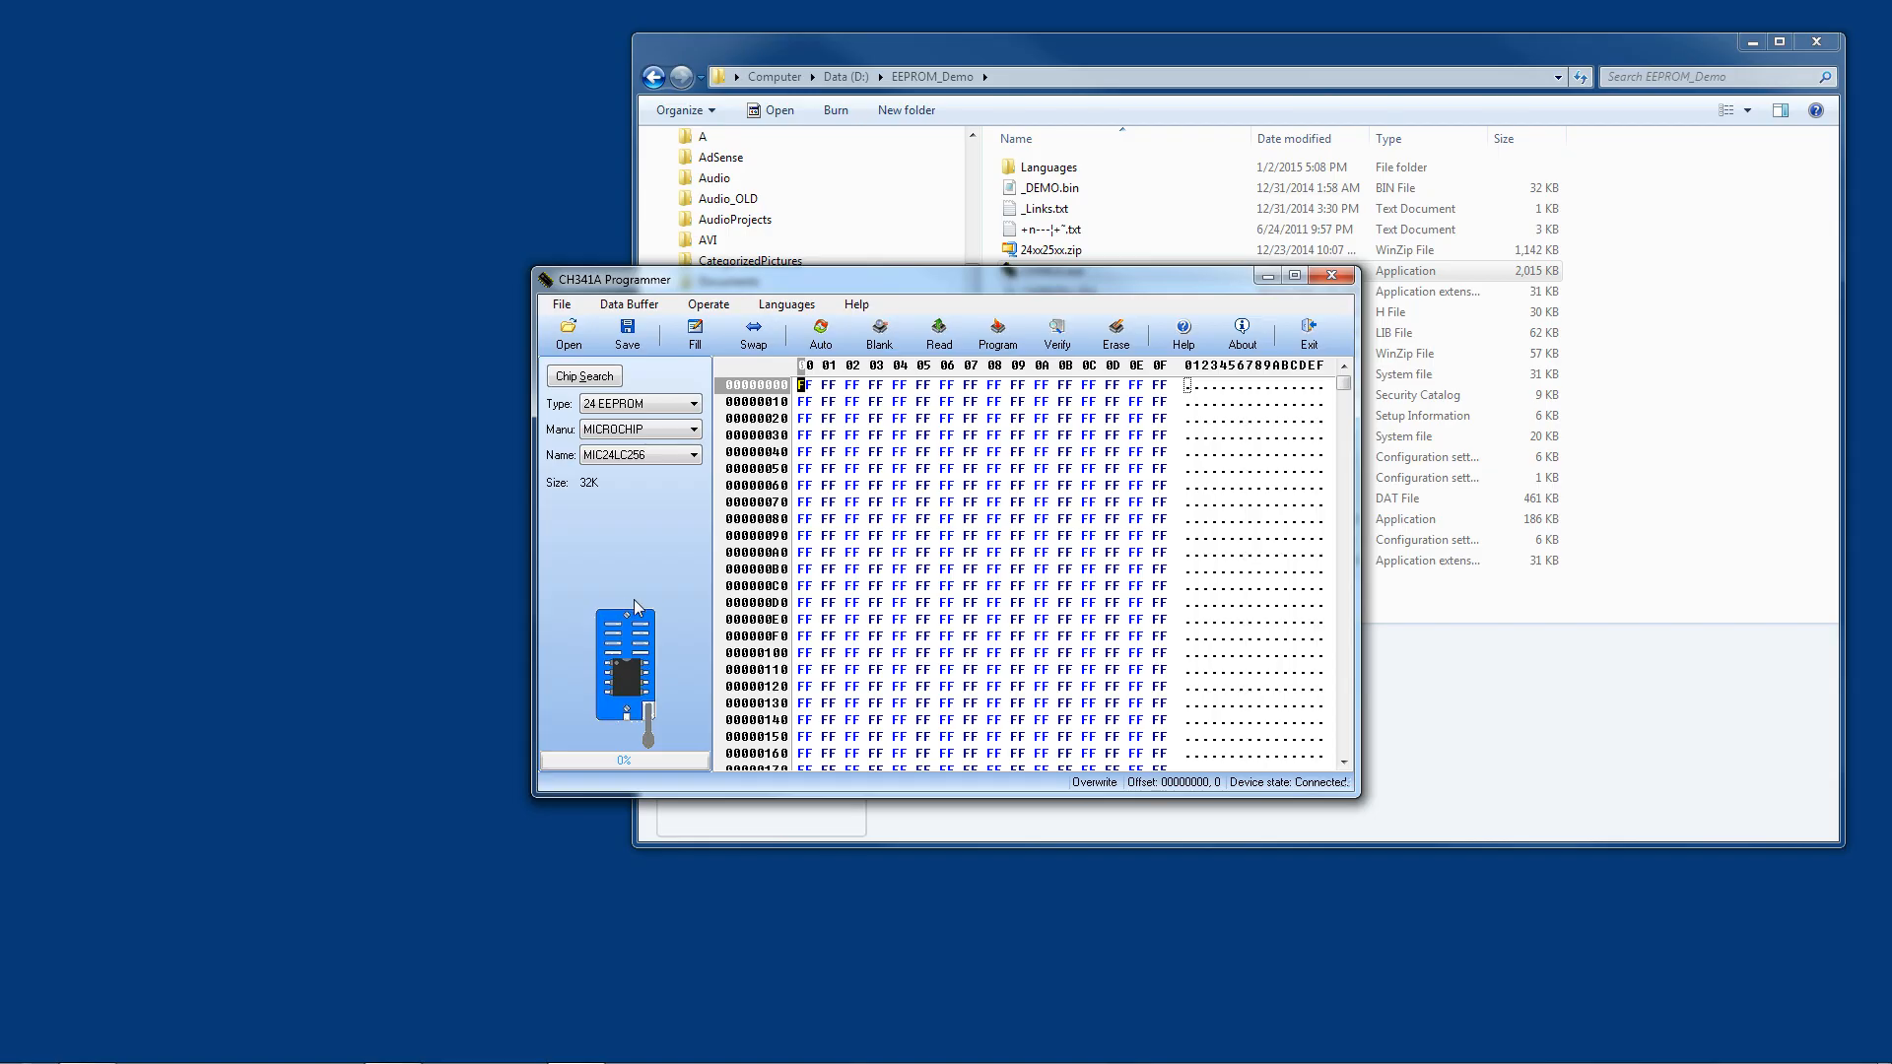
mouse_move(1307, 335)
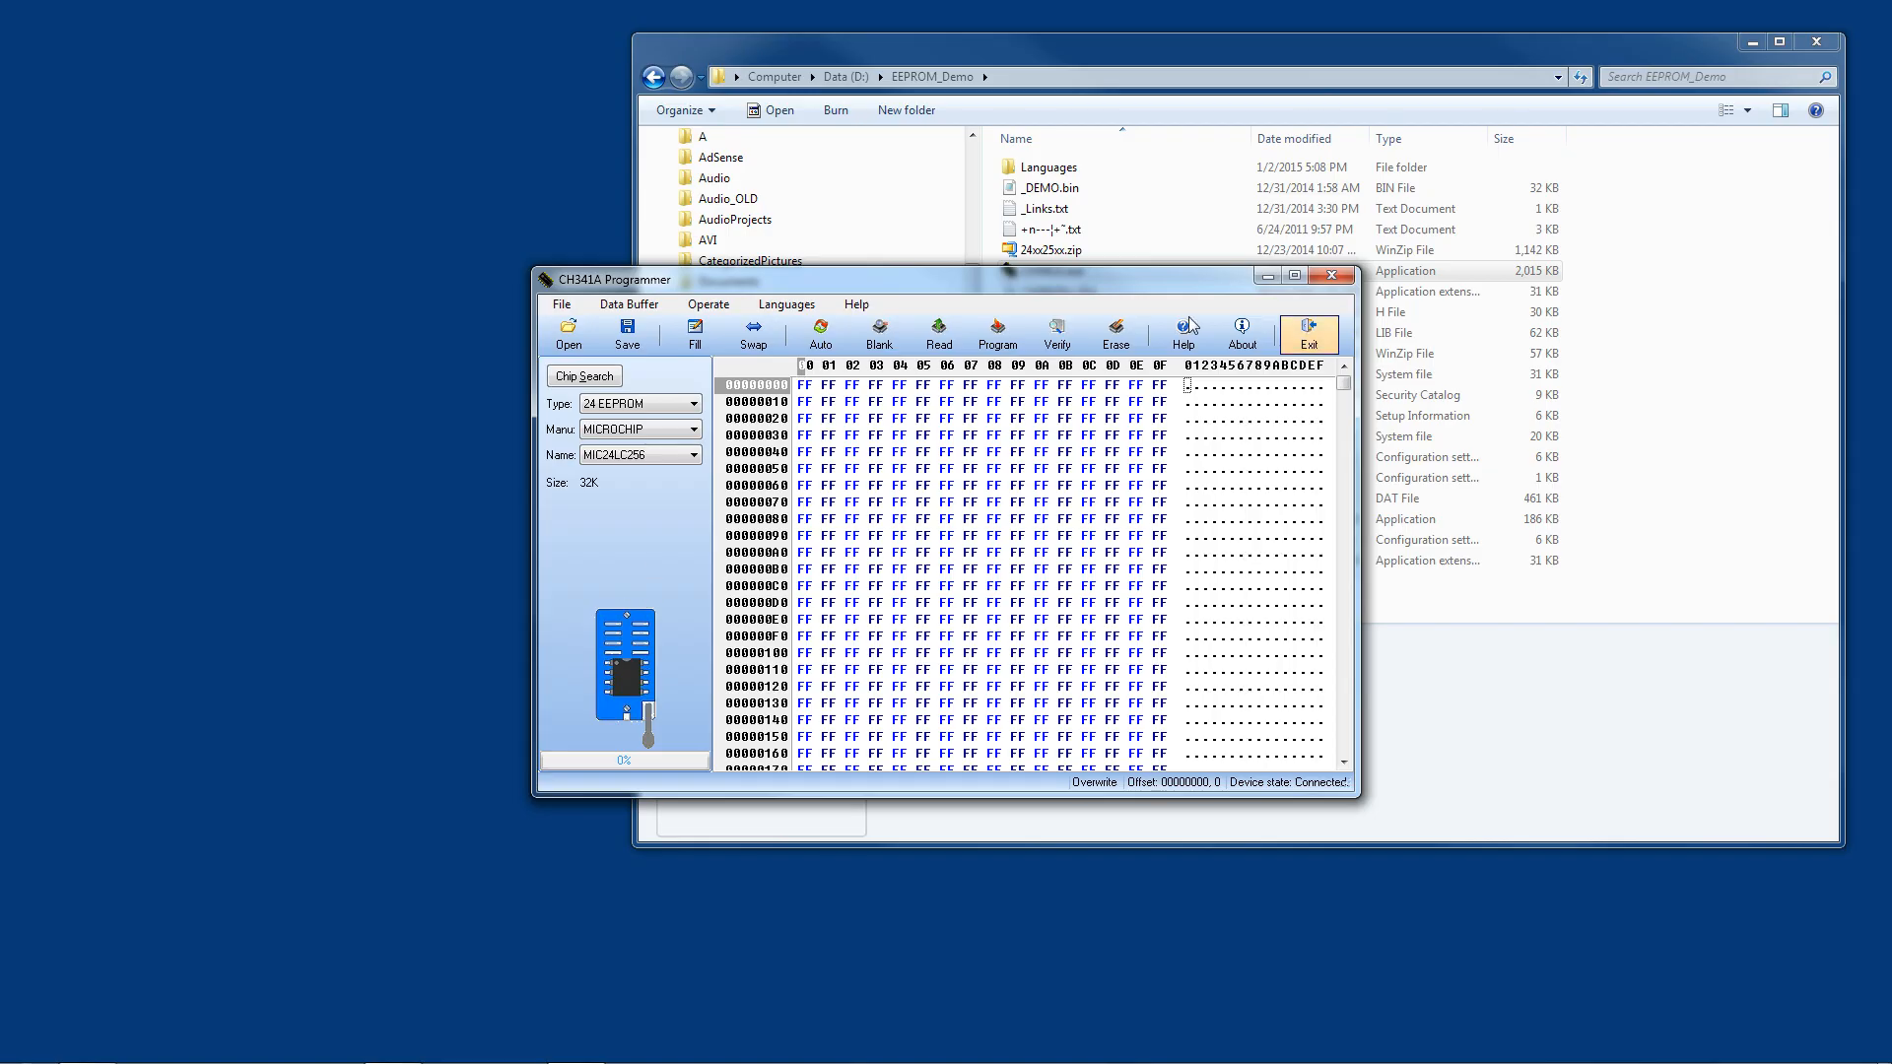
left_click(1182, 334)
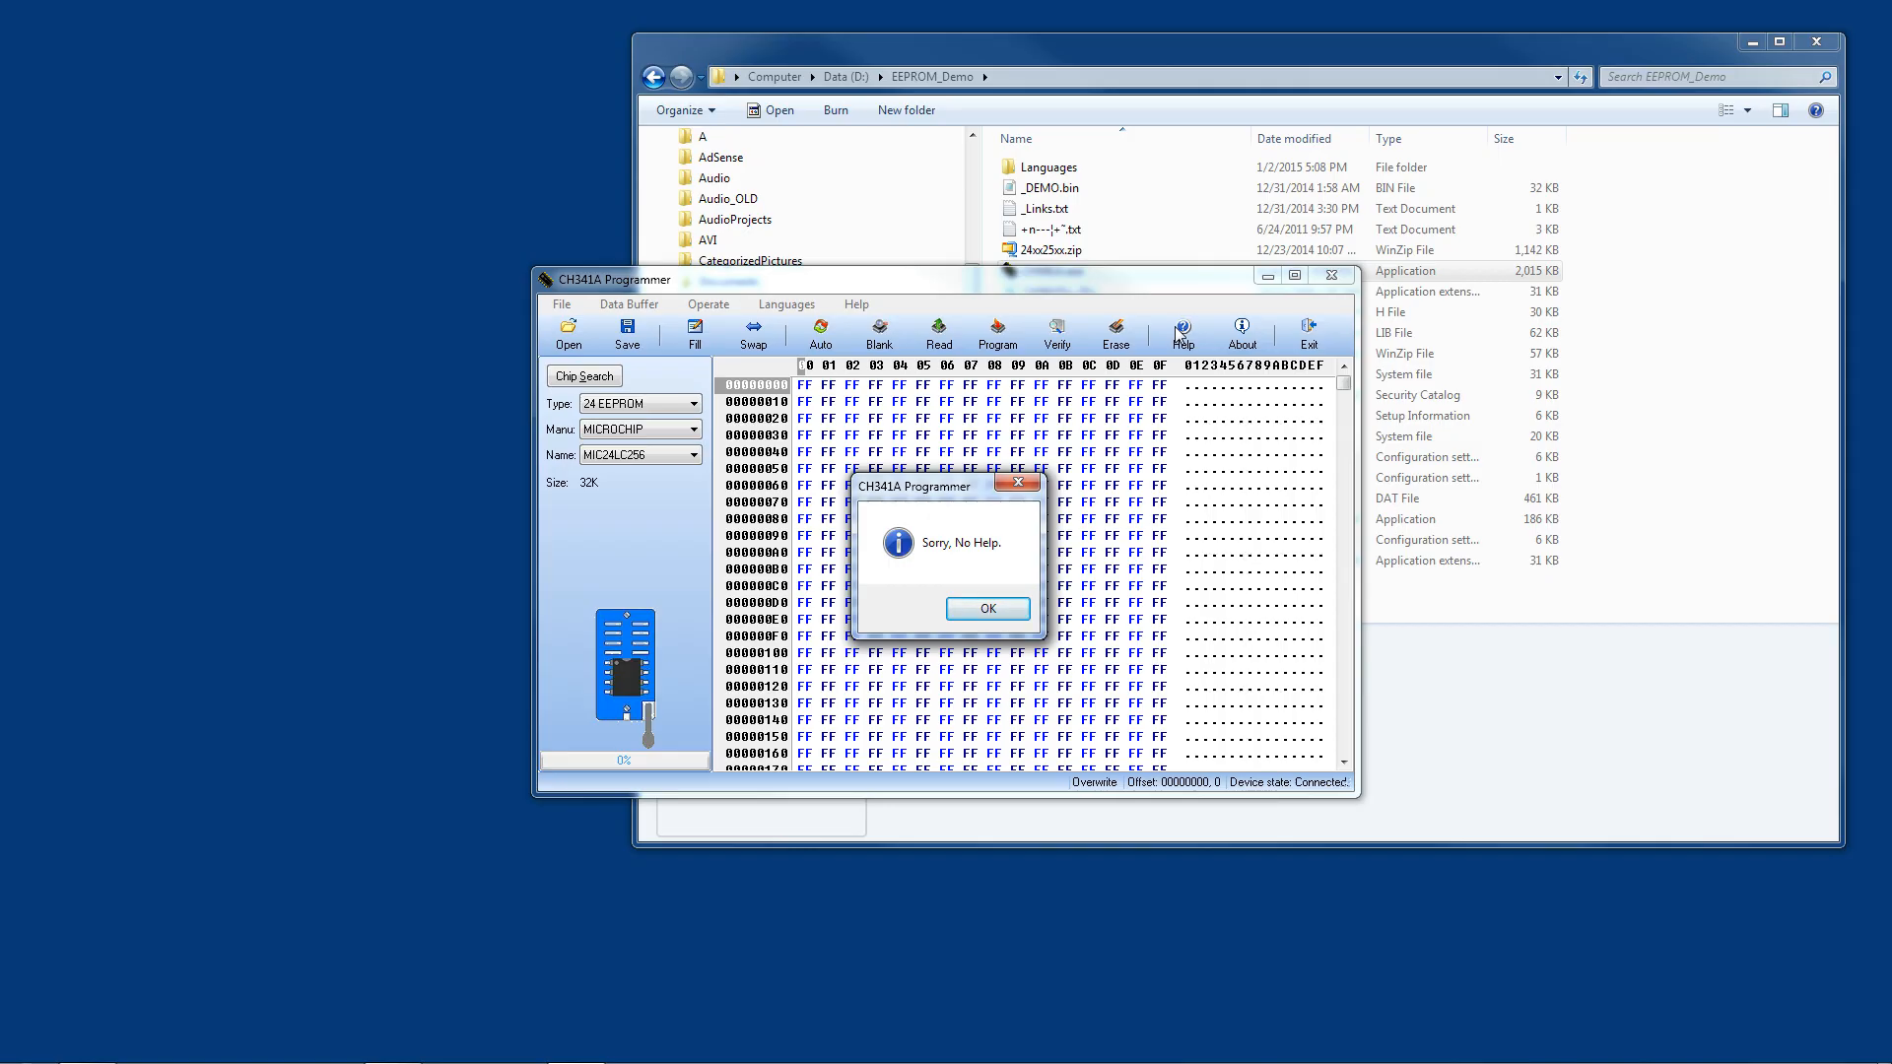
mouse_move(1017, 572)
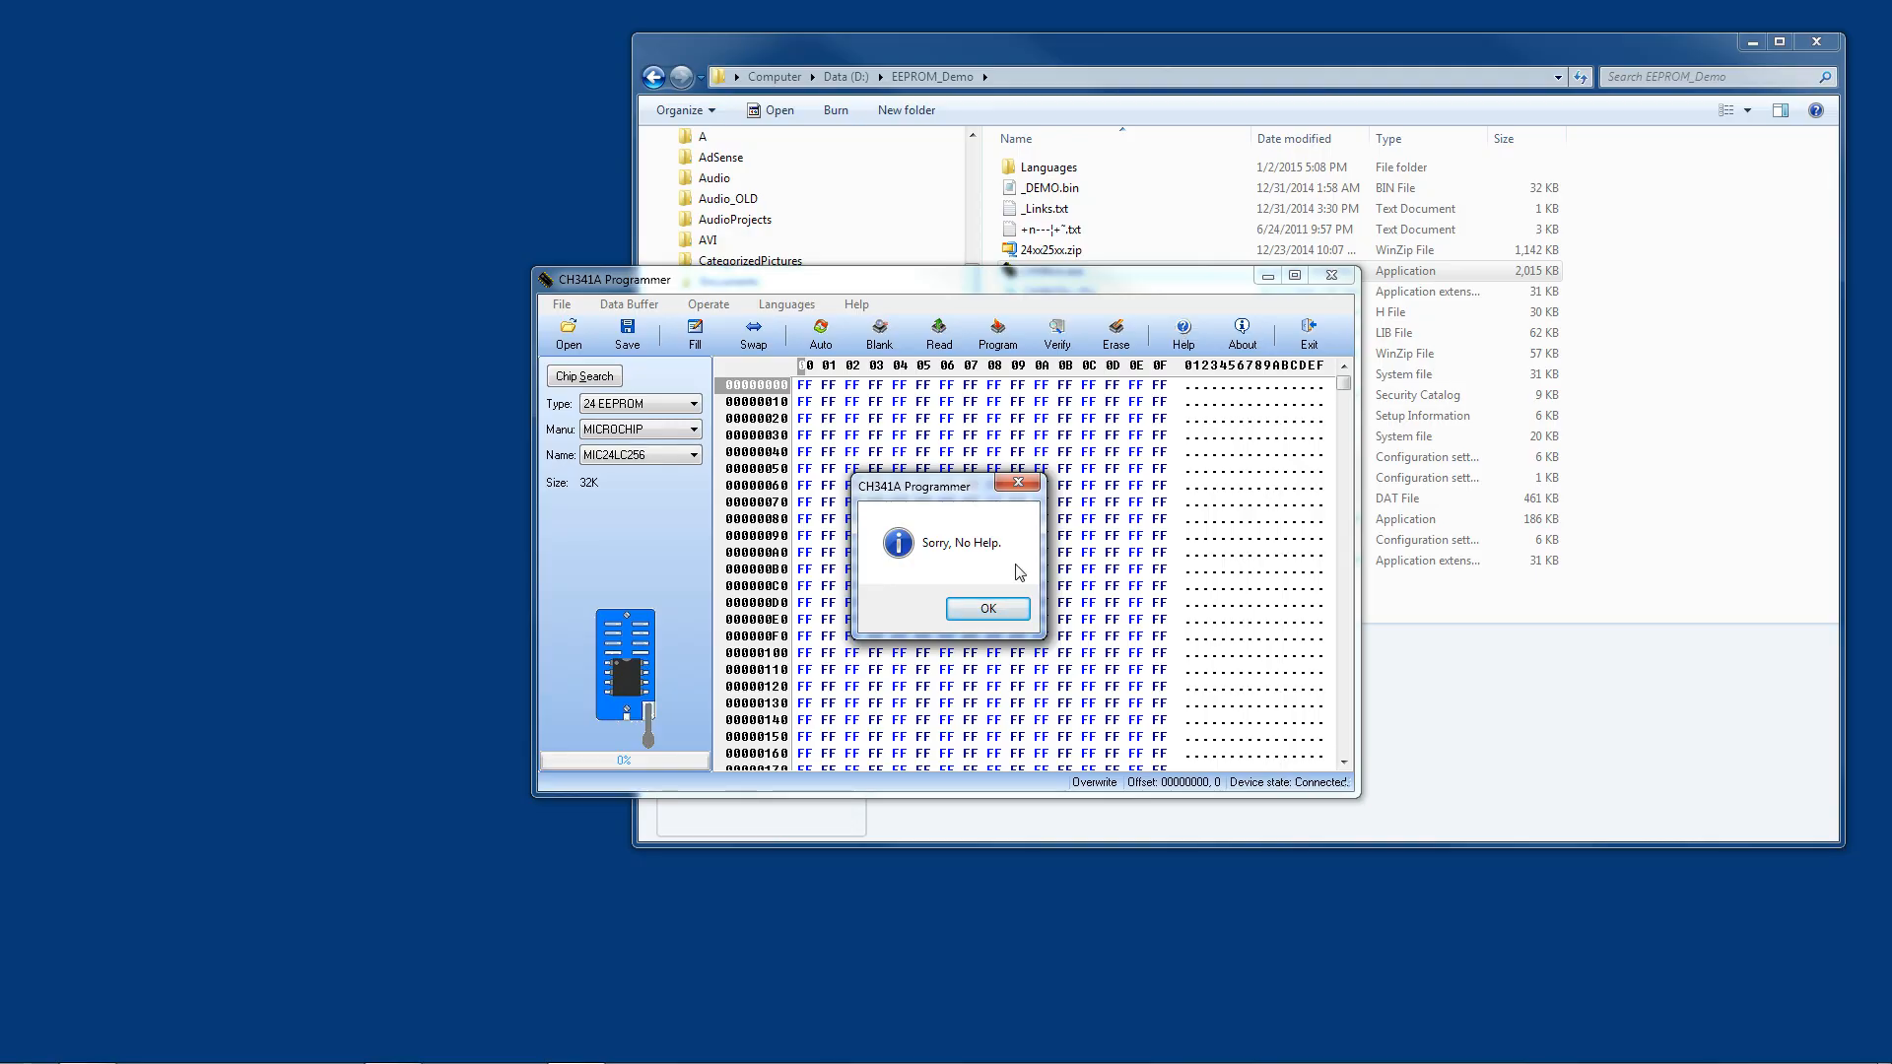
left_click(985, 607)
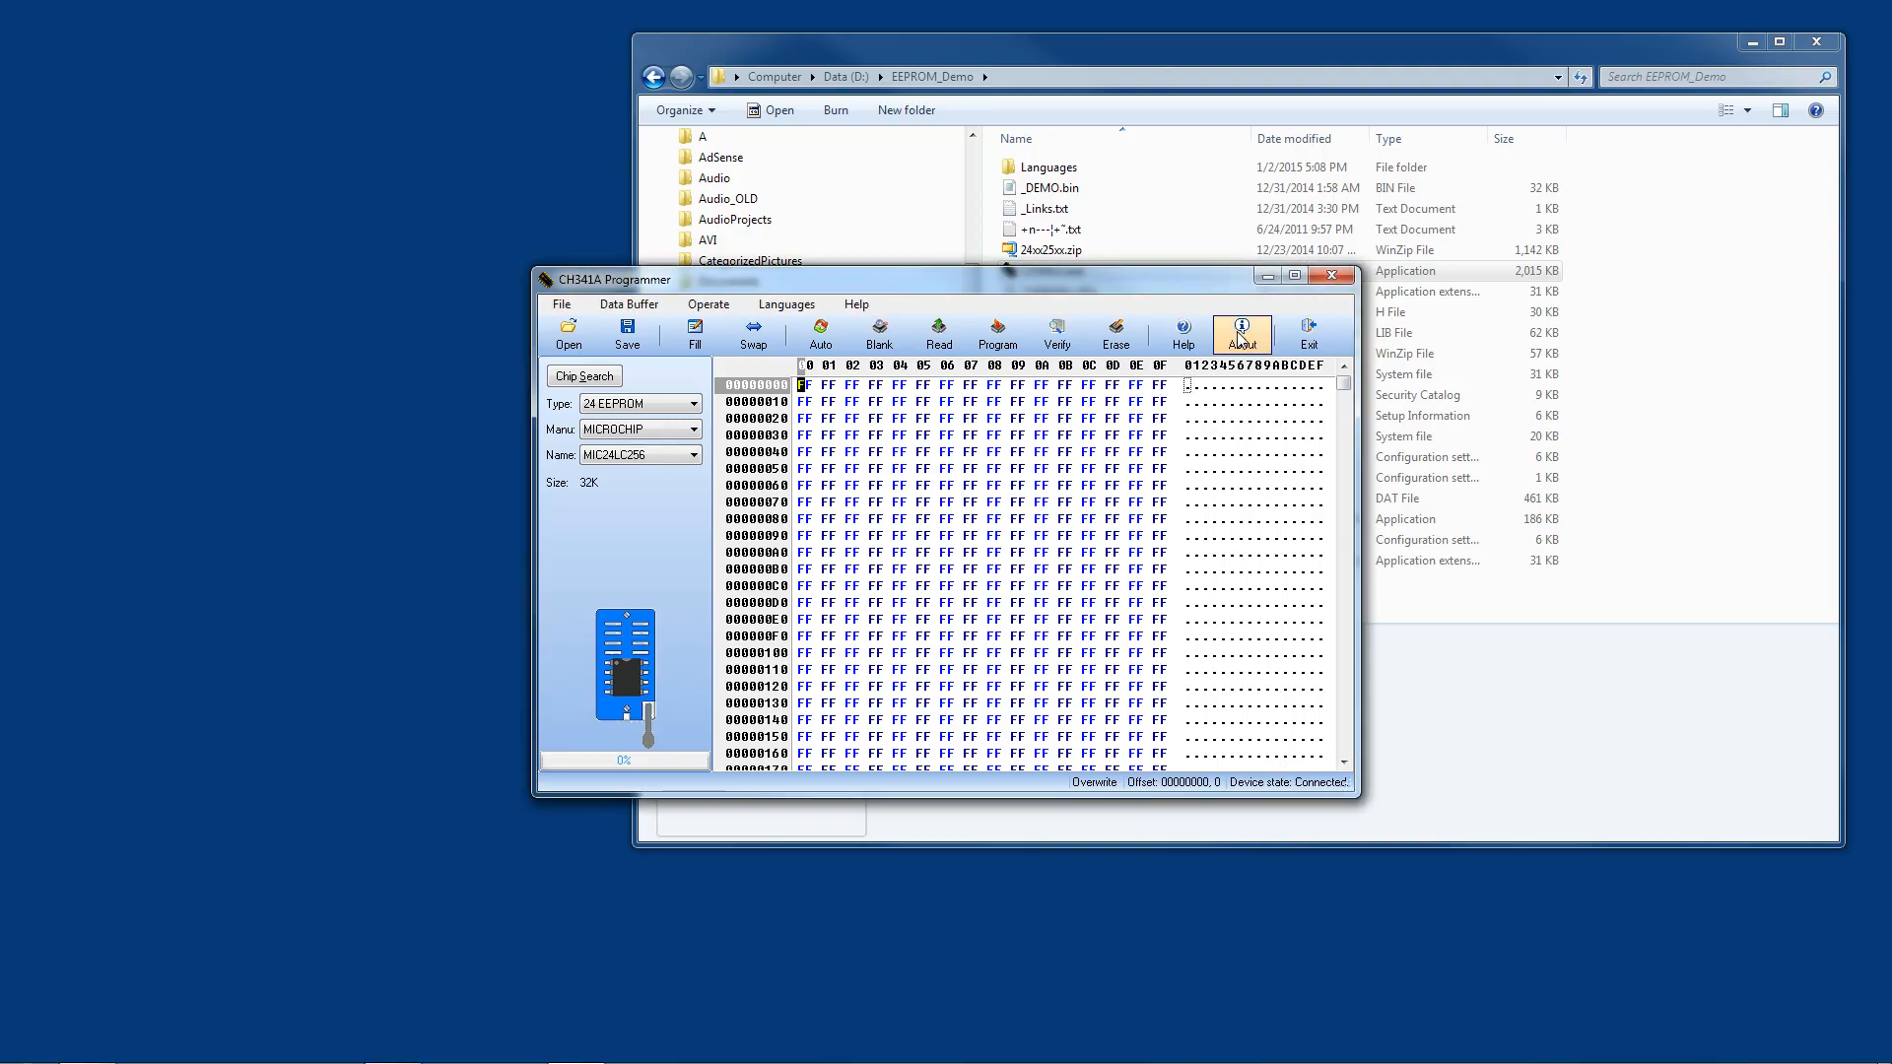
left_click(1240, 334)
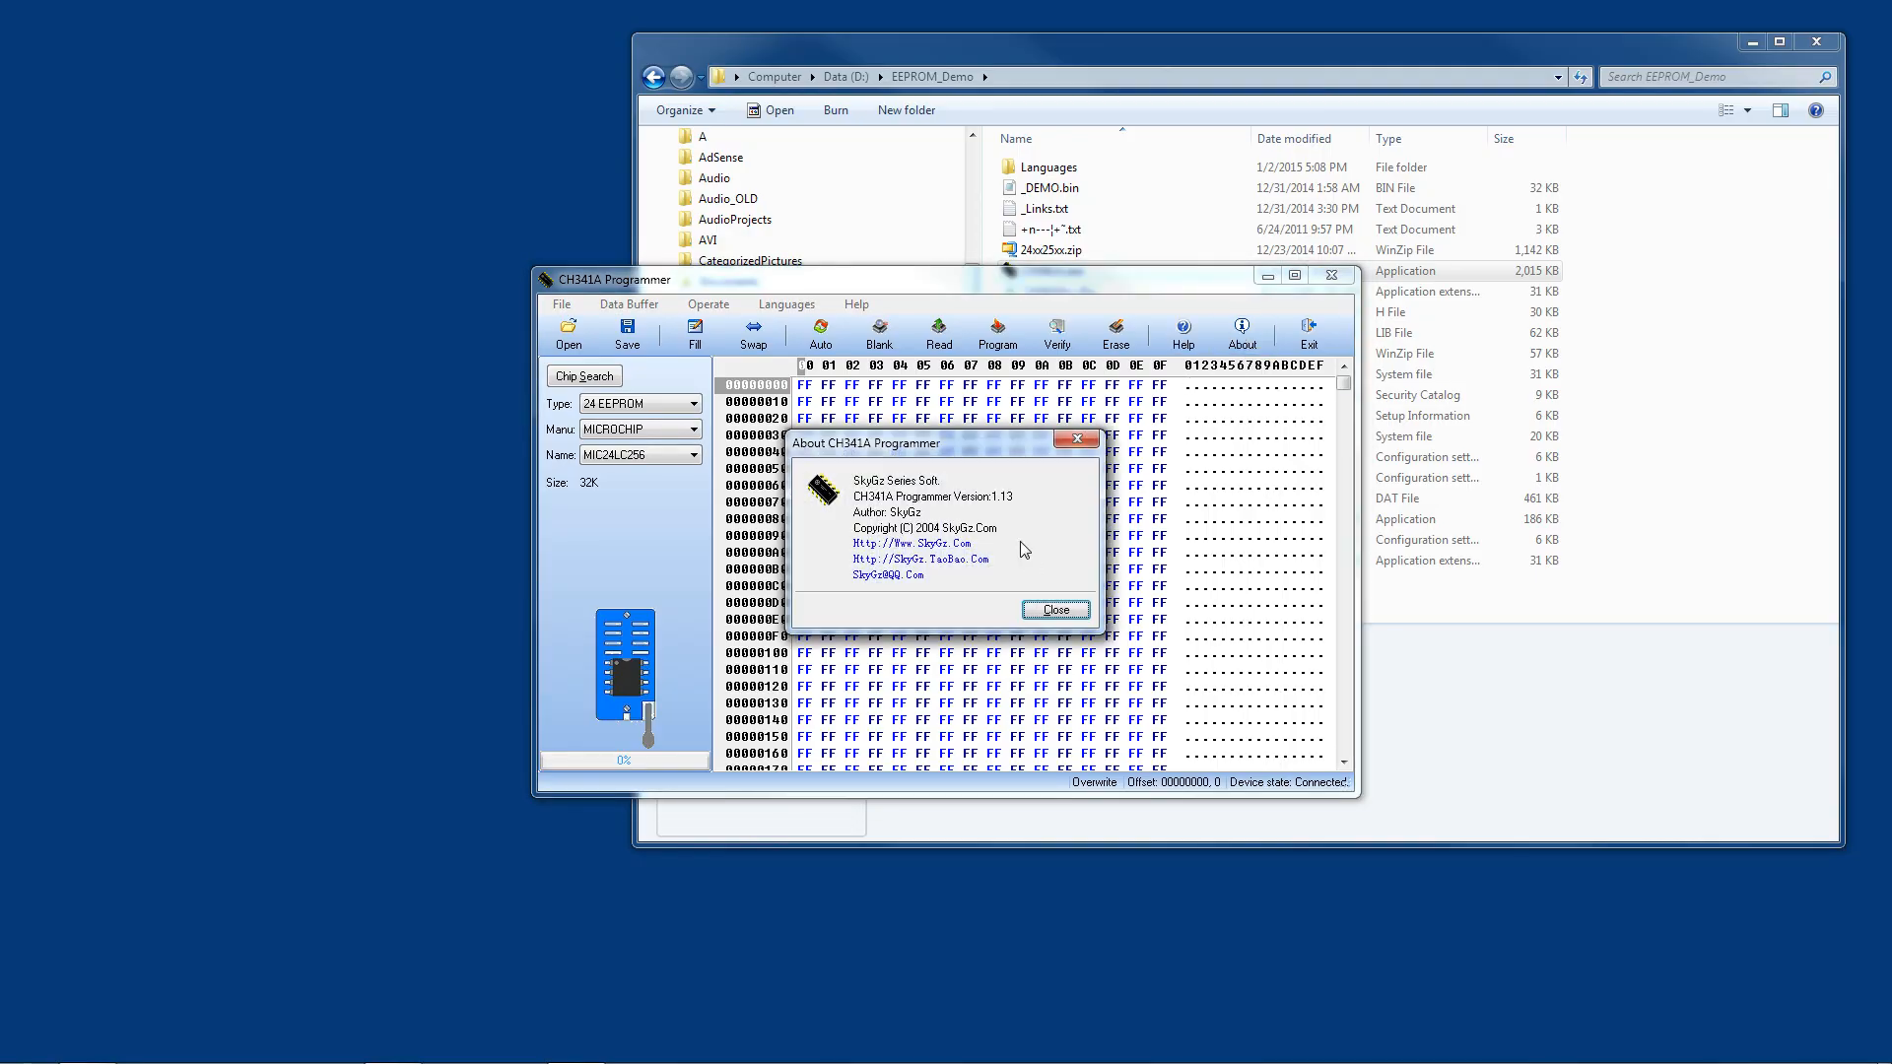
mouse_move(978, 534)
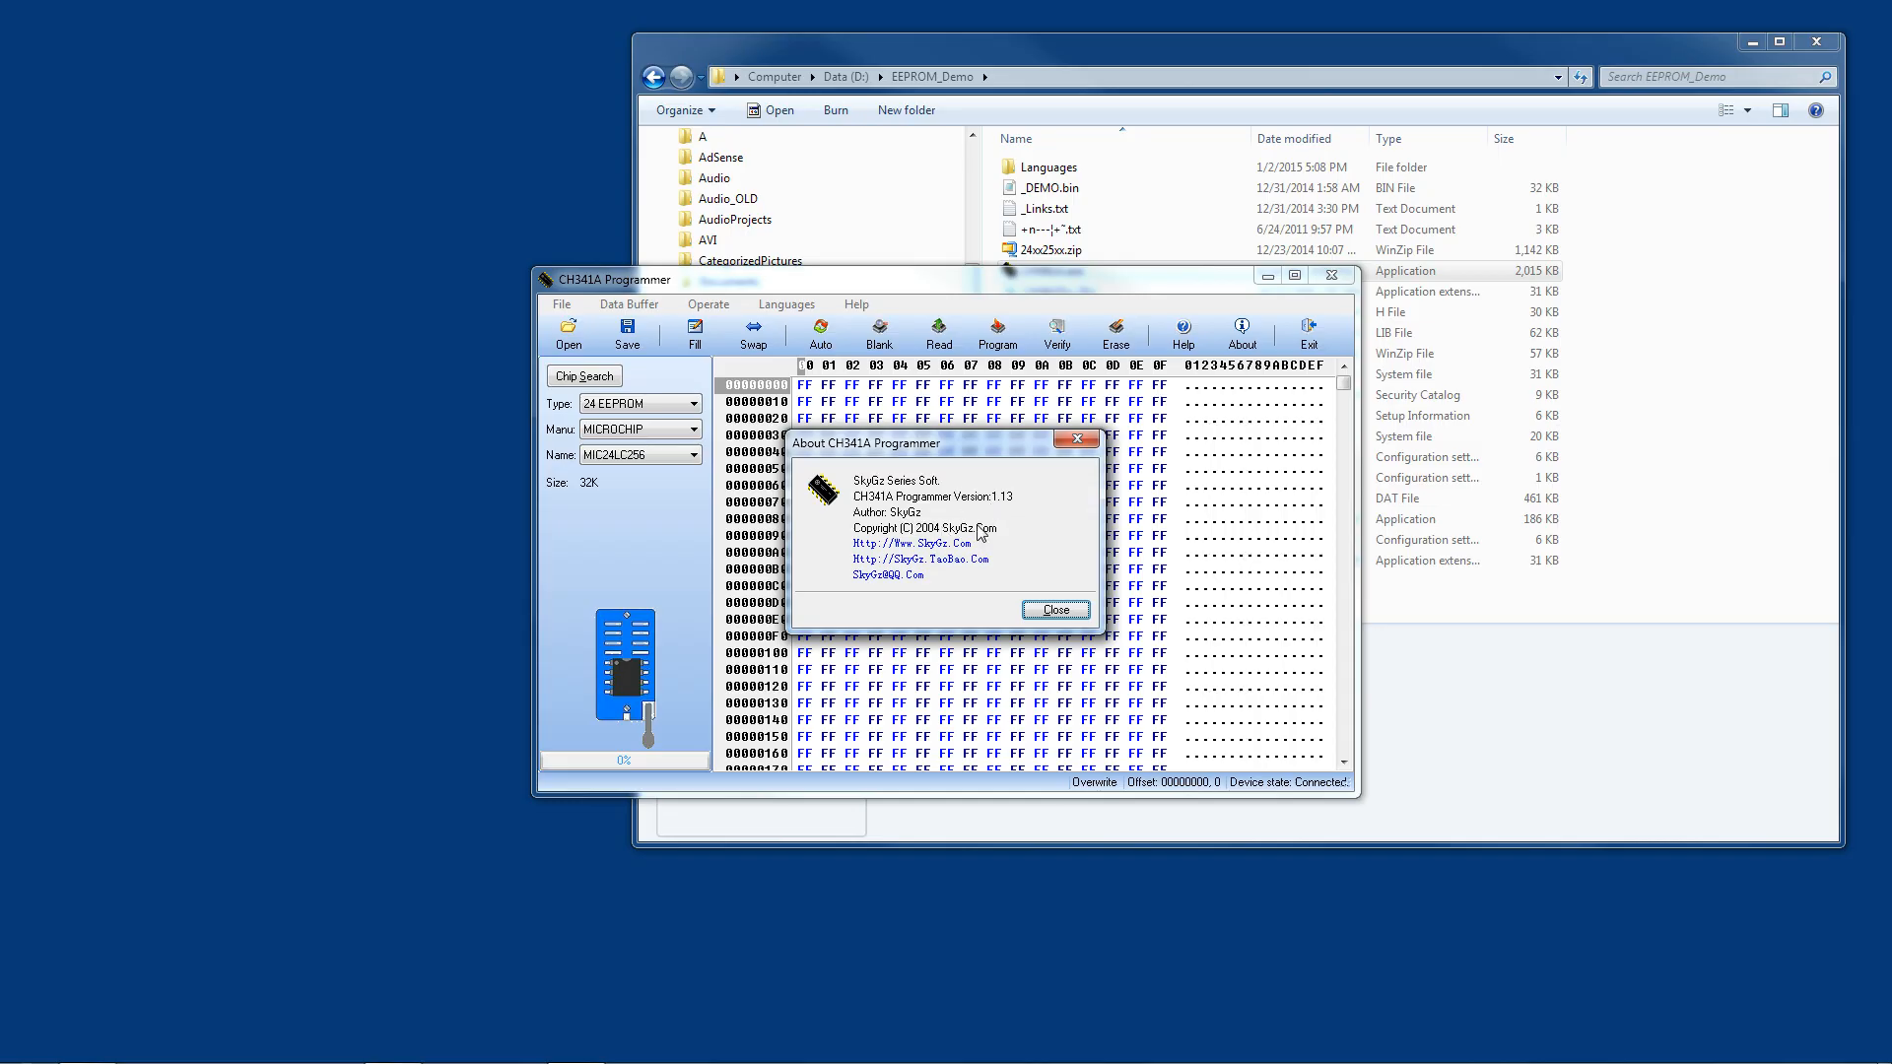
mouse_move(904, 567)
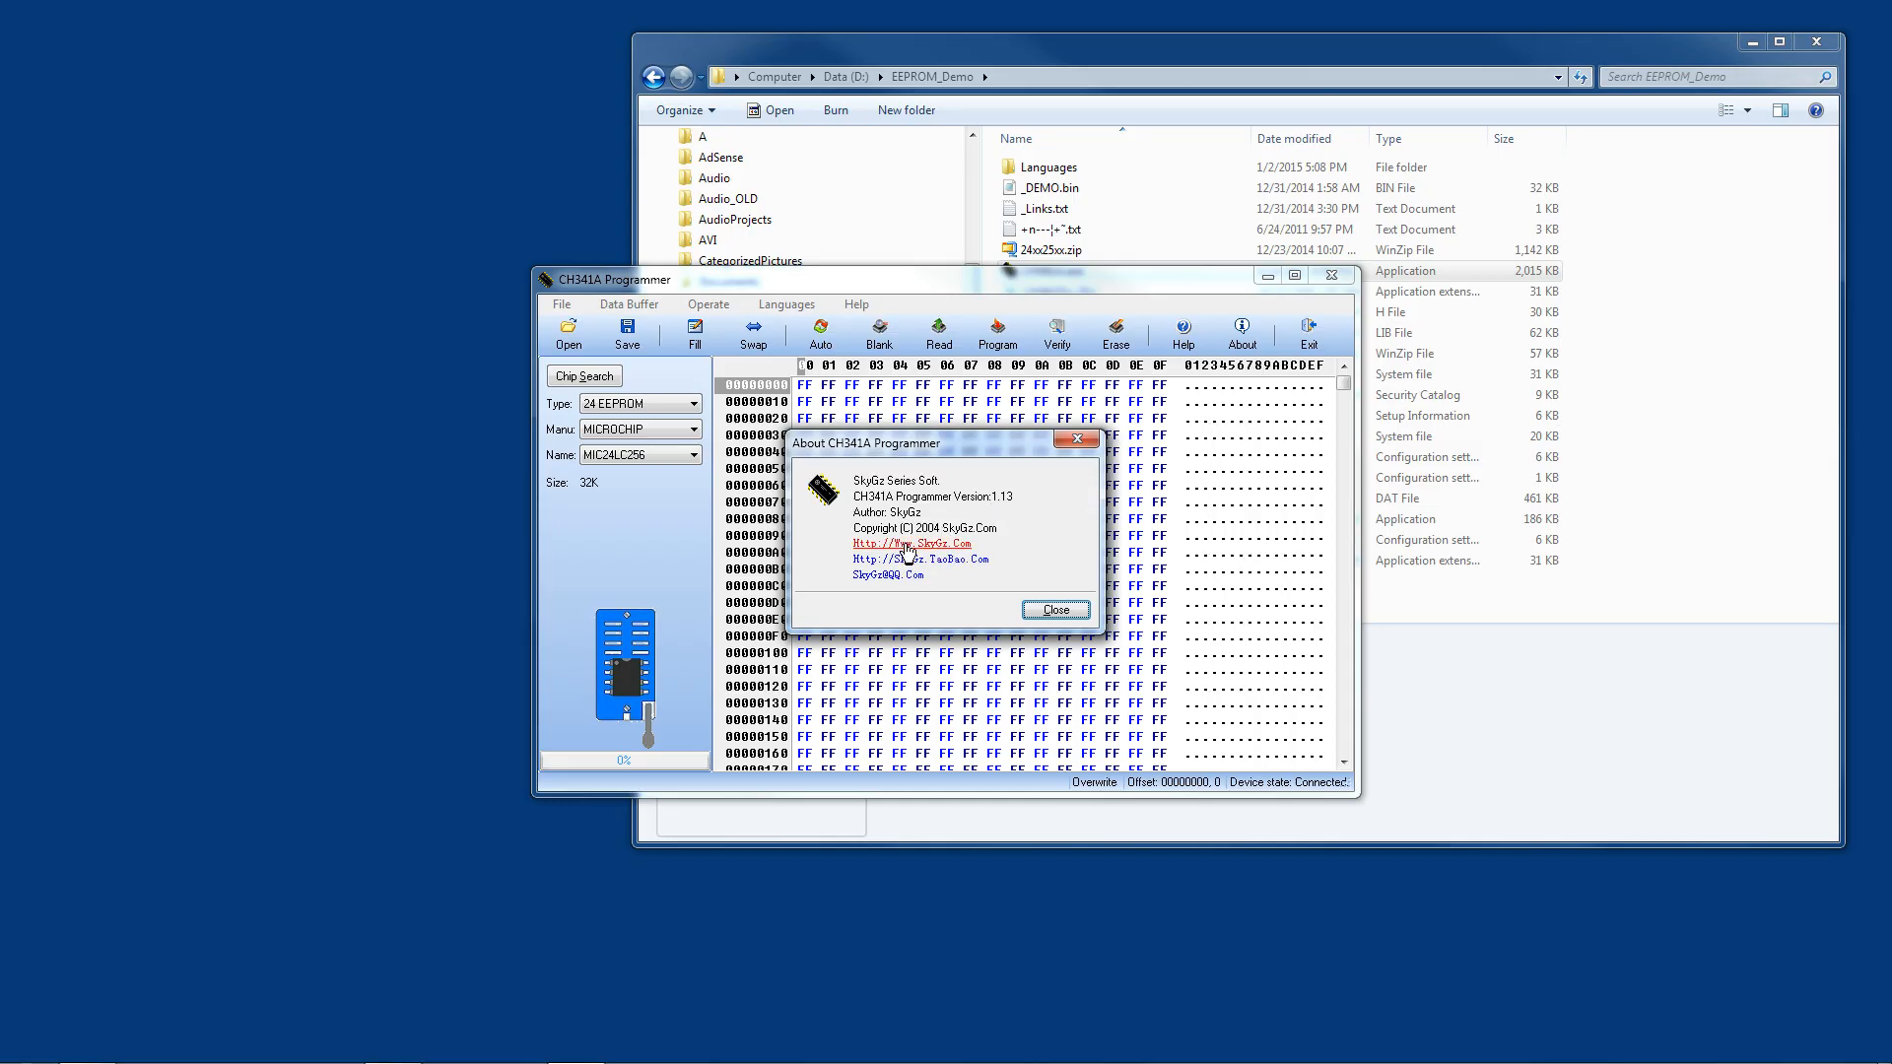
mouse_move(899, 576)
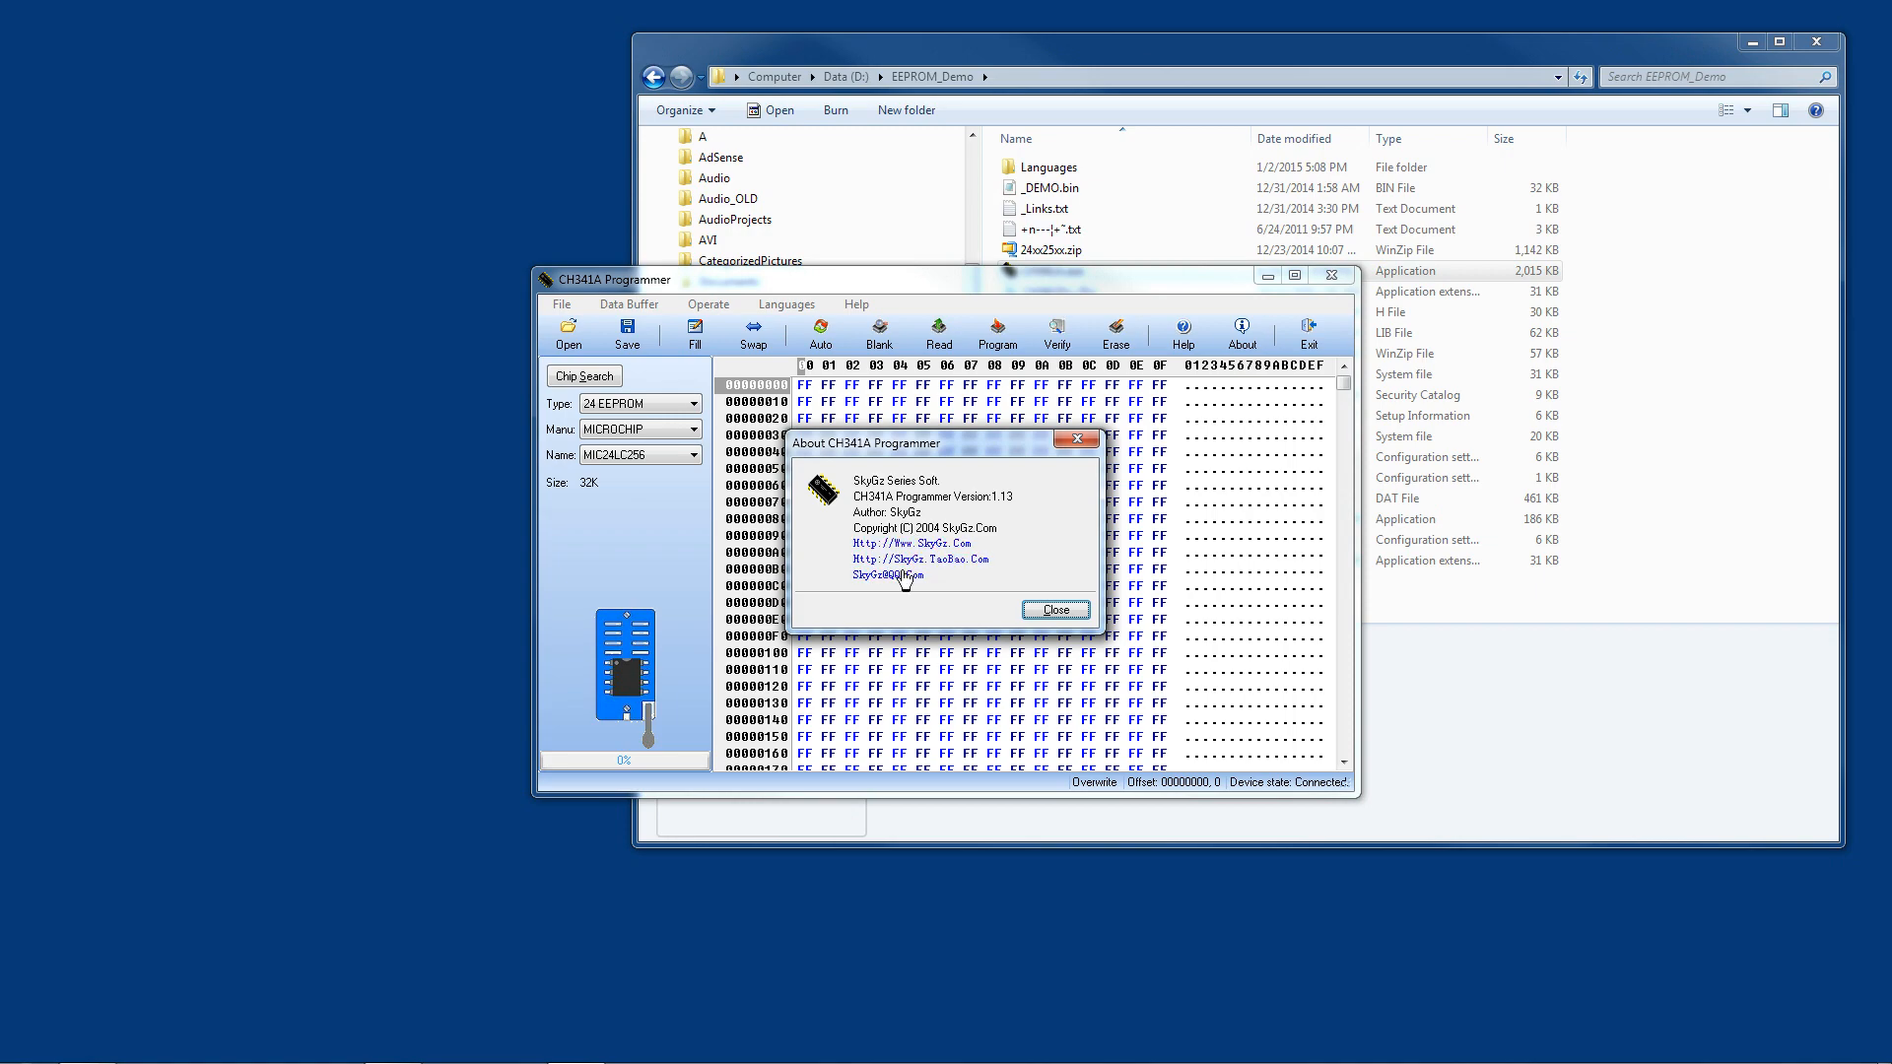
left_click(1053, 609)
type("12 12 DD CC CF F1 C")
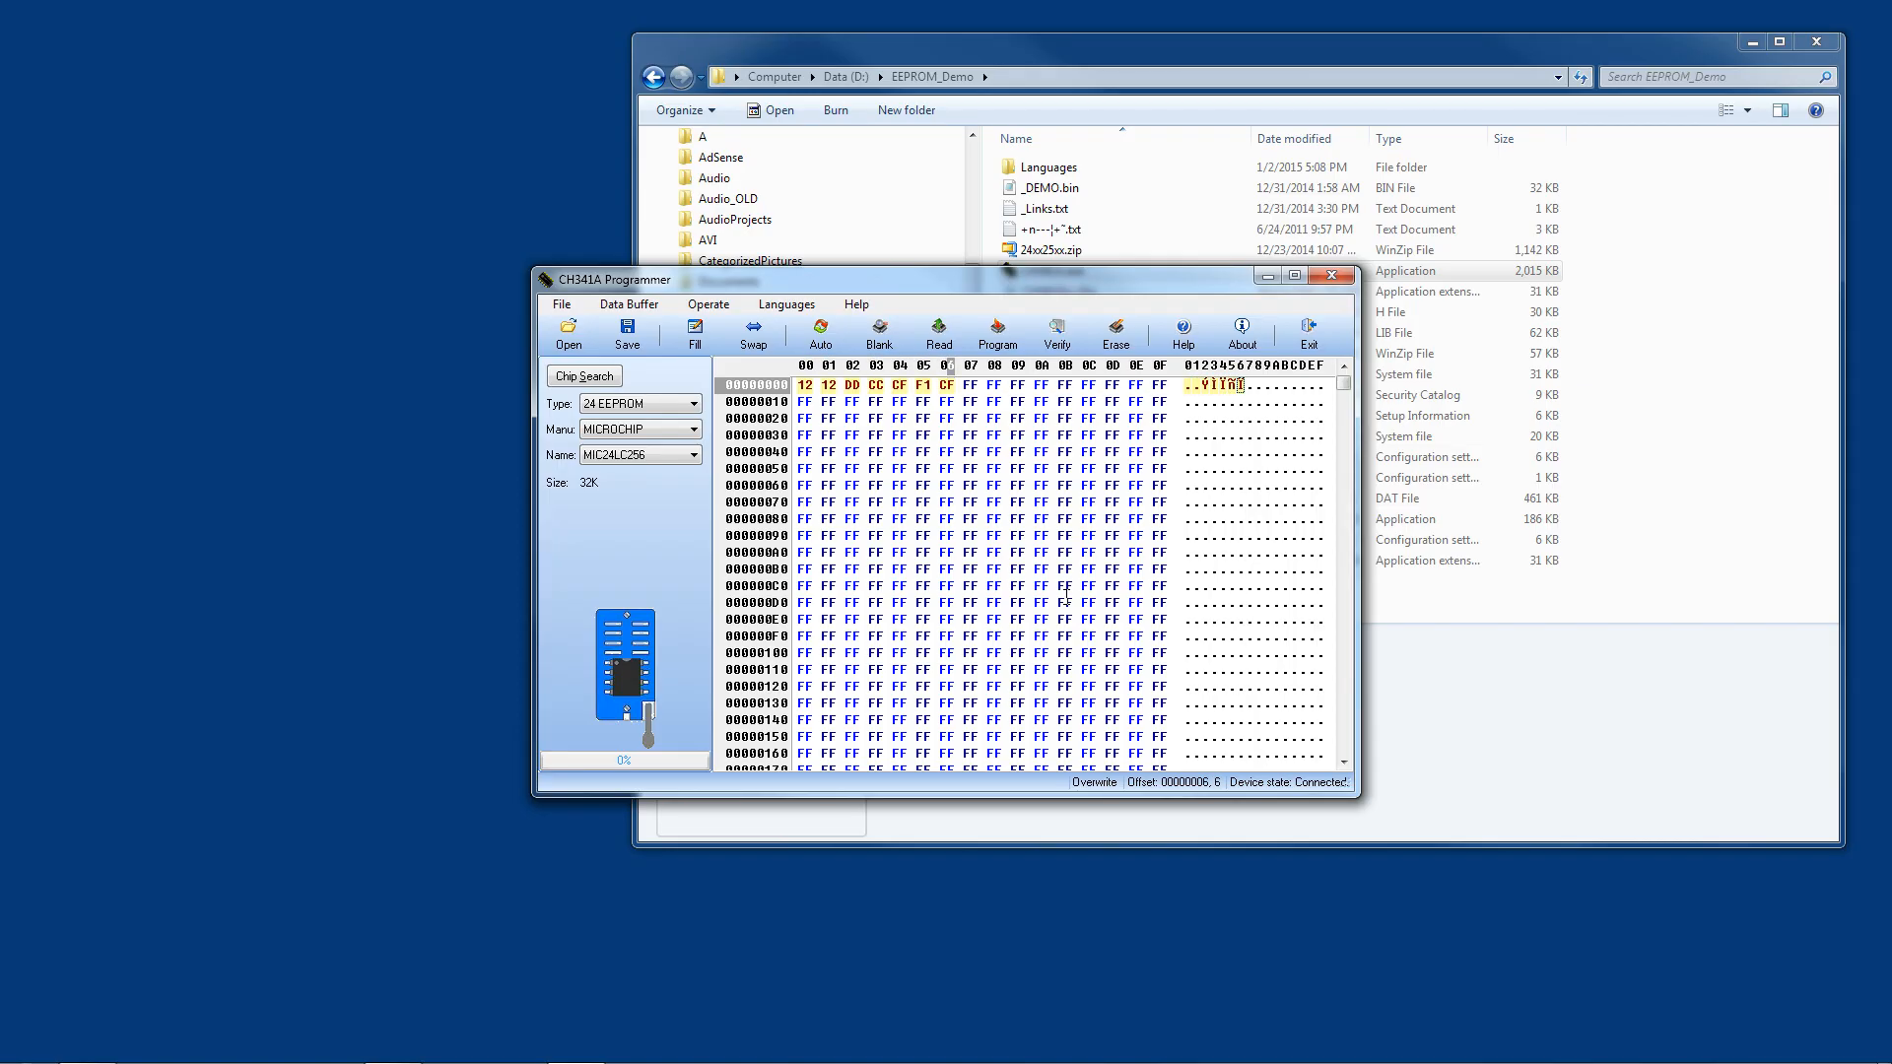
Step: Overwrite the first buffer bytes with 12 12 DD CC CF F1 C3
left_click(969, 383)
type("3")
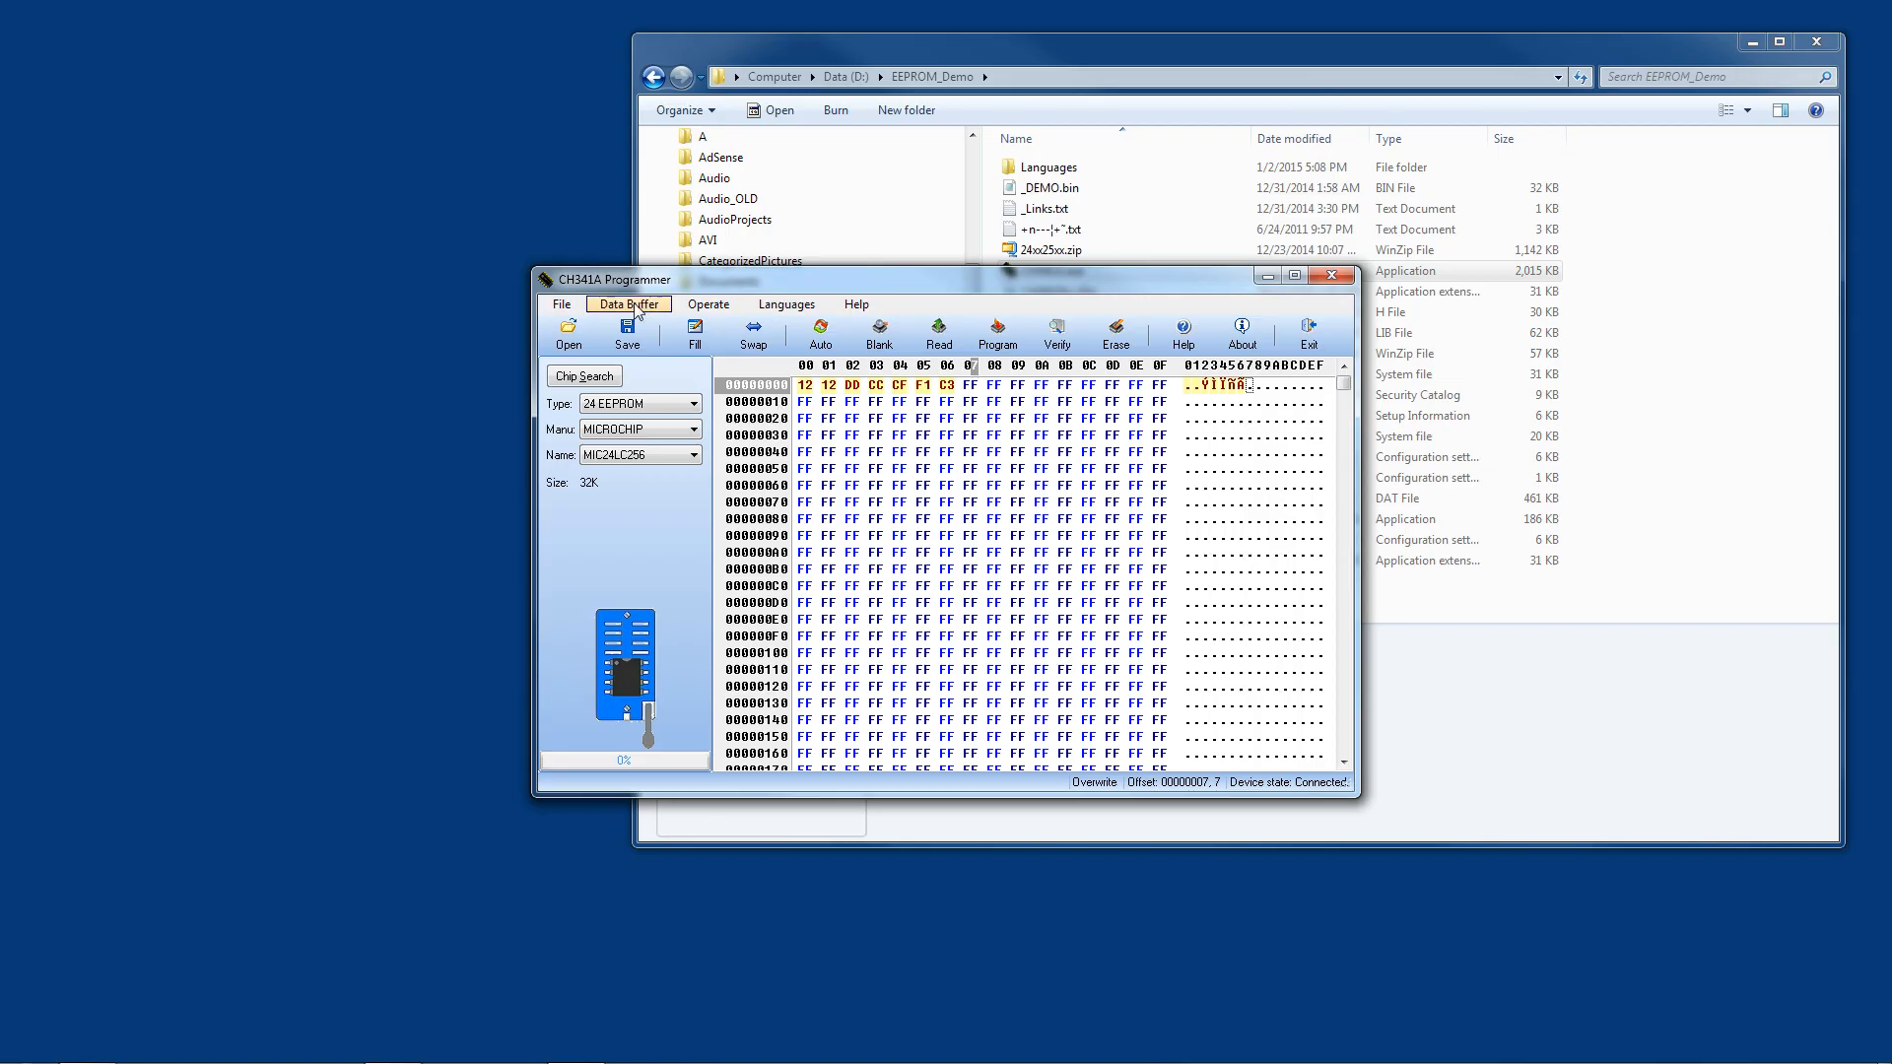
Step: Fill the entire 32K buffer with the constant byte AA using Fill Data Buffer
left_click(627, 304)
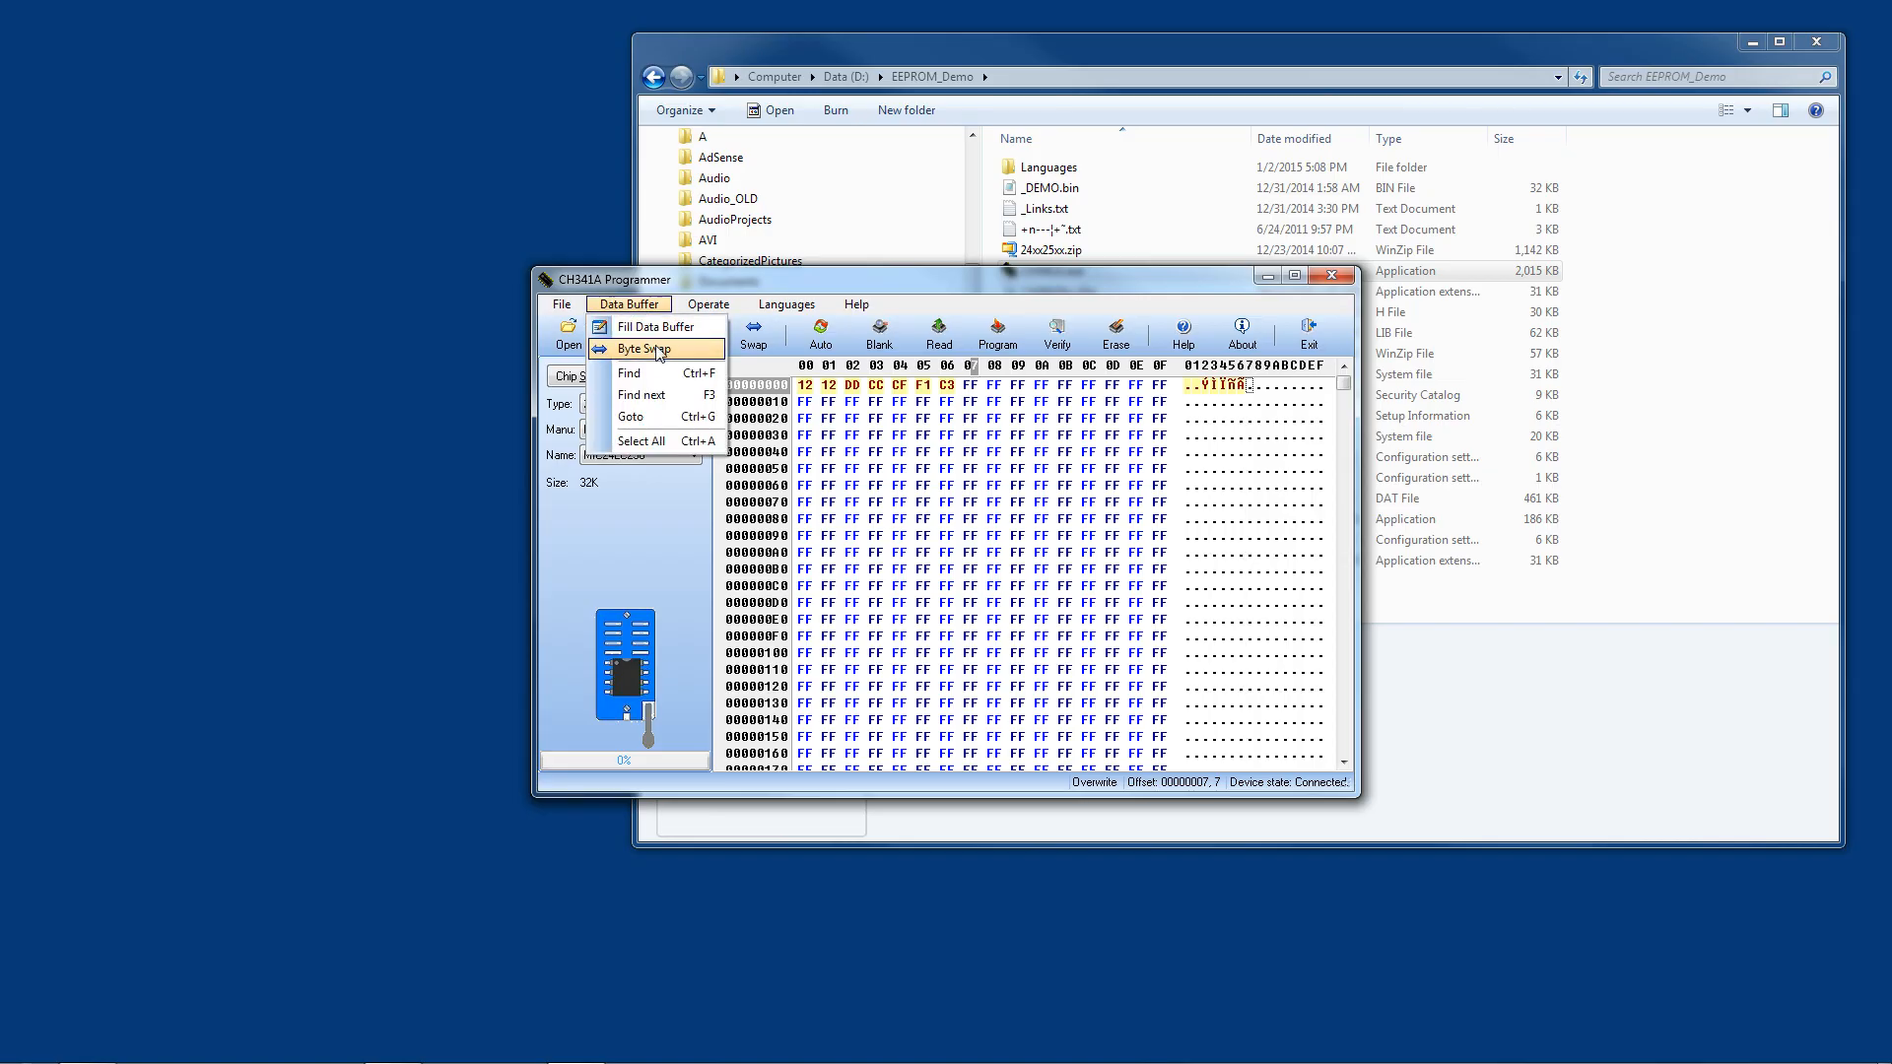
left_click(657, 328)
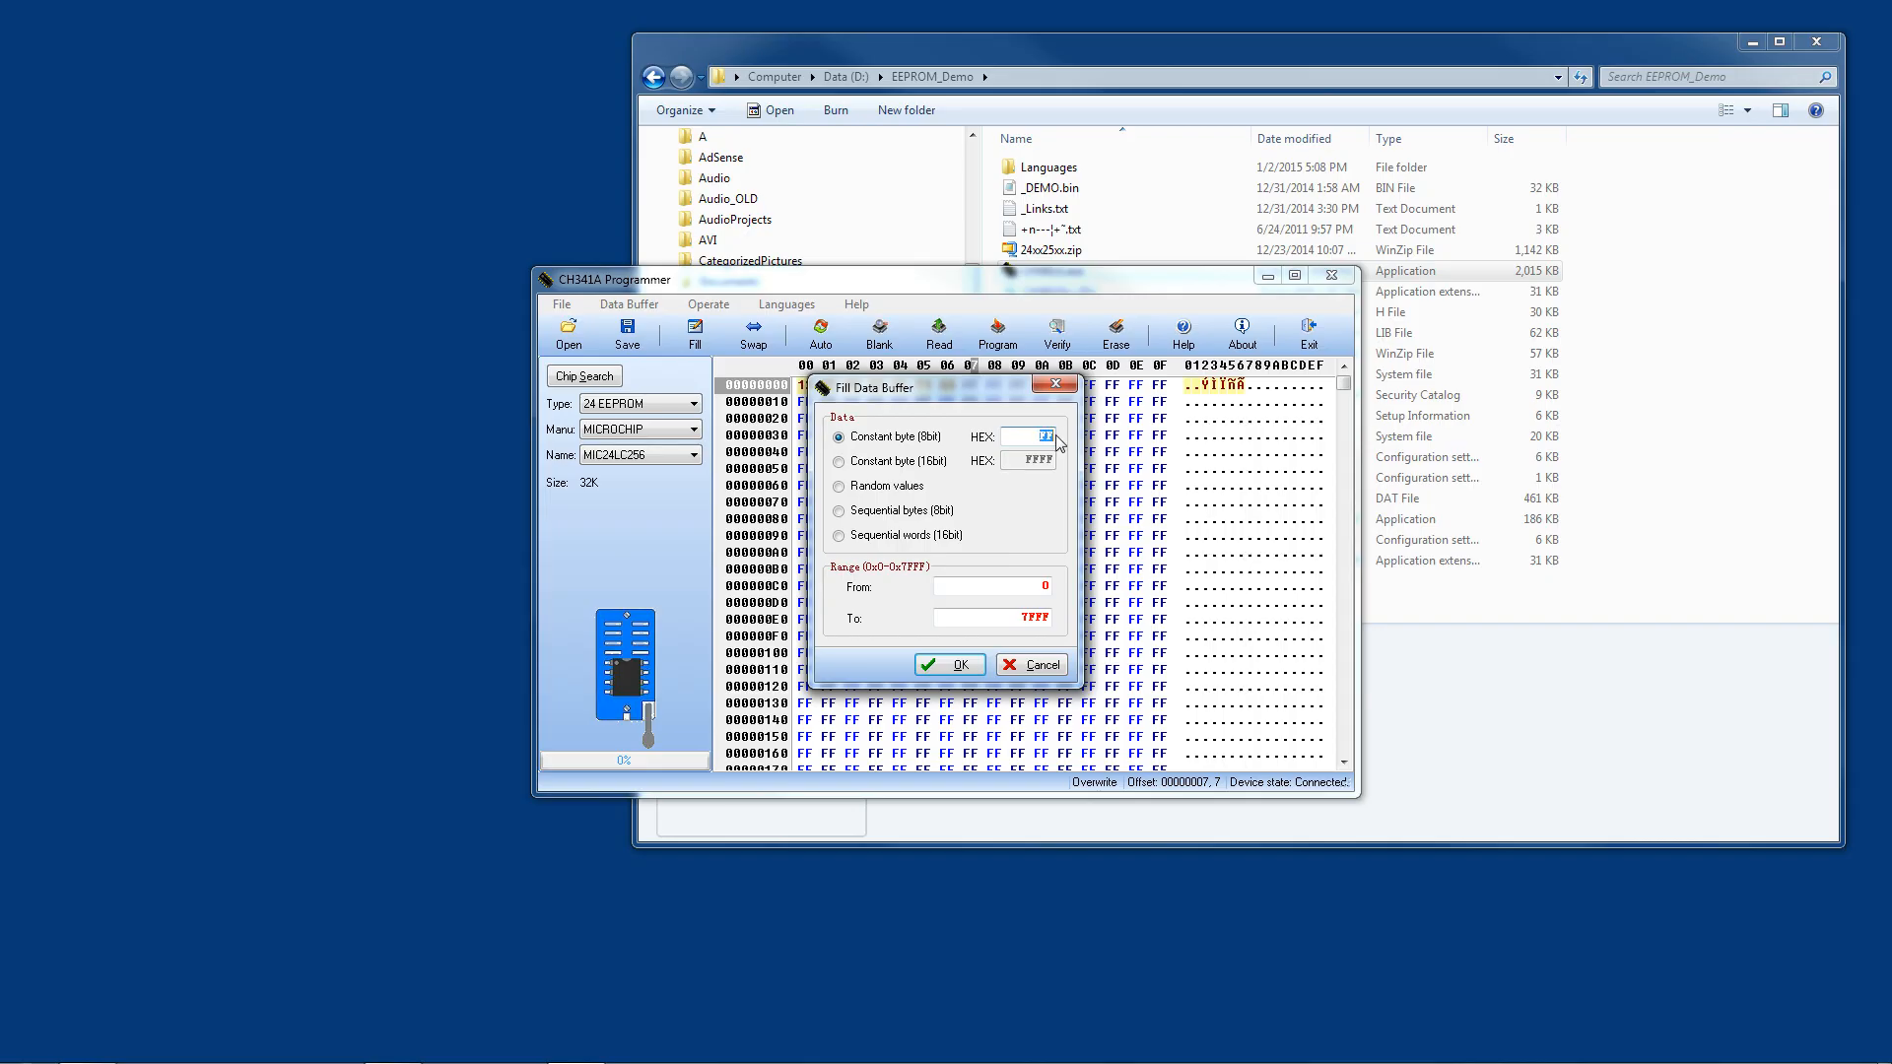
type("AA")
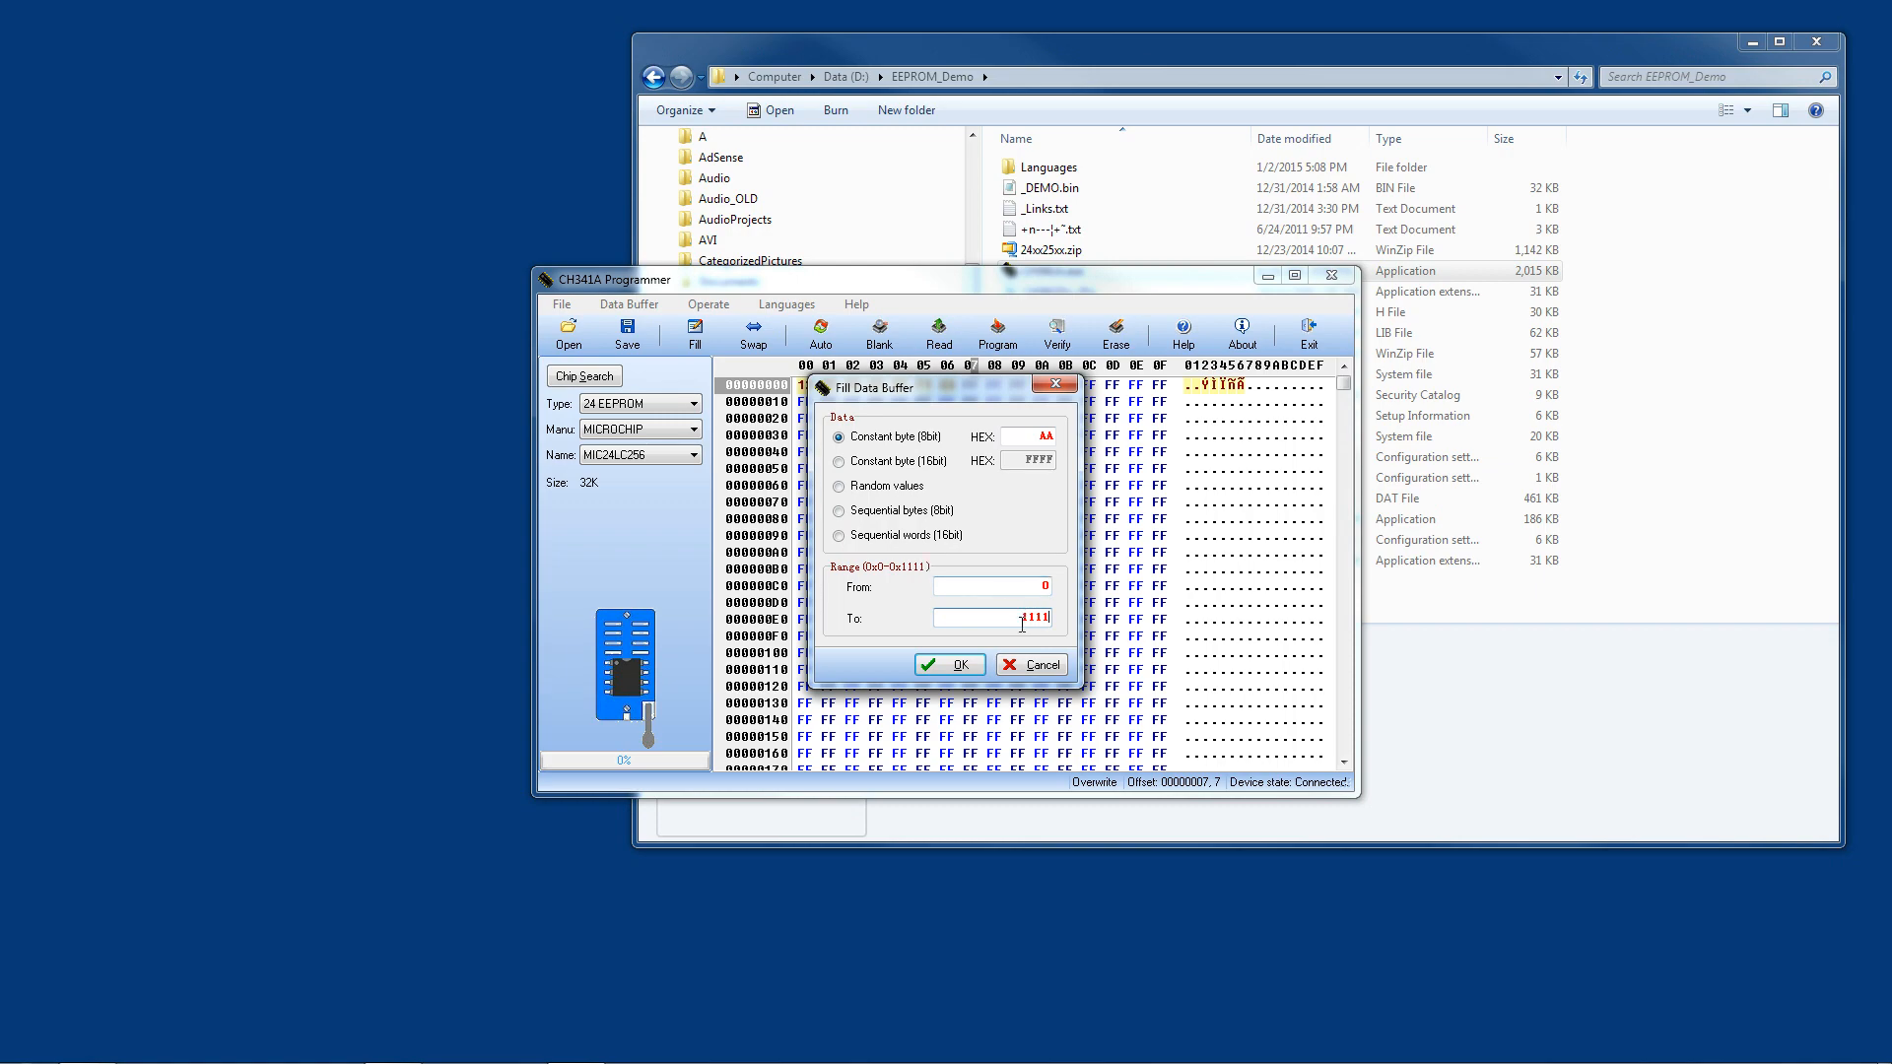
left_click(951, 665)
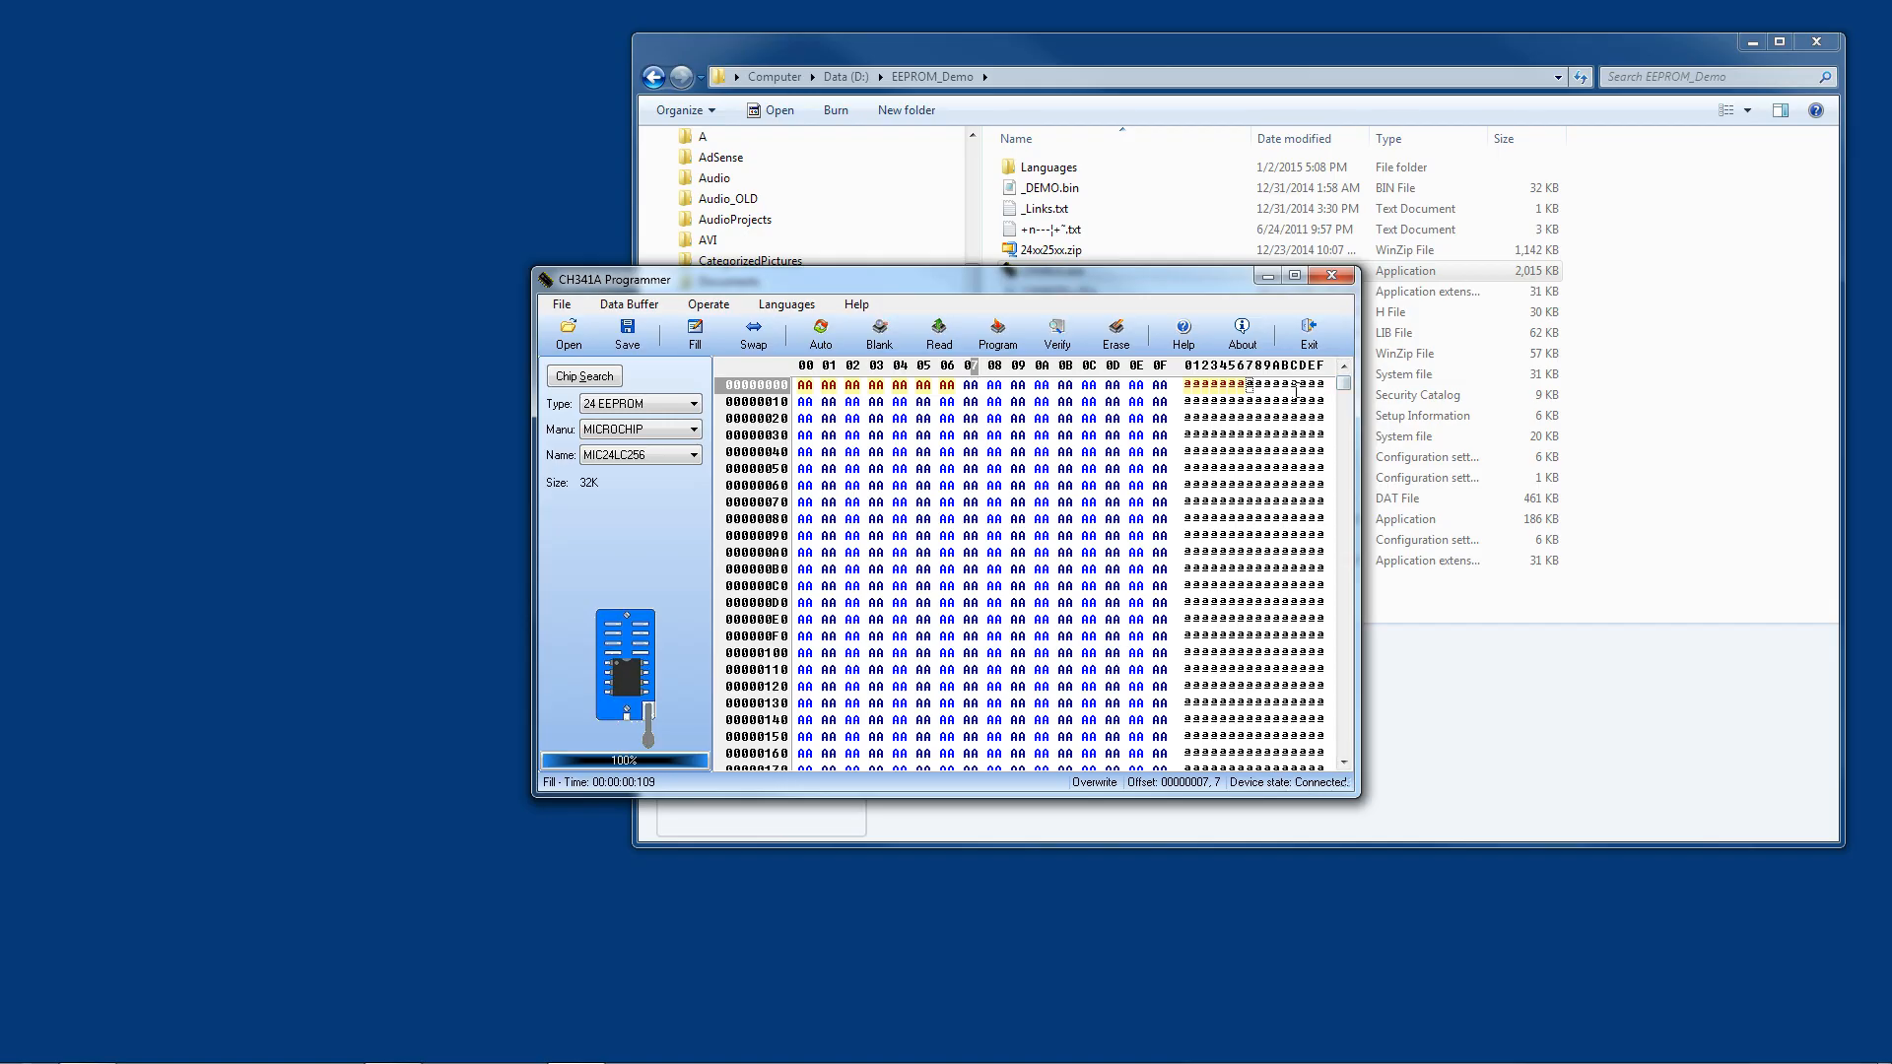
scroll("down", 3)
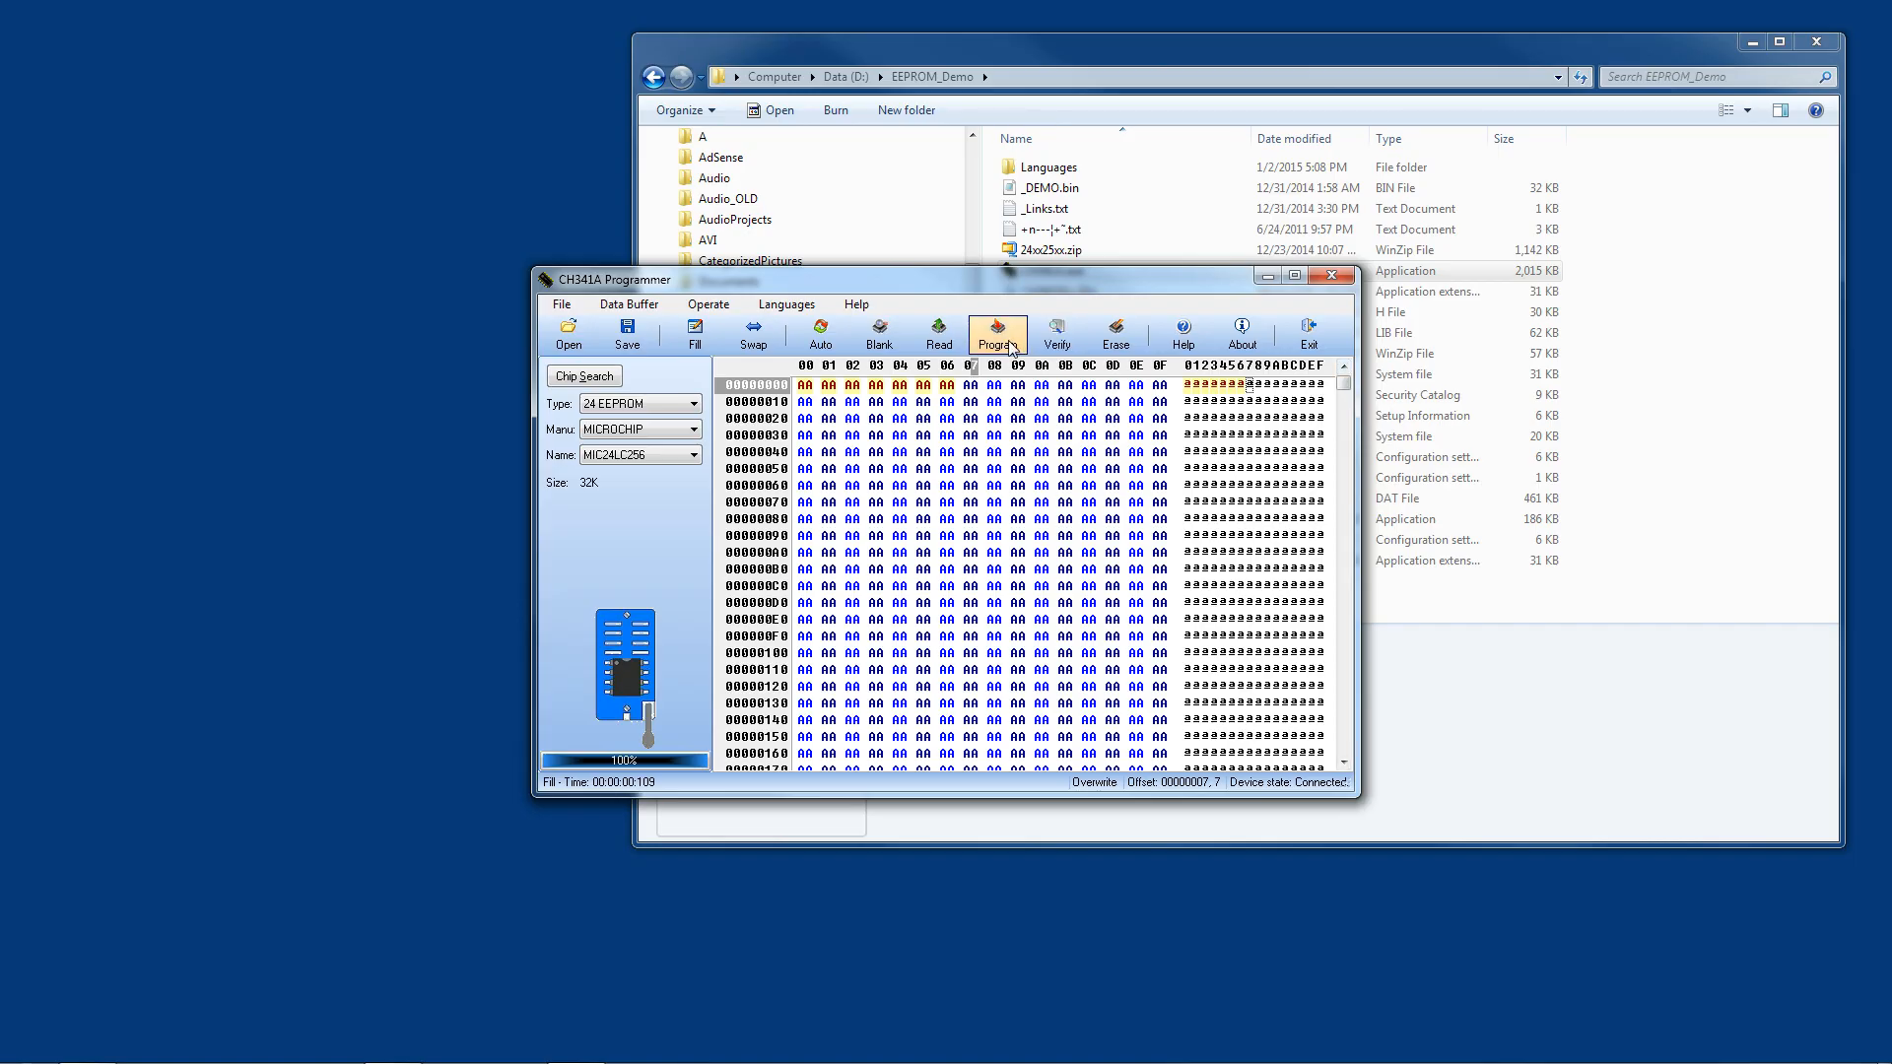
Step: Write the AA-filled buffer to the 24LC256 and dismiss the verification mismatch error
left_click(997, 334)
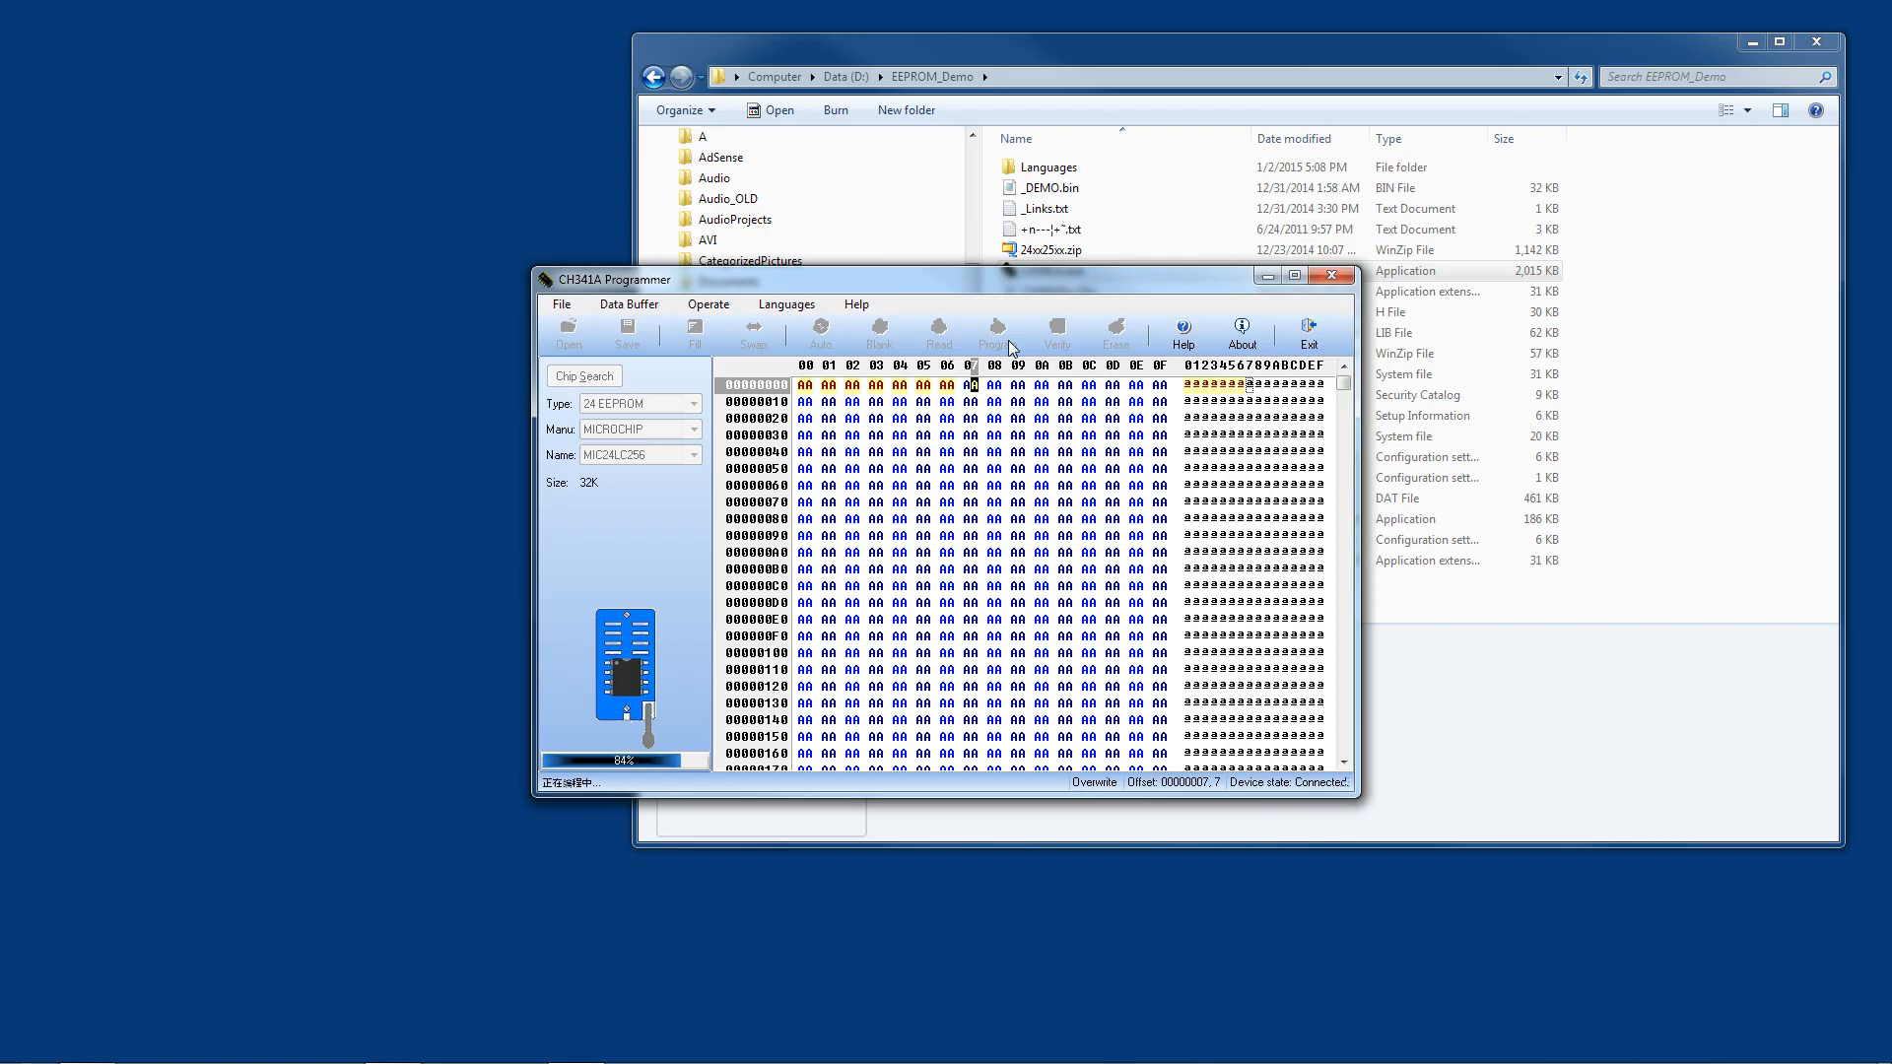
left_click(996, 334)
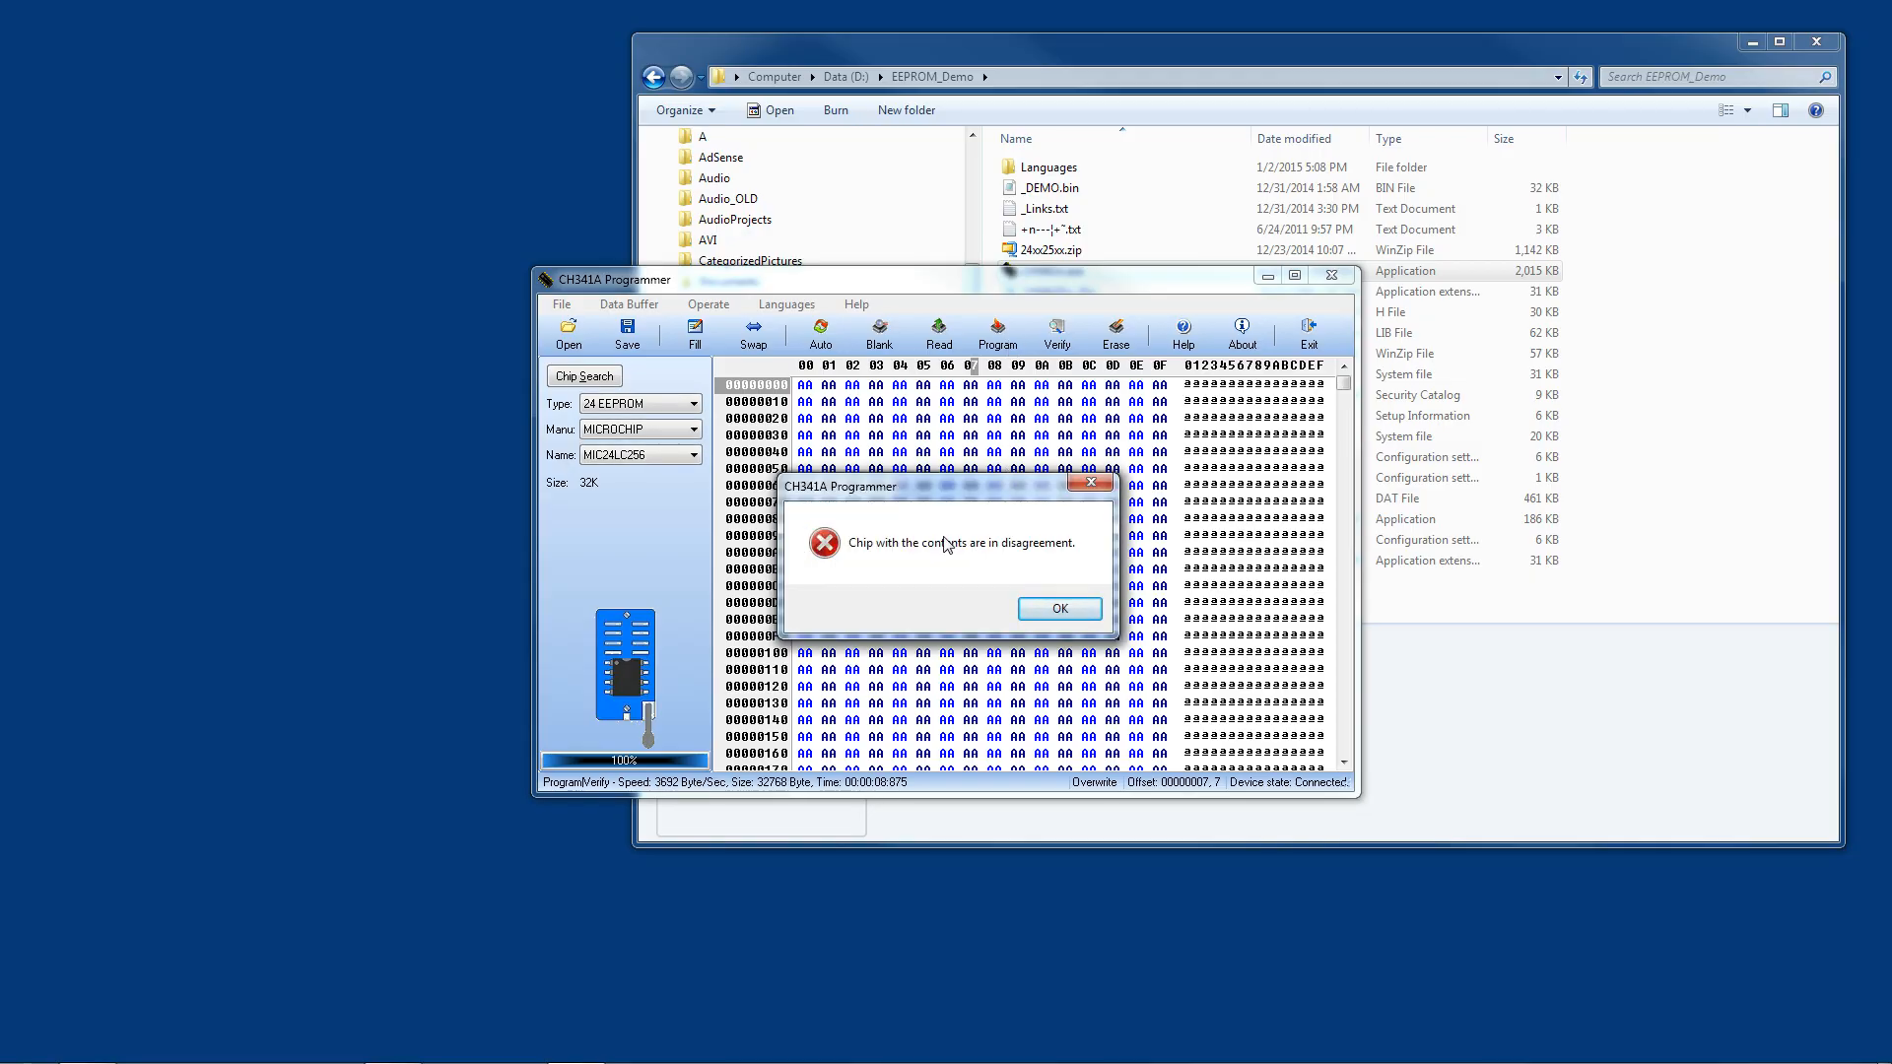
mouse_move(861, 552)
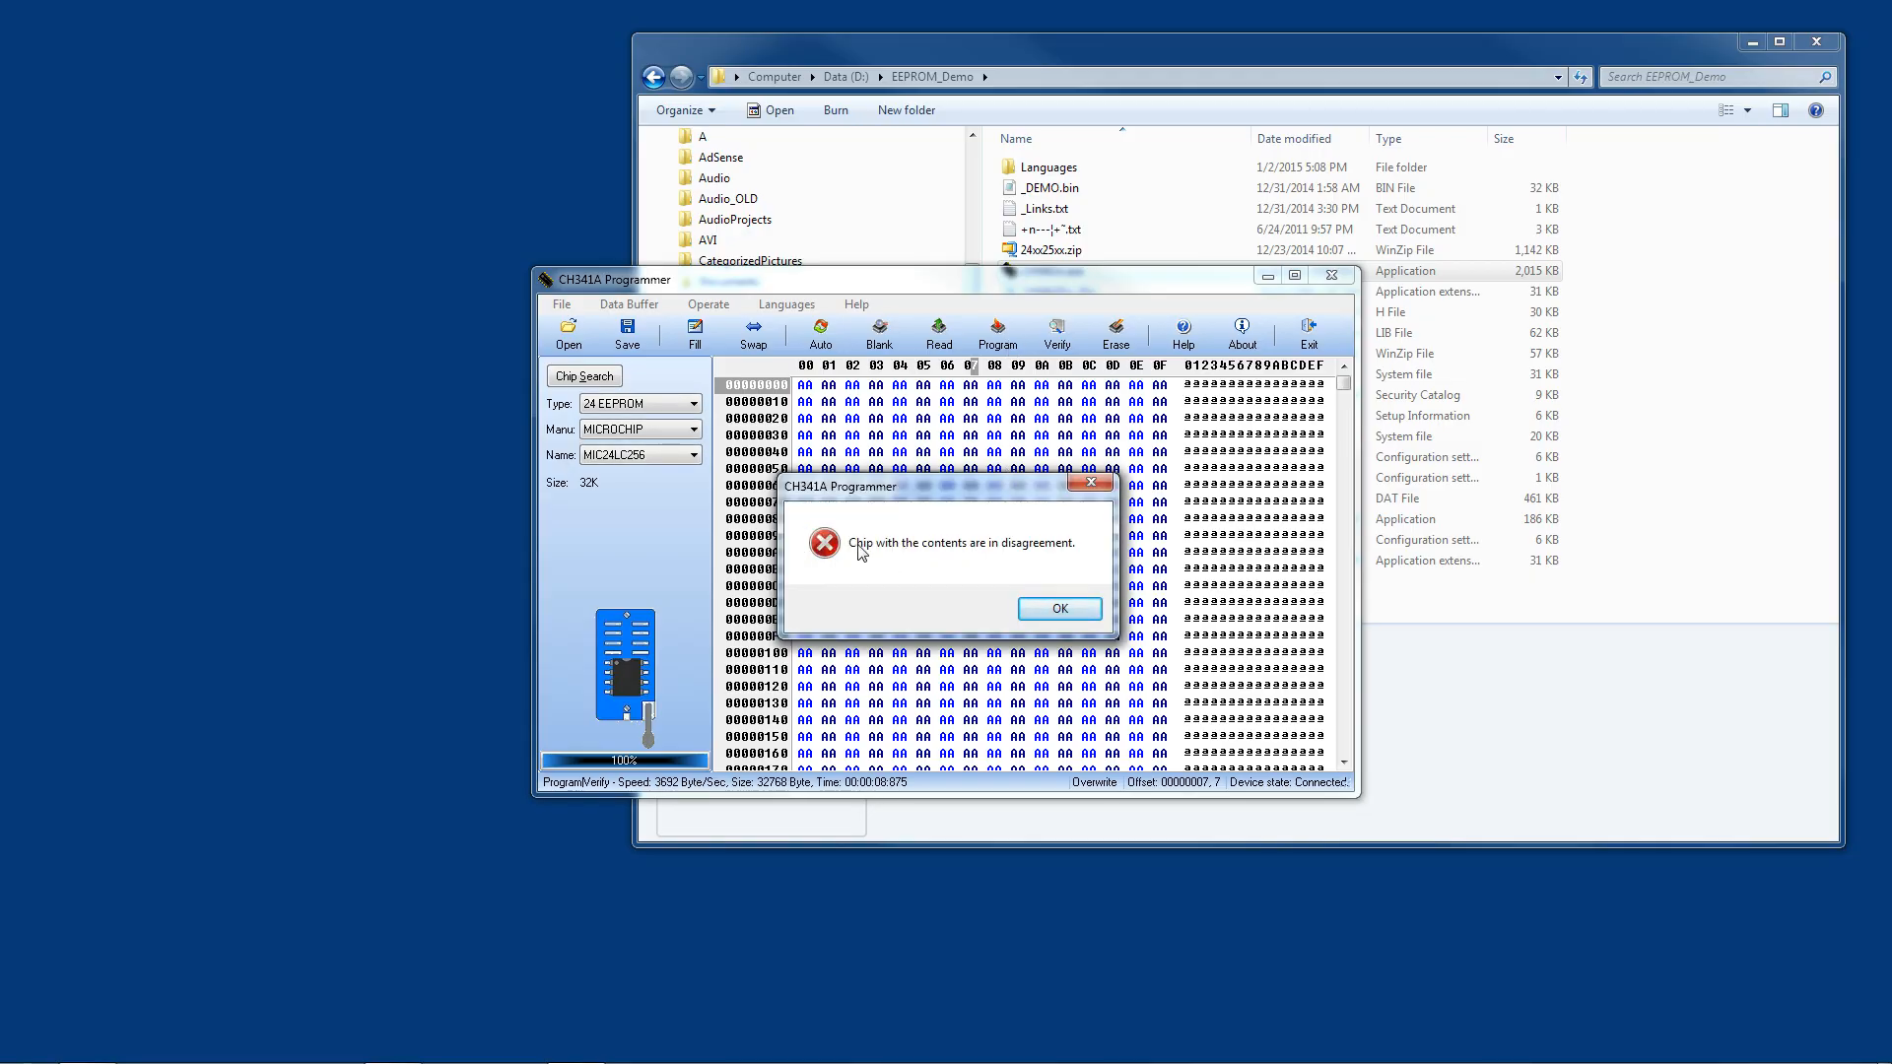
mouse_move(1058, 607)
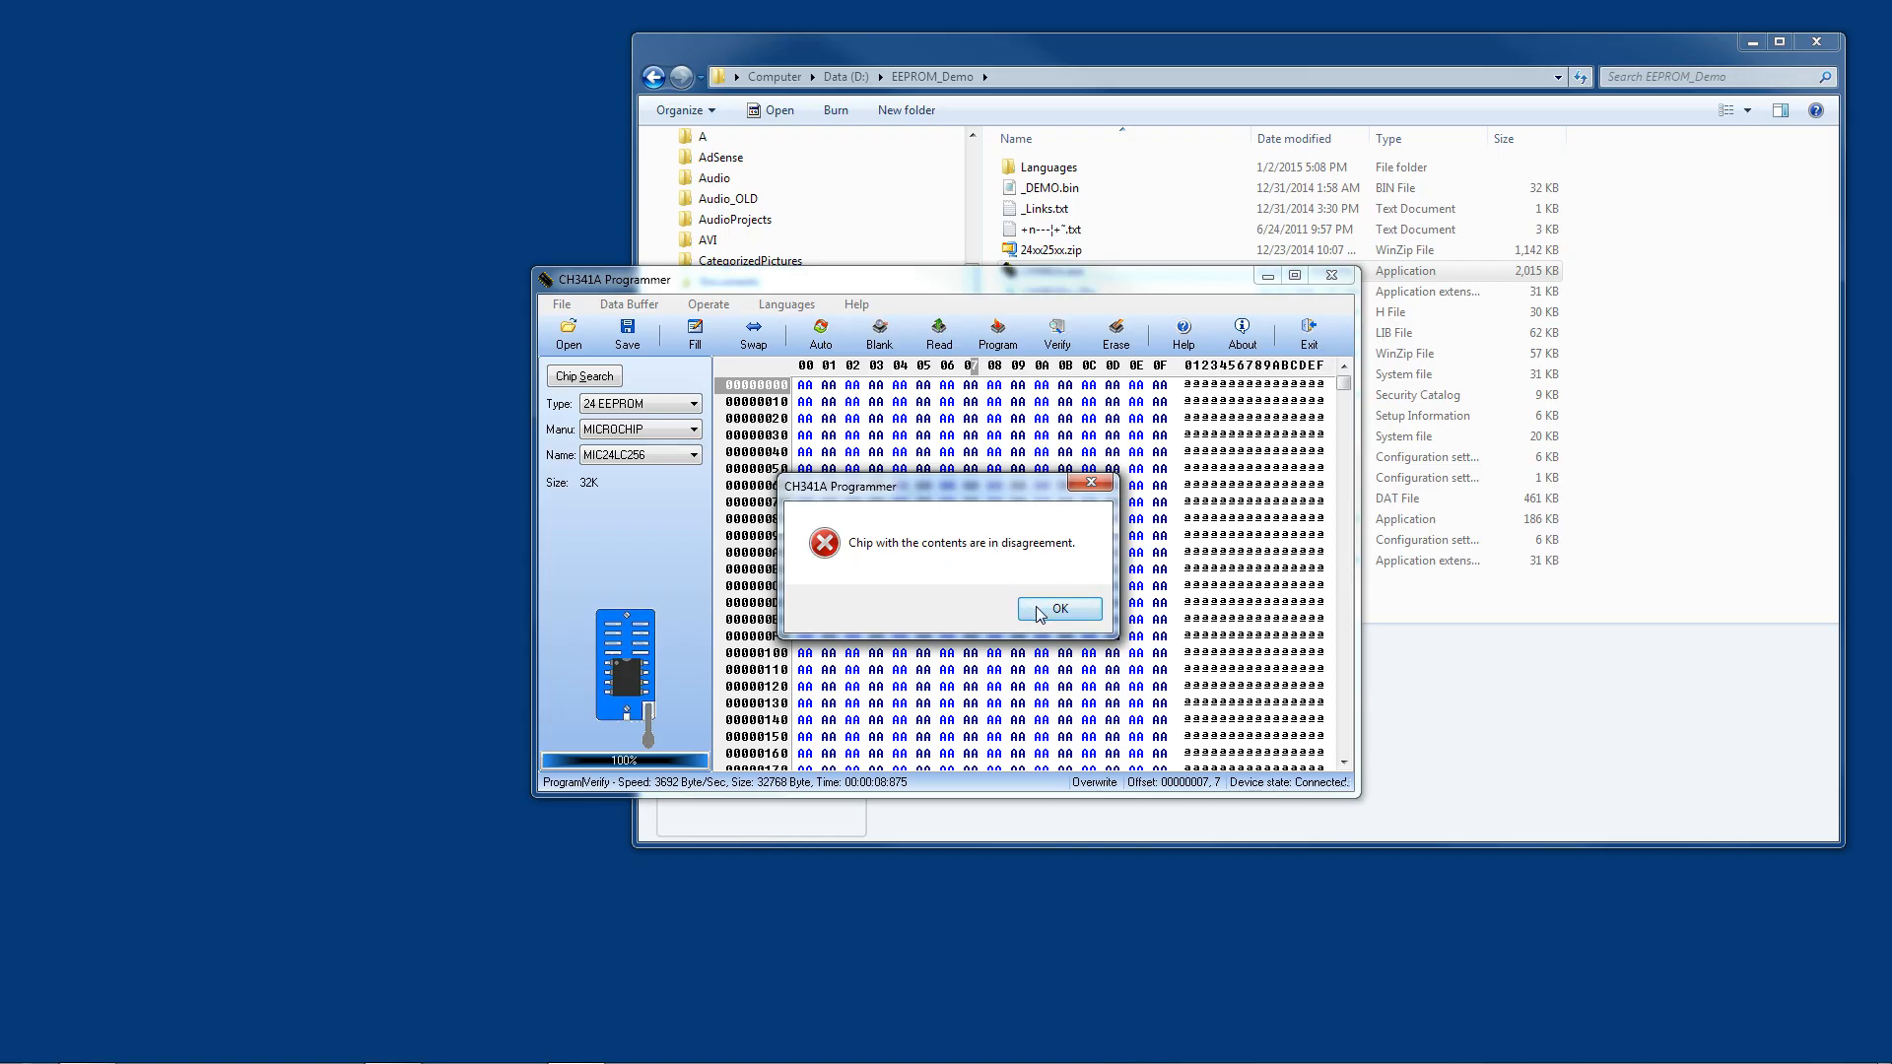
left_click(1058, 608)
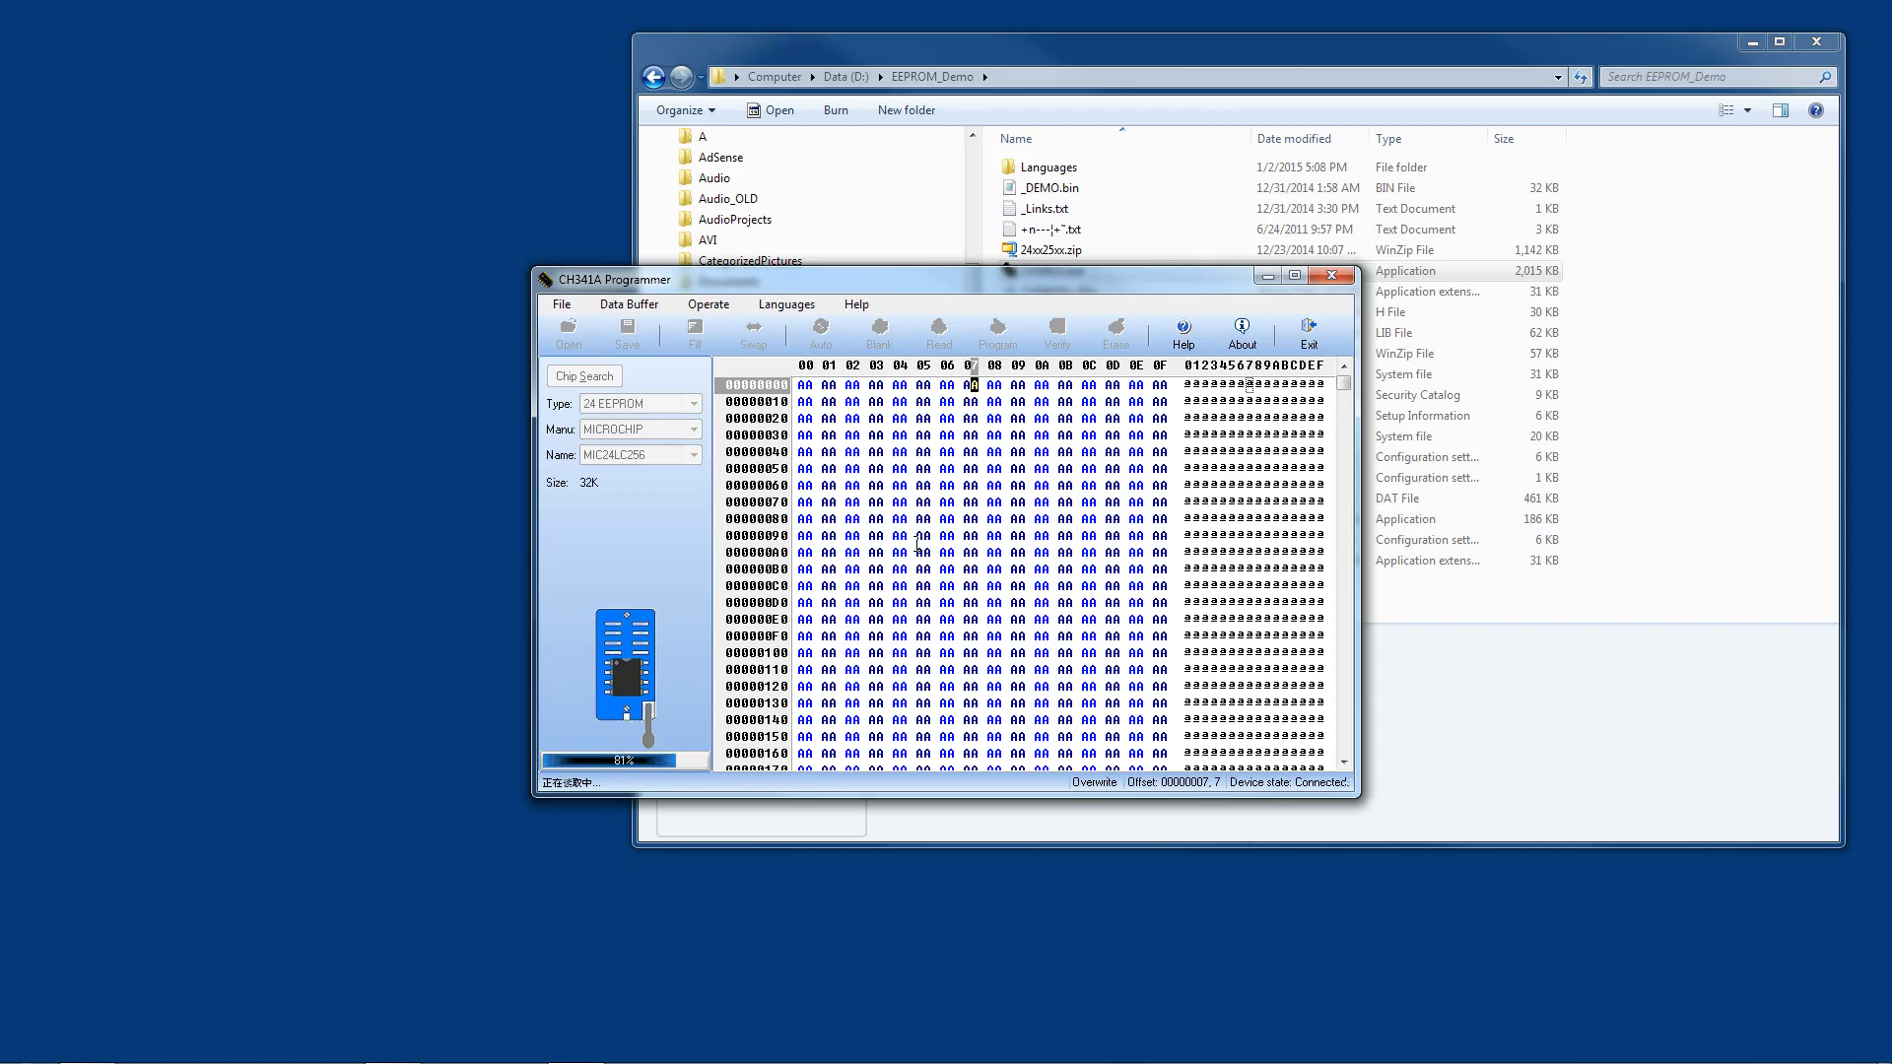
Step: Save the all-FF chip read as 'ff' in the EEPROM_Demo folder
left_click(937, 332)
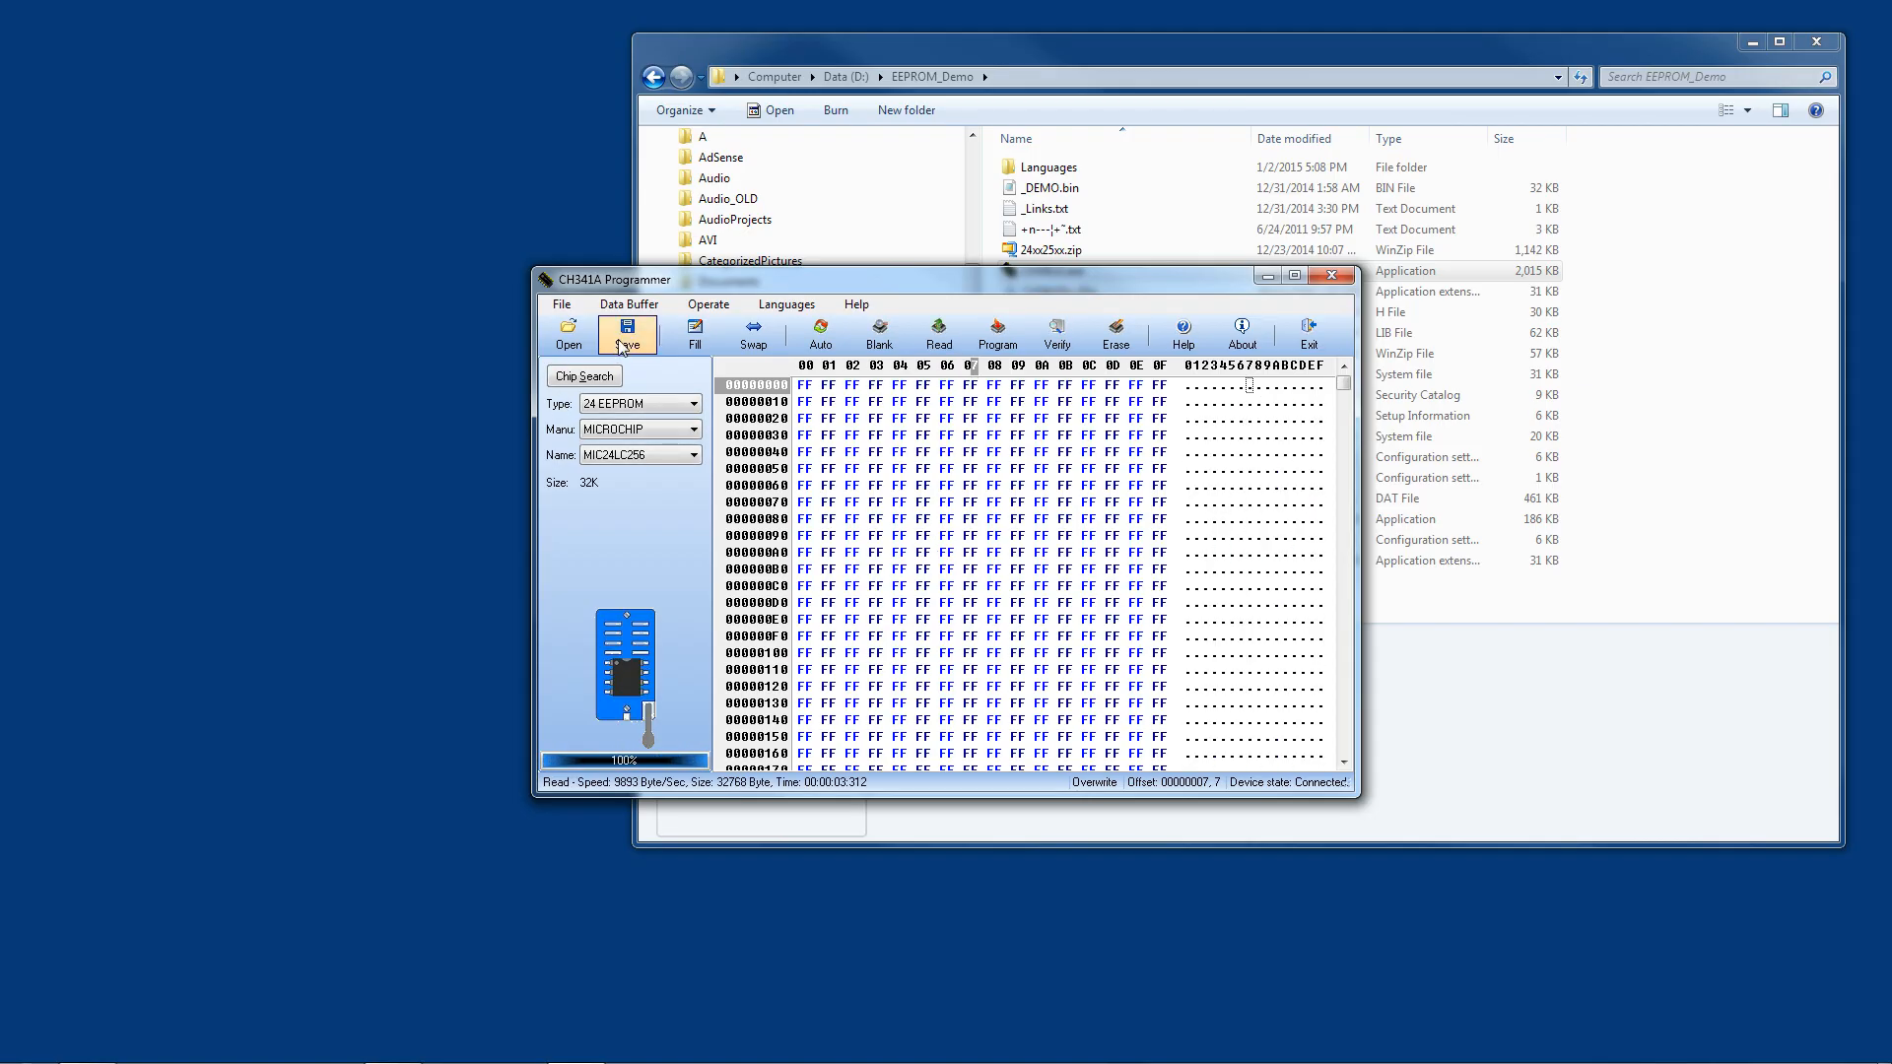
left_click(625, 333)
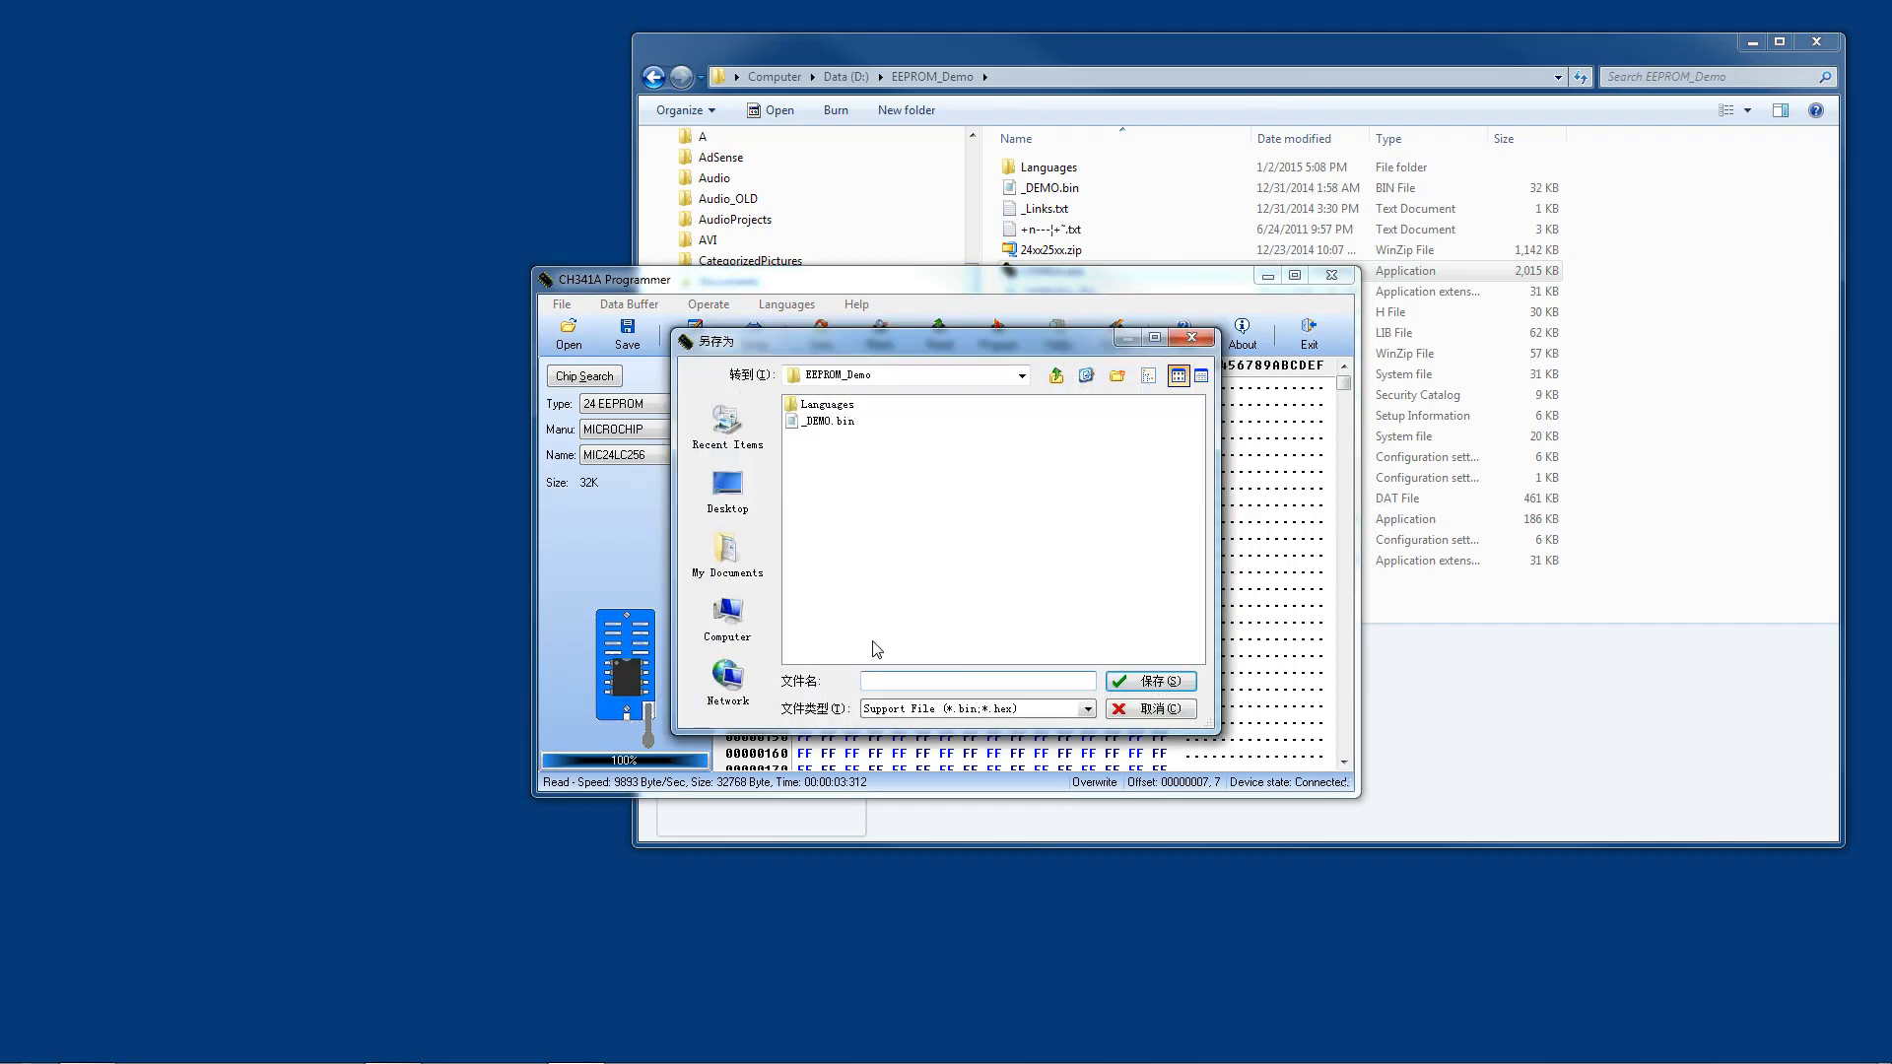
type("ff")
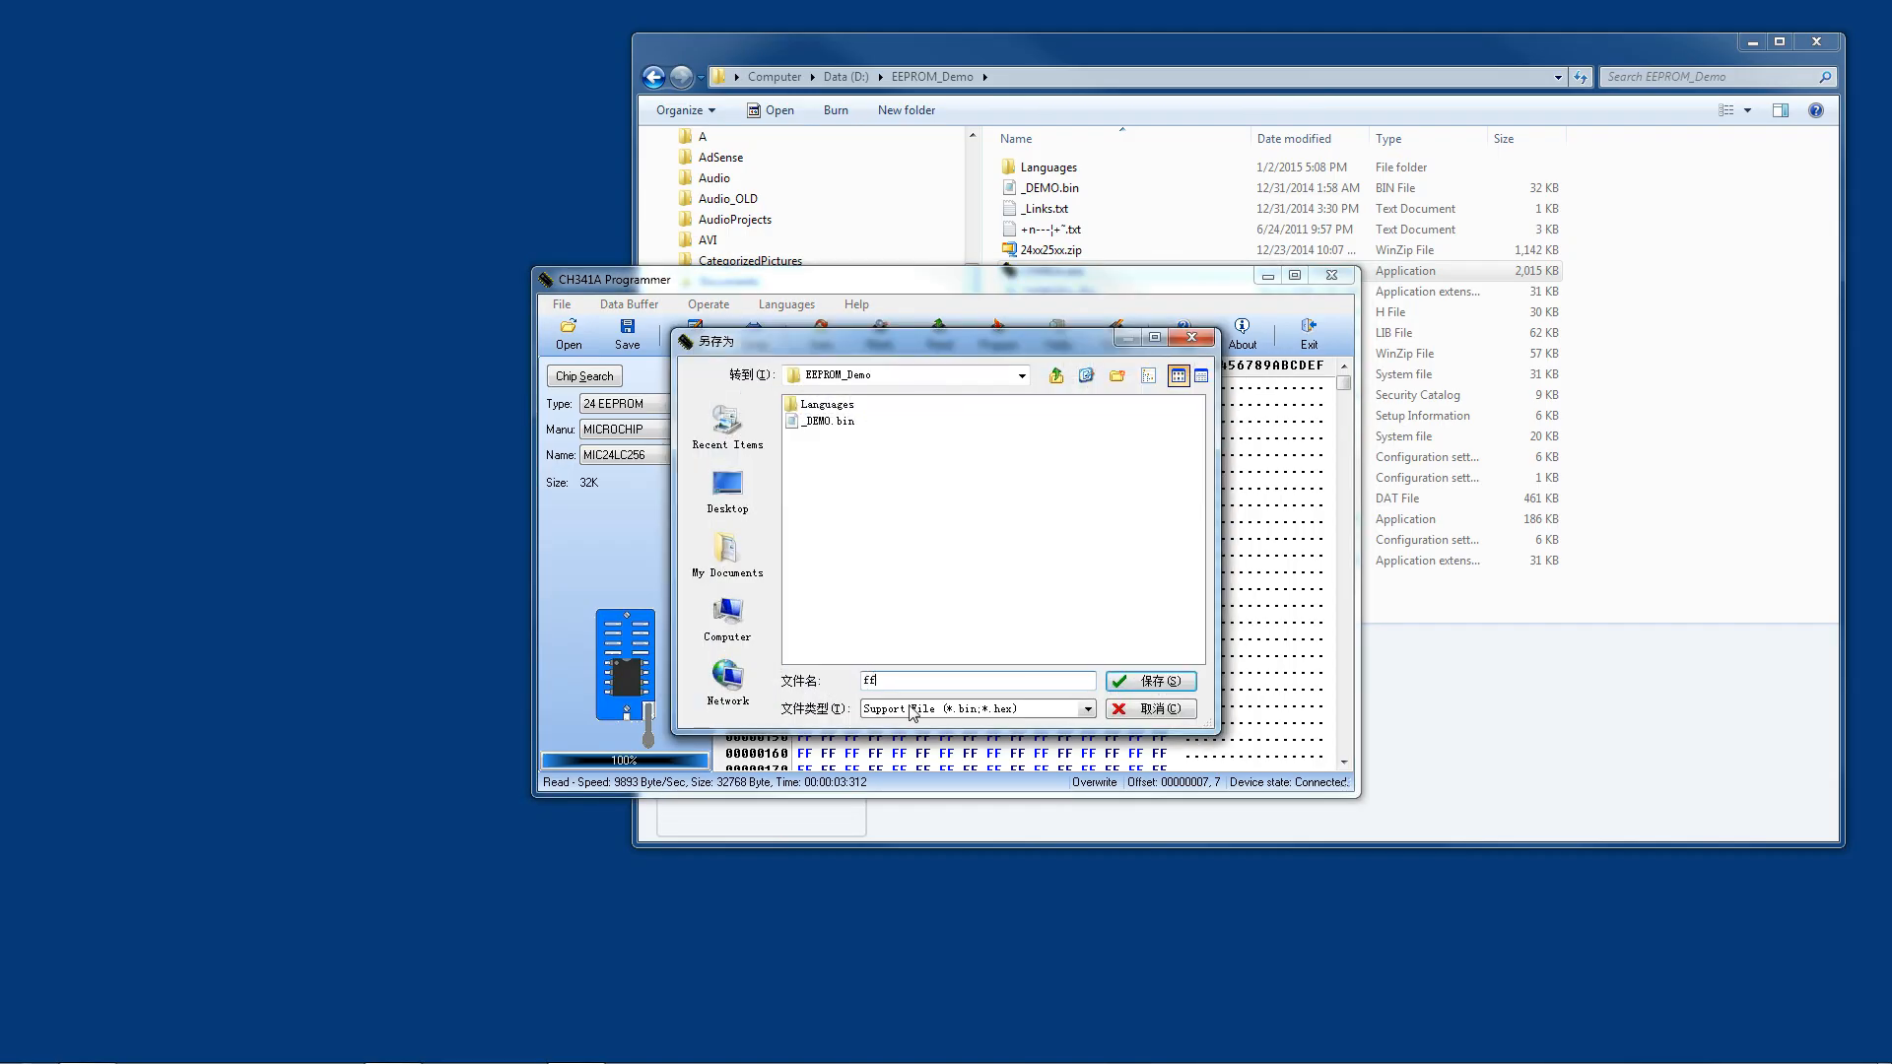
left_click(1147, 708)
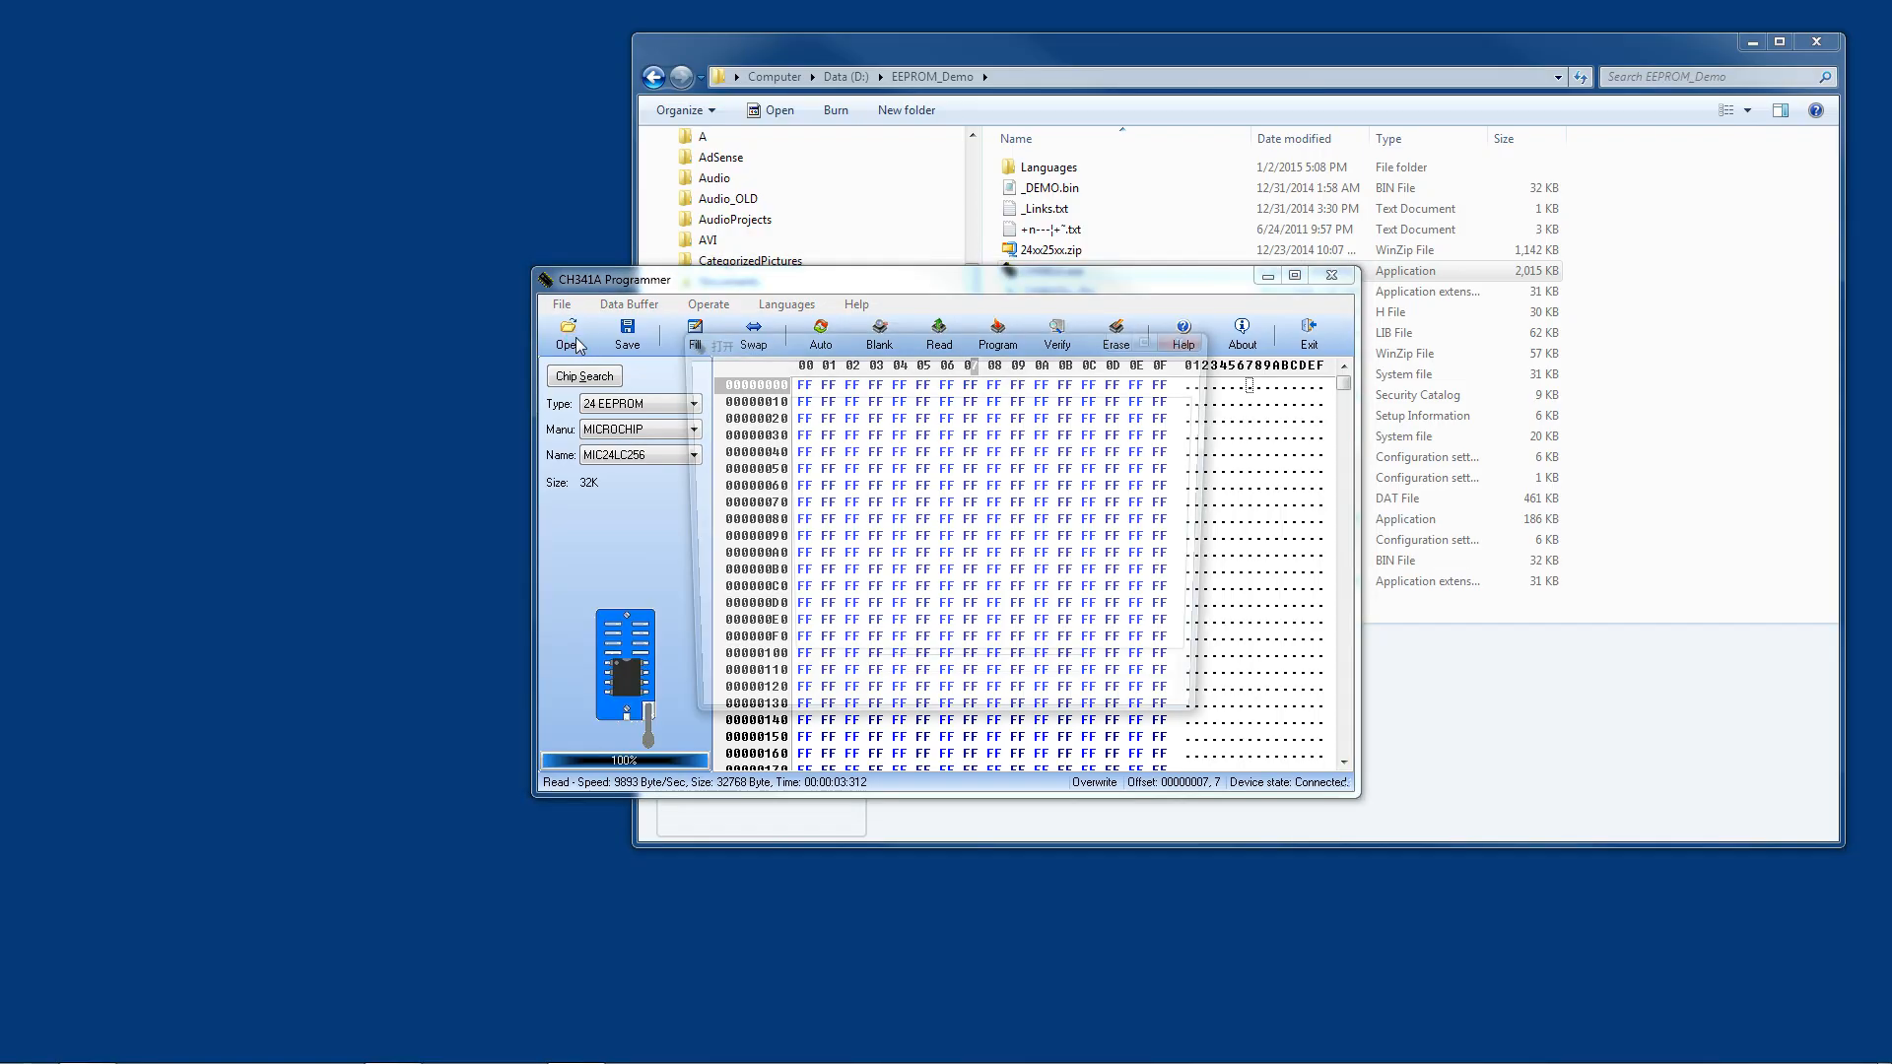
left_click(567, 333)
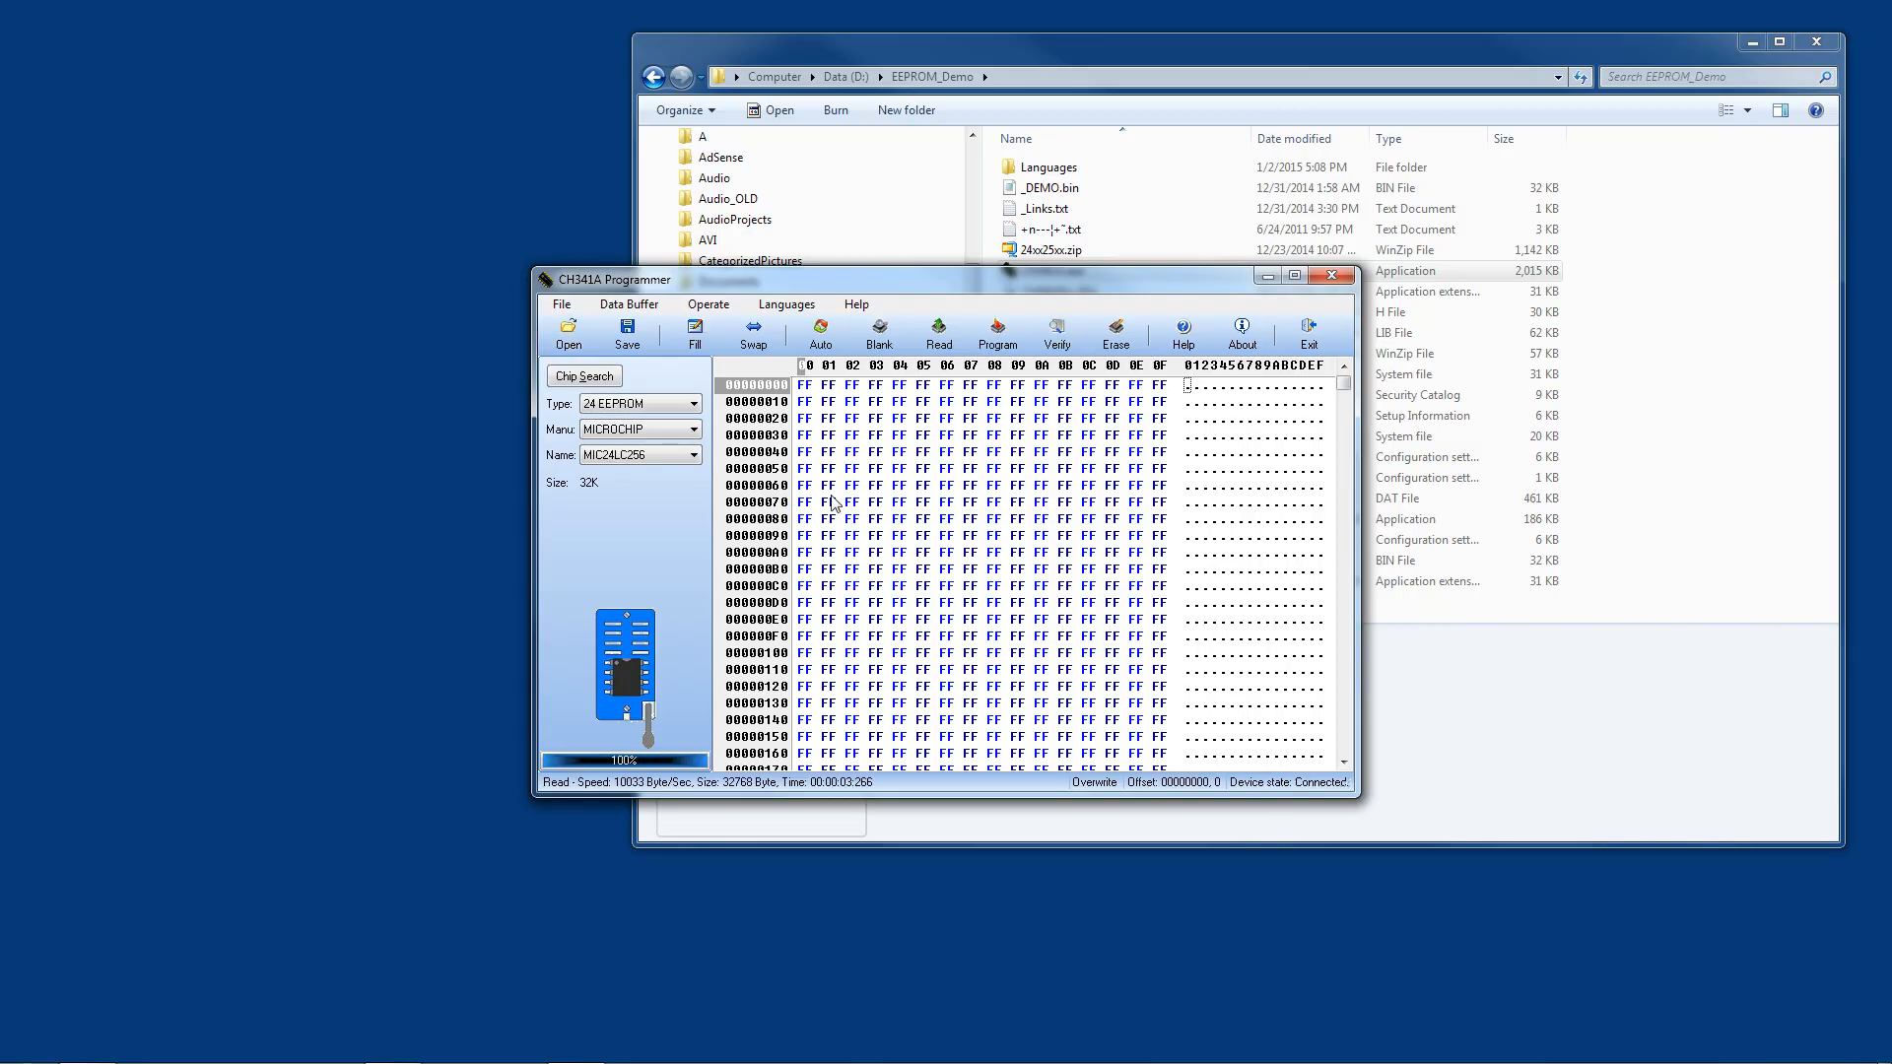
Step: Load _DEMO.bin into the buffer, program the chip, and dismiss the verification mismatch
left_click(567, 334)
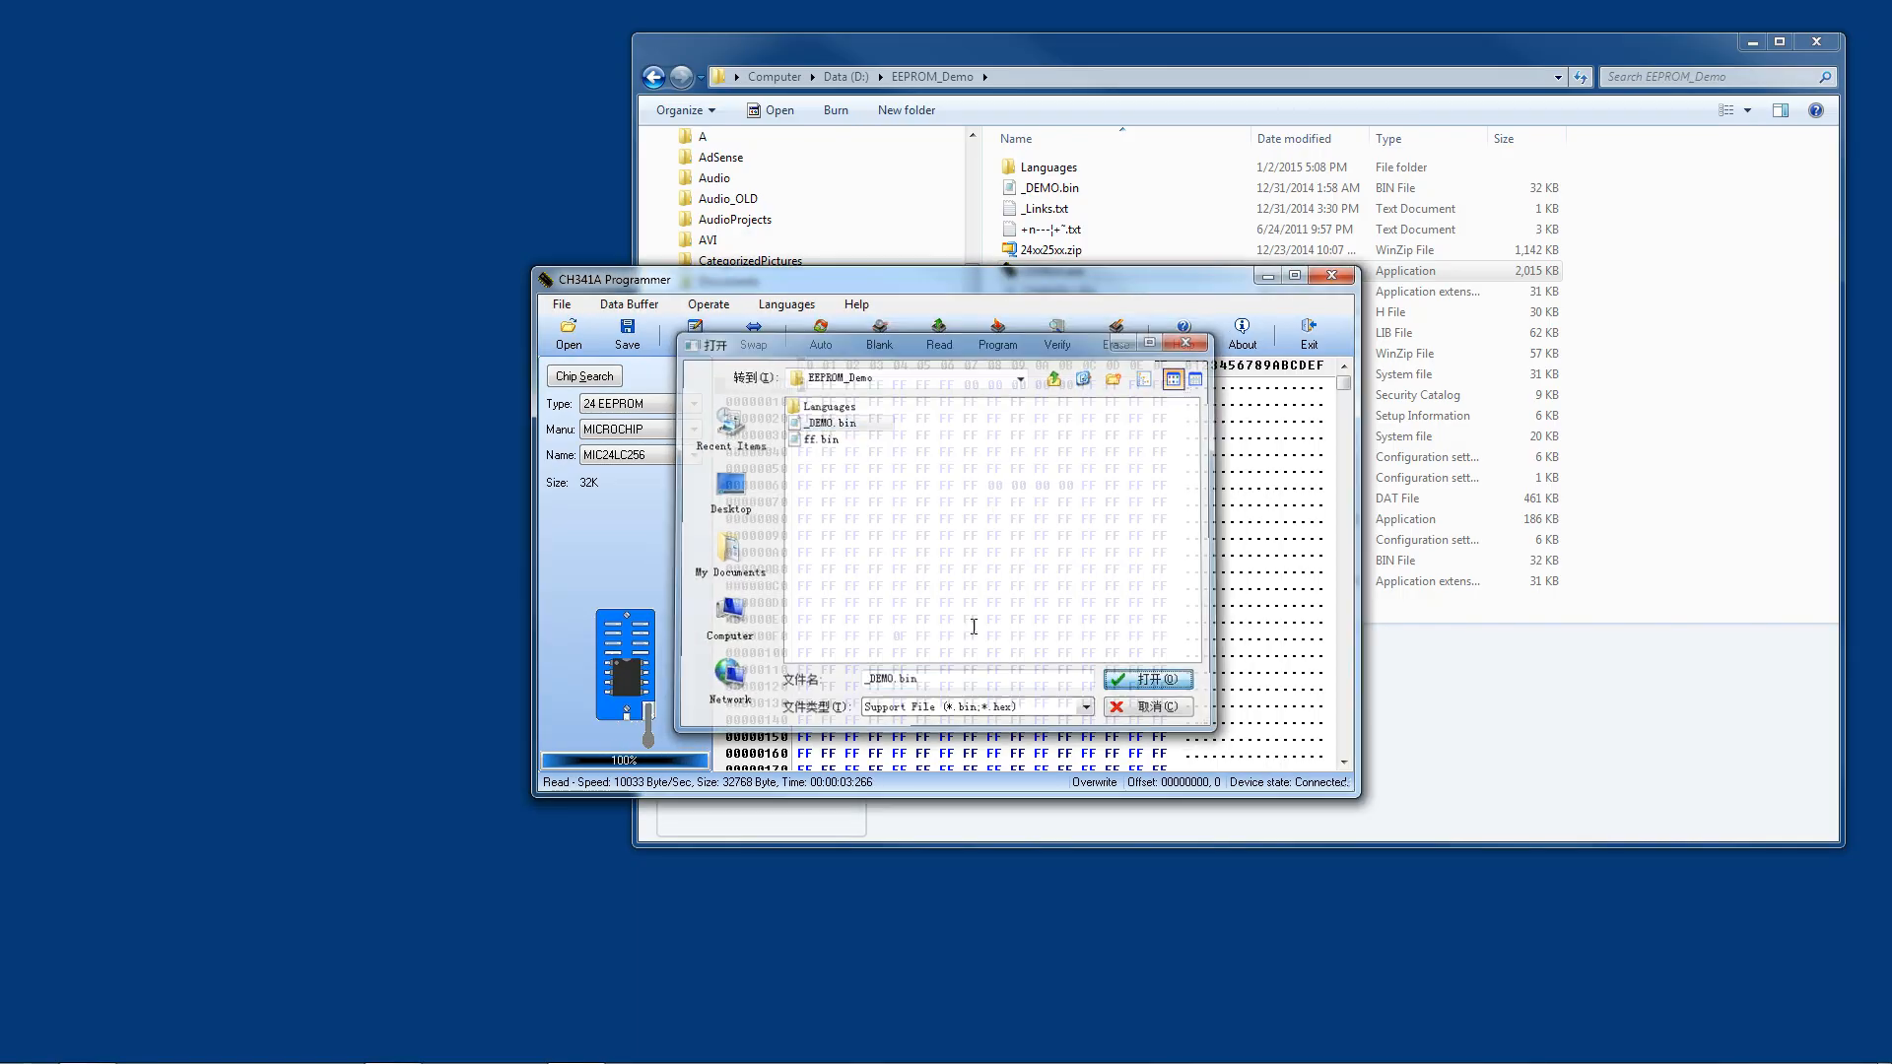
left_click(1146, 706)
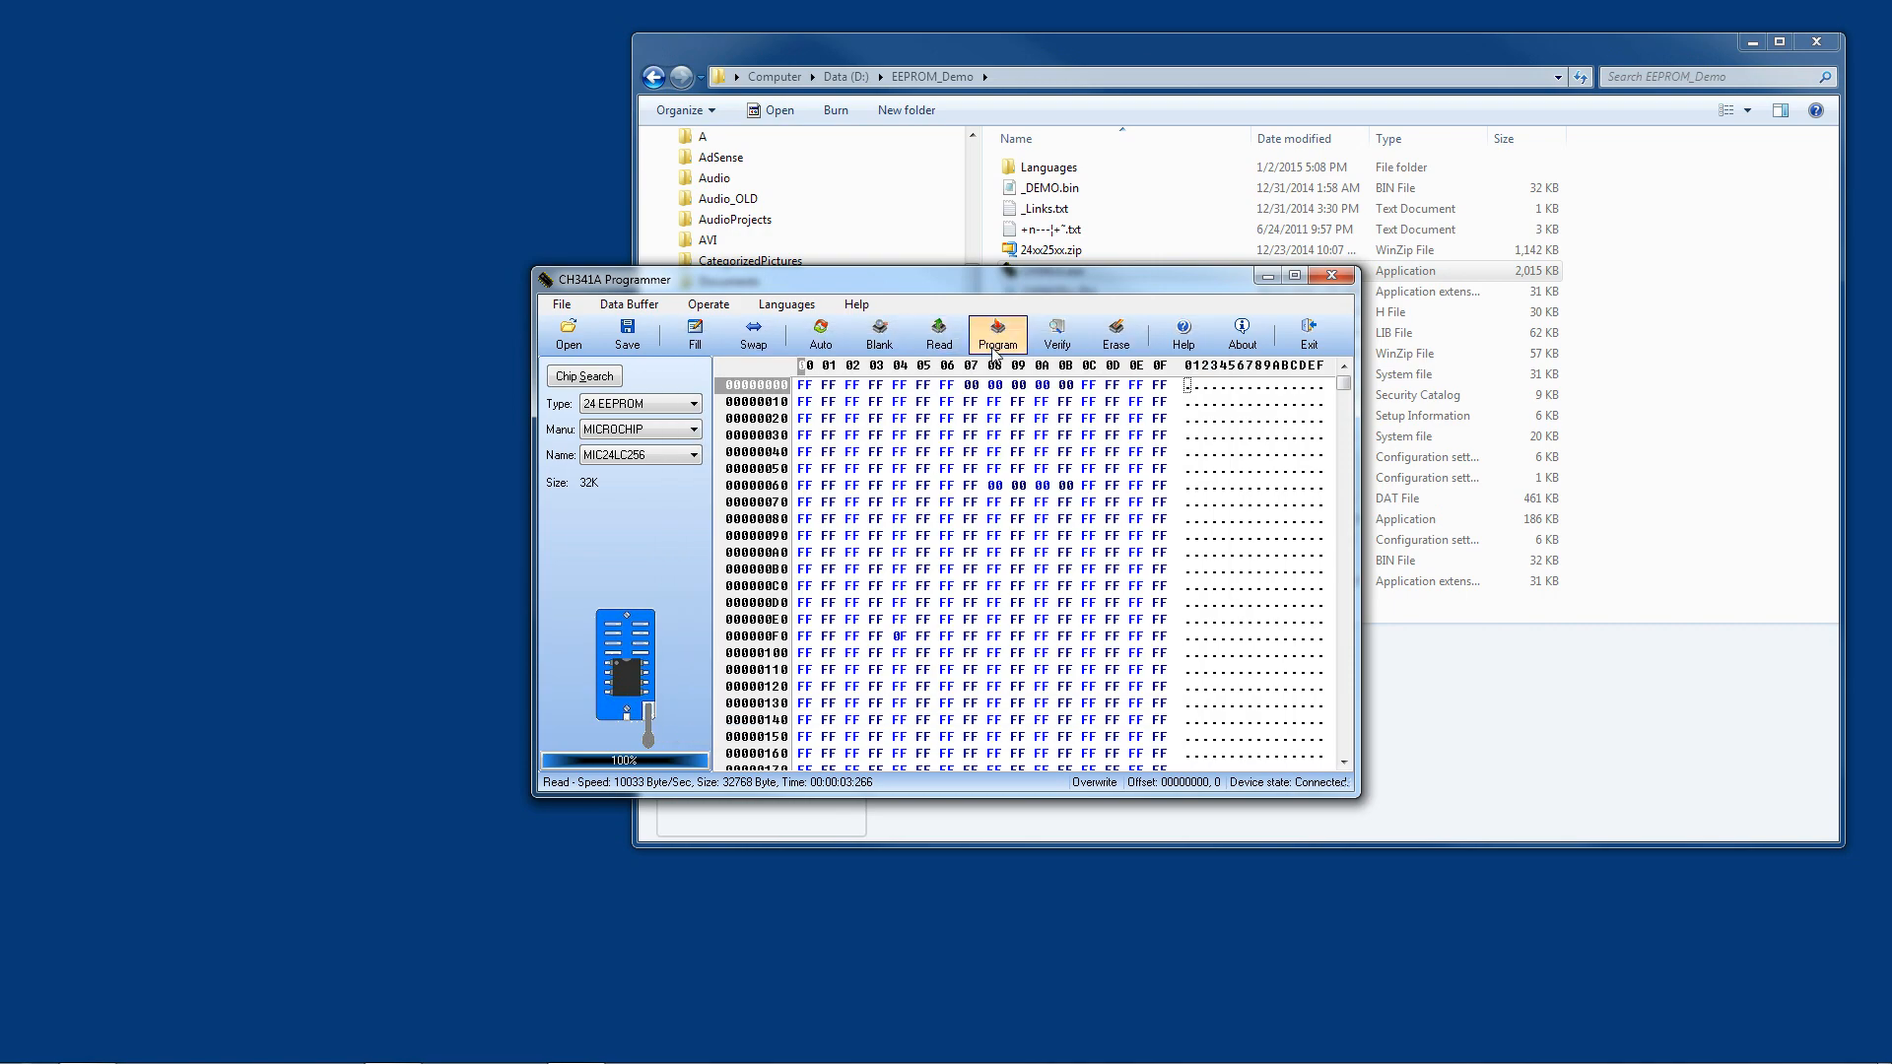
left_click(996, 332)
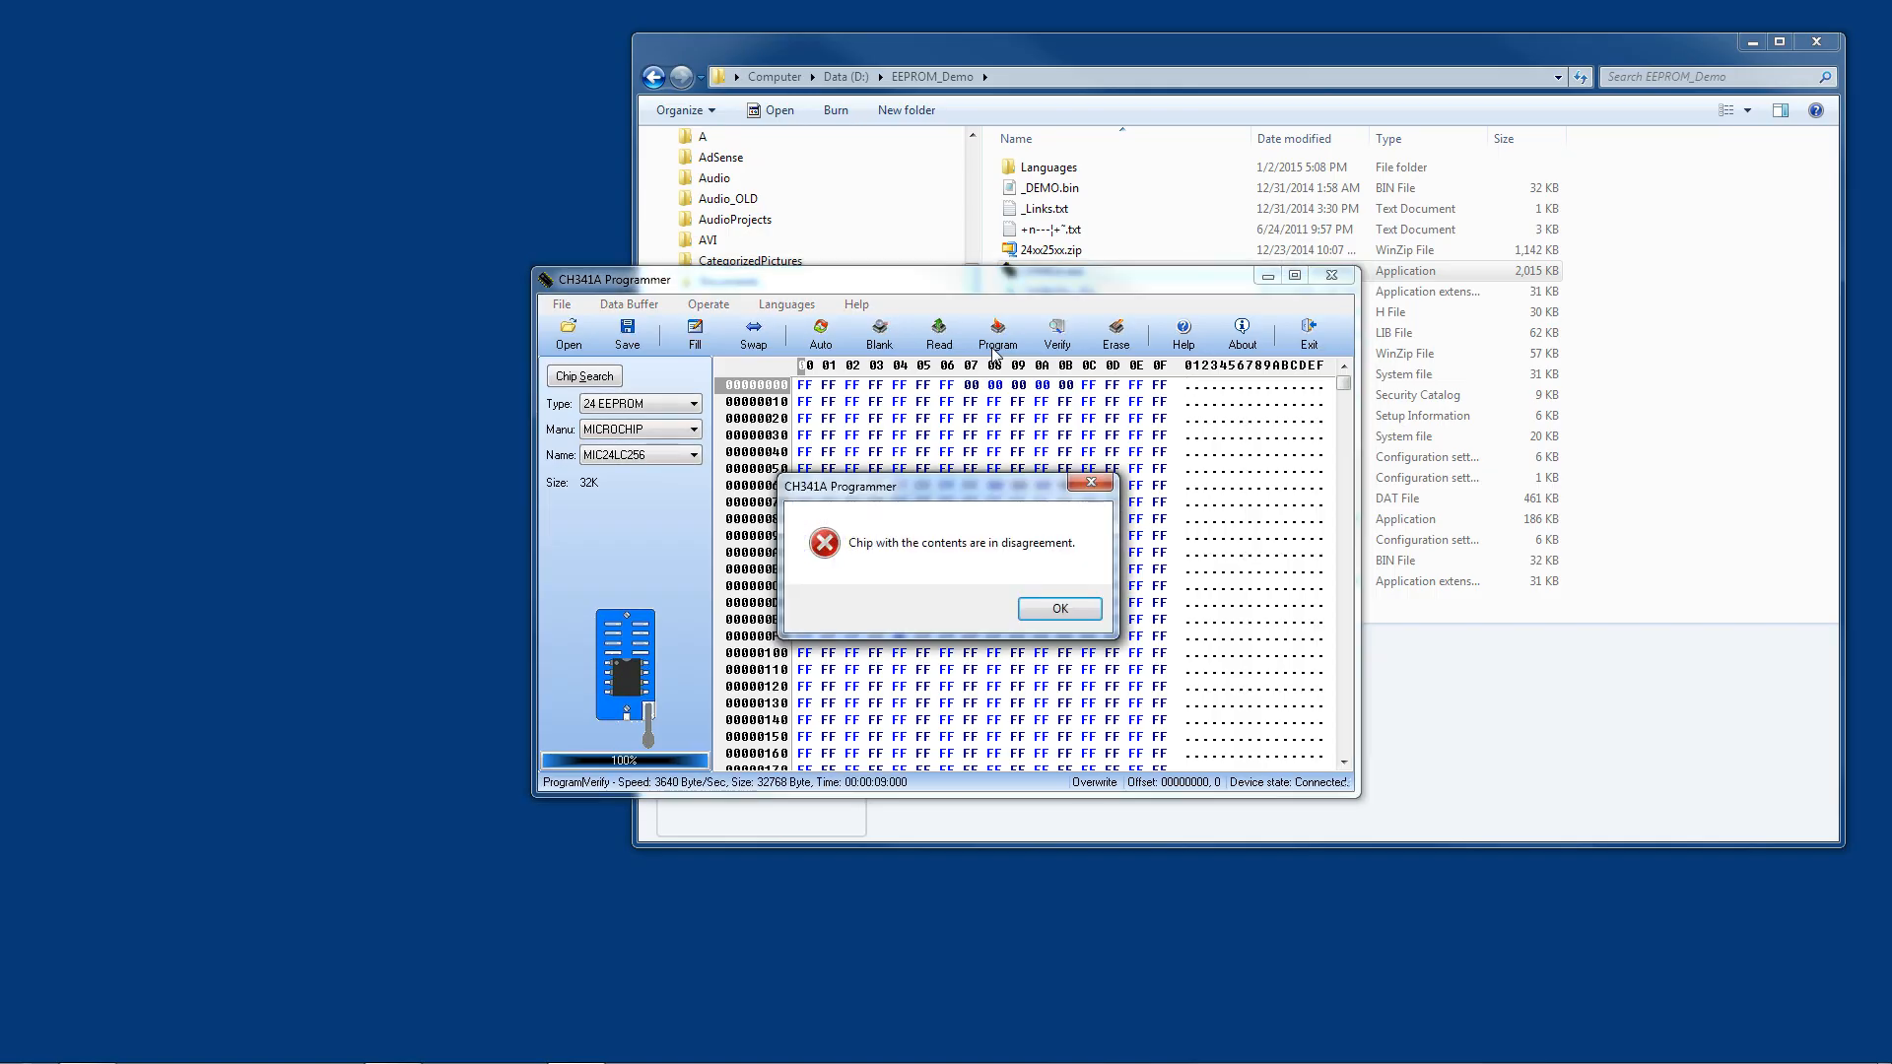
left_click(1057, 608)
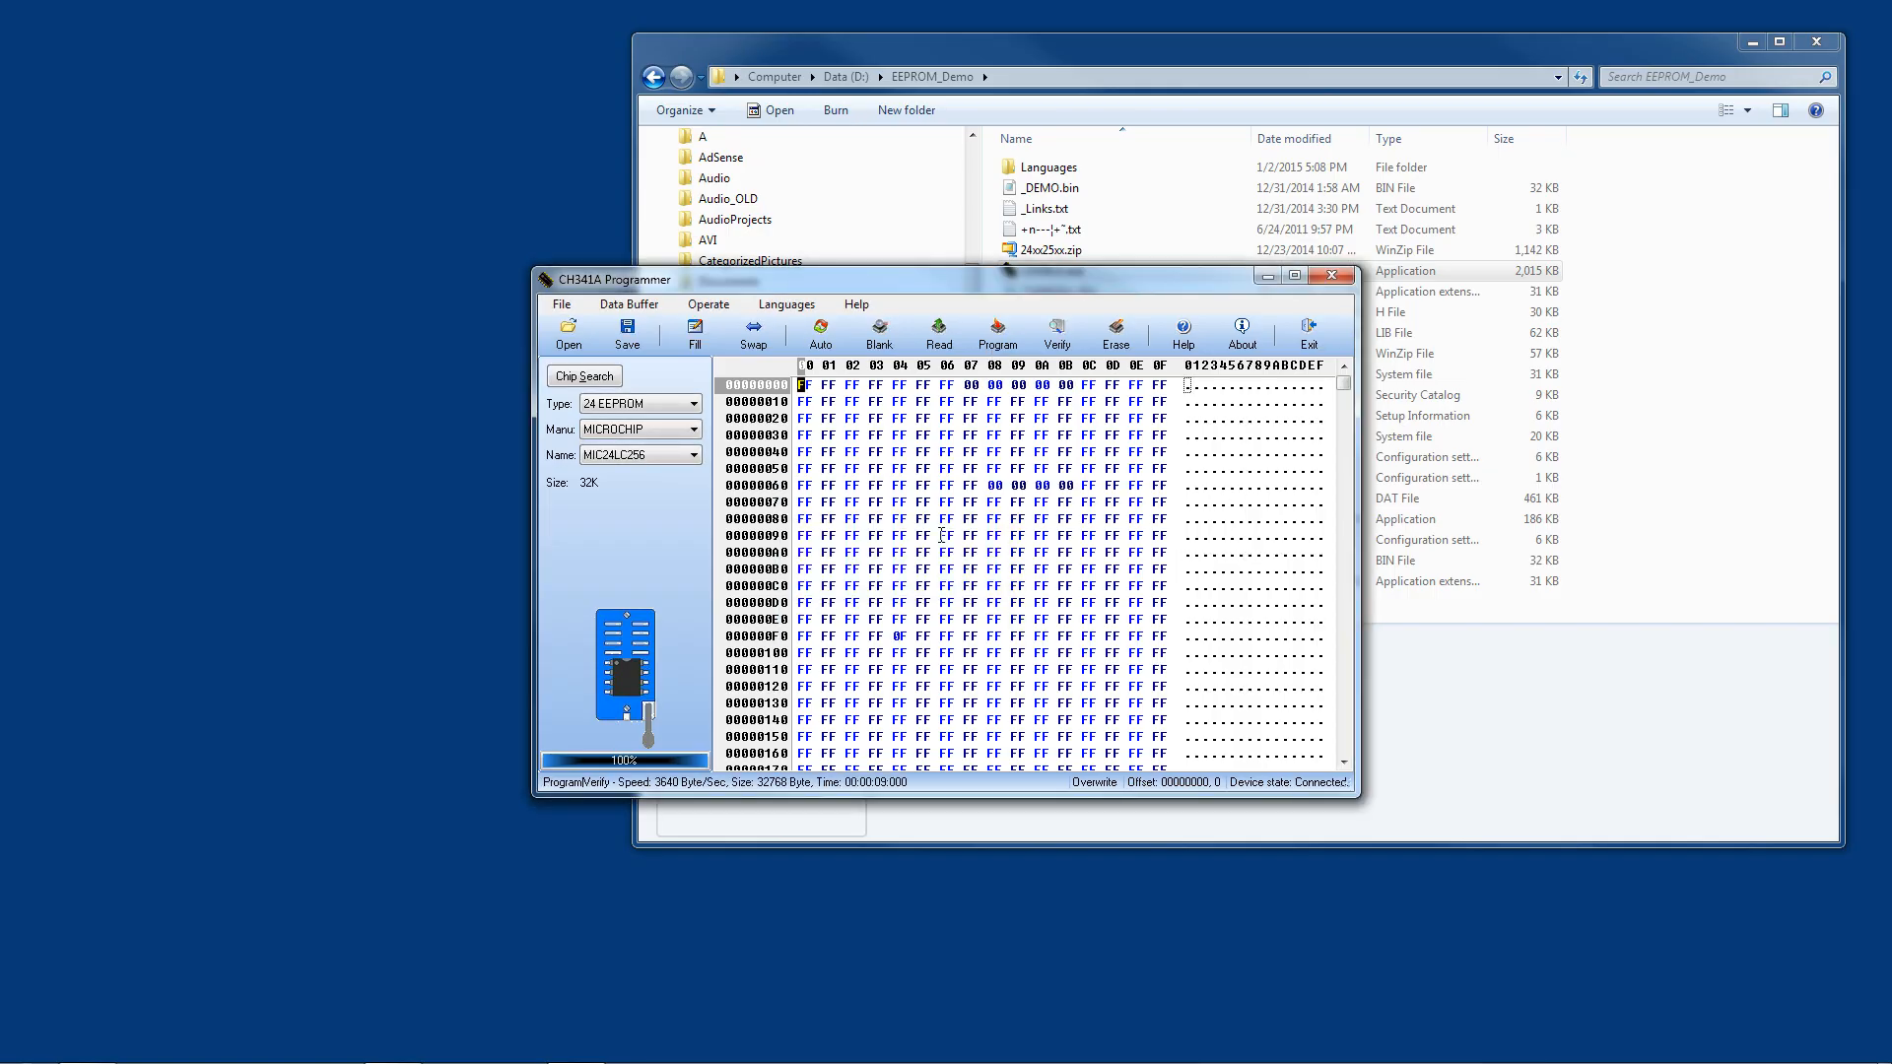
scroll("down", 3)
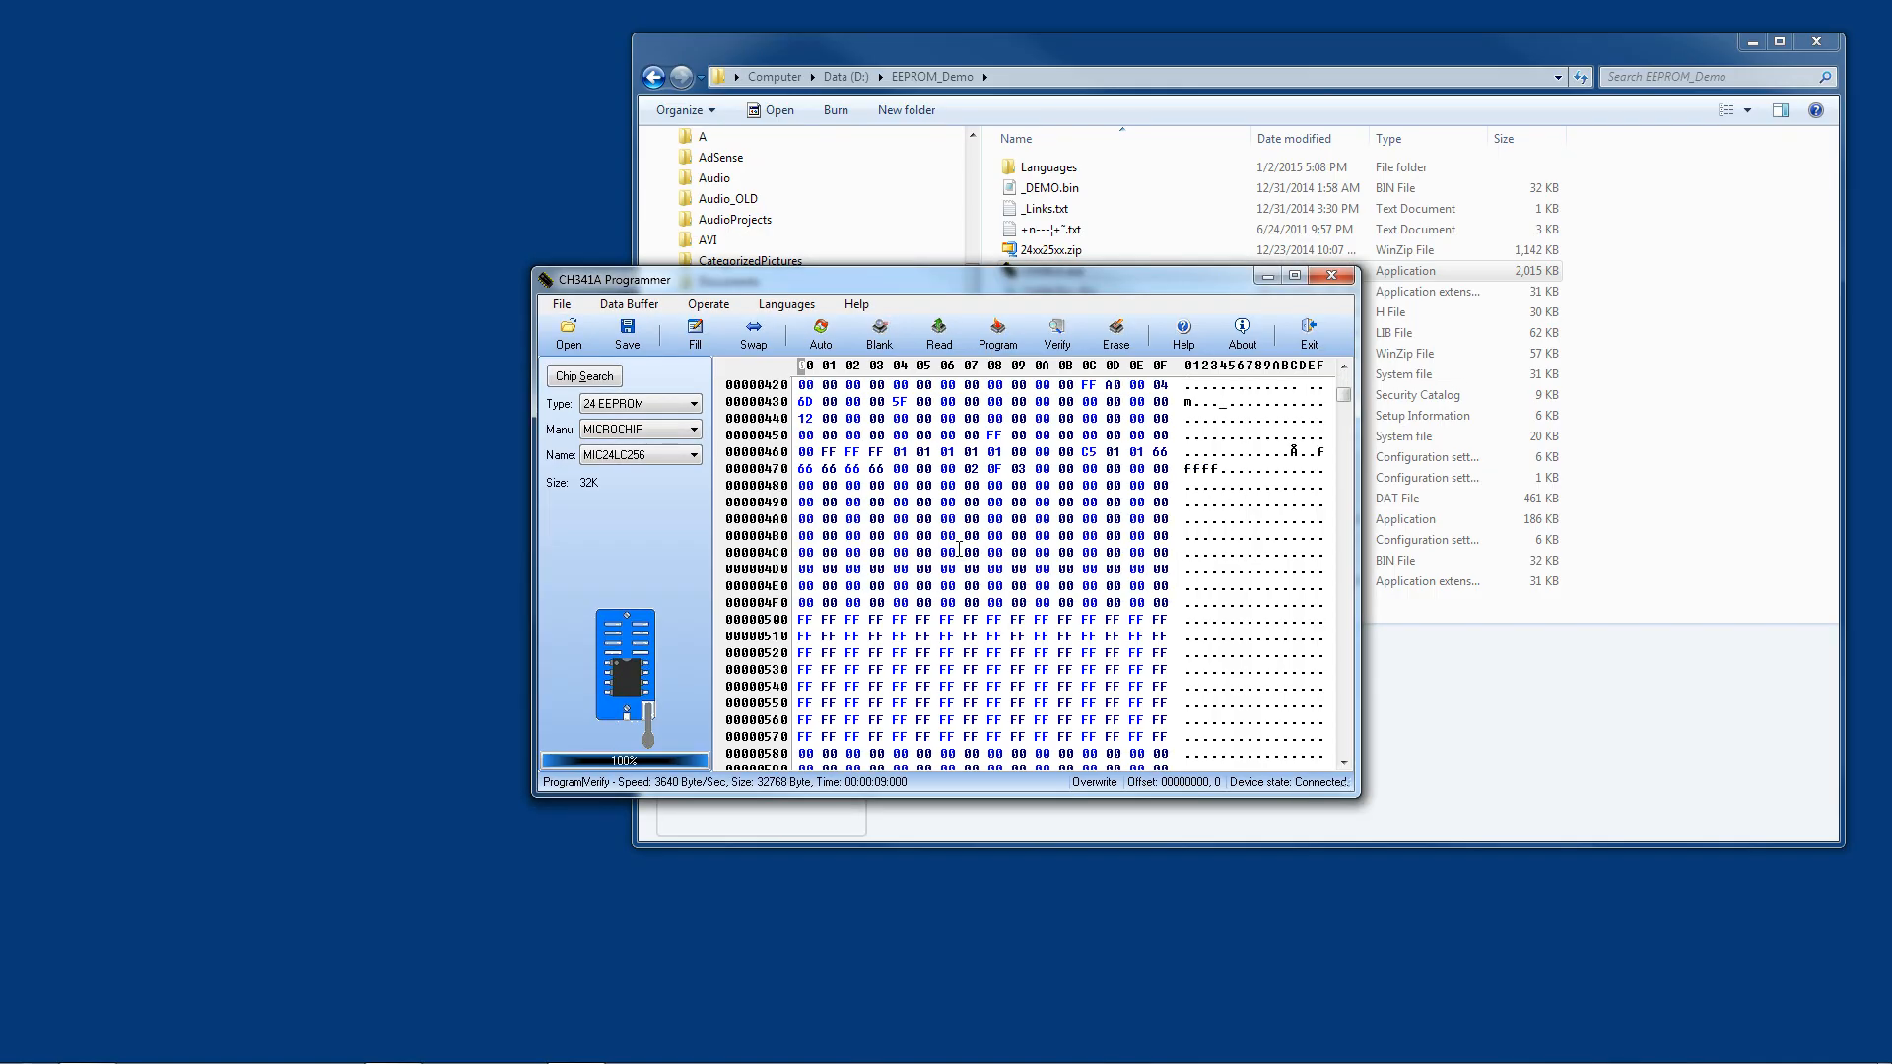
scroll("up", 3)
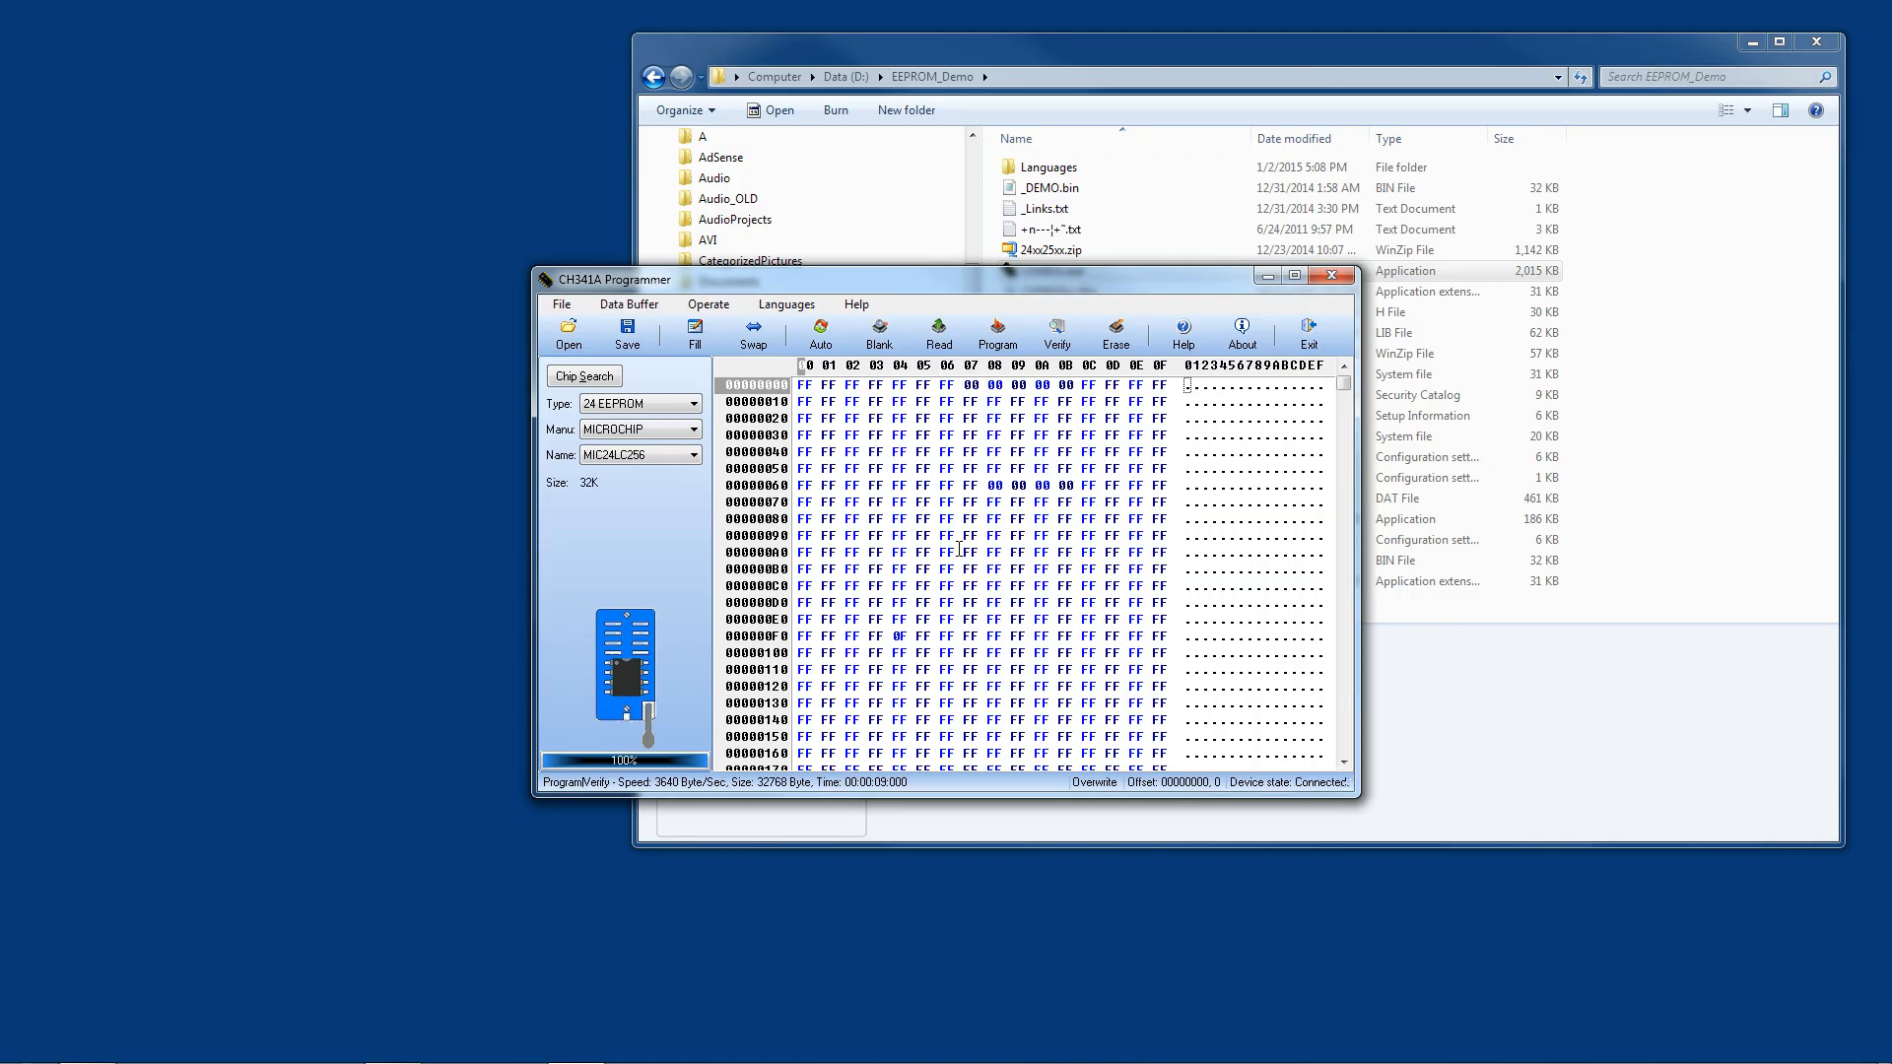